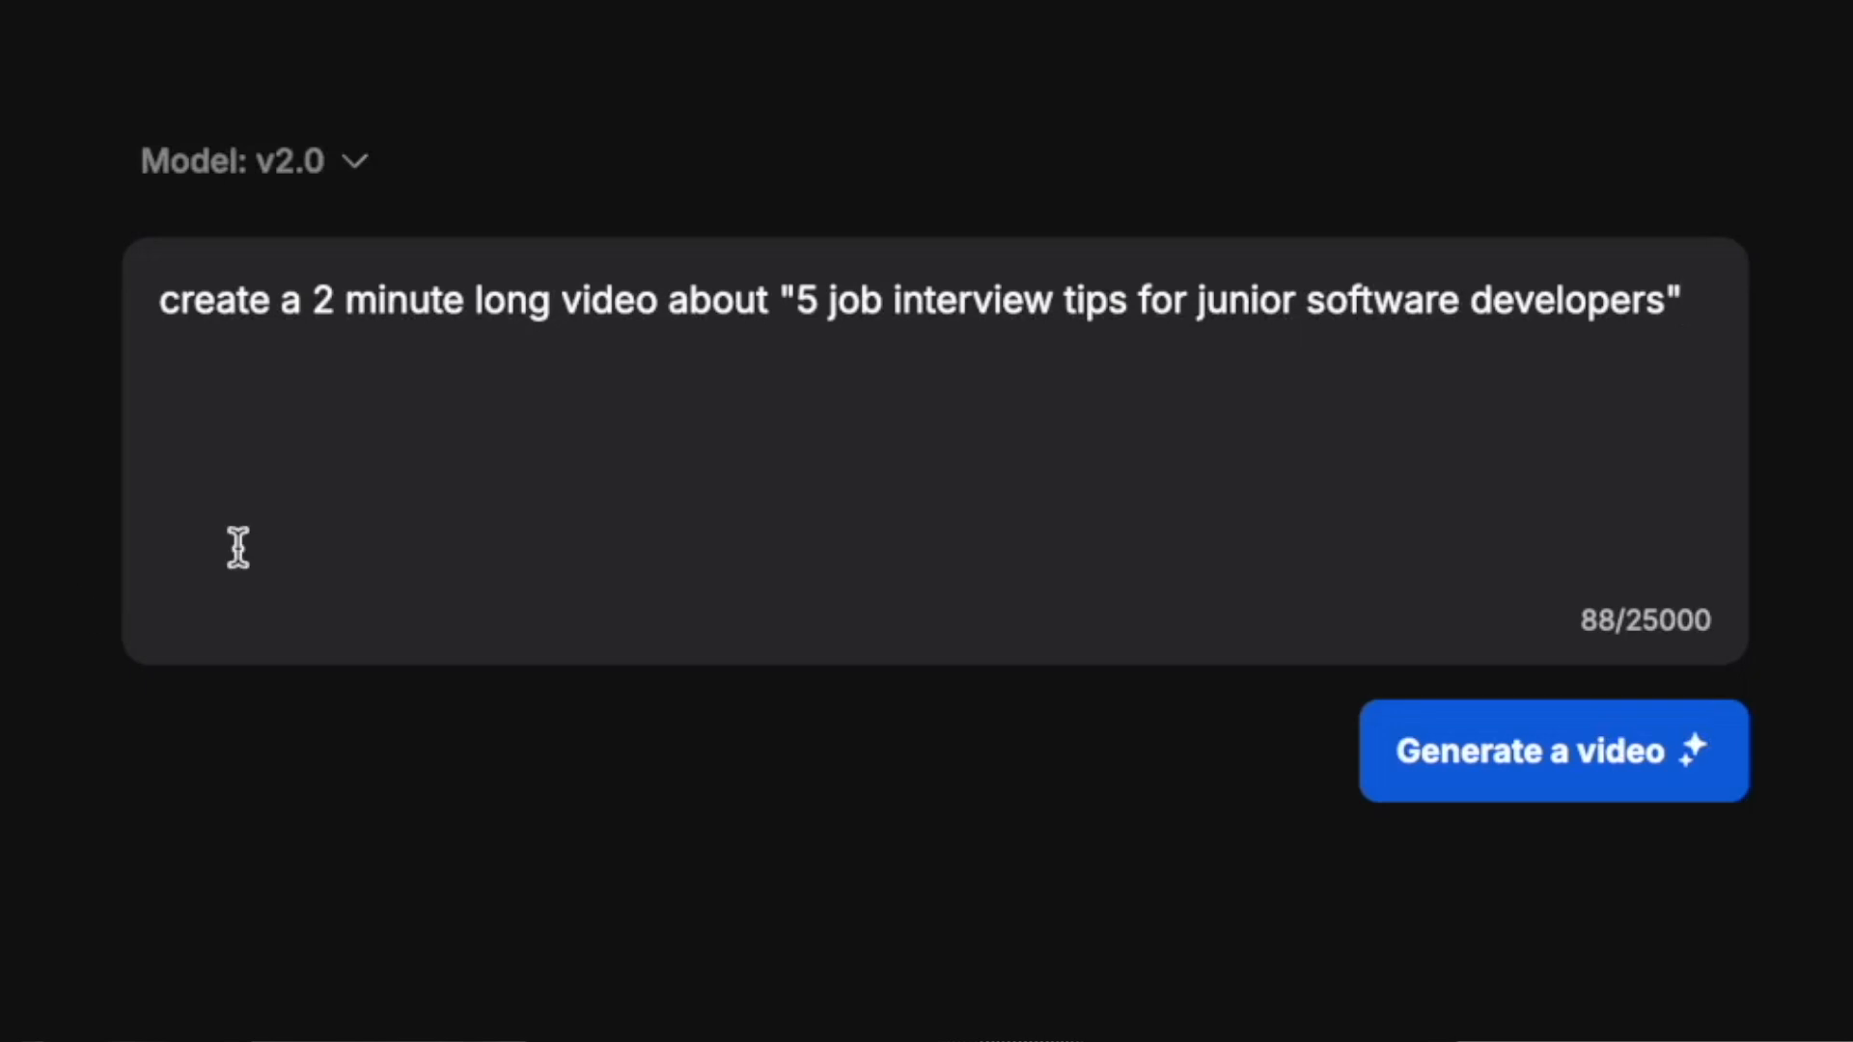
Browse down through the invideo AI copilot page before starting a project.
{"action": "left_click", "coordinate": [1552, 750]}
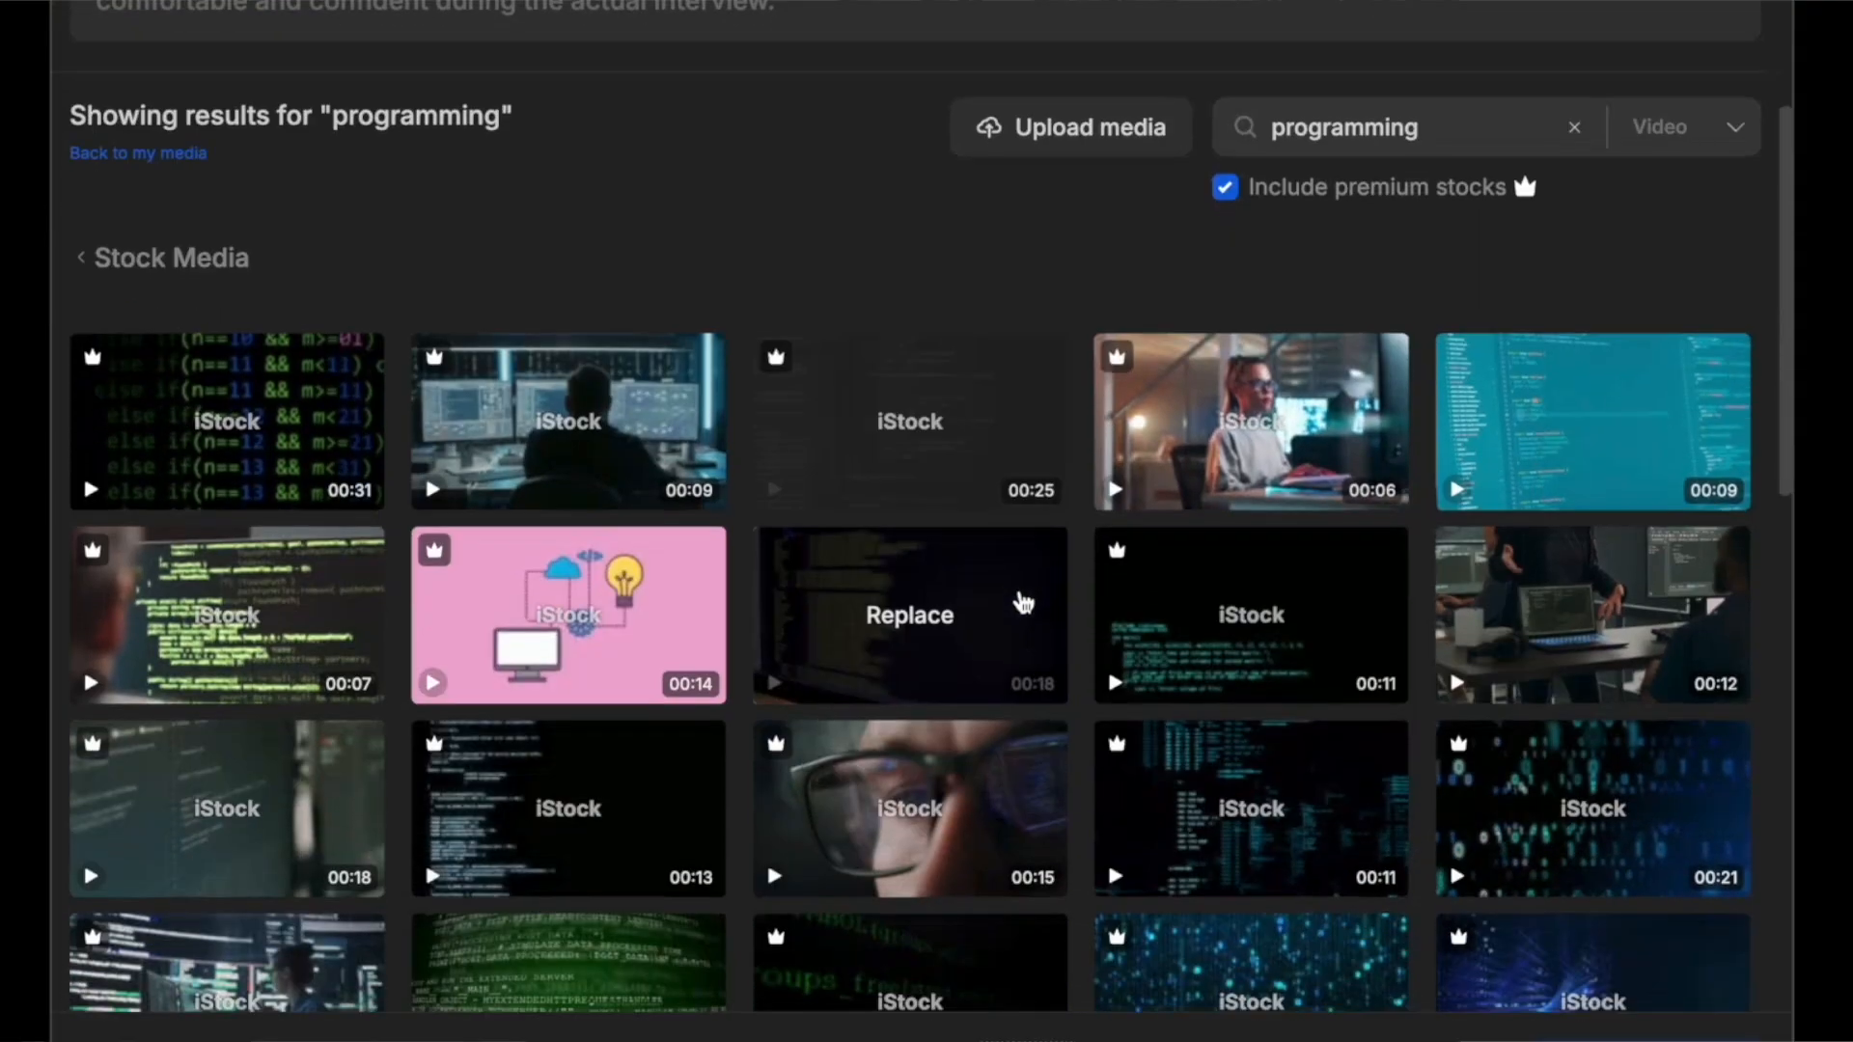
{"action": "scroll", "scroll_direction": "down", "scroll_amount": 3}
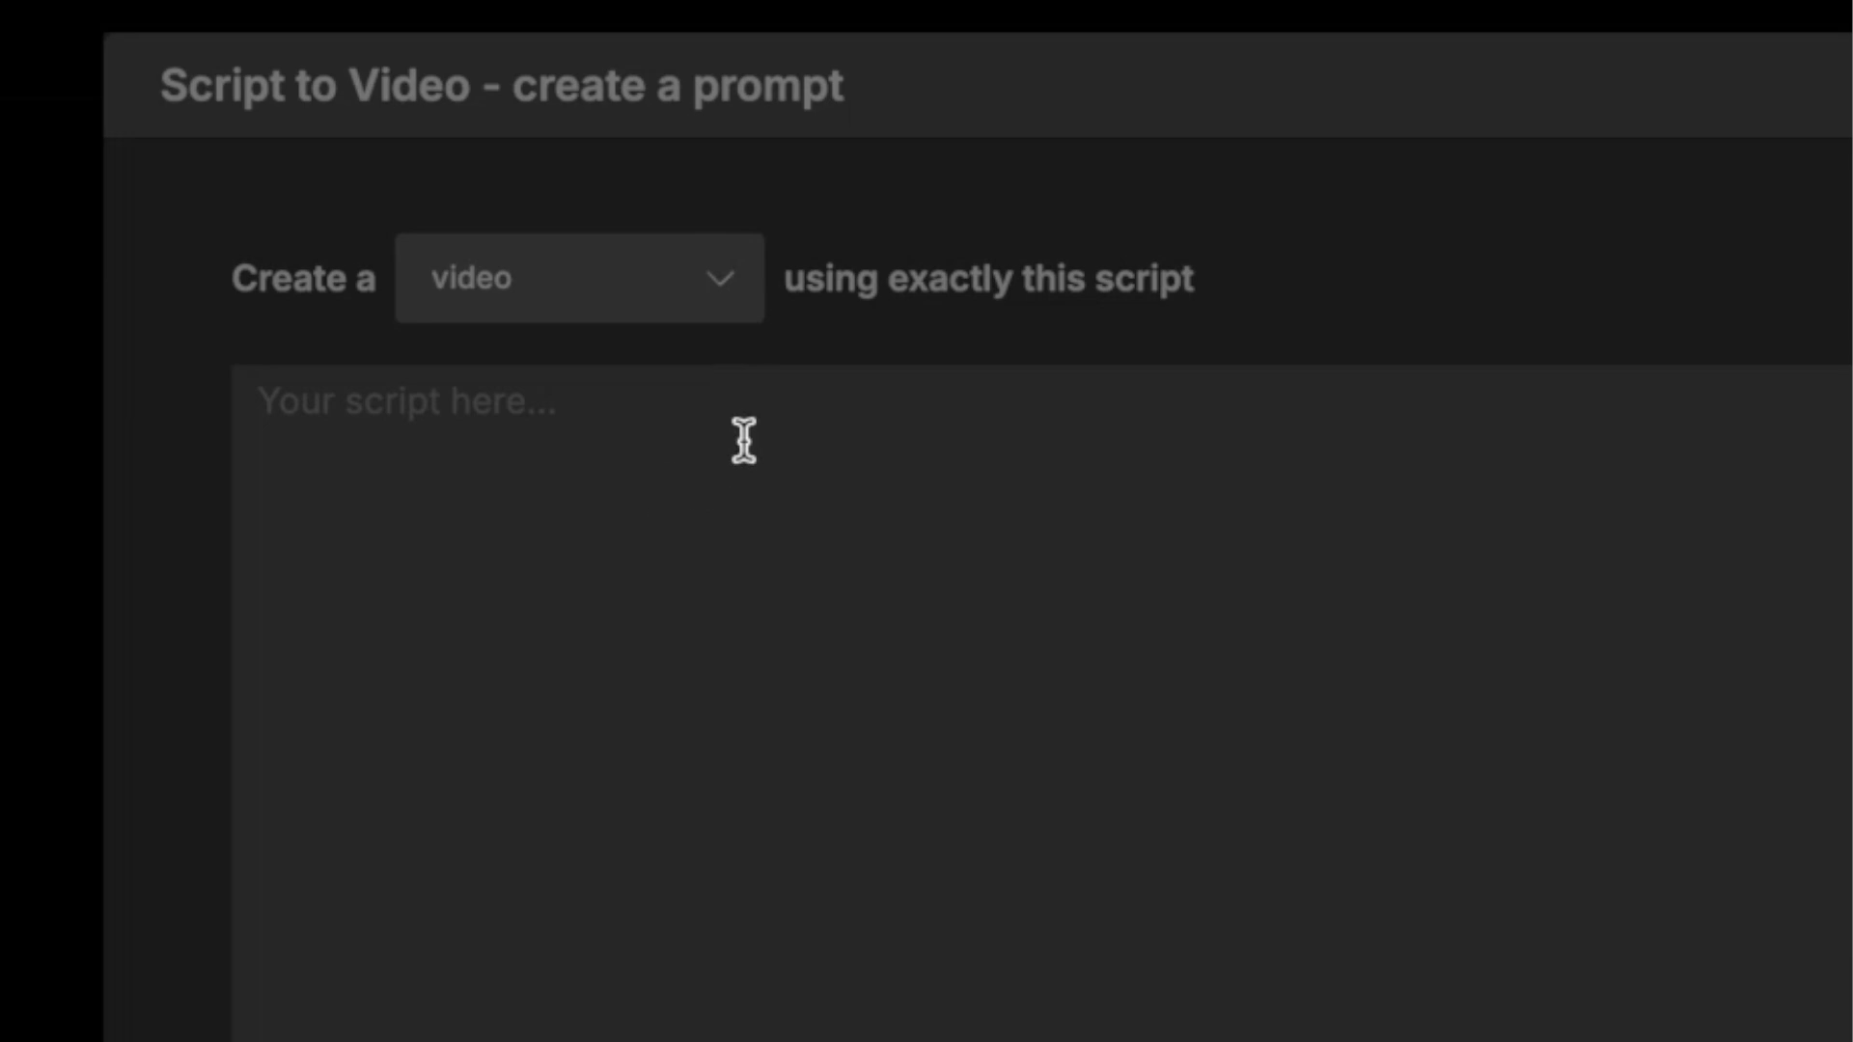
{"action": "left_click", "coordinate": [579, 278]}
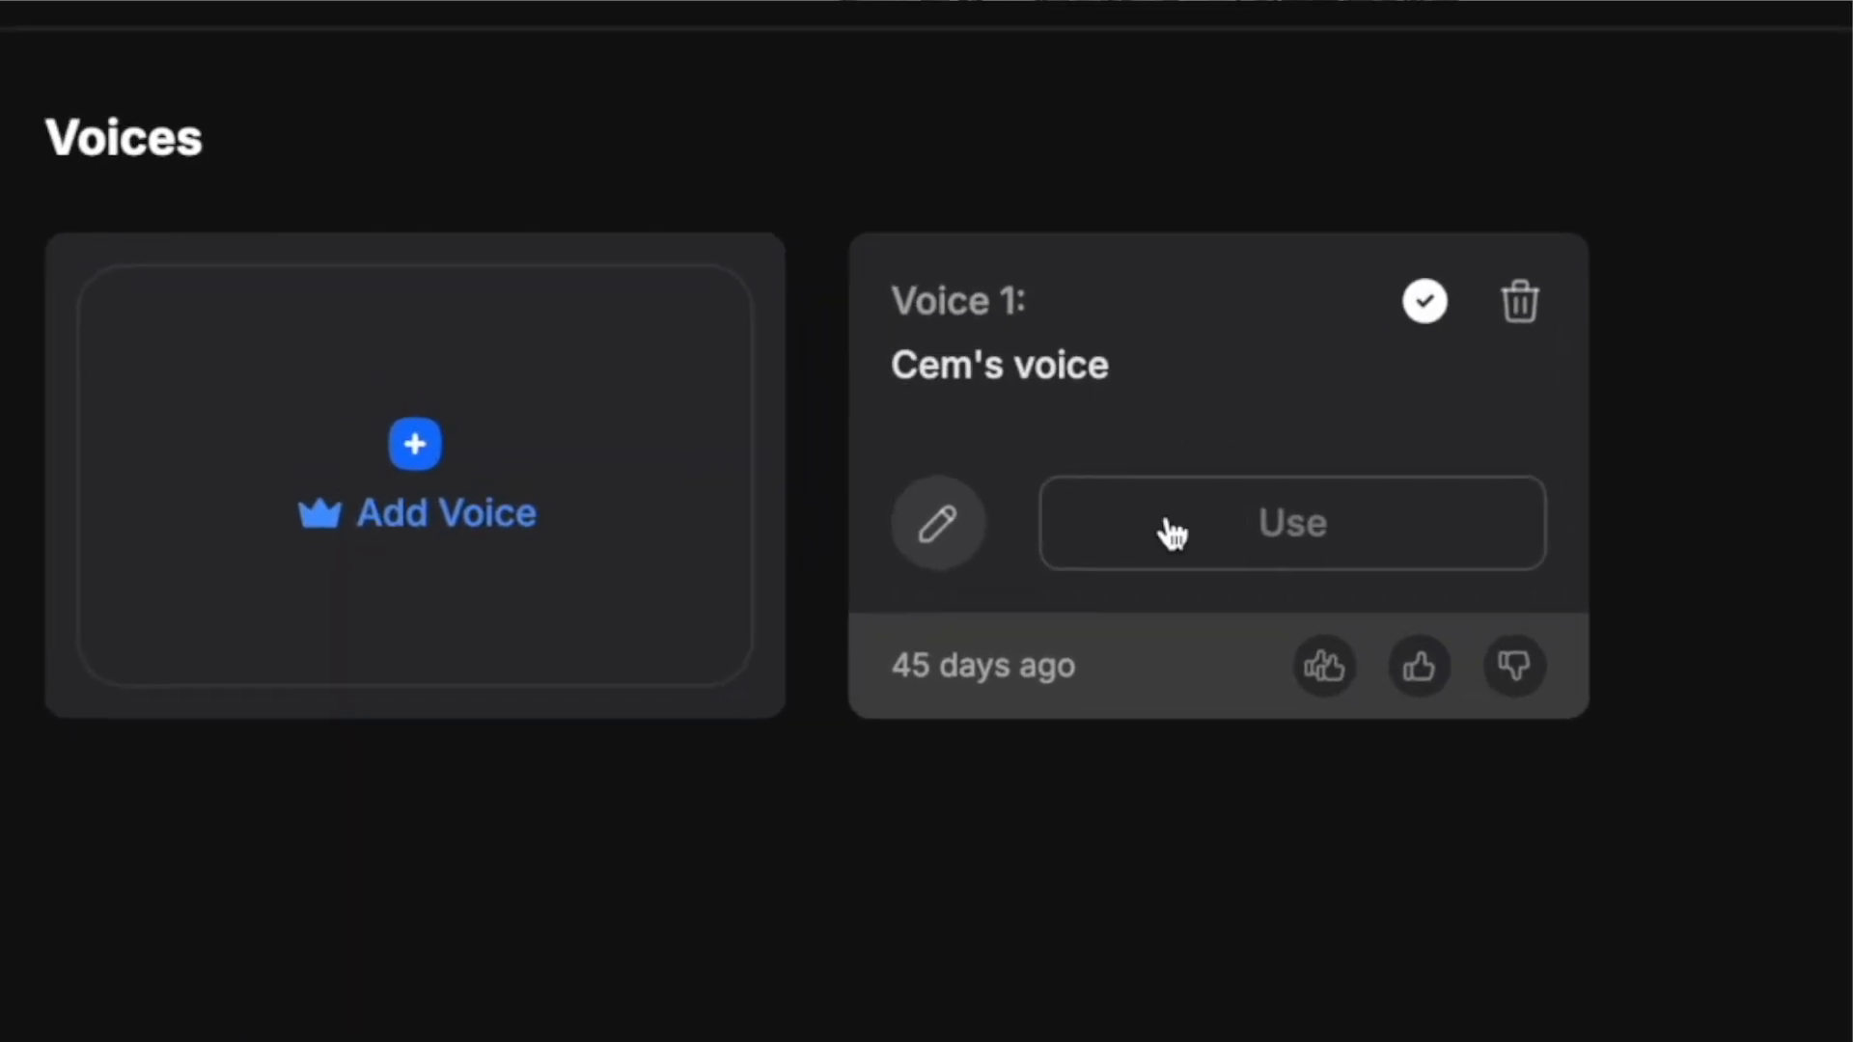
{"action": "mouse_move", "coordinate": [411, 459]}
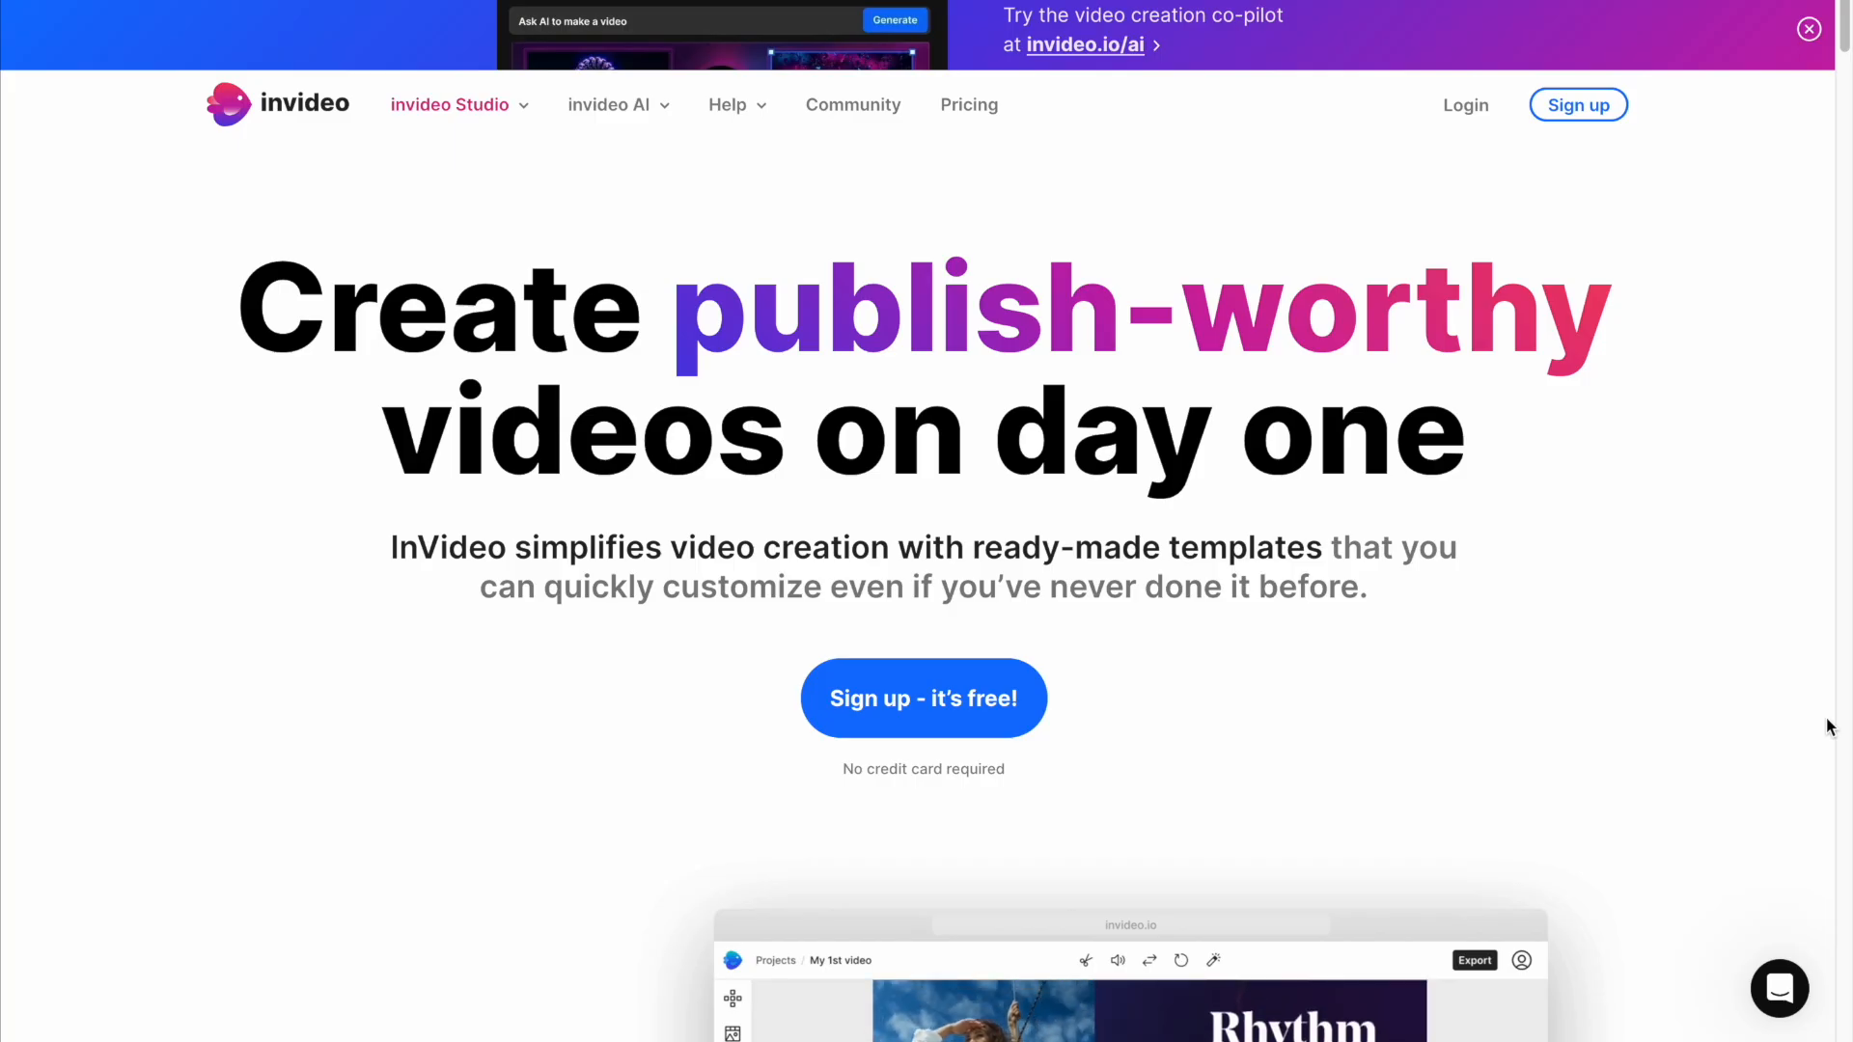
{"action": "scroll", "scroll_direction": "down", "scroll_amount": 3}
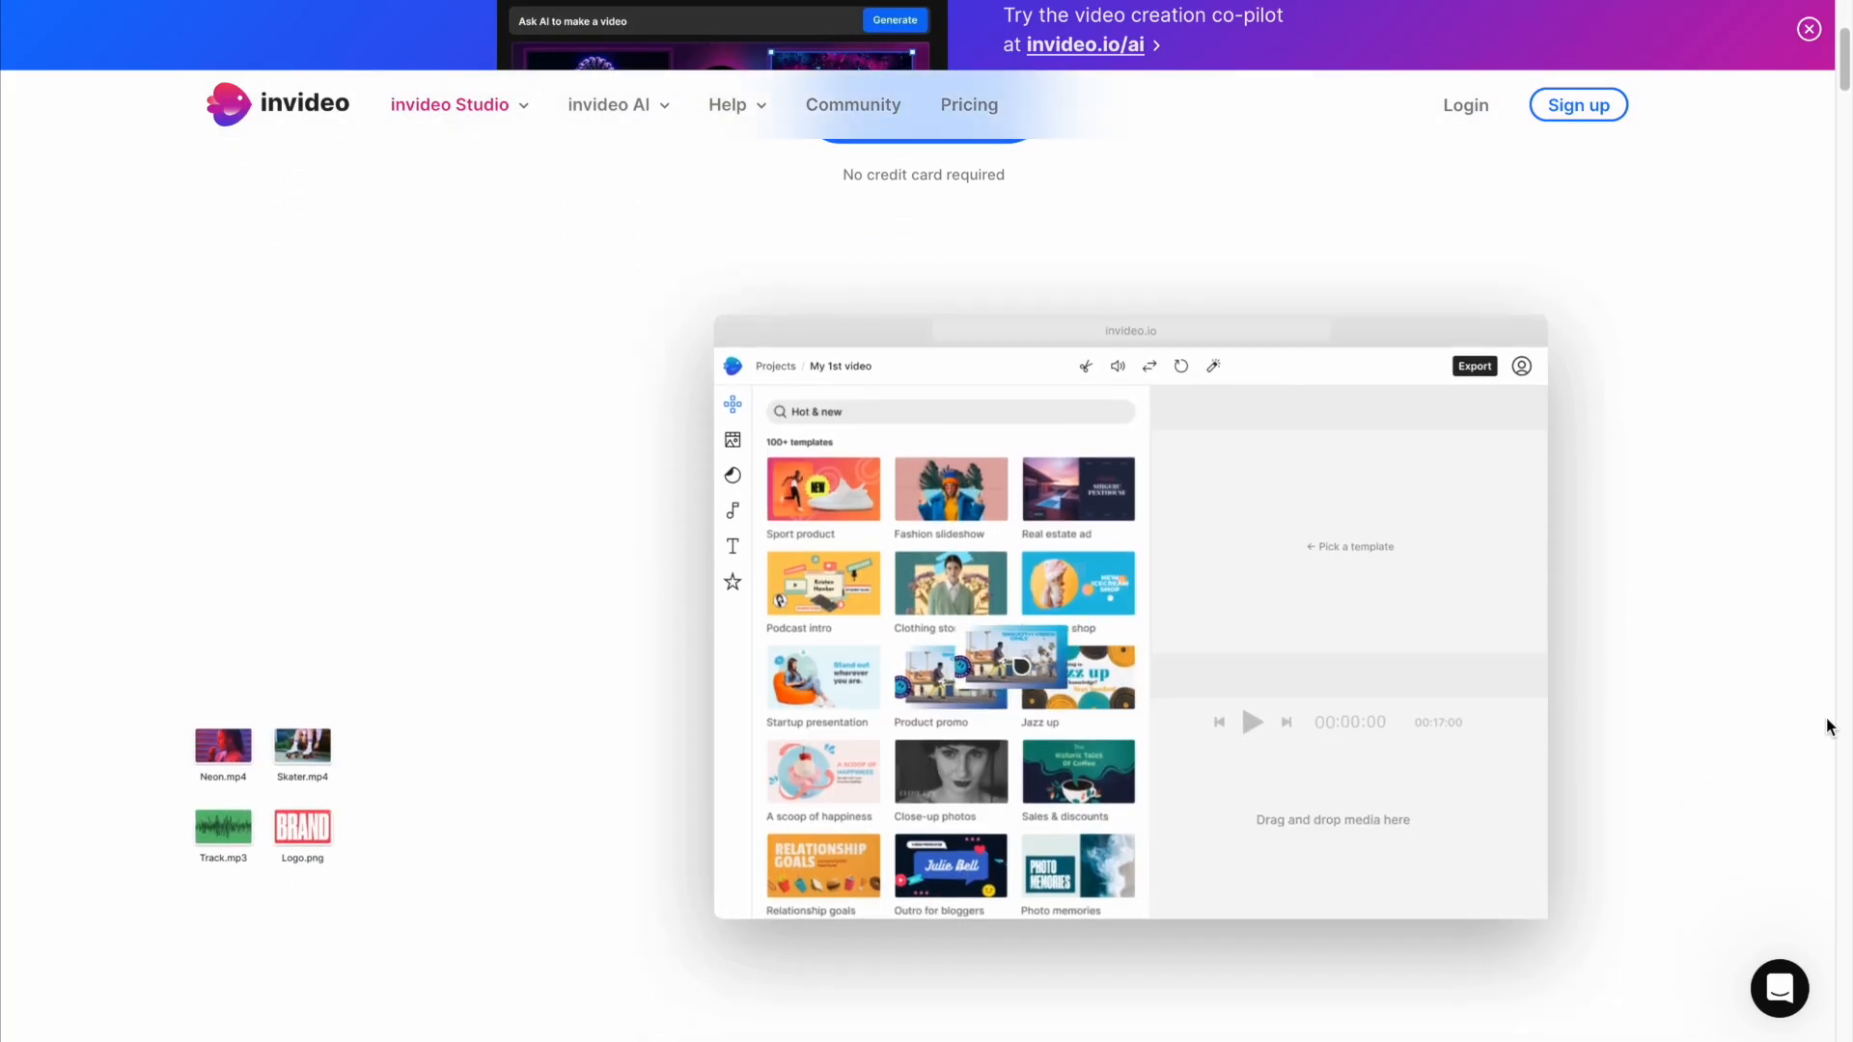
{"action": "scroll", "scroll_direction": "down", "scroll_amount": 3}
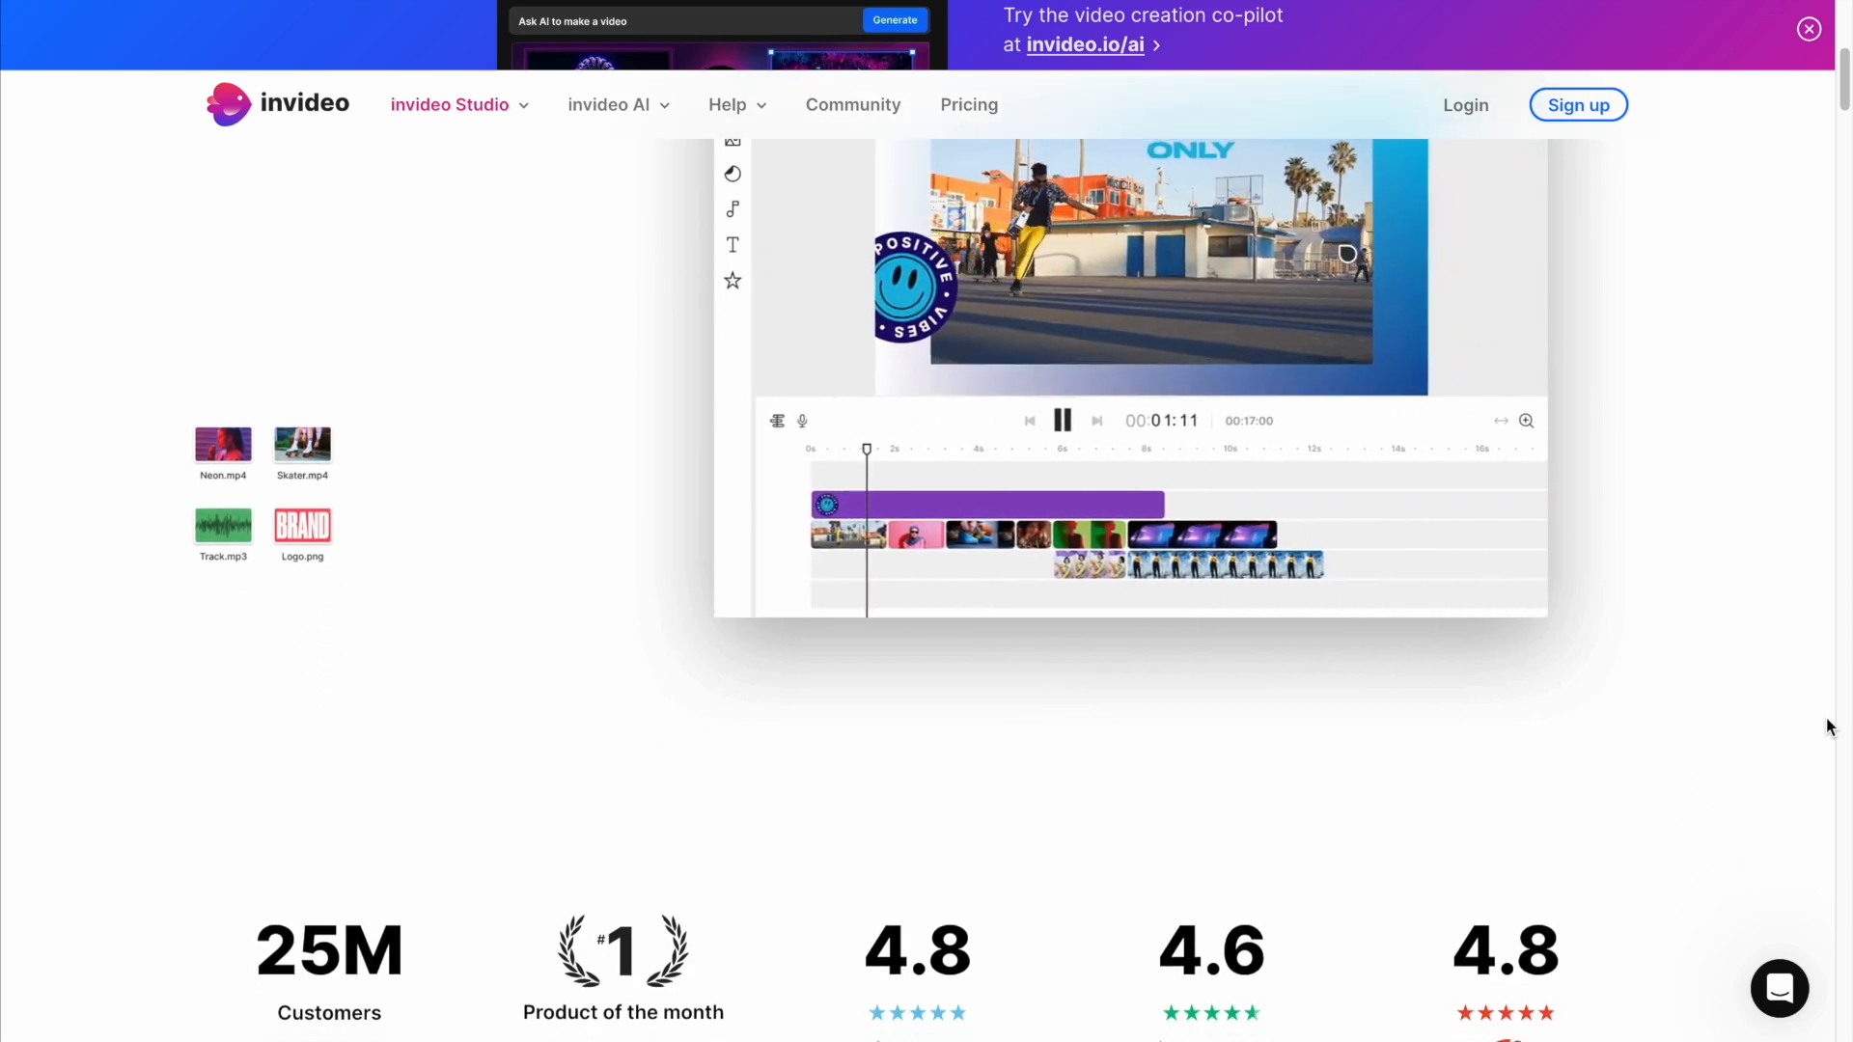
{"action": "scroll", "scroll_direction": "down", "scroll_amount": 3}
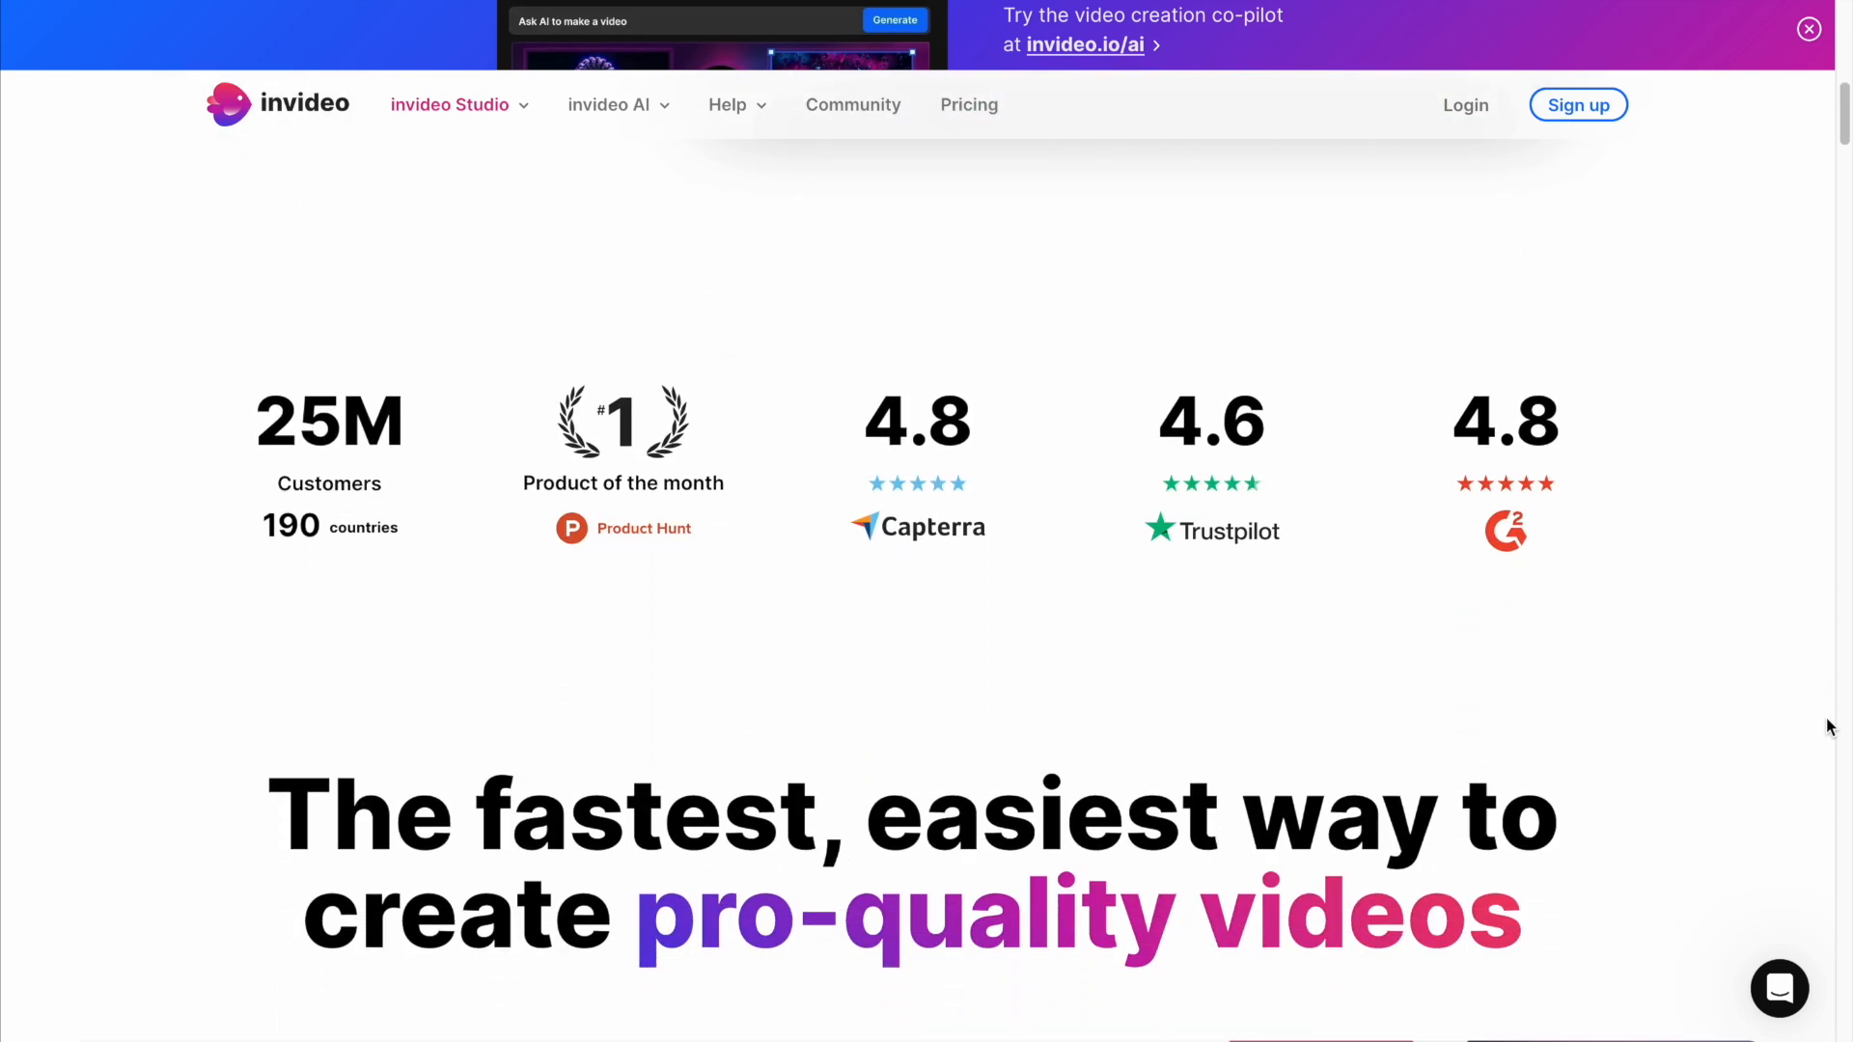
{"action": "scroll", "scroll_direction": "down", "scroll_amount": 3}
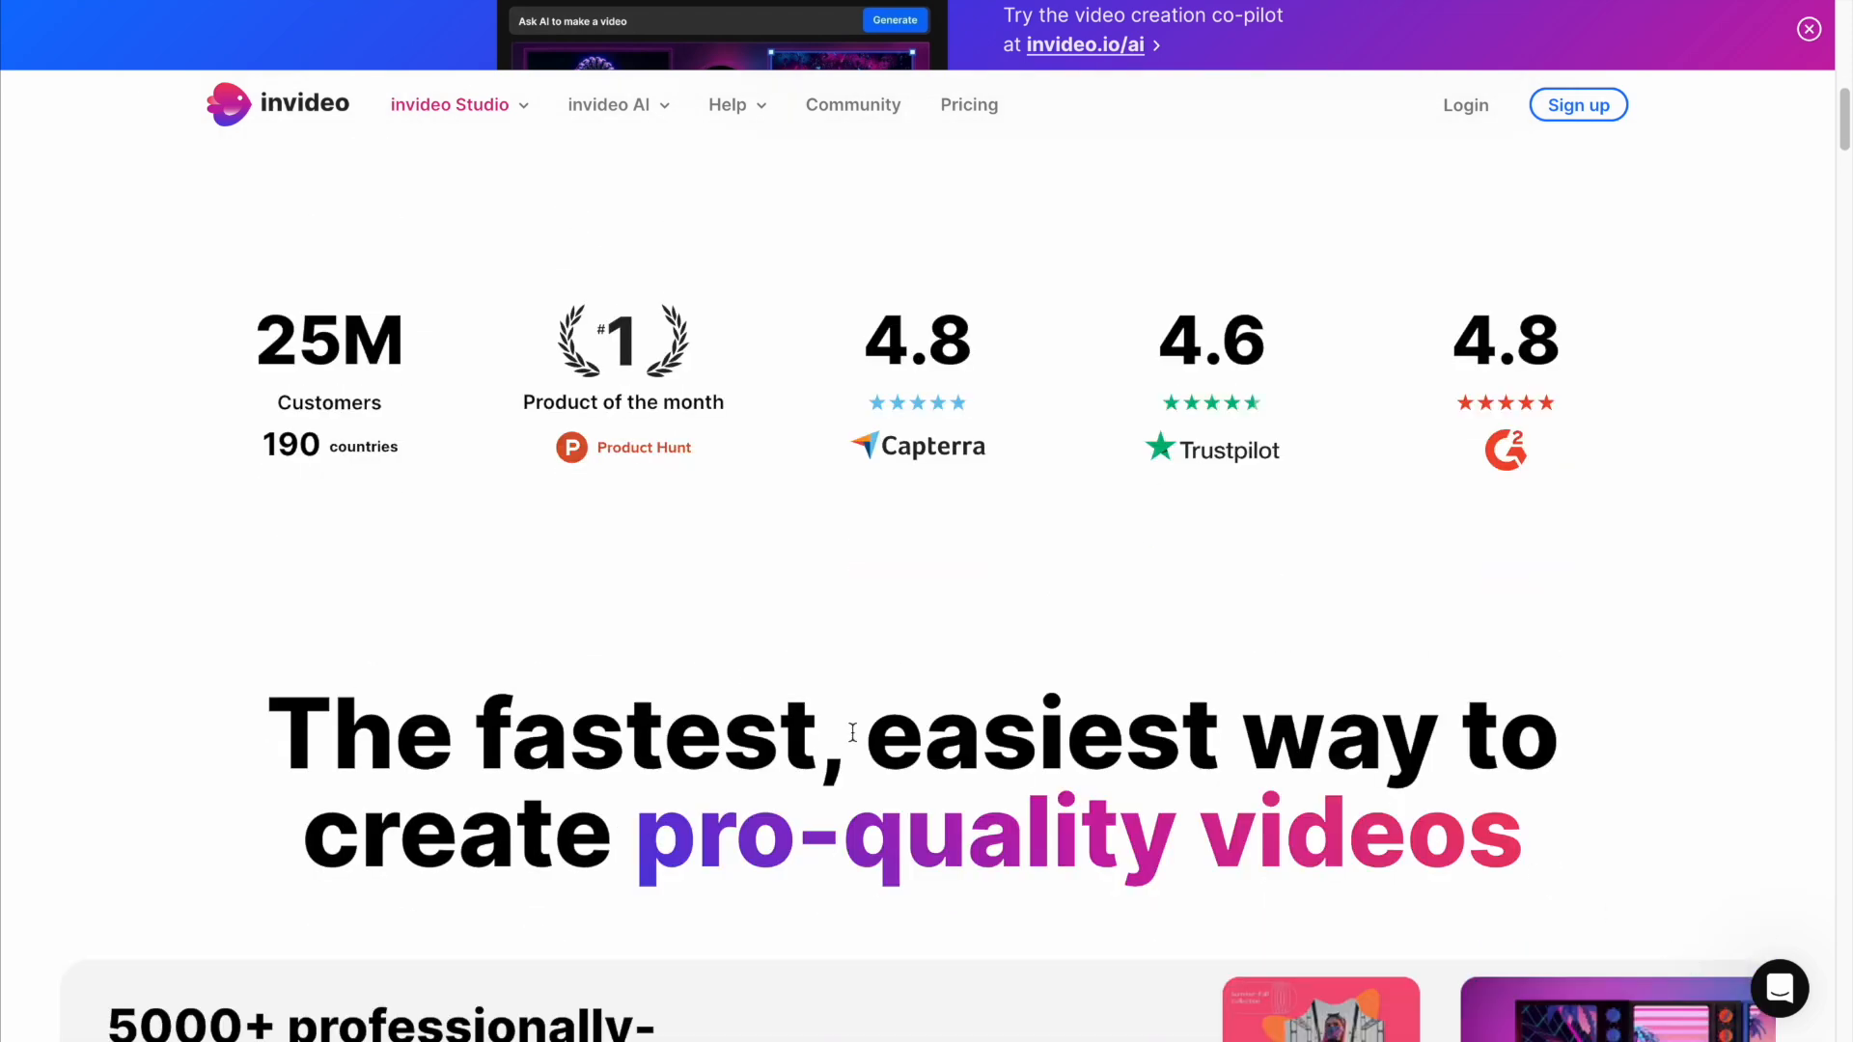
{"action": "mouse_move", "coordinate": [394, 444]}
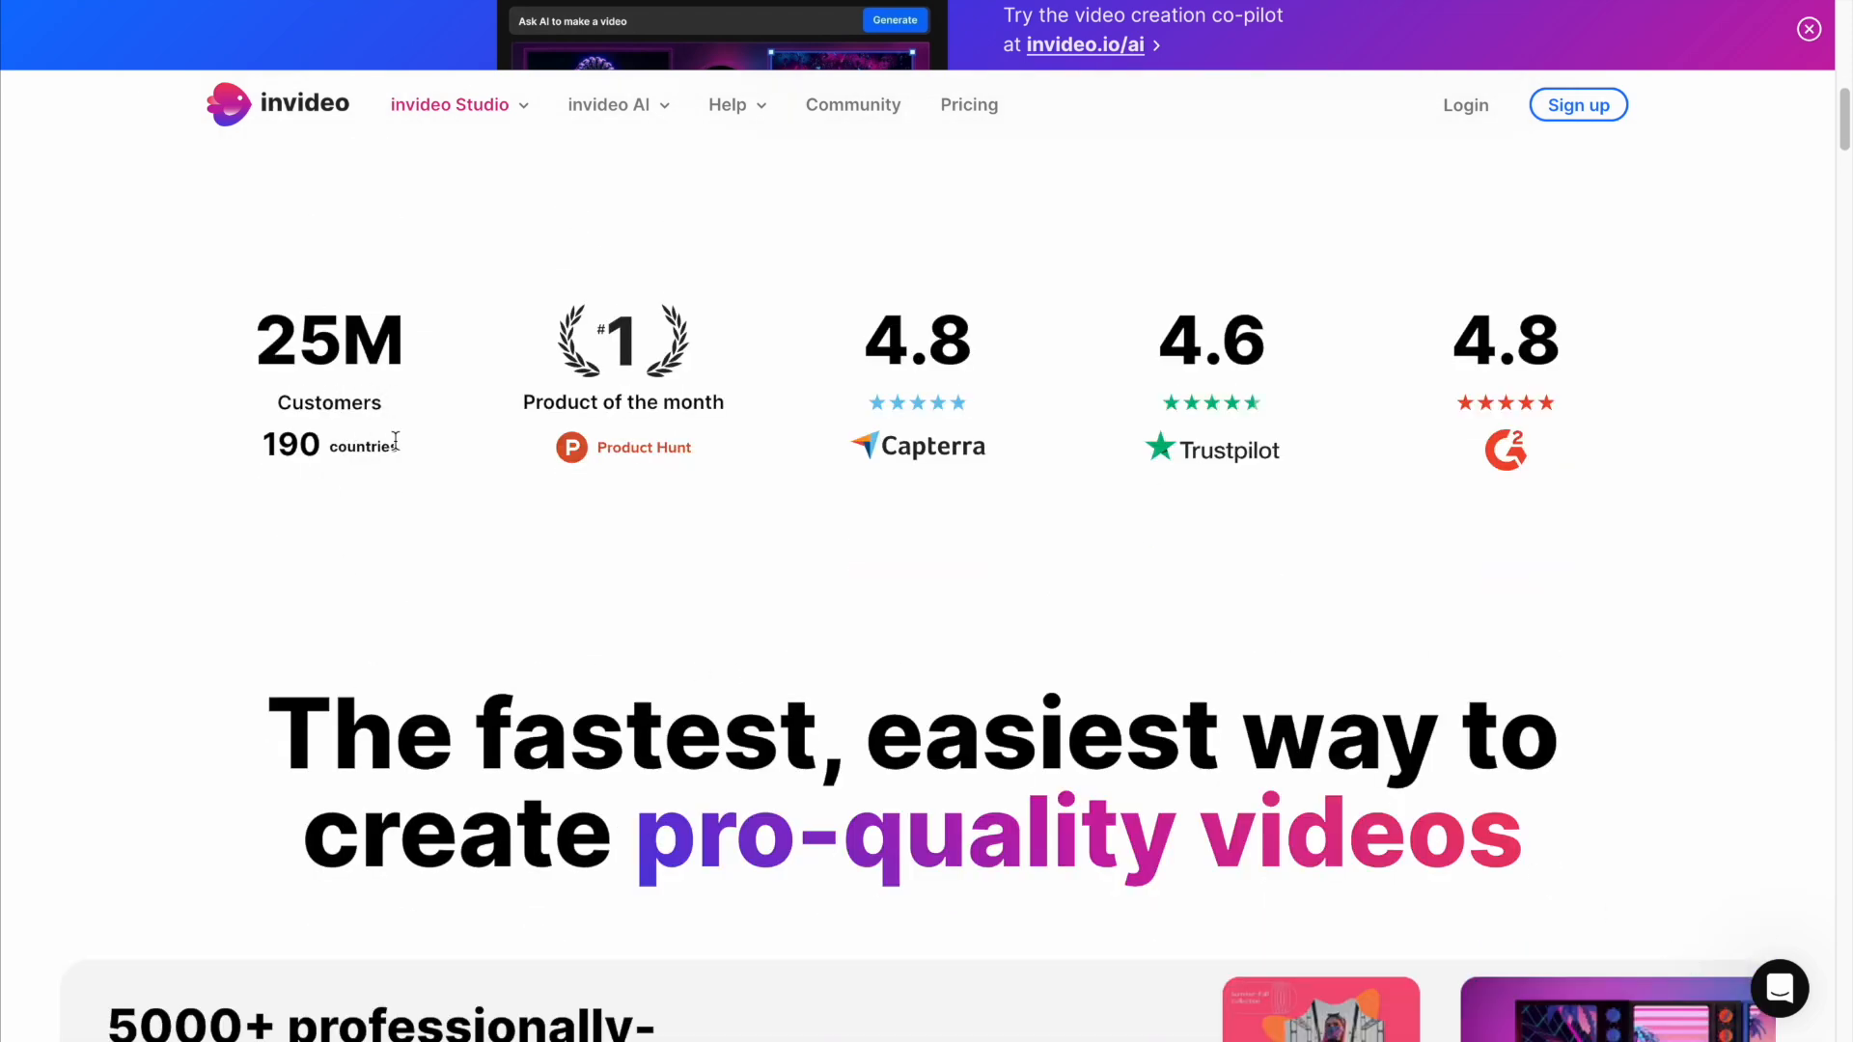
{"action": "scroll", "scroll_direction": "down", "scroll_amount": 3}
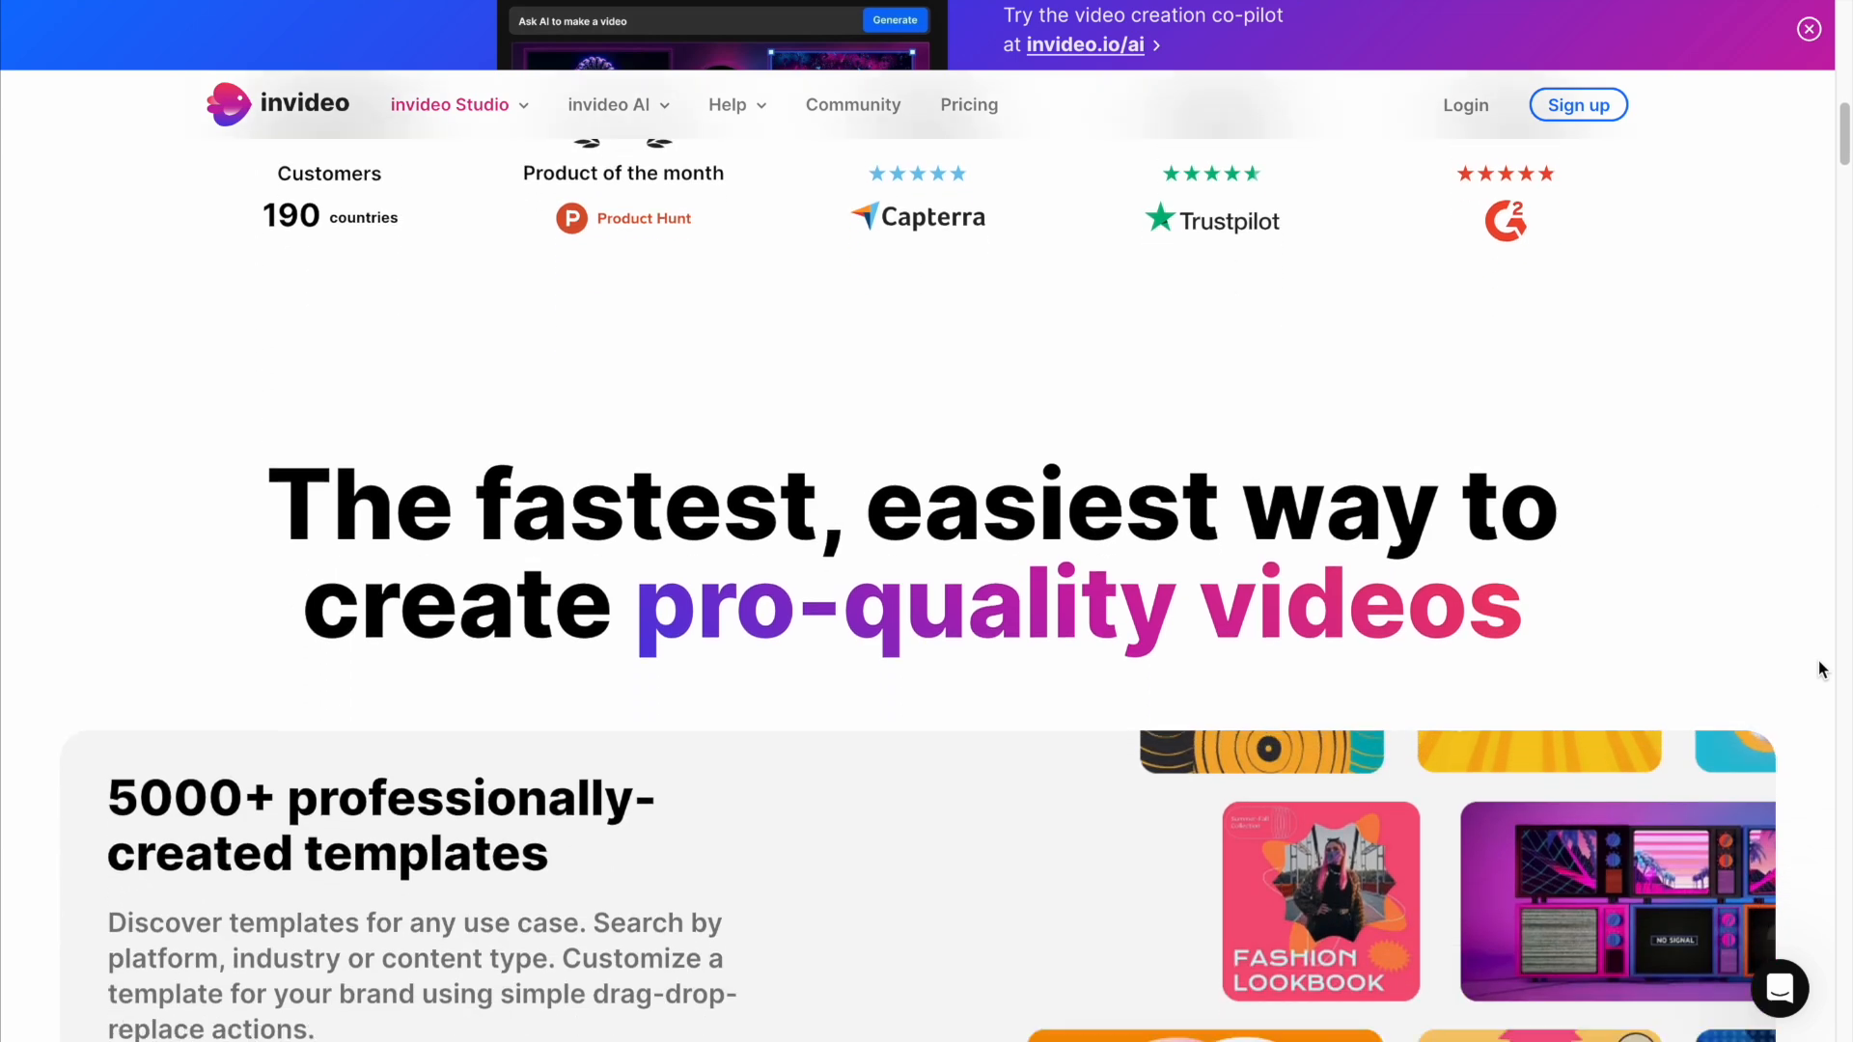
{"action": "scroll", "scroll_direction": "down", "scroll_amount": 3}
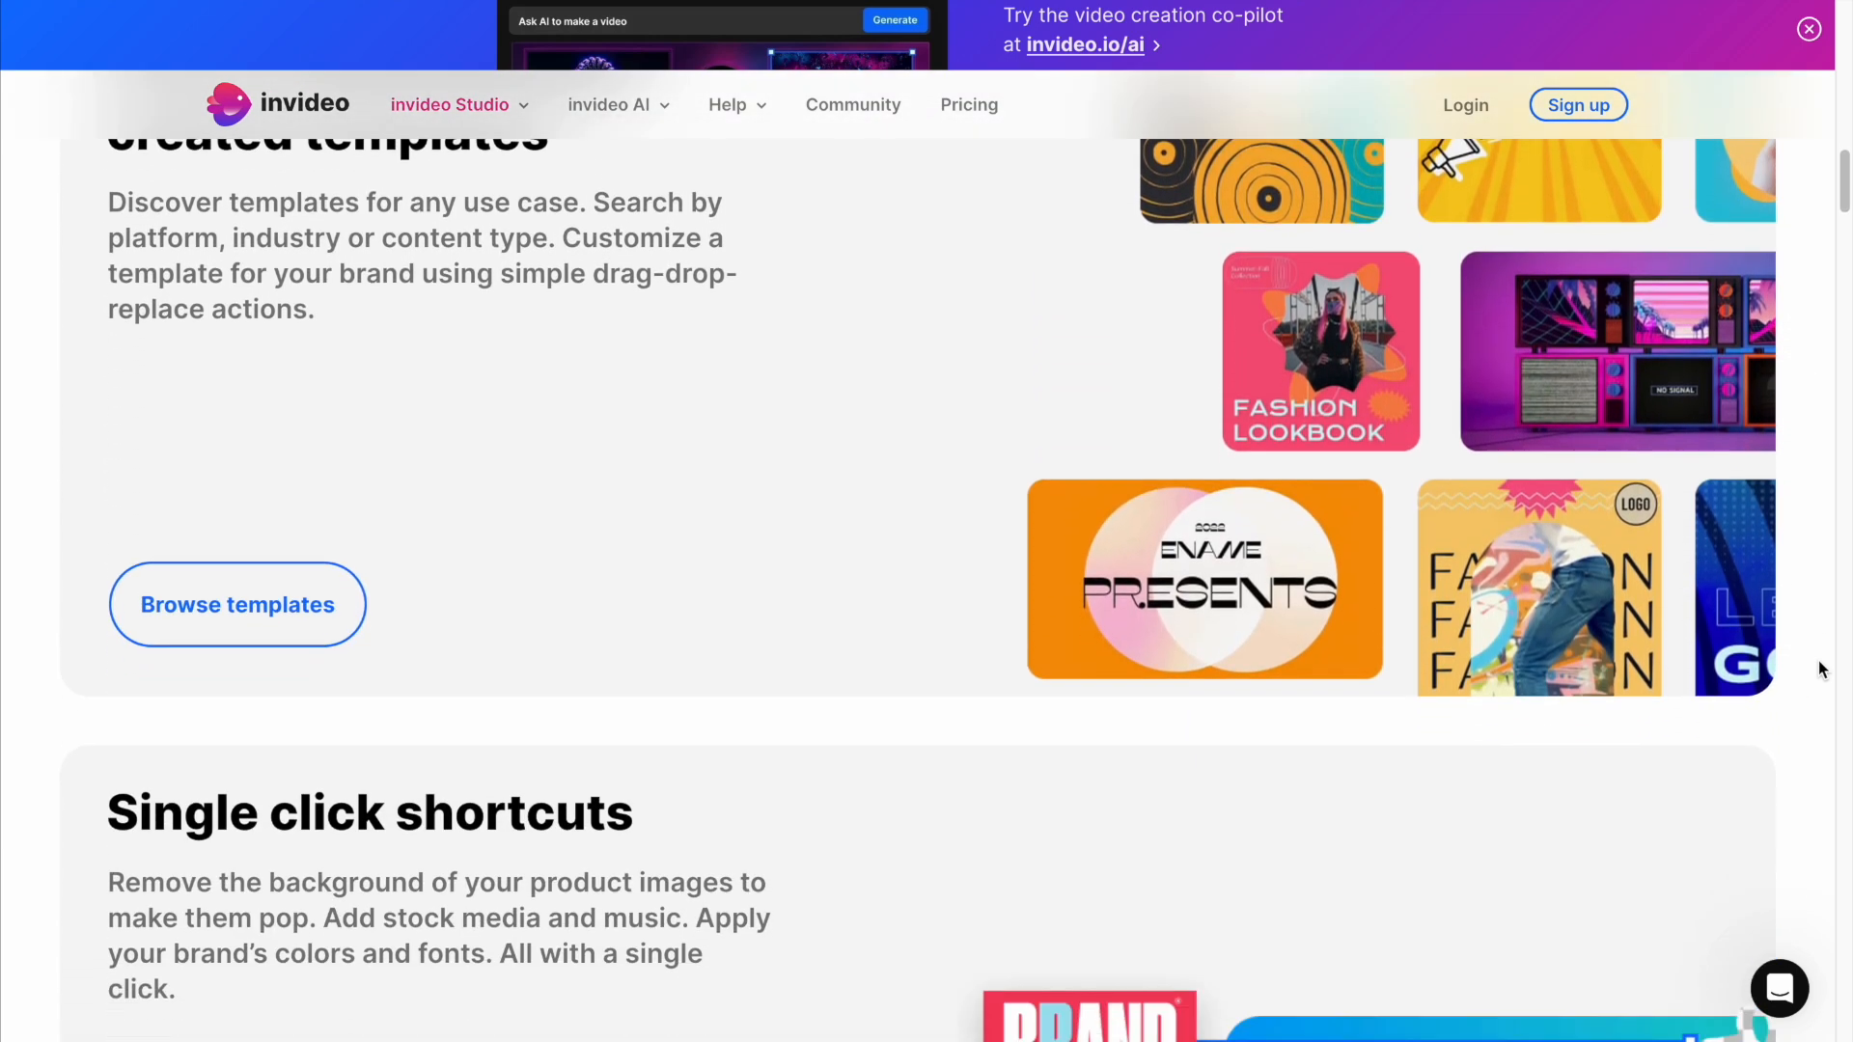
{"action": "scroll", "scroll_direction": "down", "scroll_amount": 3}
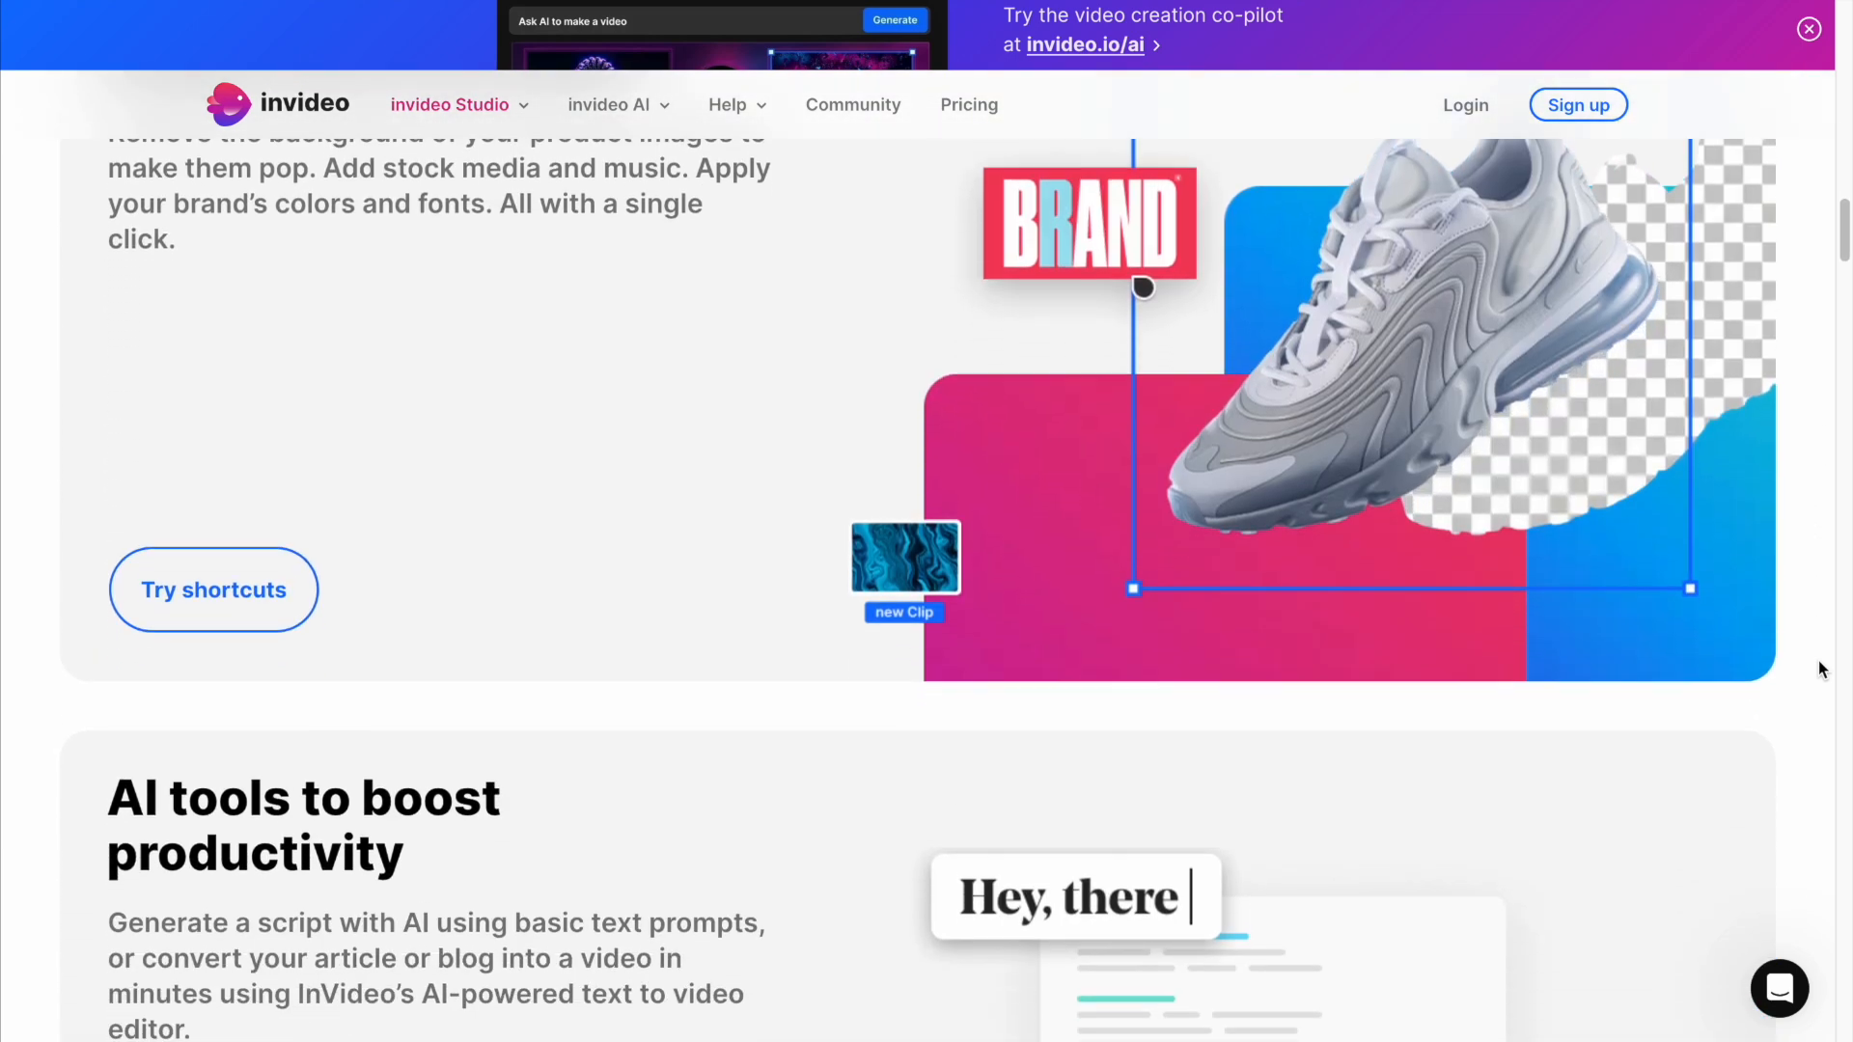
{"action": "scroll", "scroll_direction": "down", "scroll_amount": 3}
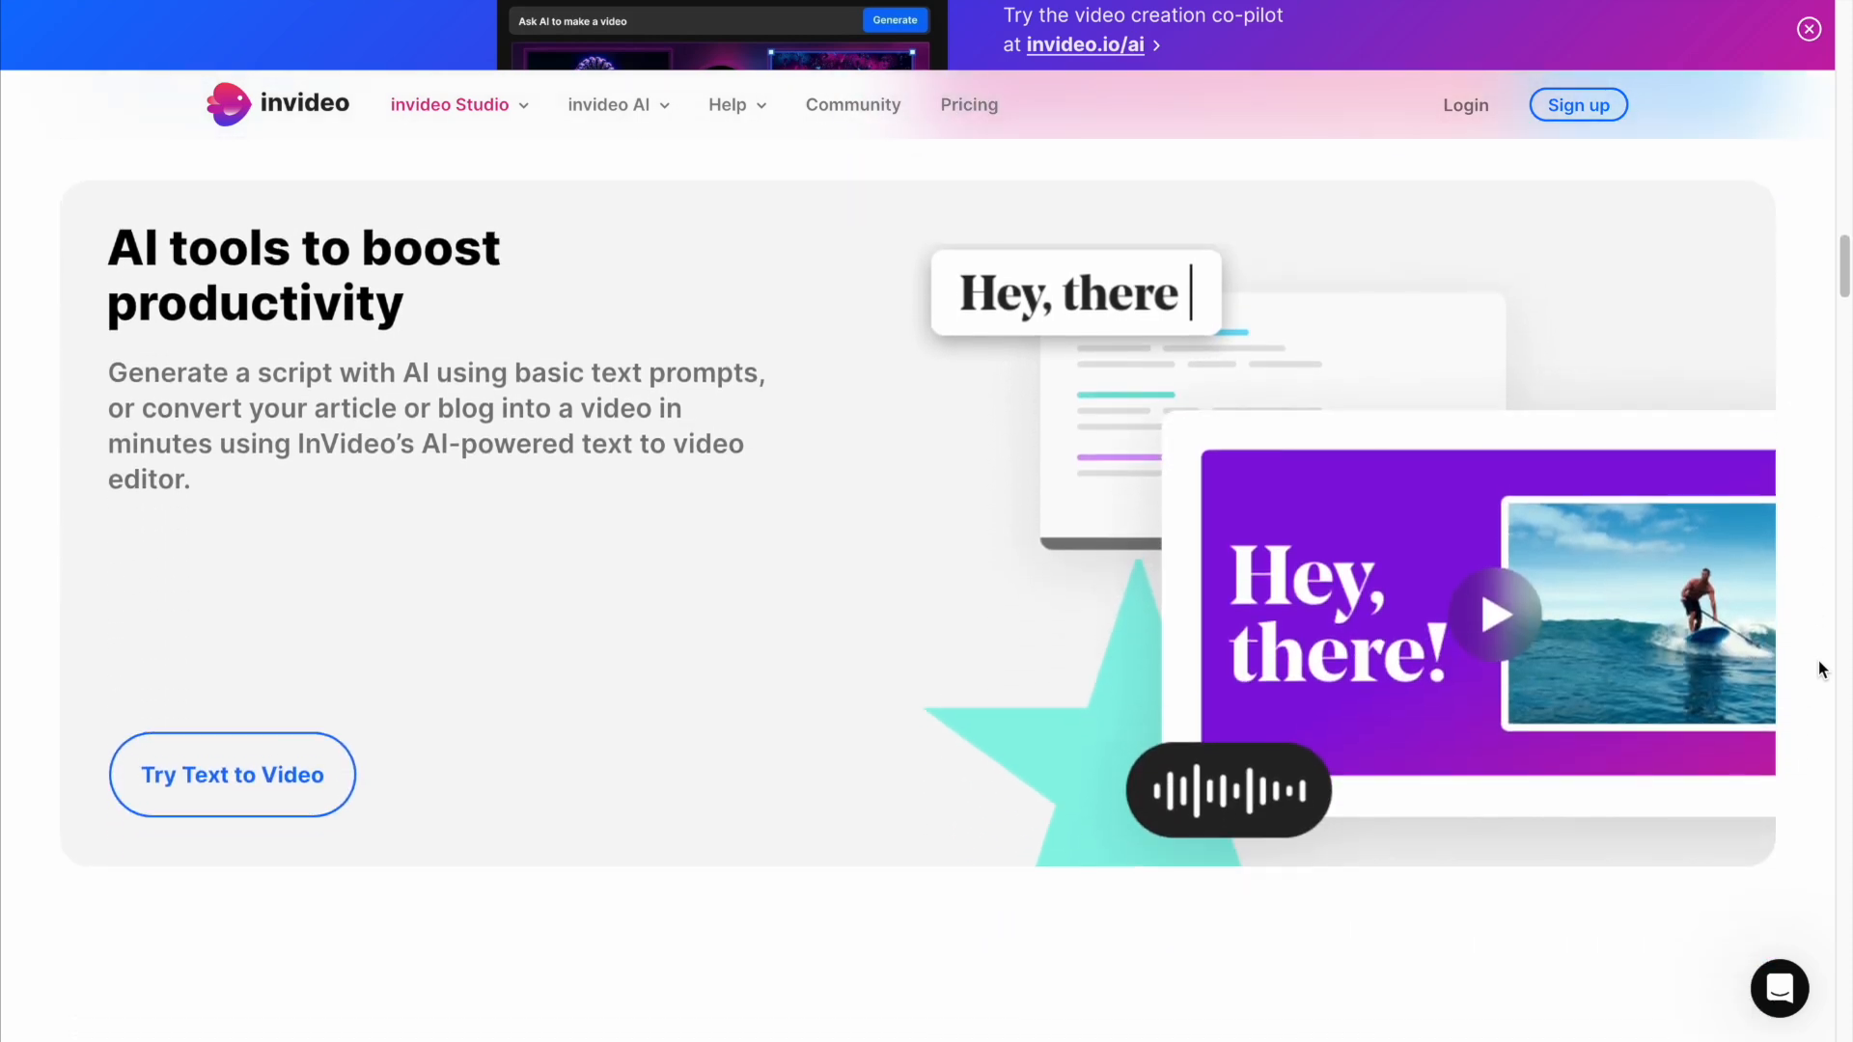
{"action": "scroll", "scroll_direction": "down", "scroll_amount": 3}
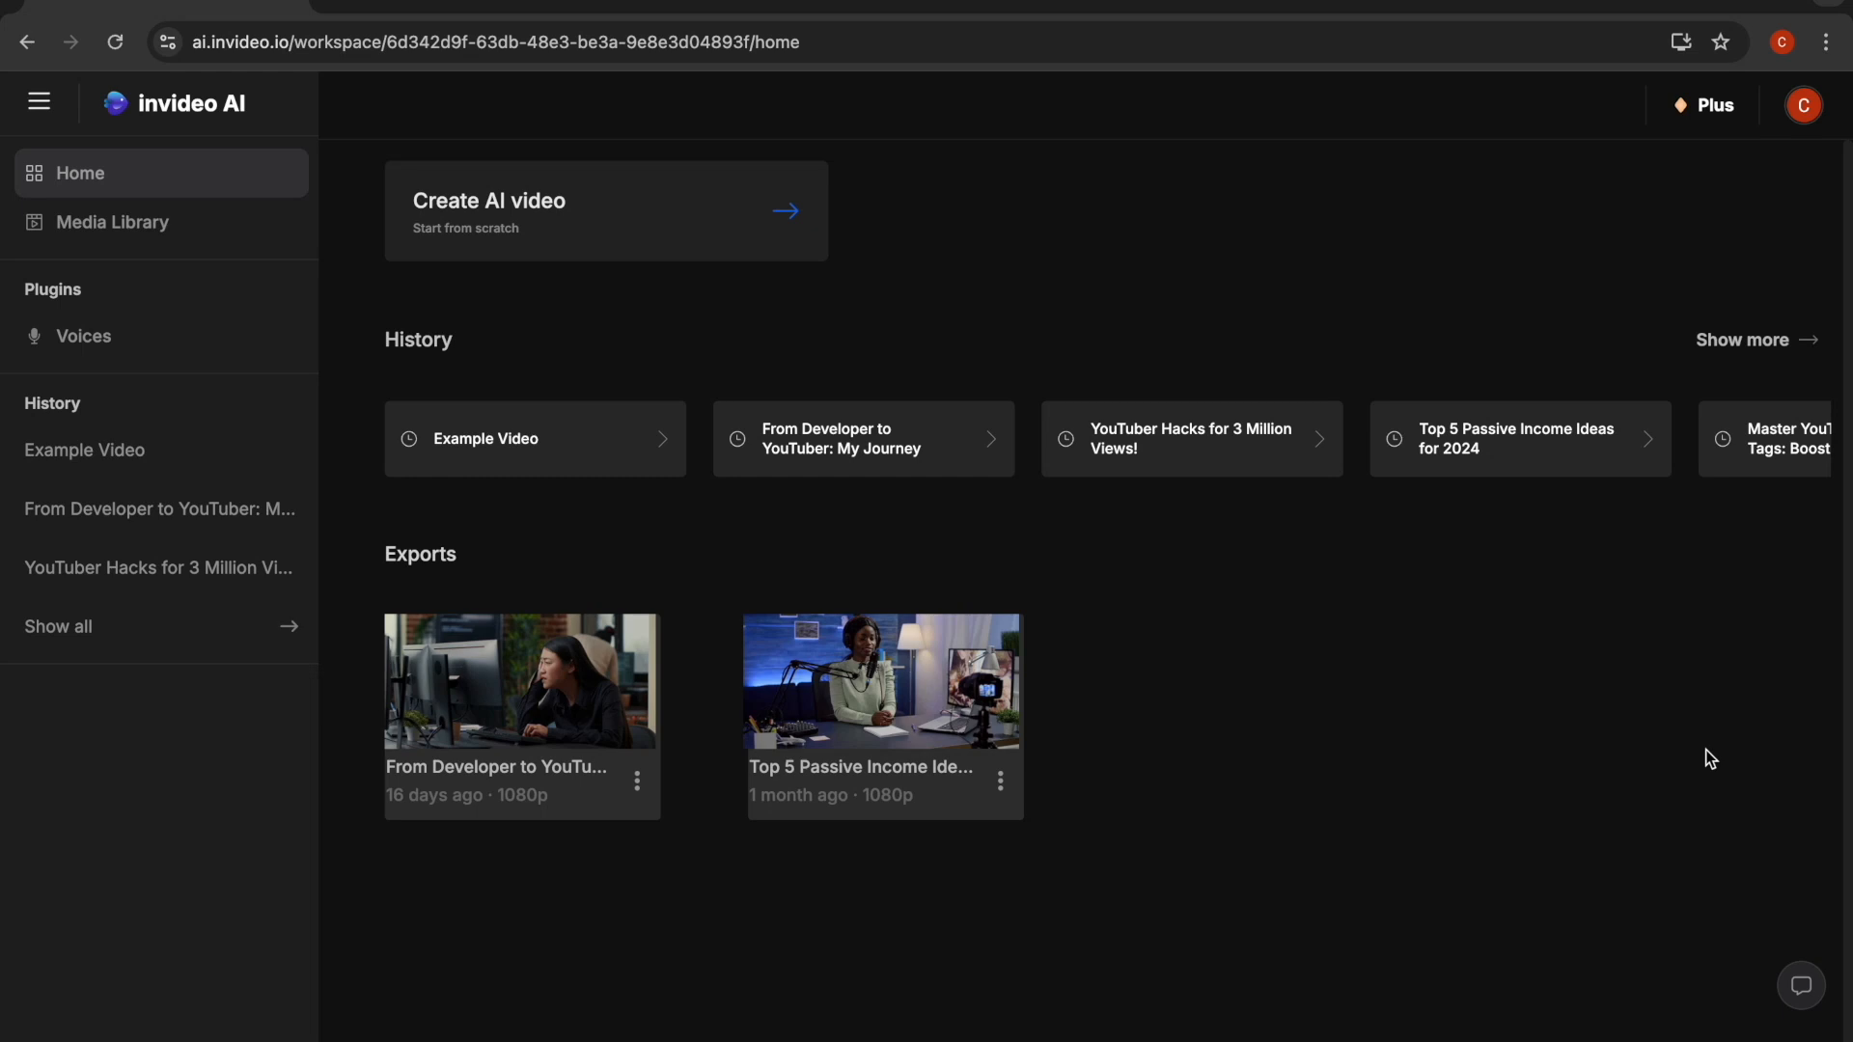
{"action": "mouse_move", "coordinate": [884, 444]}
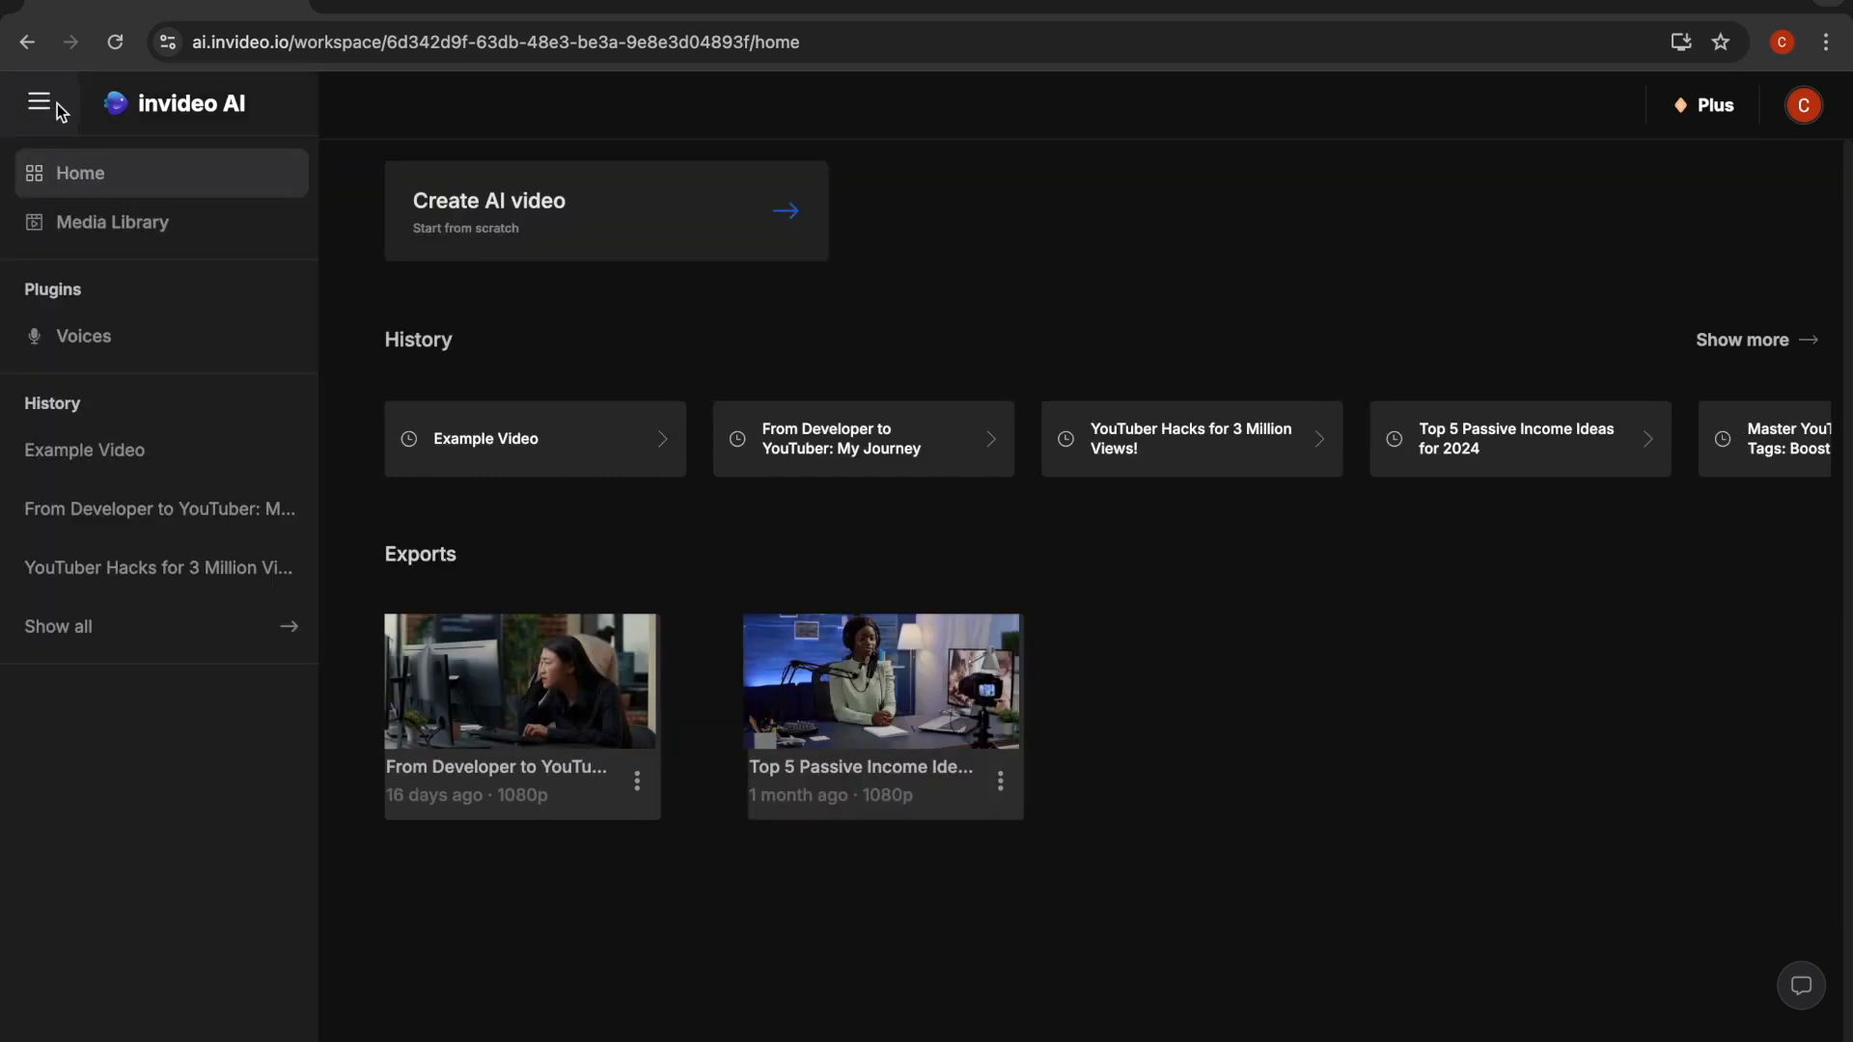
{"action": "mouse_move", "coordinate": [977, 332]}
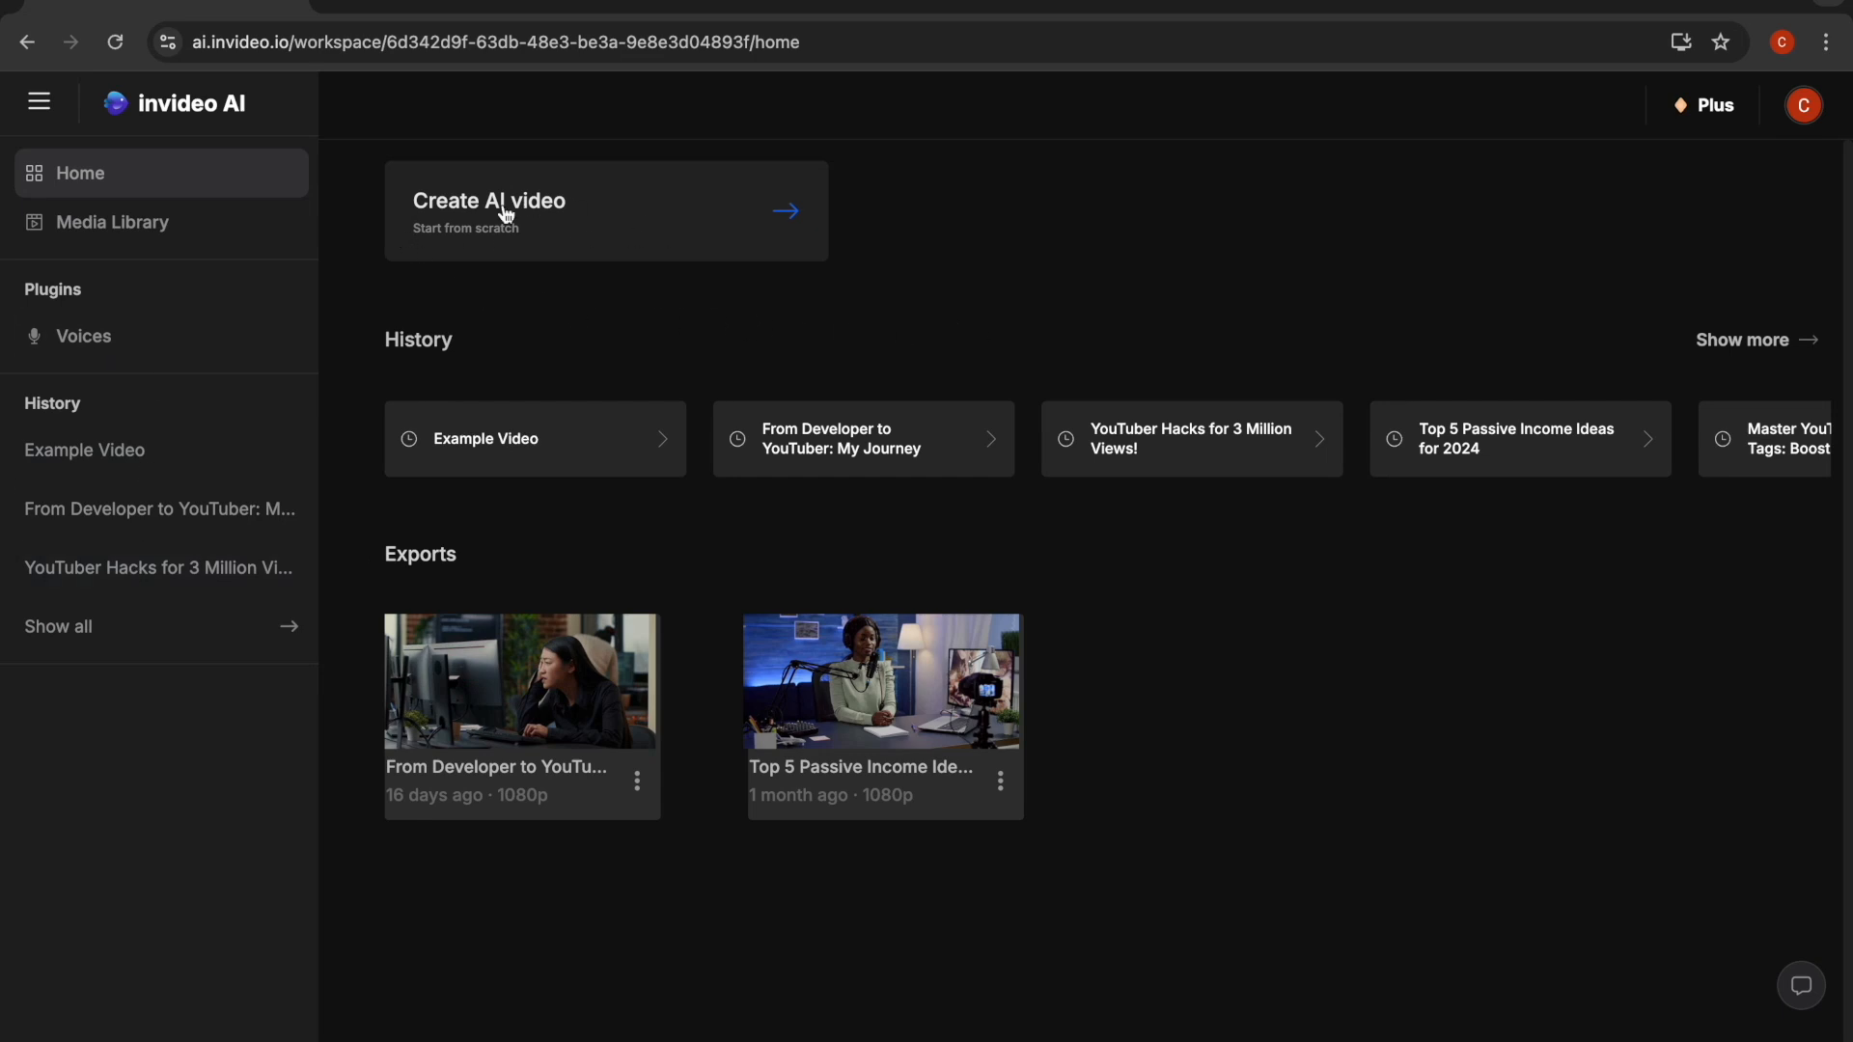
Start a new AI video and request a 2-minute video on "5 job interview tips for junior software developers".
{"action": "left_click", "coordinate": [506, 209]}
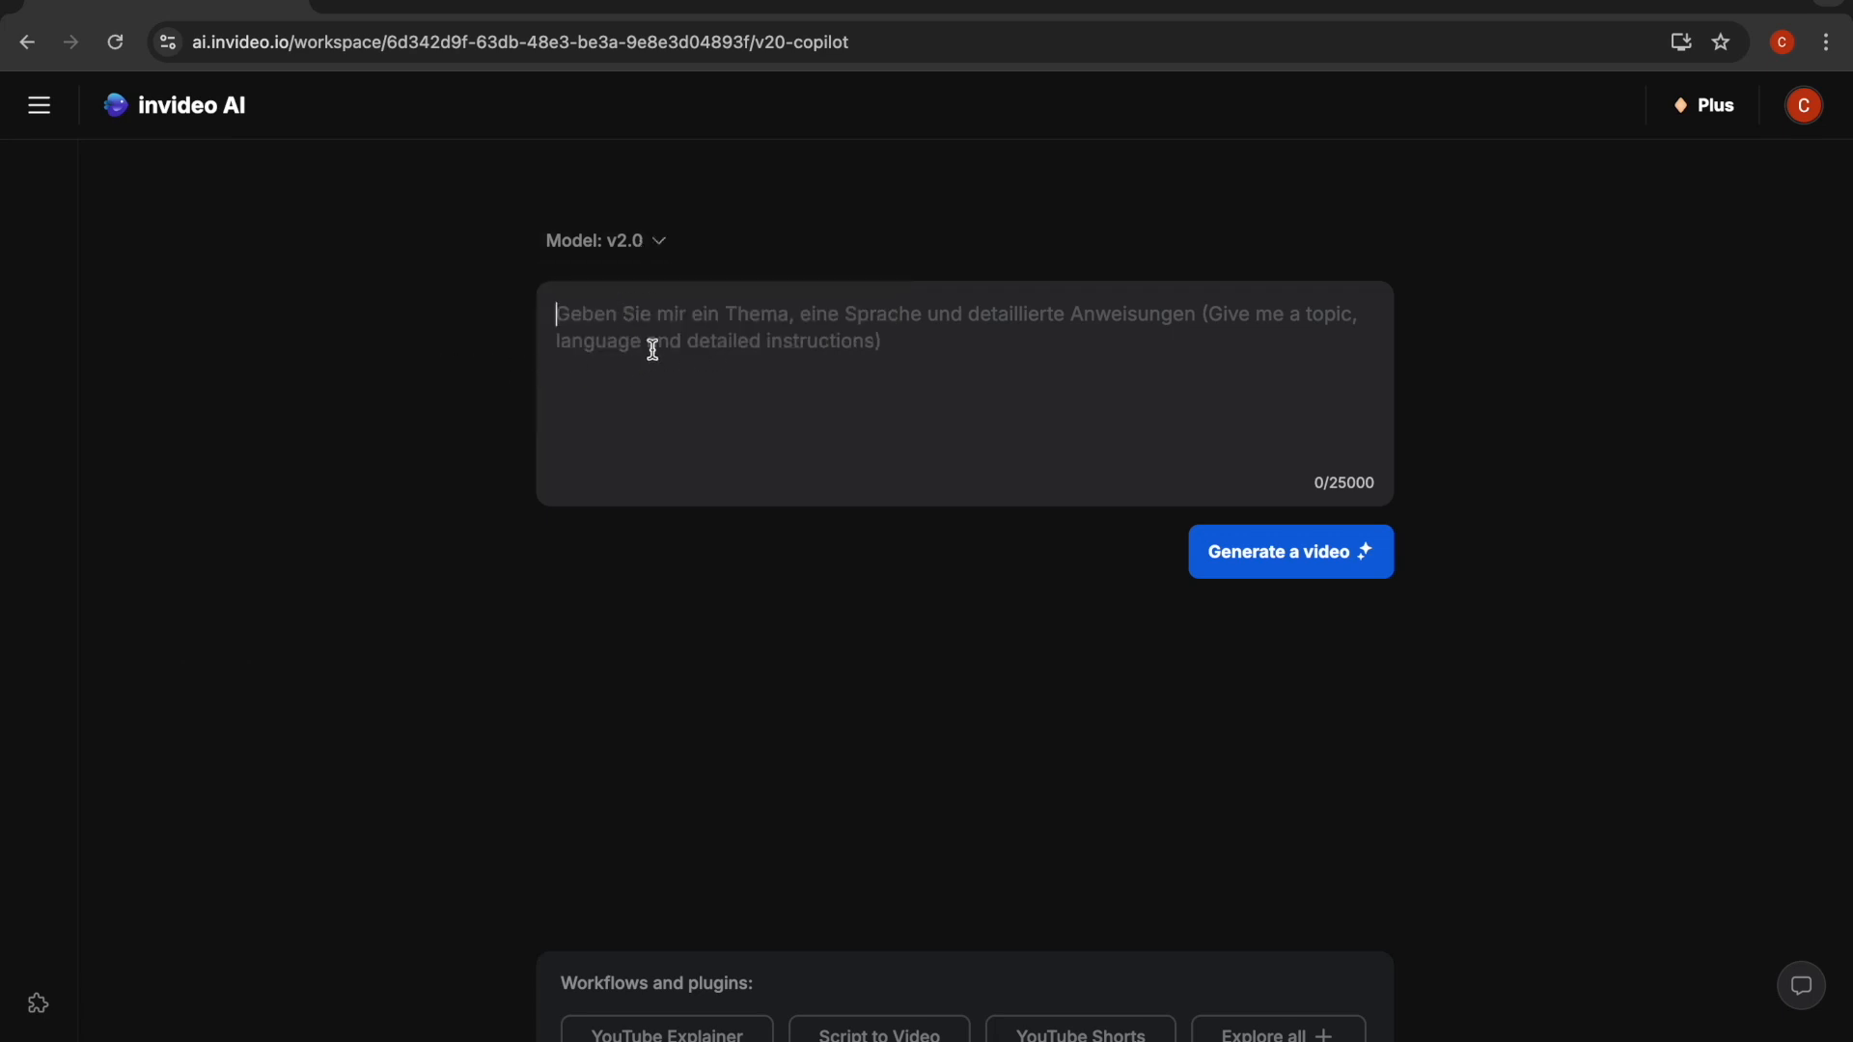
{"action": "mouse_move", "coordinate": [448, 375]}
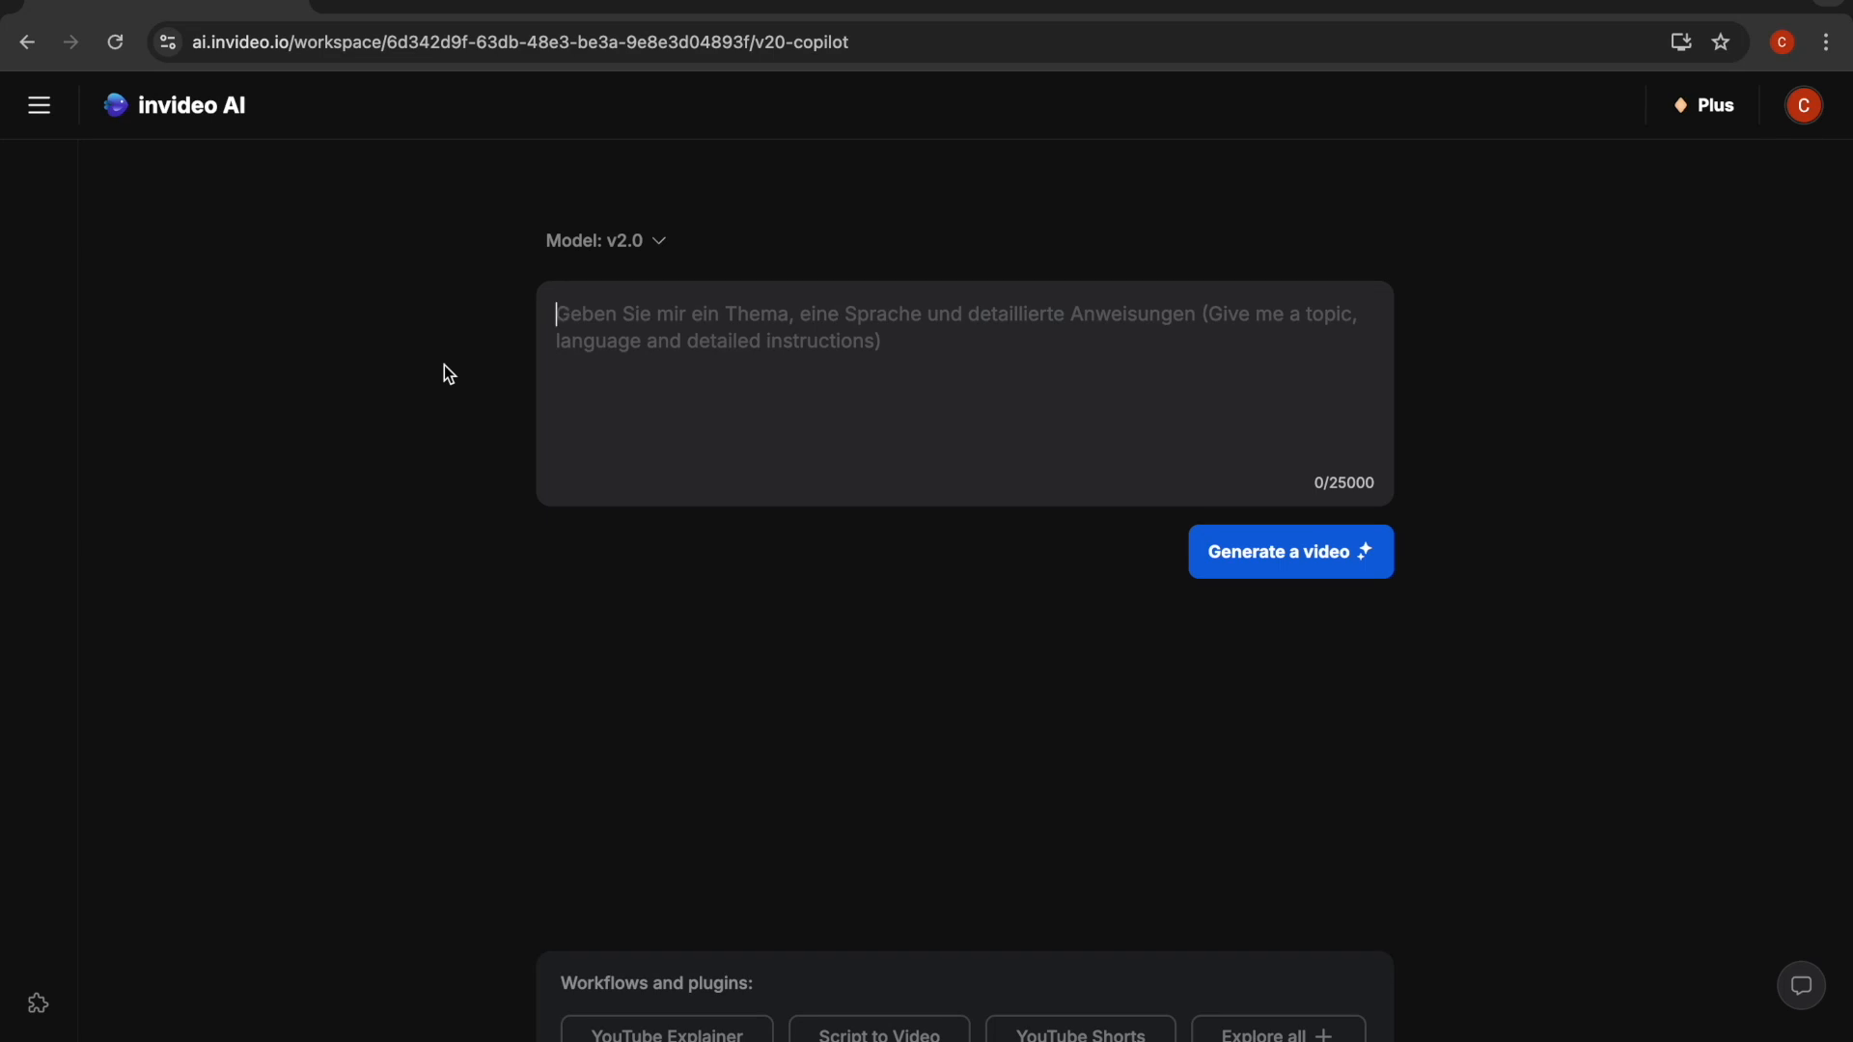
{"action": "type", "text": "create a 2 minute long video about \"5 job interview tips for junior software developers\""}
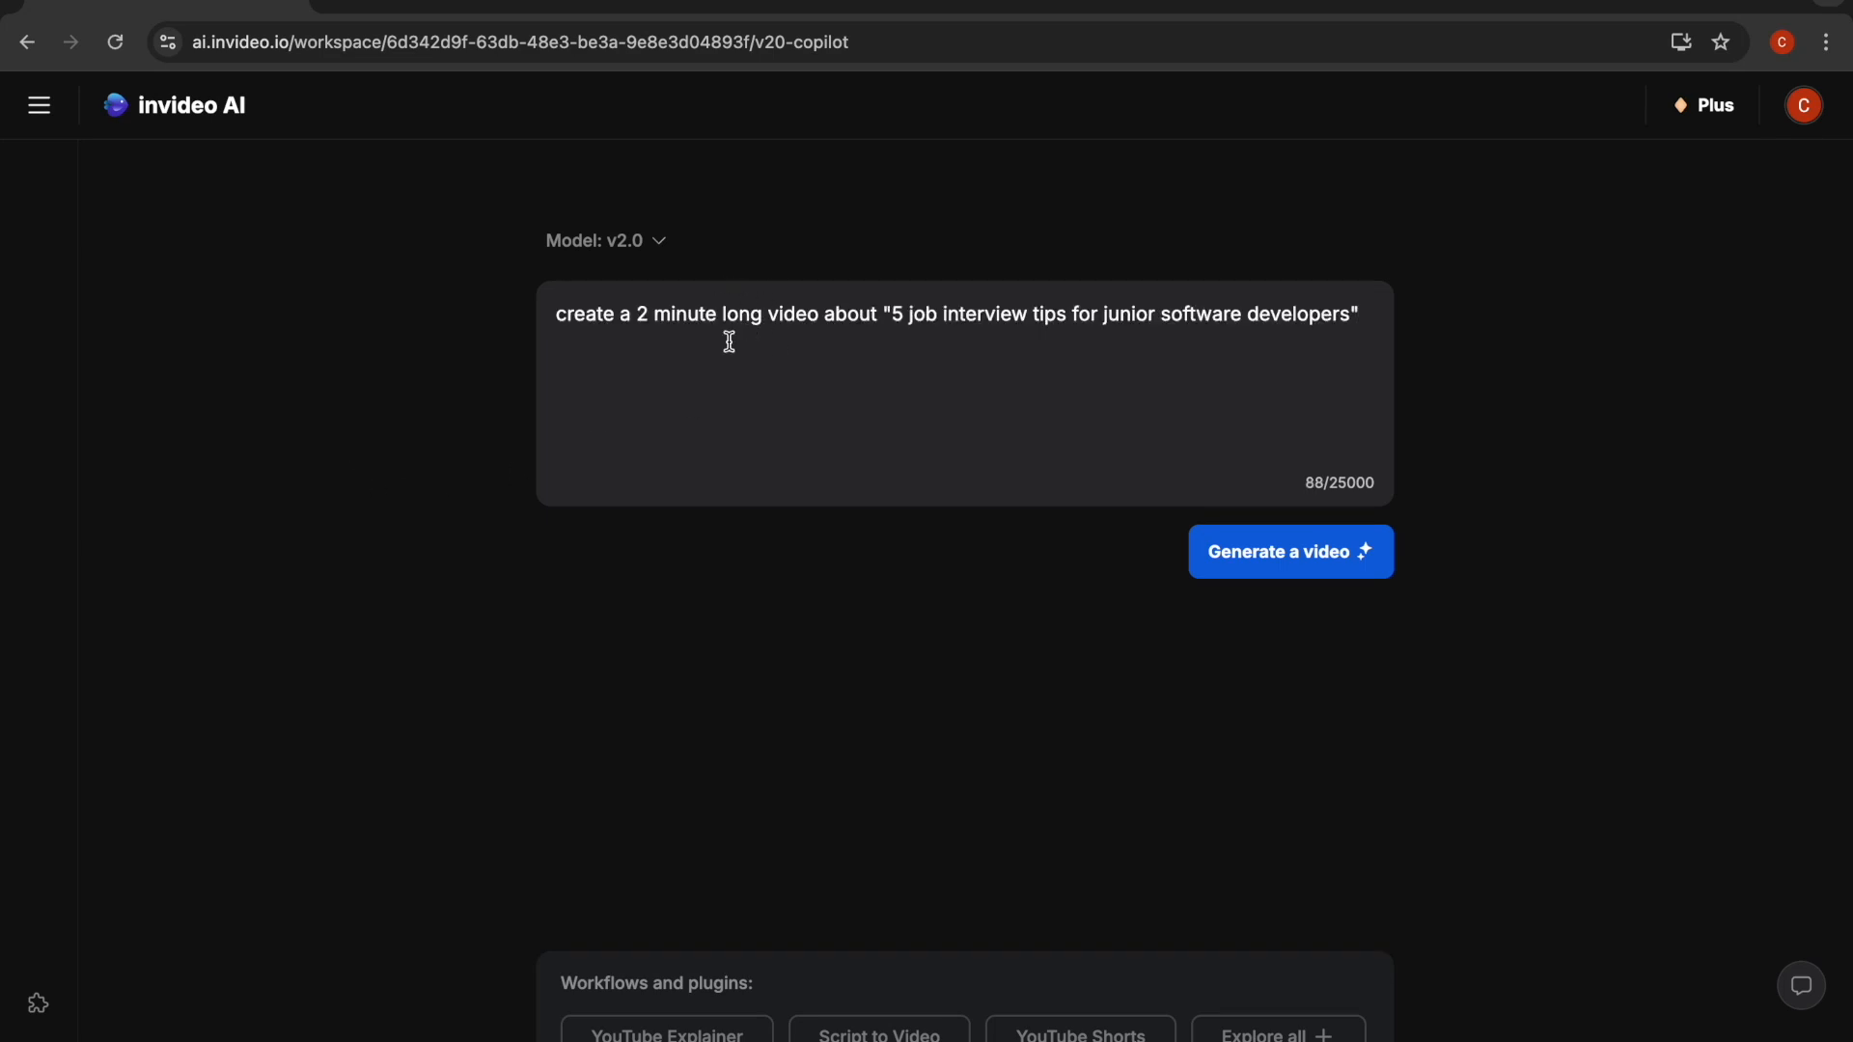
{"action": "mouse_move", "coordinate": [952, 343]}
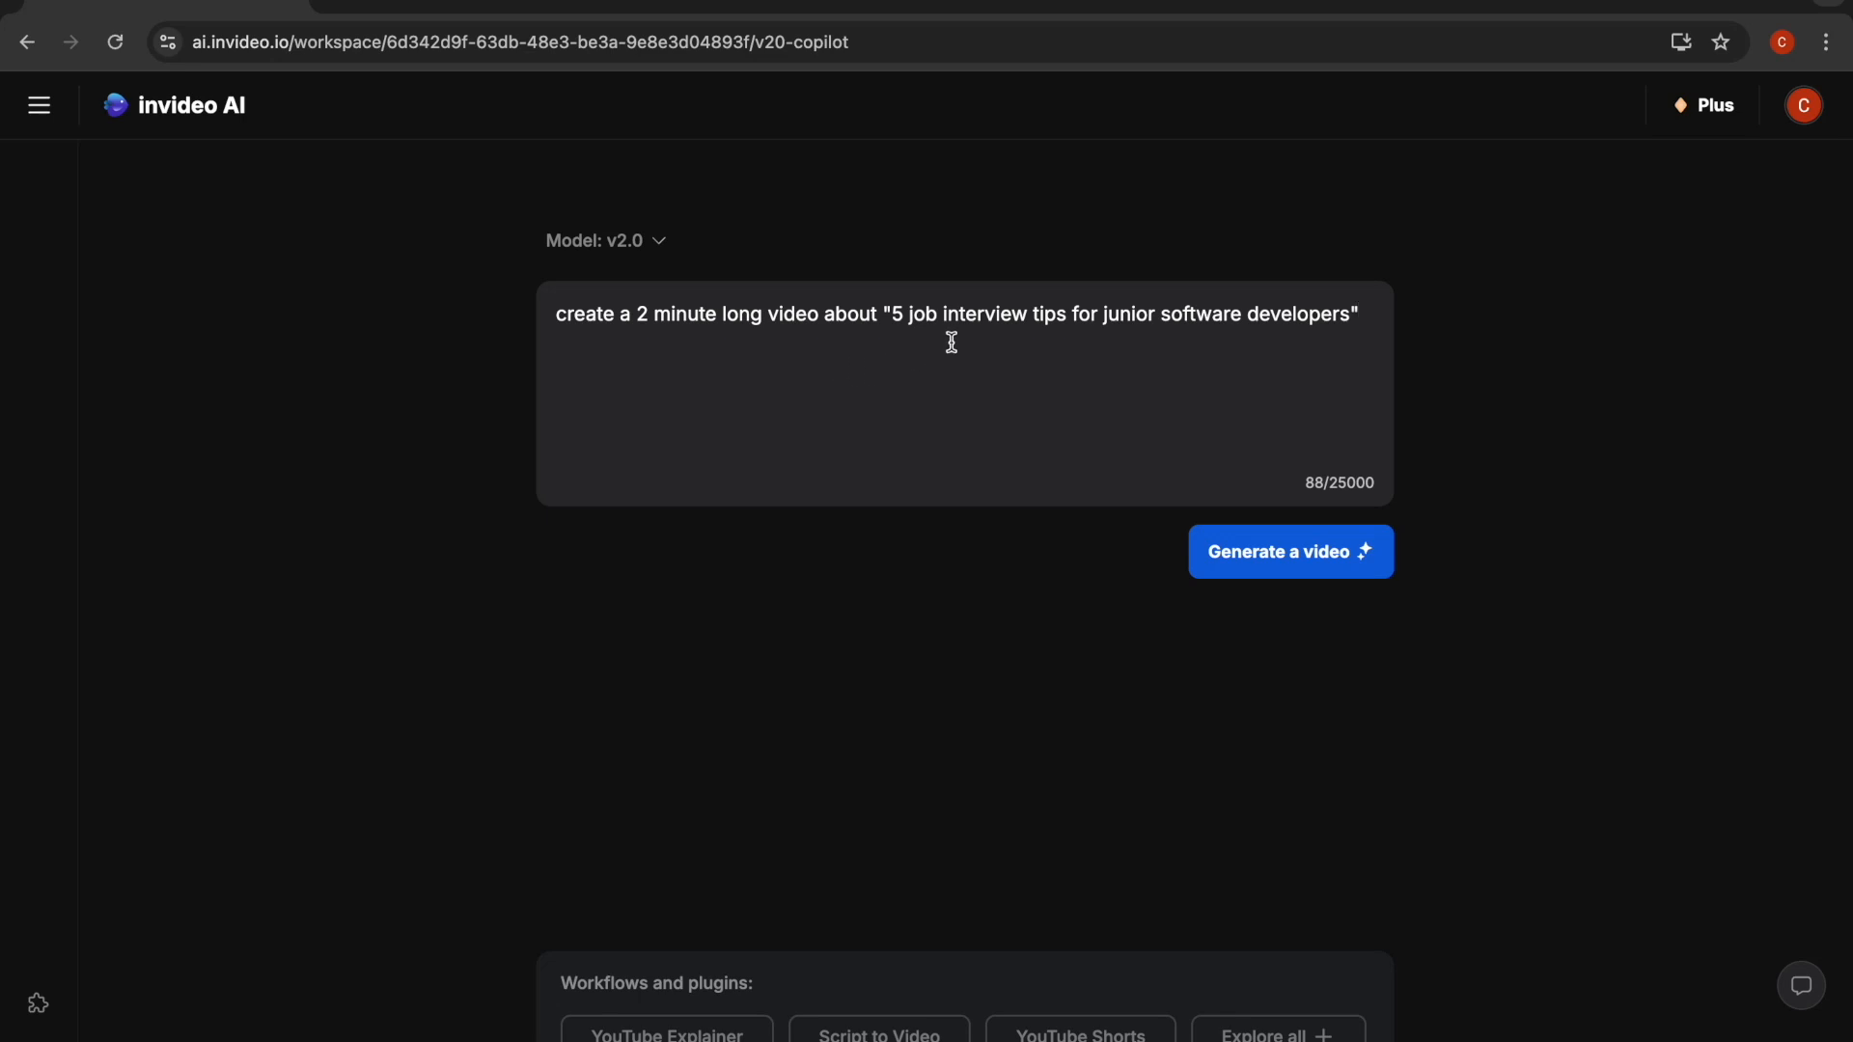
{"action": "mouse_move", "coordinate": [1376, 324]}
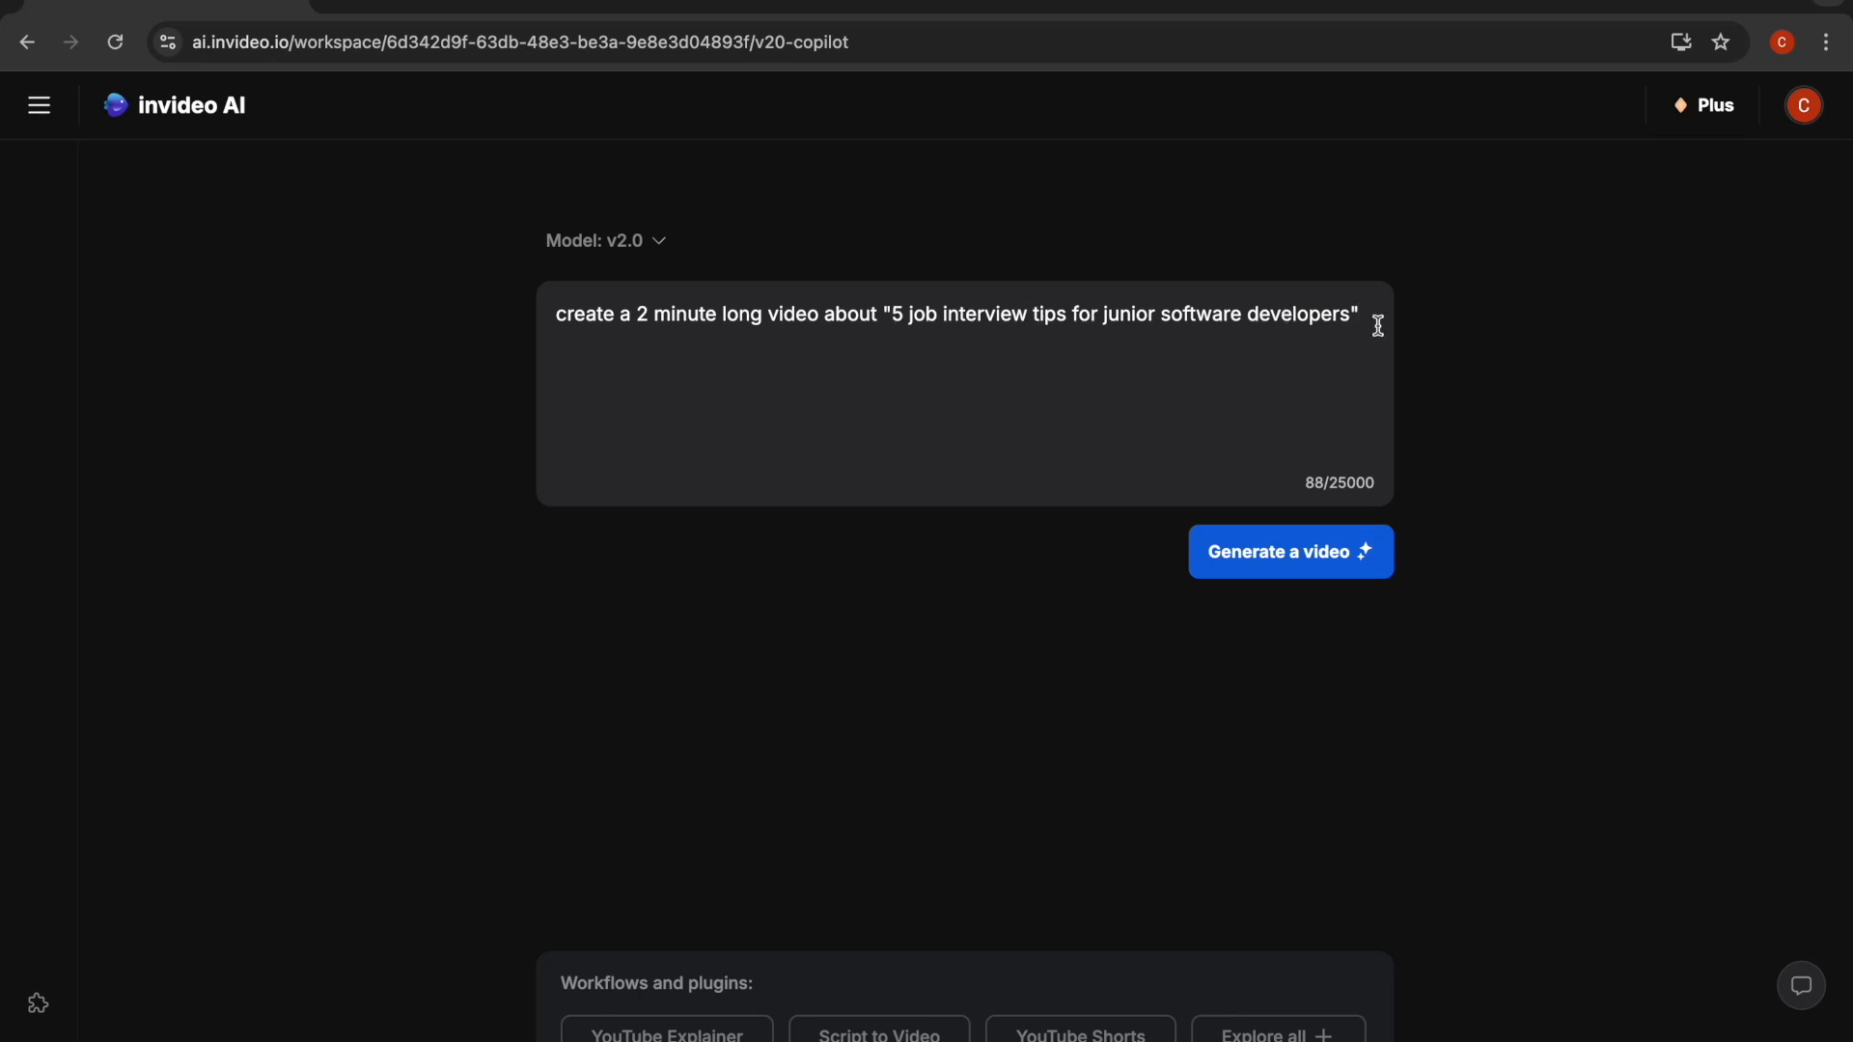
{"action": "mouse_move", "coordinate": [995, 375]}
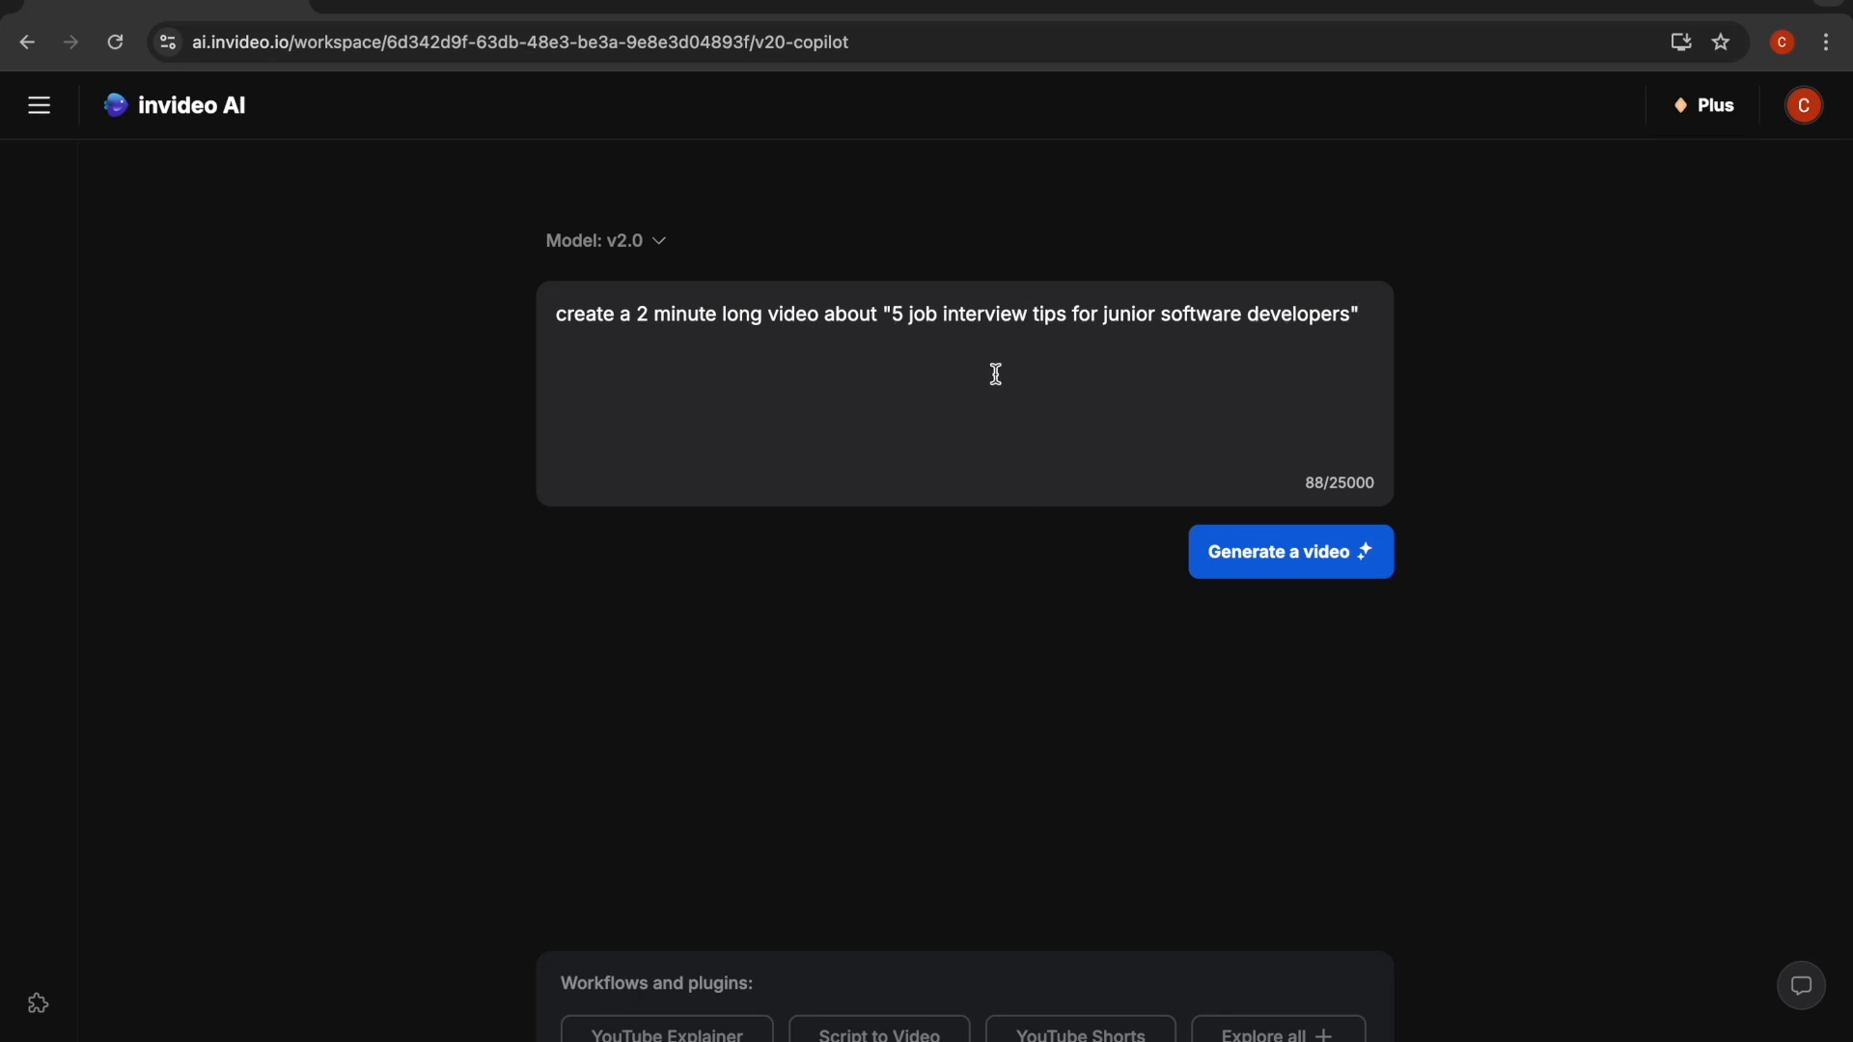
{"action": "mouse_move", "coordinate": [830, 461]}
{"action": "type", "text": "e m"}
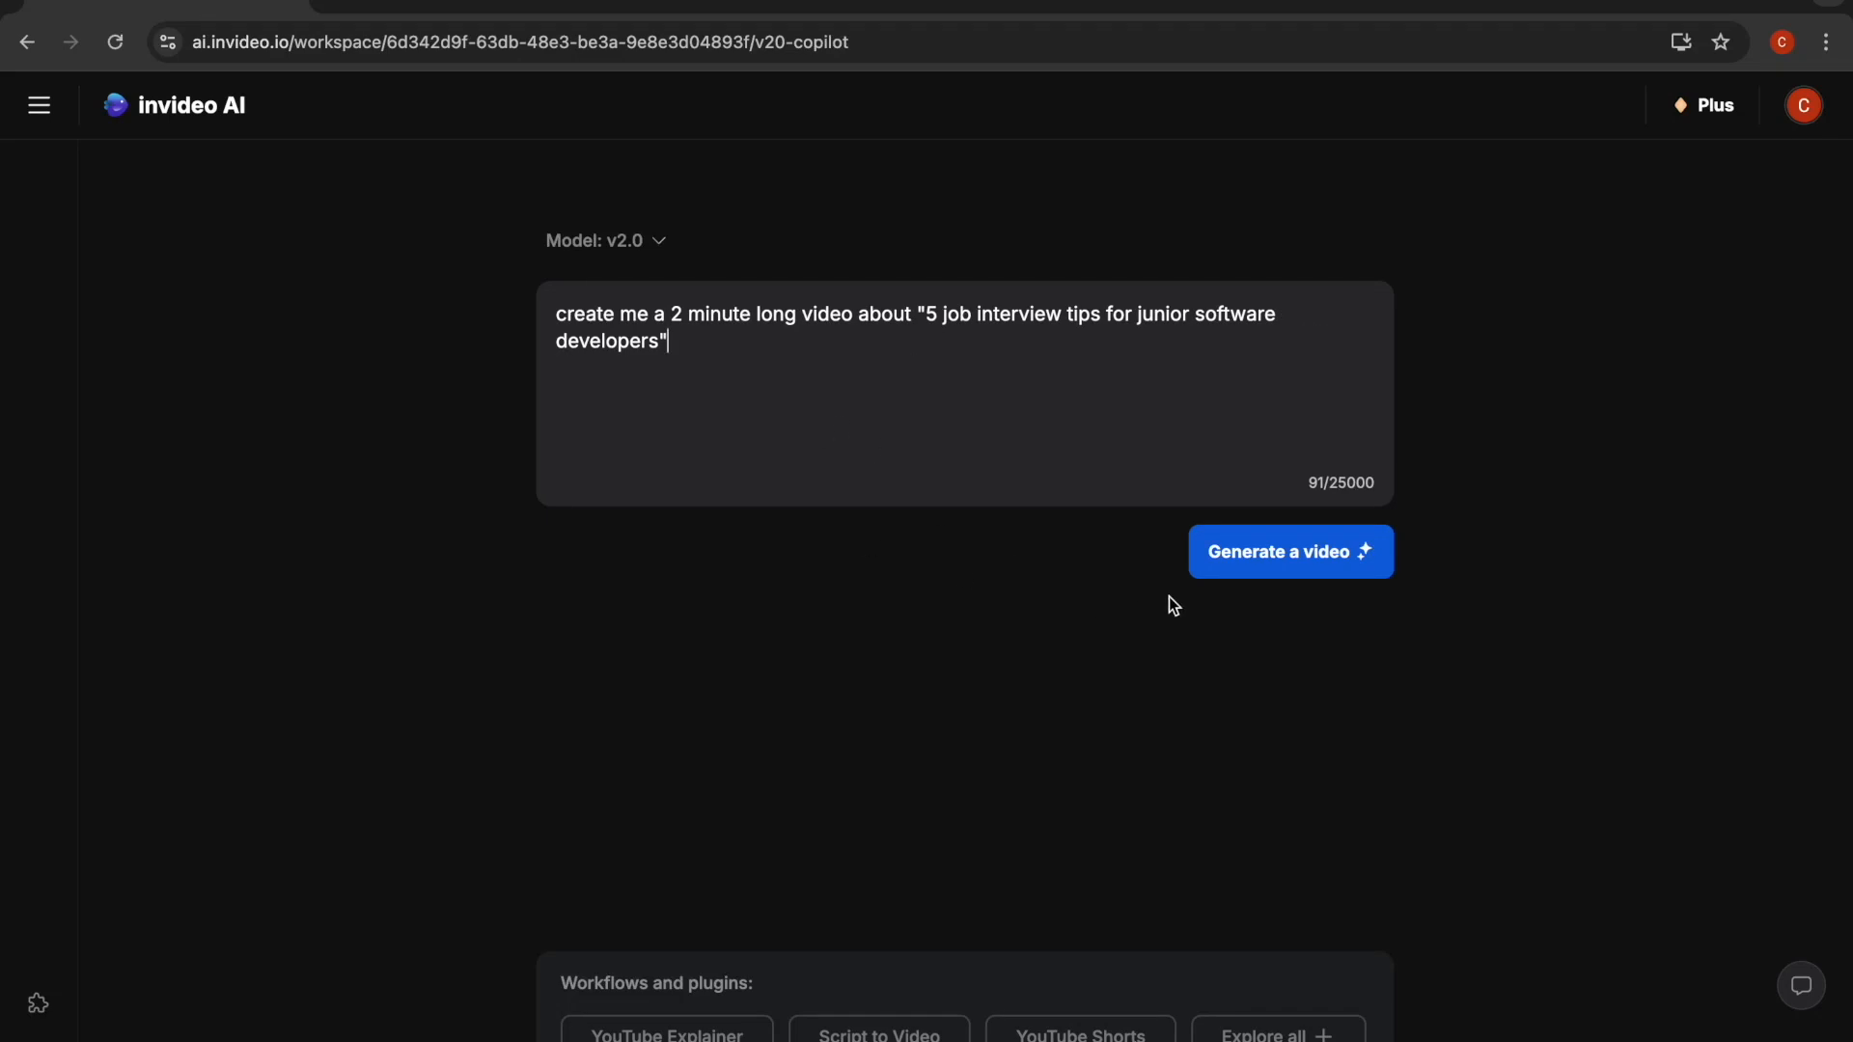
{"action": "mouse_move", "coordinate": [1005, 602]}
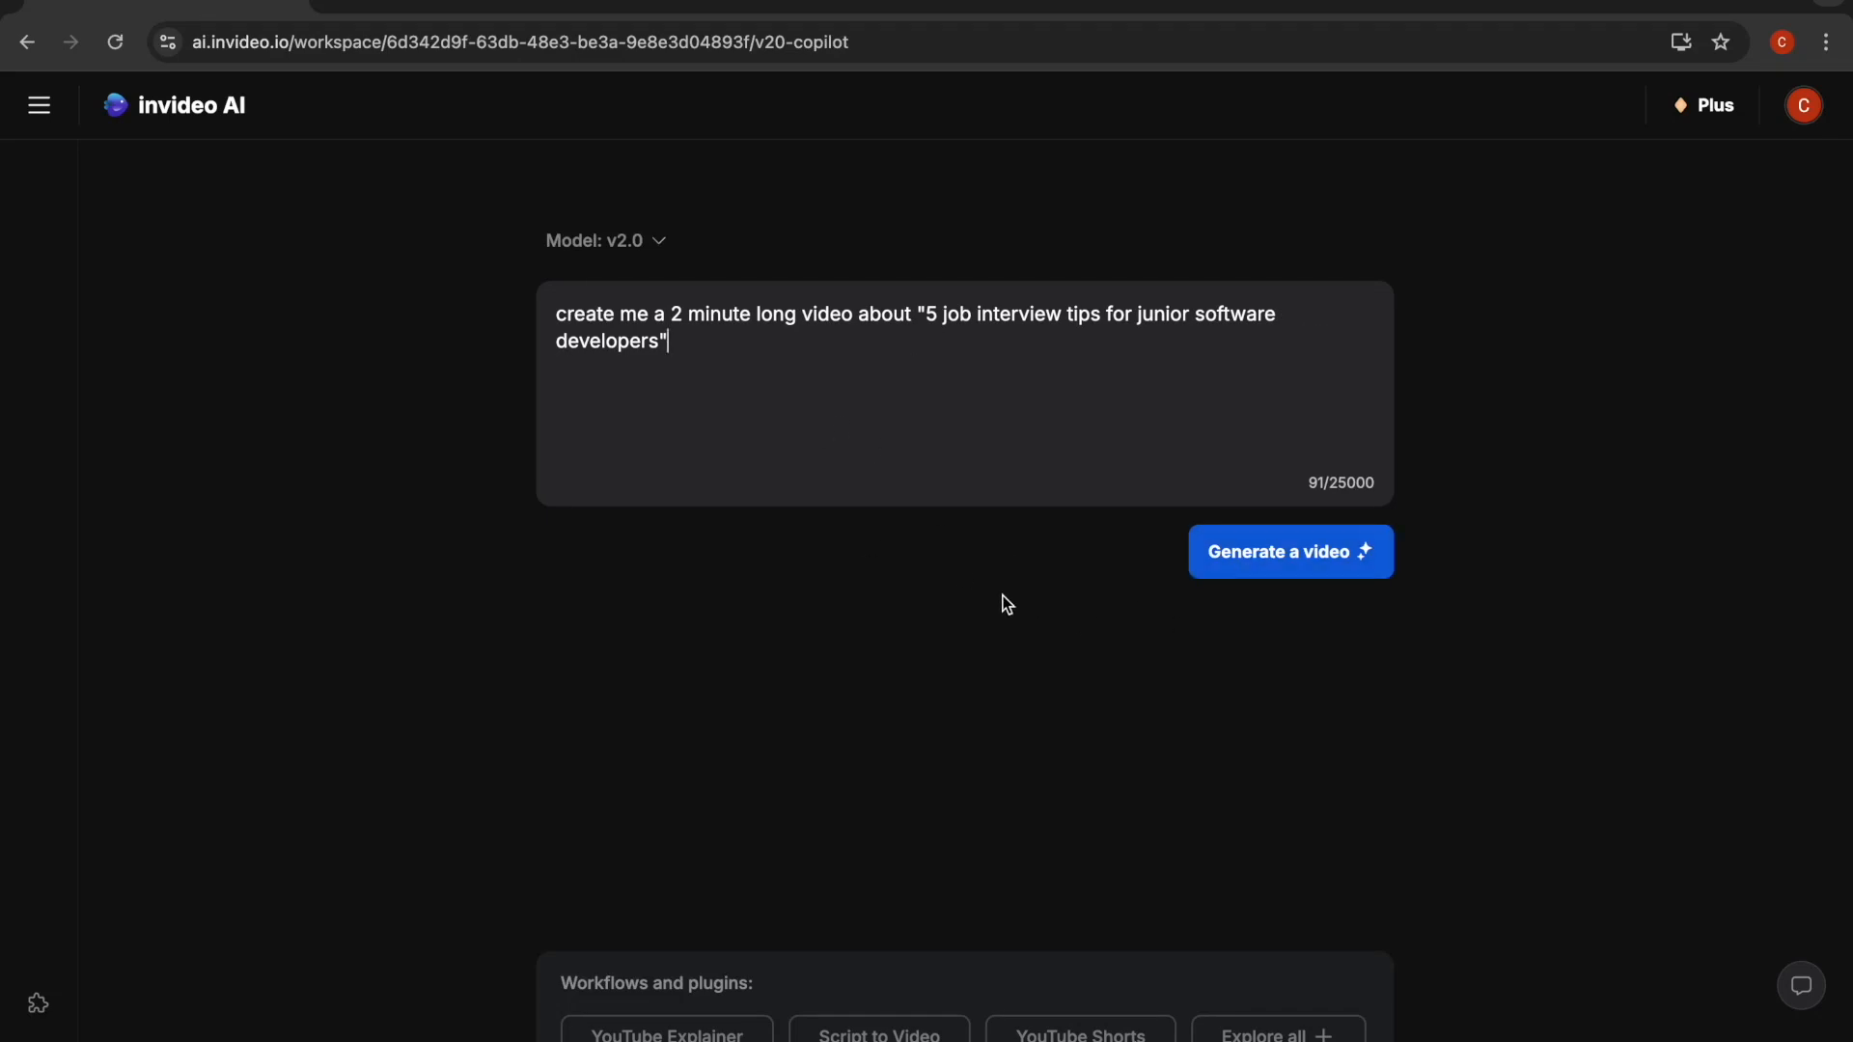
{"action": "mouse_move", "coordinate": [1046, 533]}
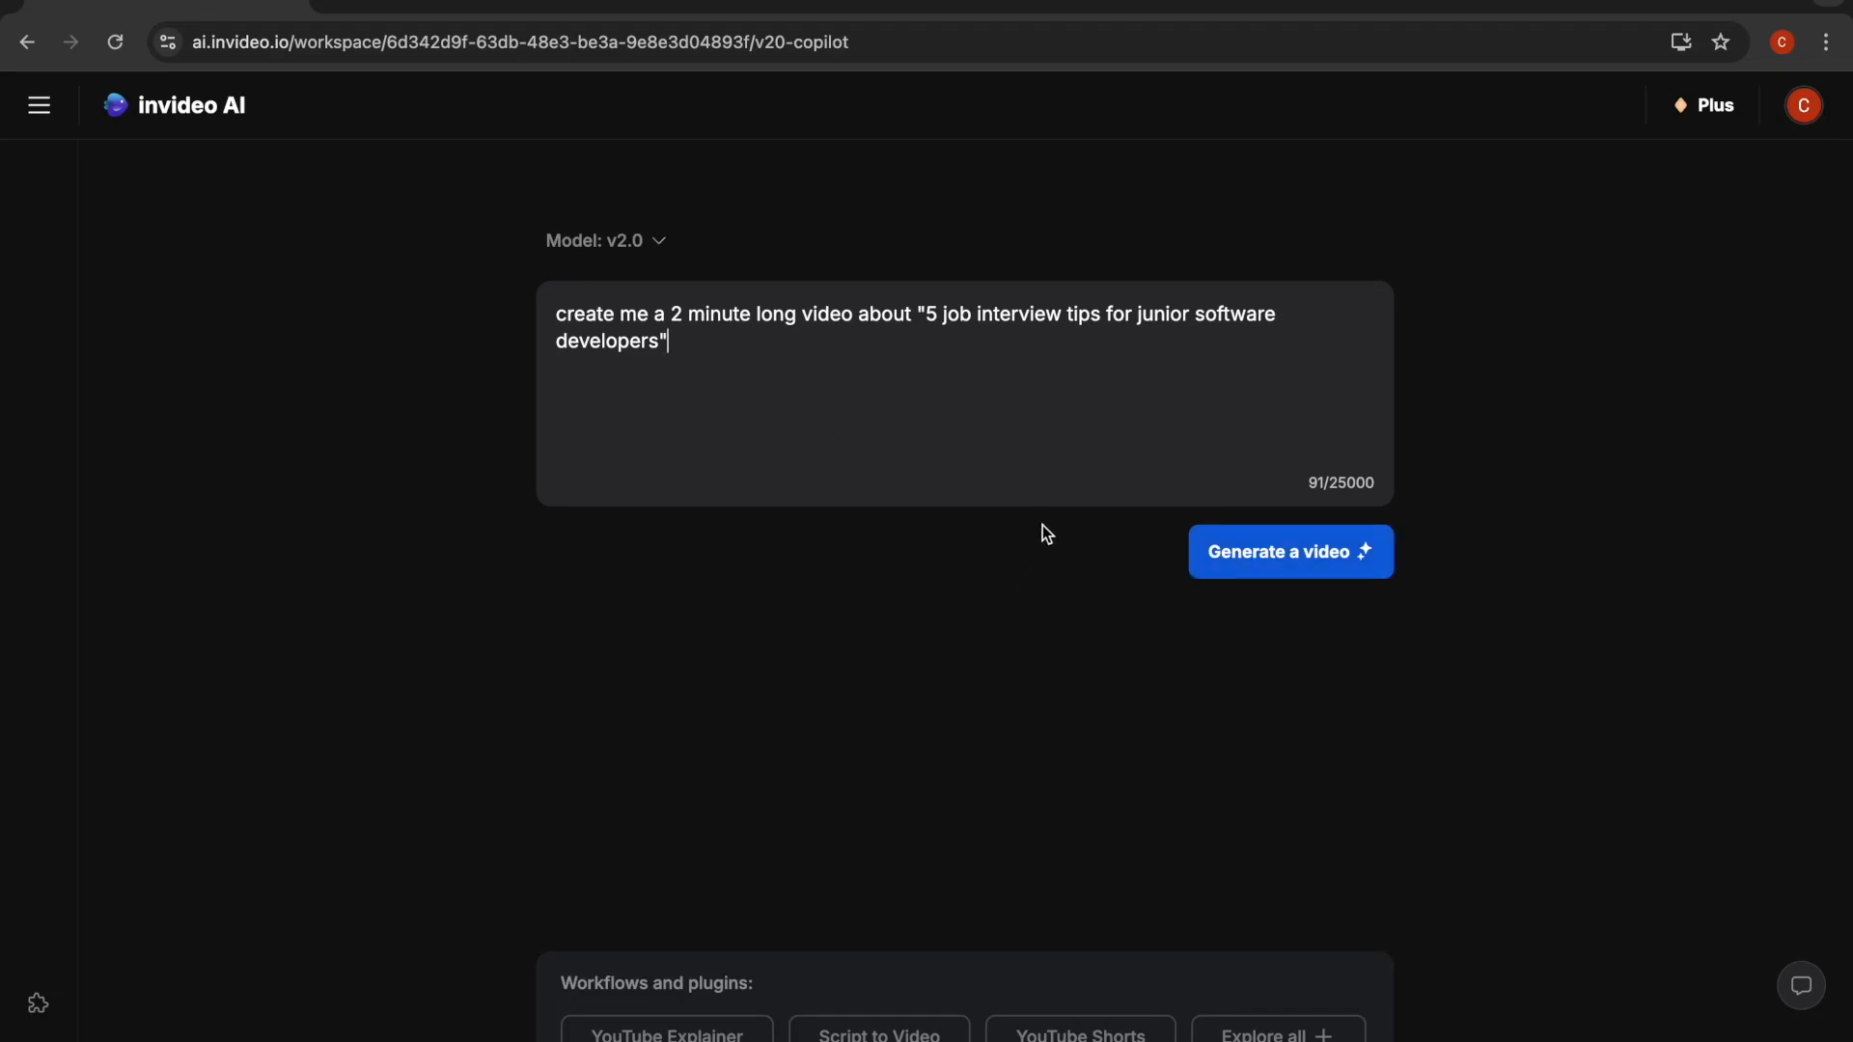
{"action": "mouse_move", "coordinate": [969, 668]}
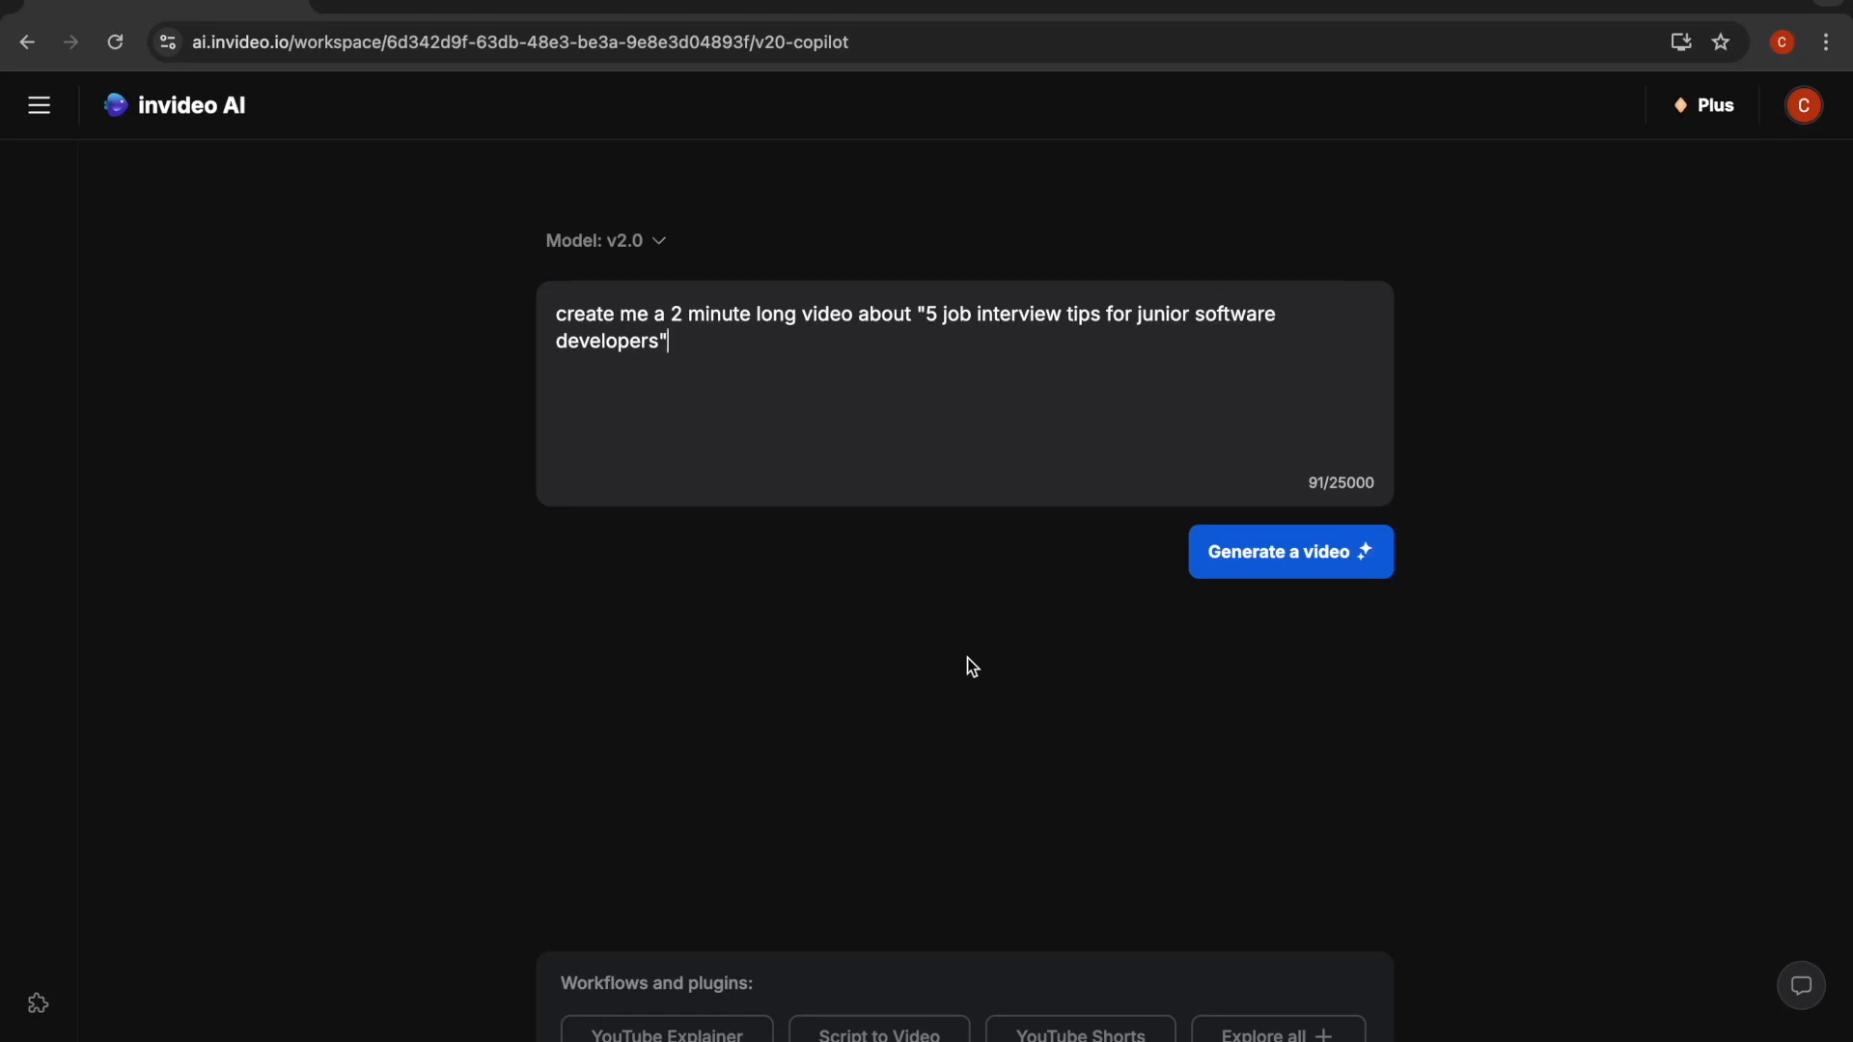
{"action": "mouse_move", "coordinate": [990, 367]}
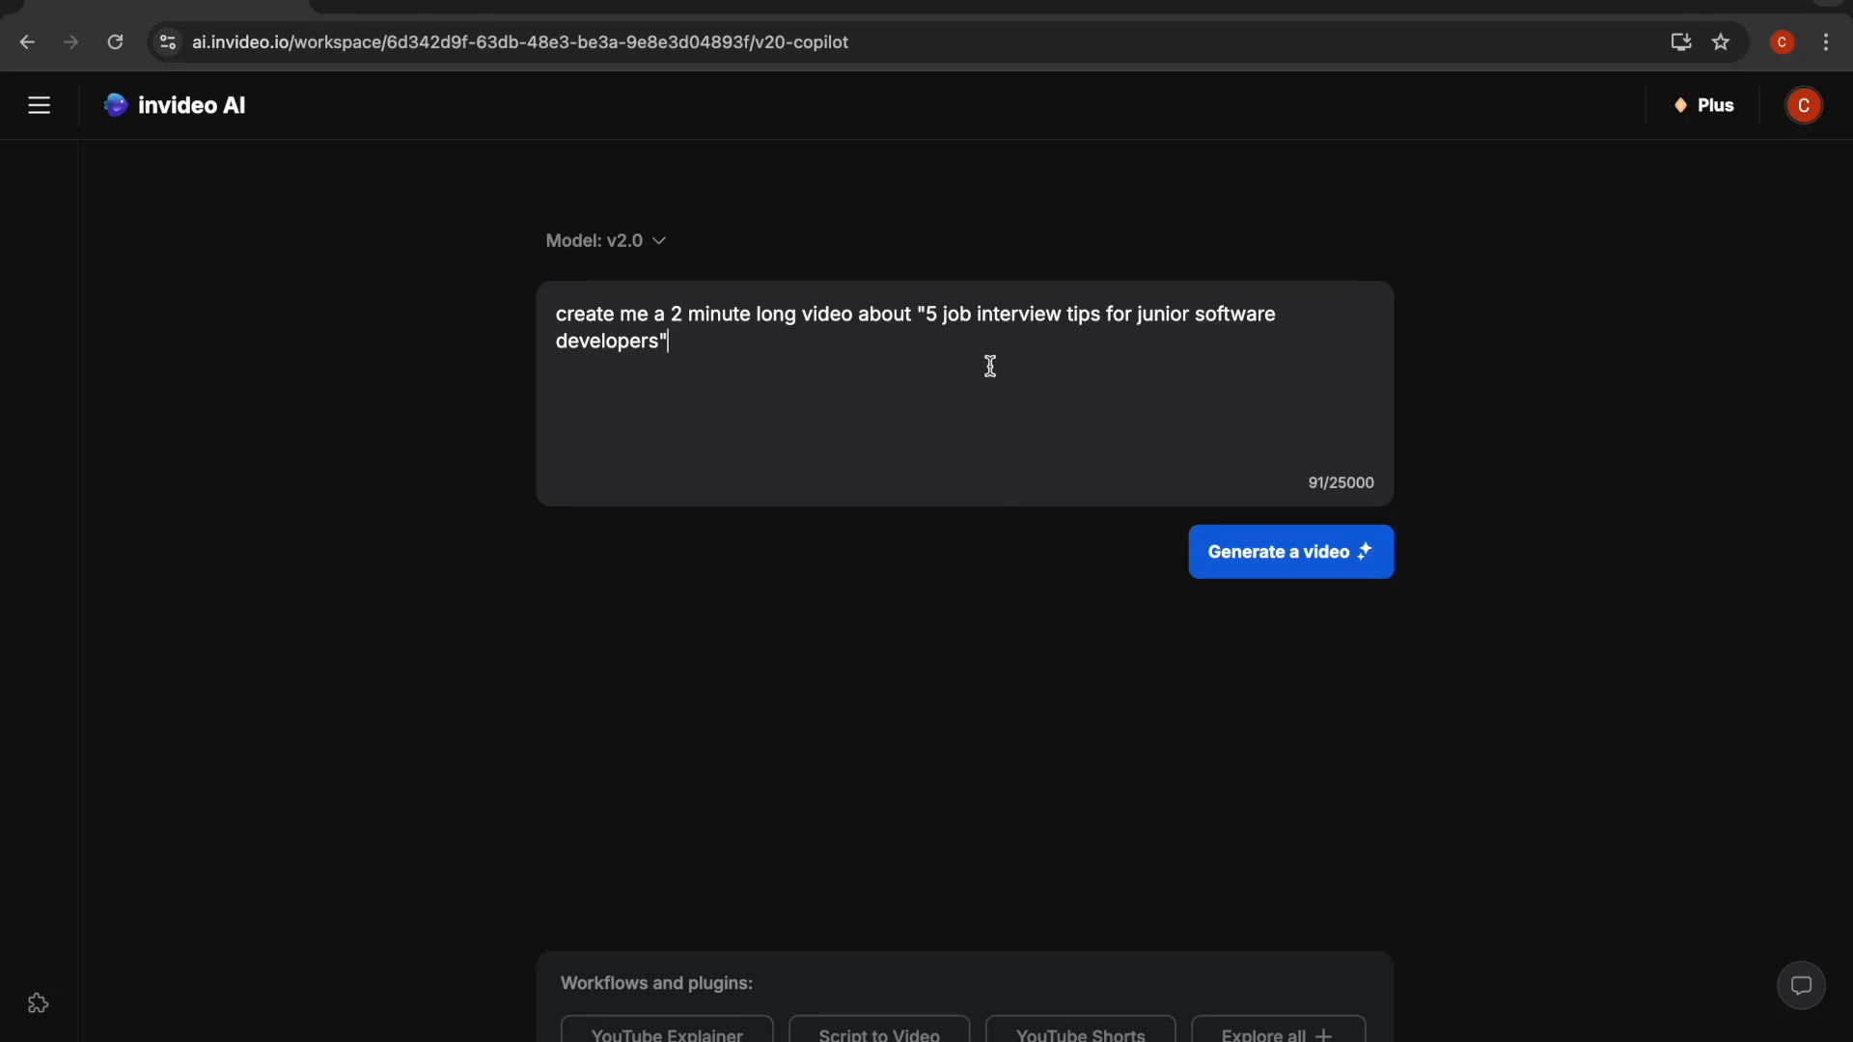
{"action": "mouse_move", "coordinate": [940, 537]}
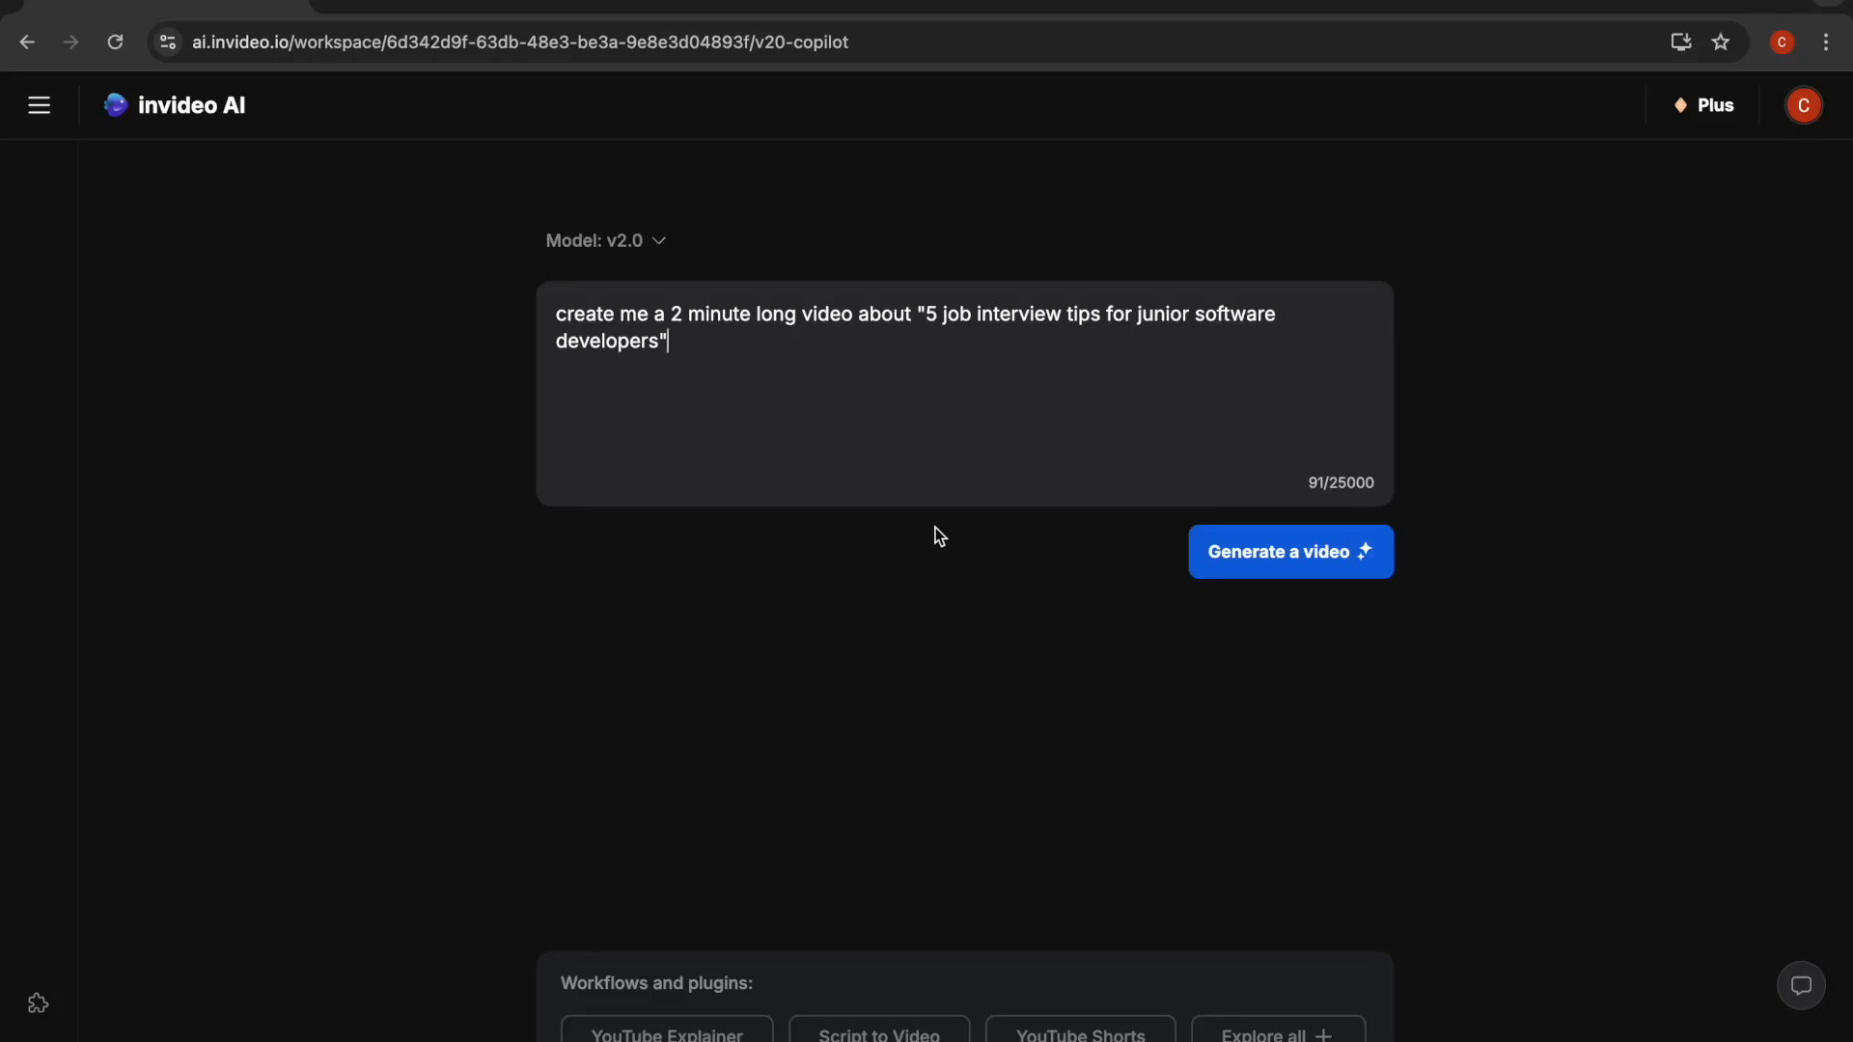
{"action": "mouse_move", "coordinate": [726, 363]}
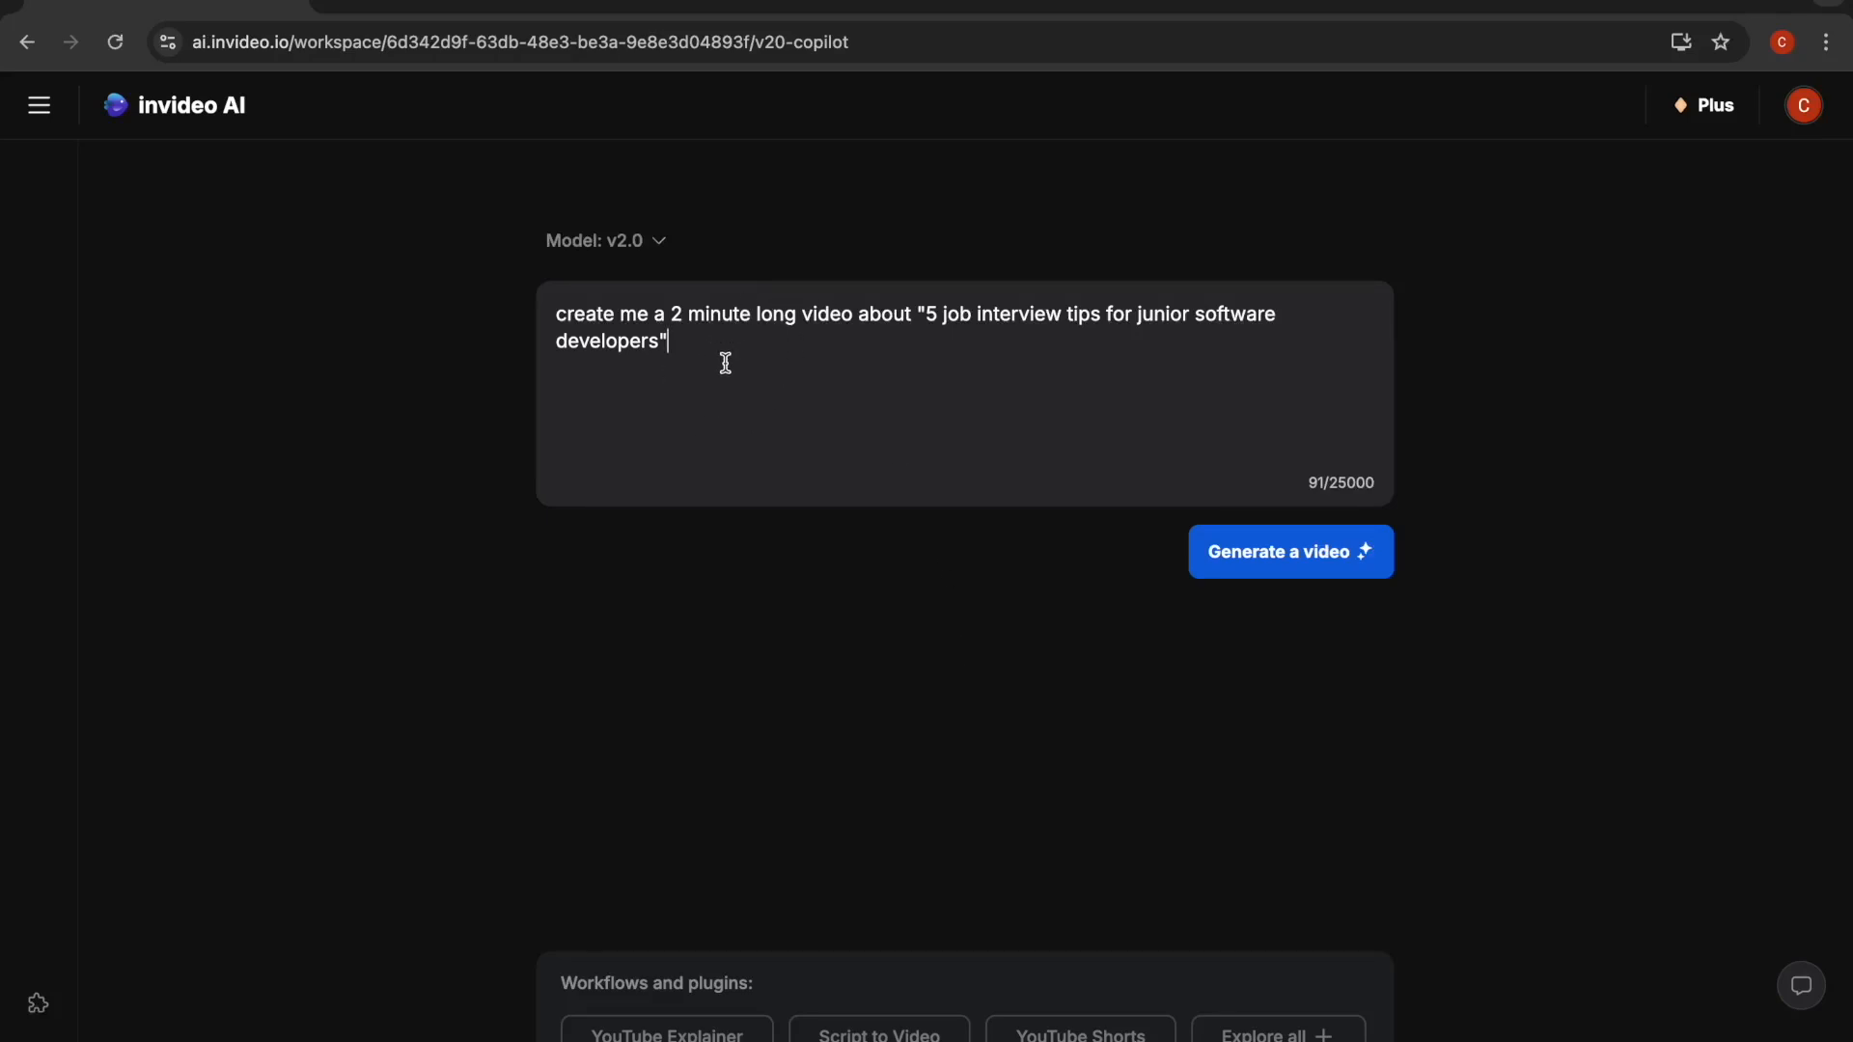
{"action": "mouse_move", "coordinate": [903, 394]}
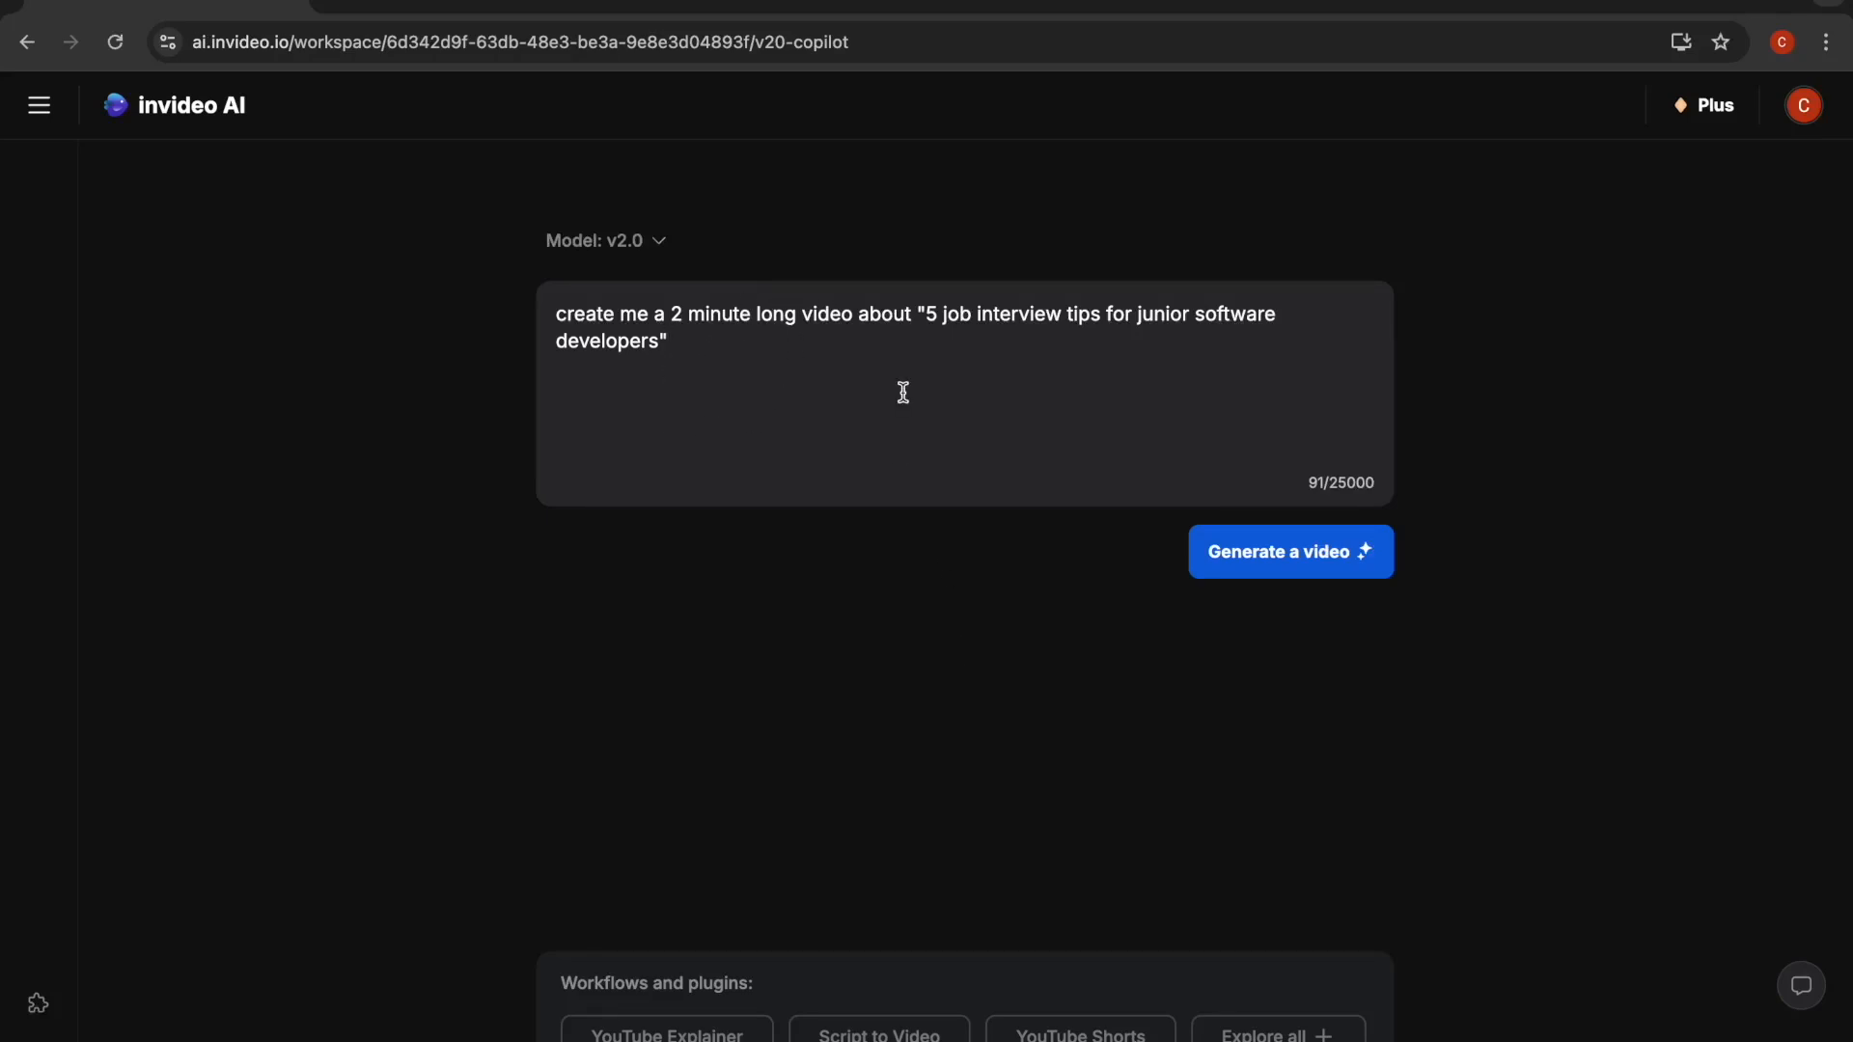
{"action": "mouse_move", "coordinate": [728, 478]}
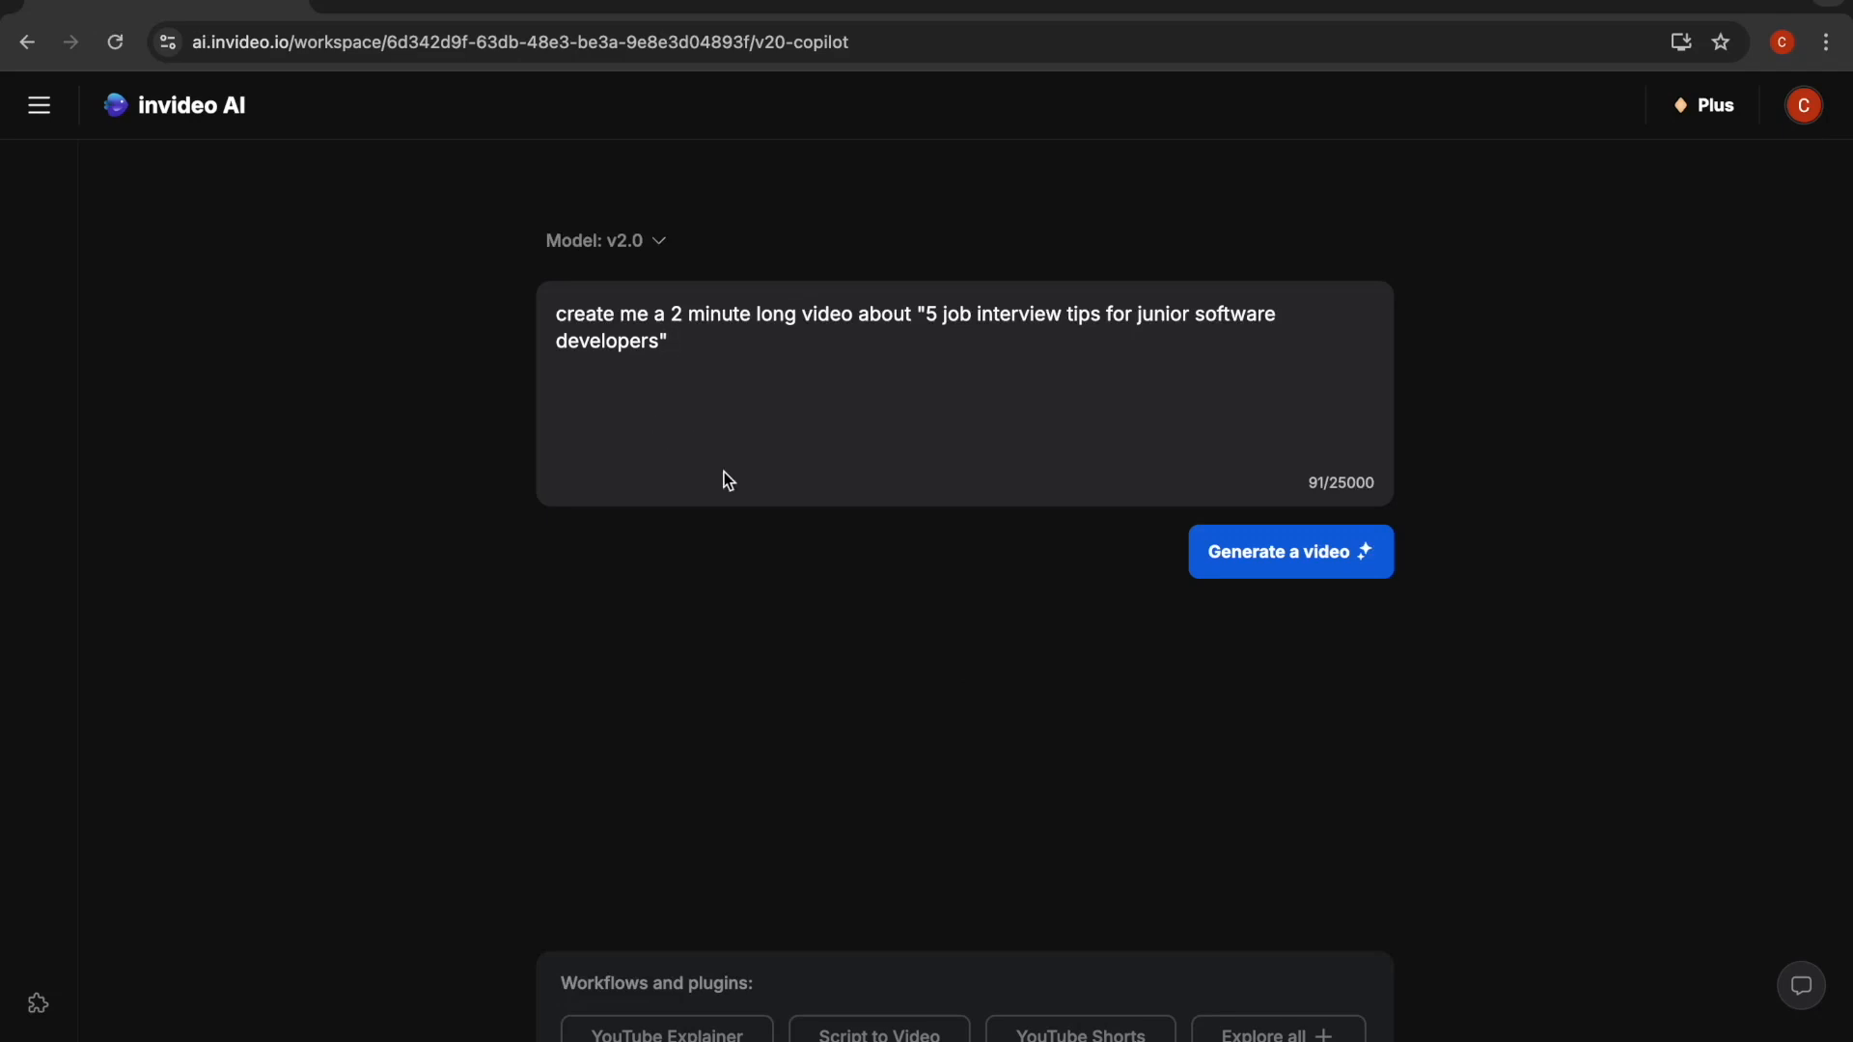
{"action": "scroll", "scroll_direction": "down", "scroll_amount": 3}
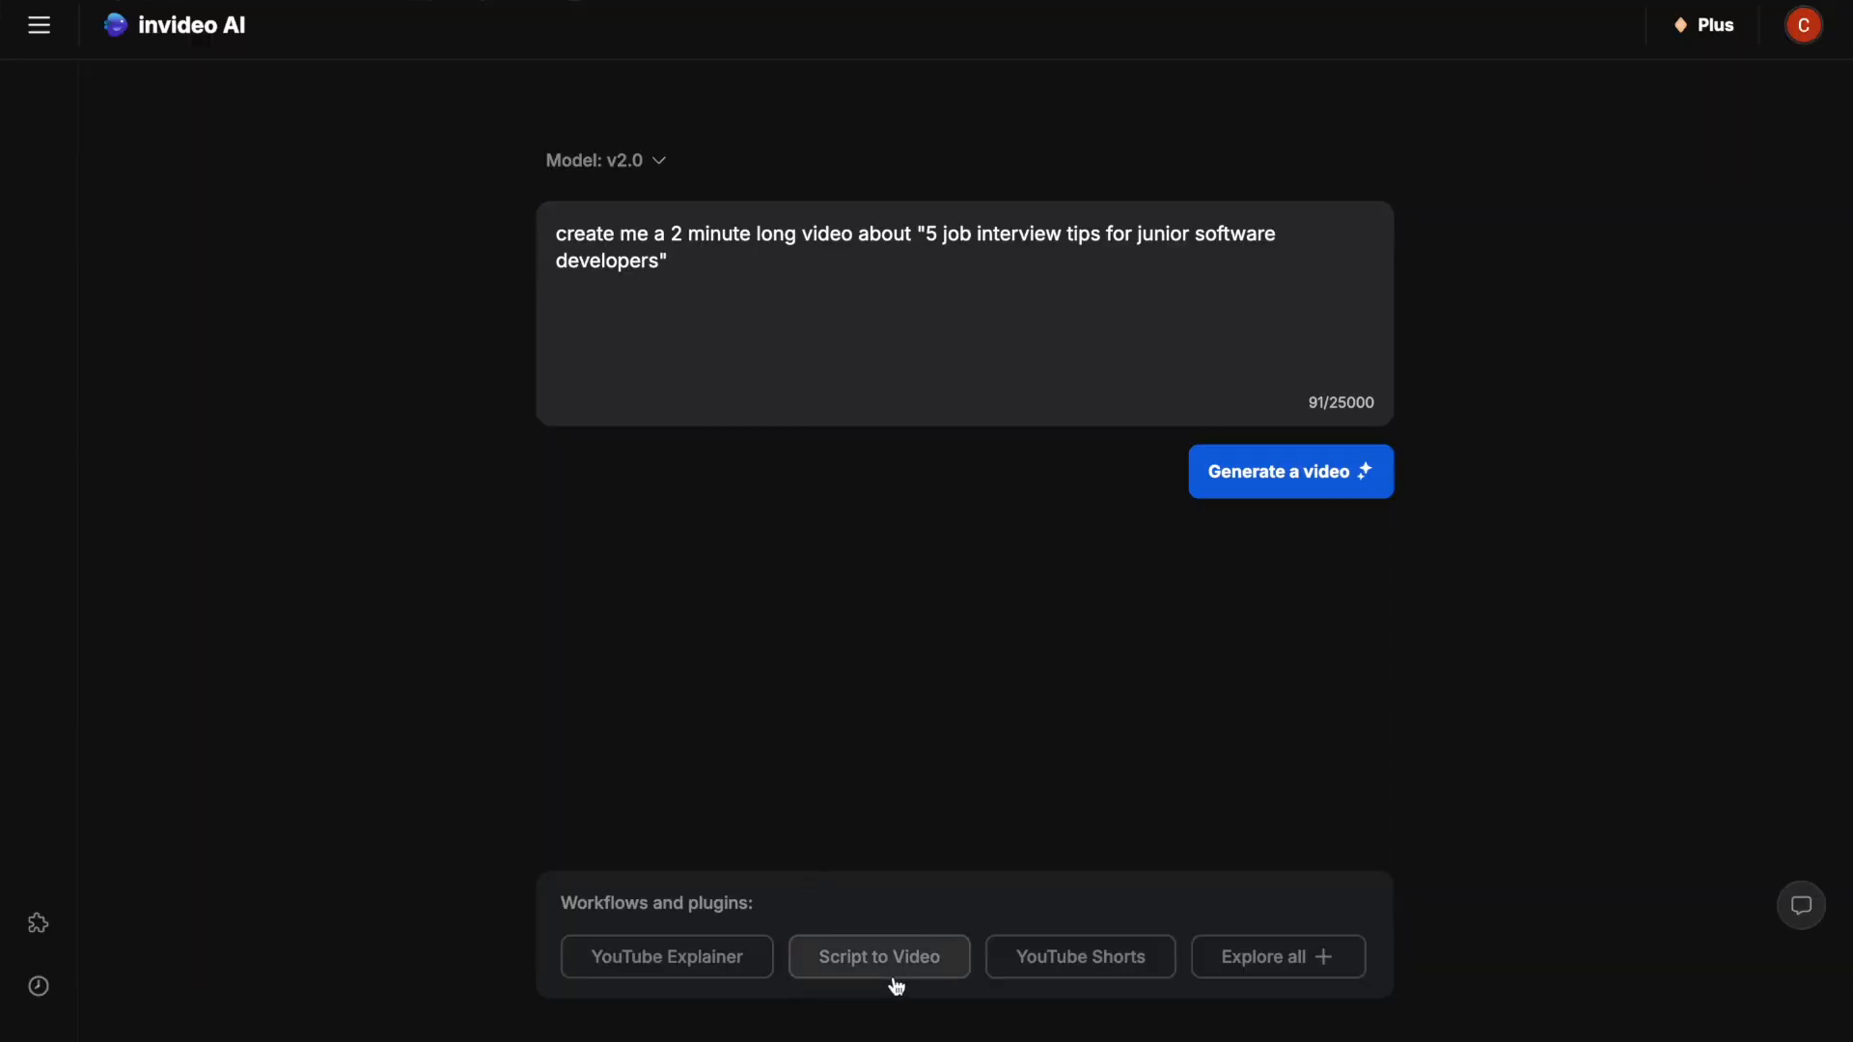
Choose Script to Video as a YouTube video with calm background music.
{"action": "left_click", "coordinate": [880, 955]}
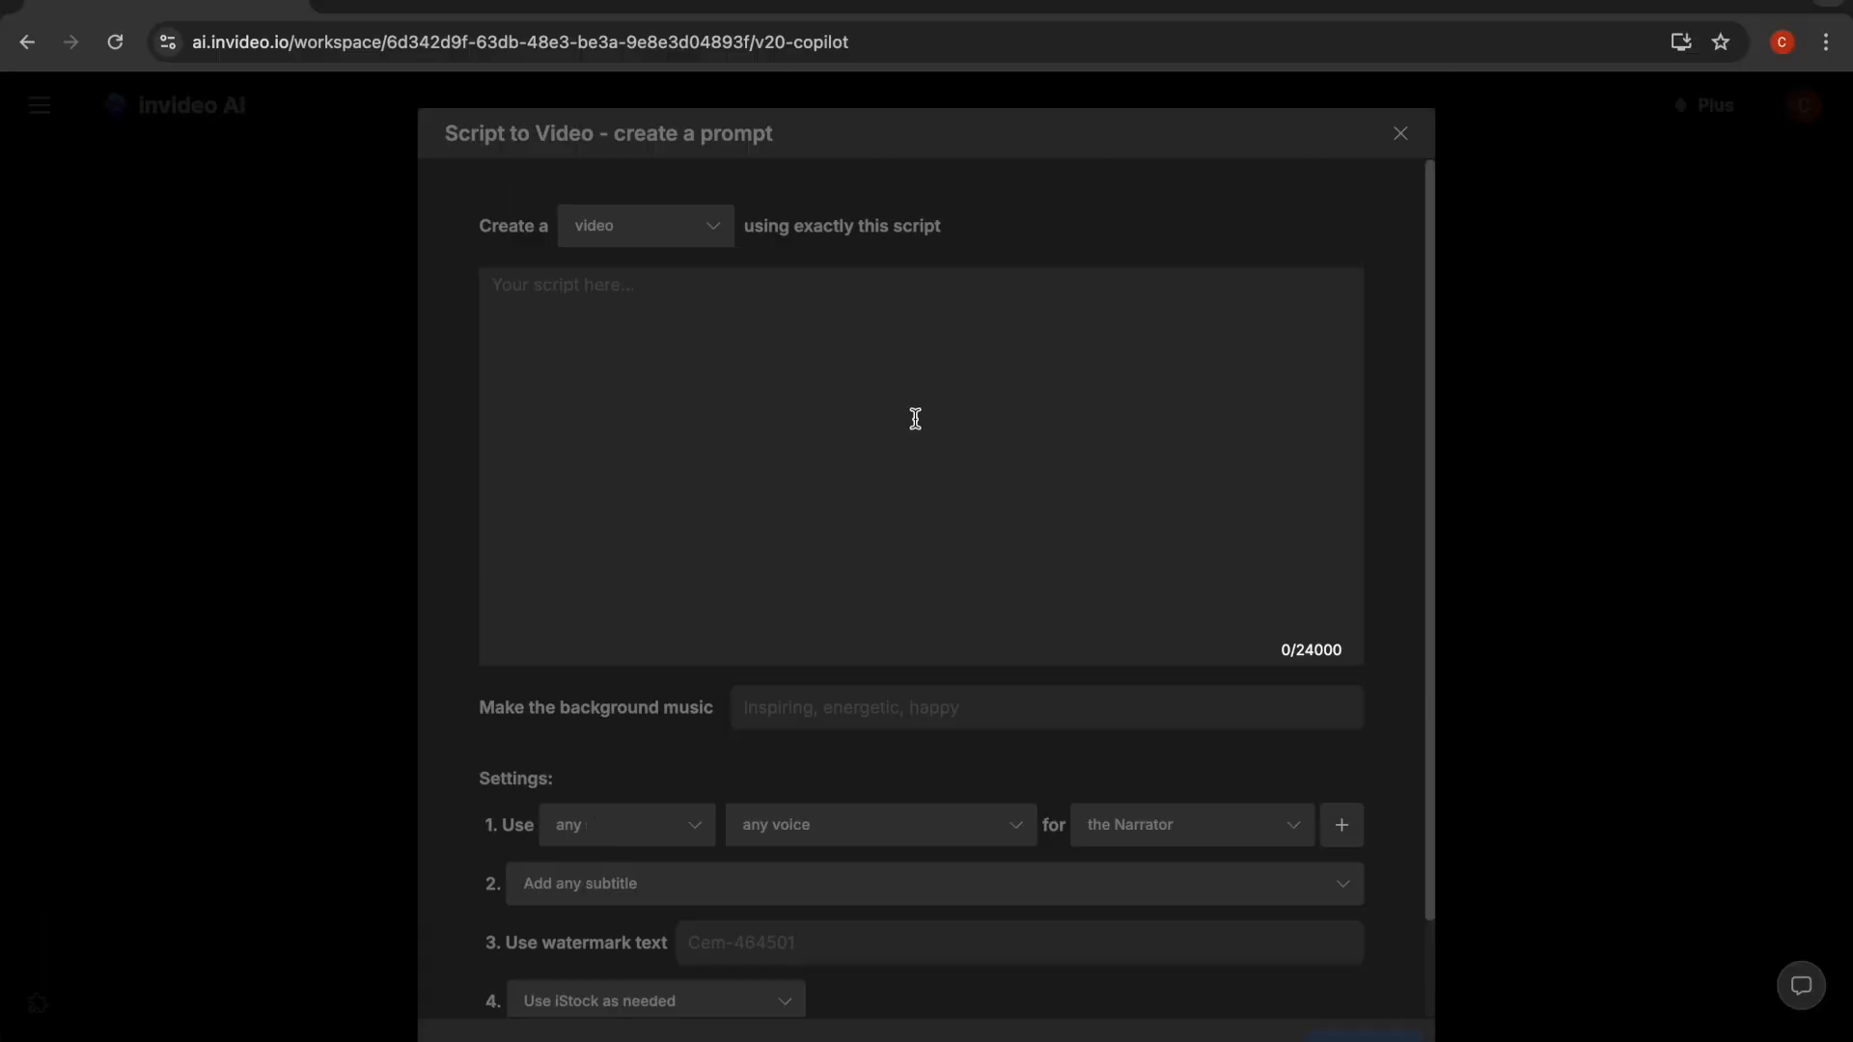
{"action": "scroll", "scroll_direction": "down", "scroll_amount": 3}
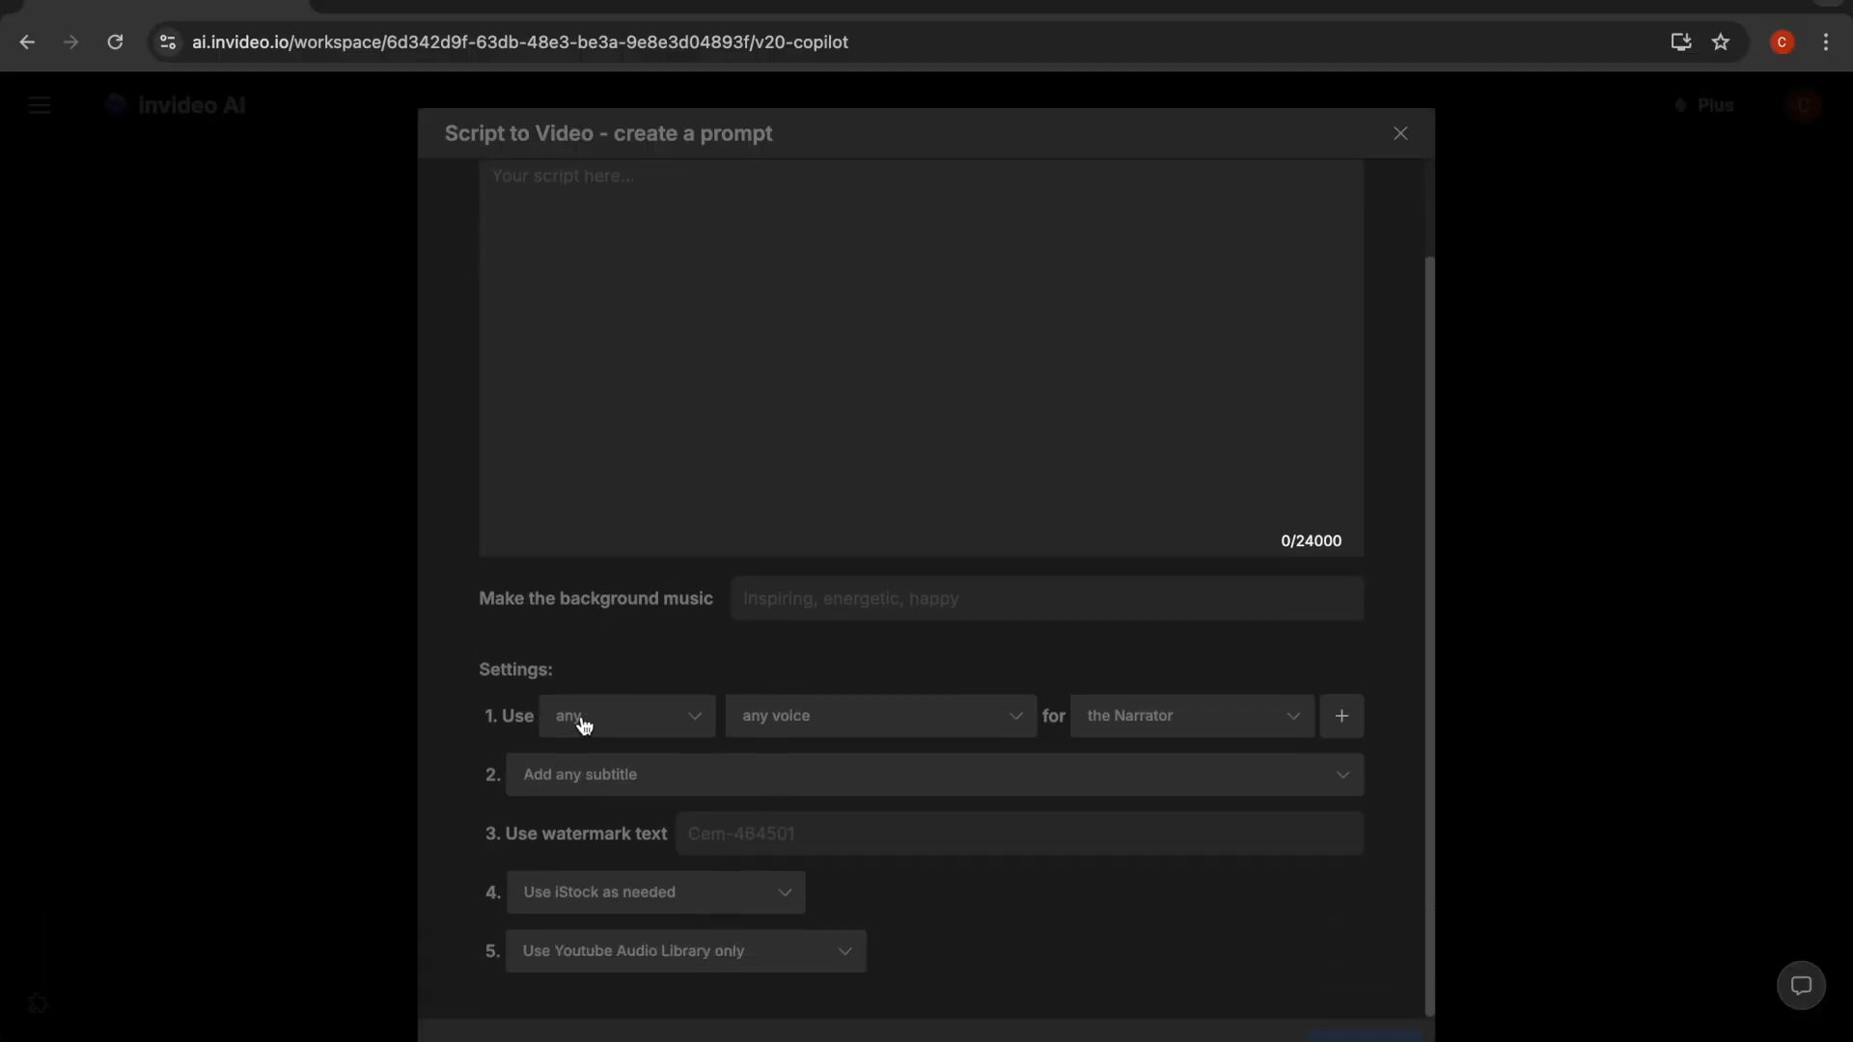
{"action": "mouse_move", "coordinate": [781, 776]}
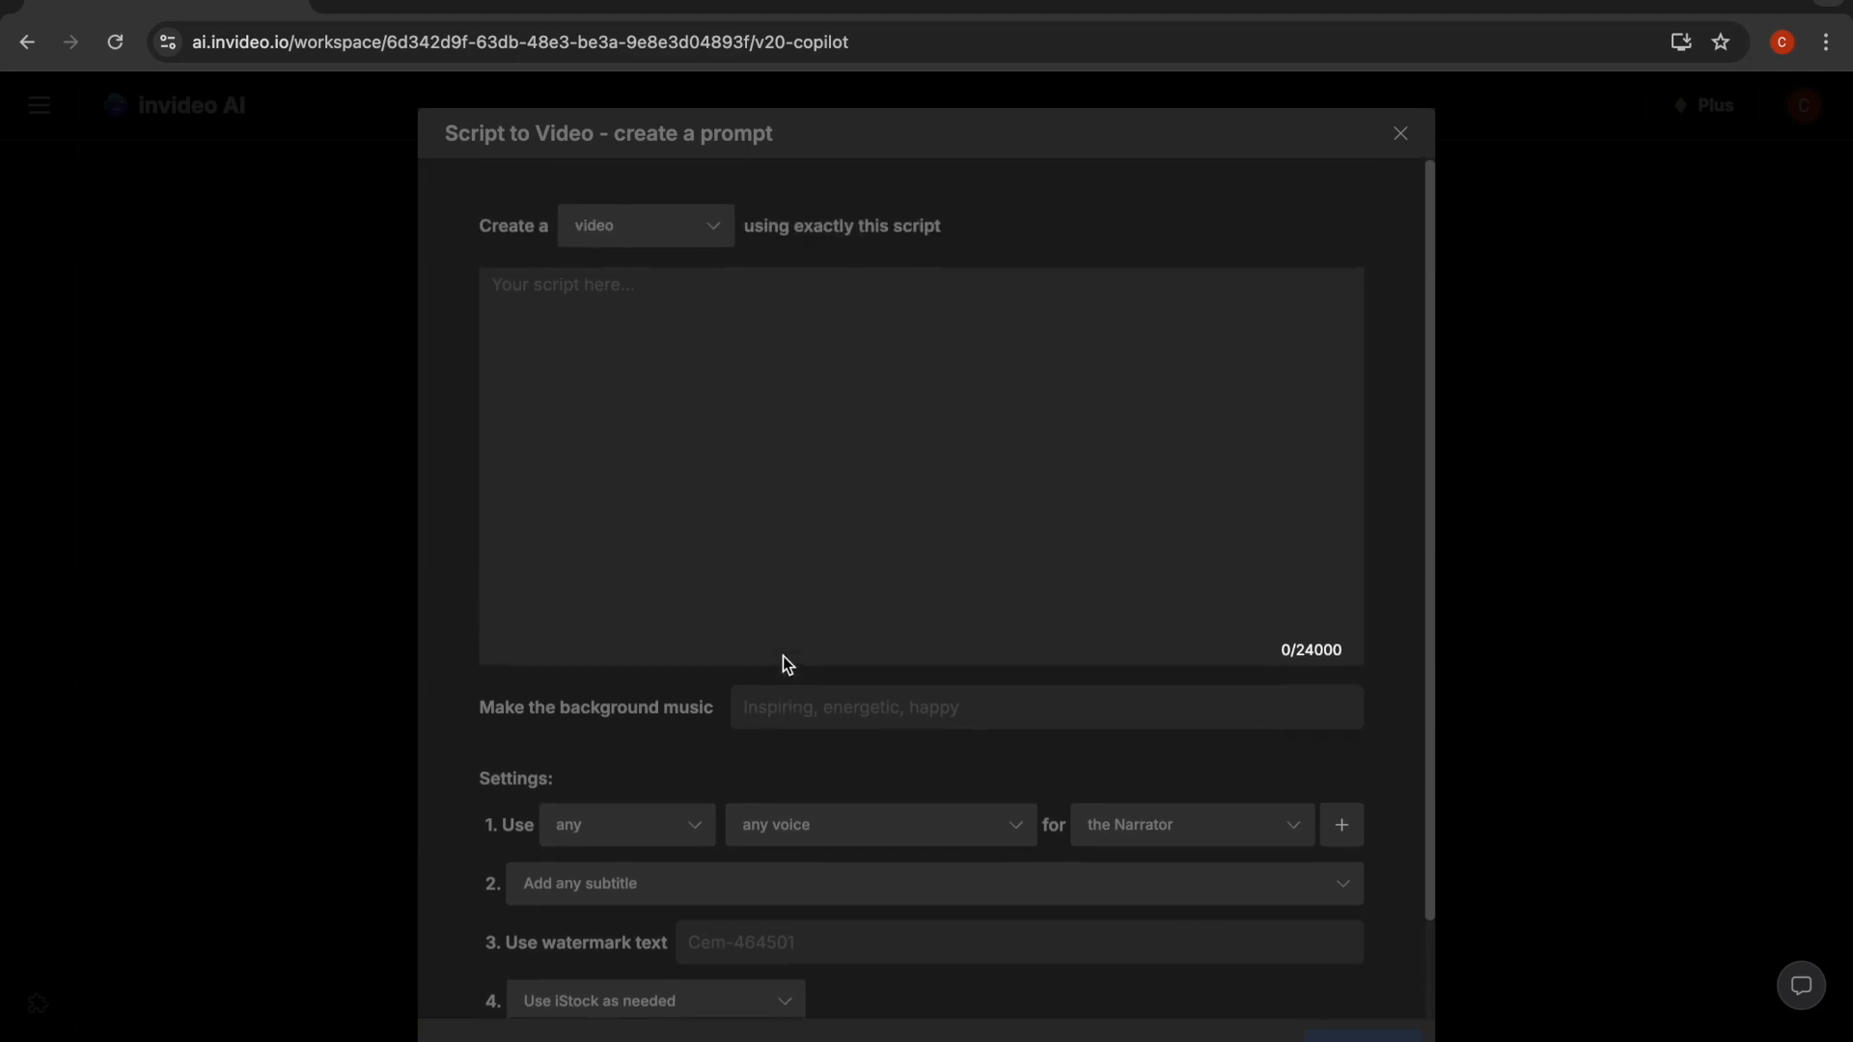
{"action": "left_click", "coordinate": [644, 226]}
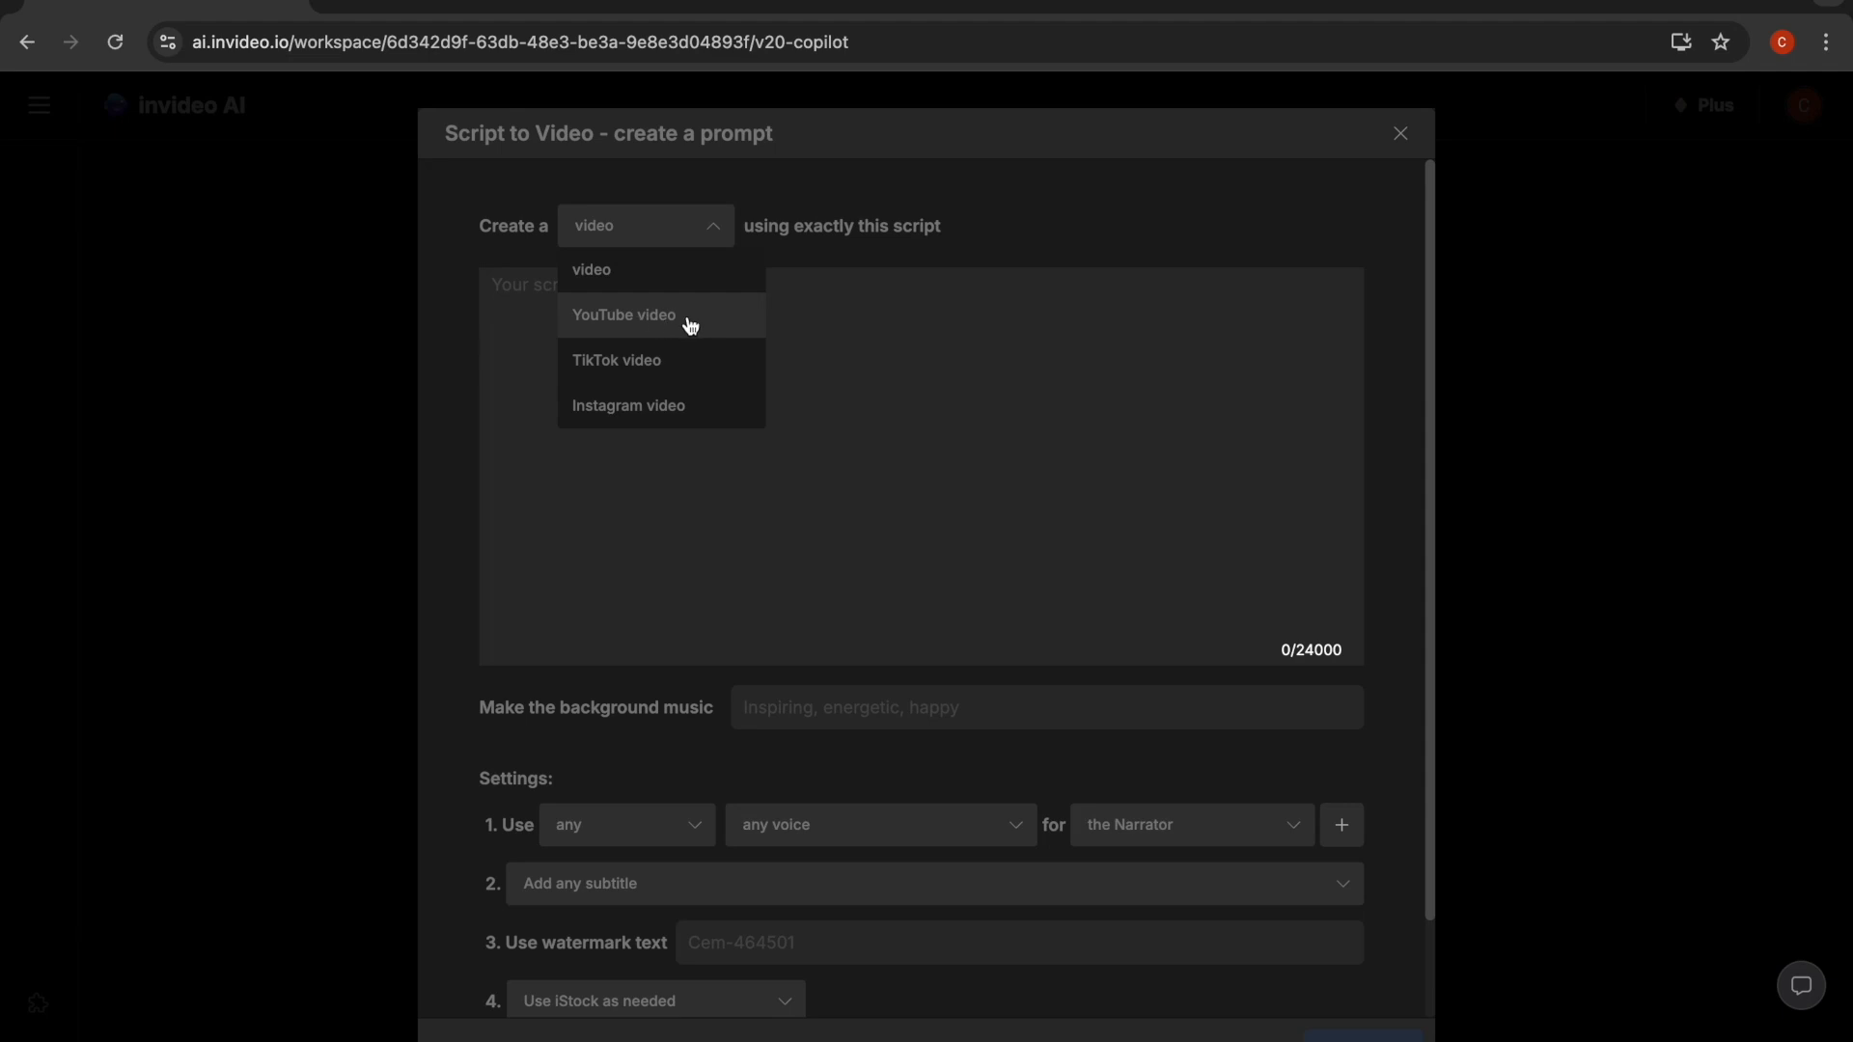
{"action": "left_click", "coordinate": [623, 314]}
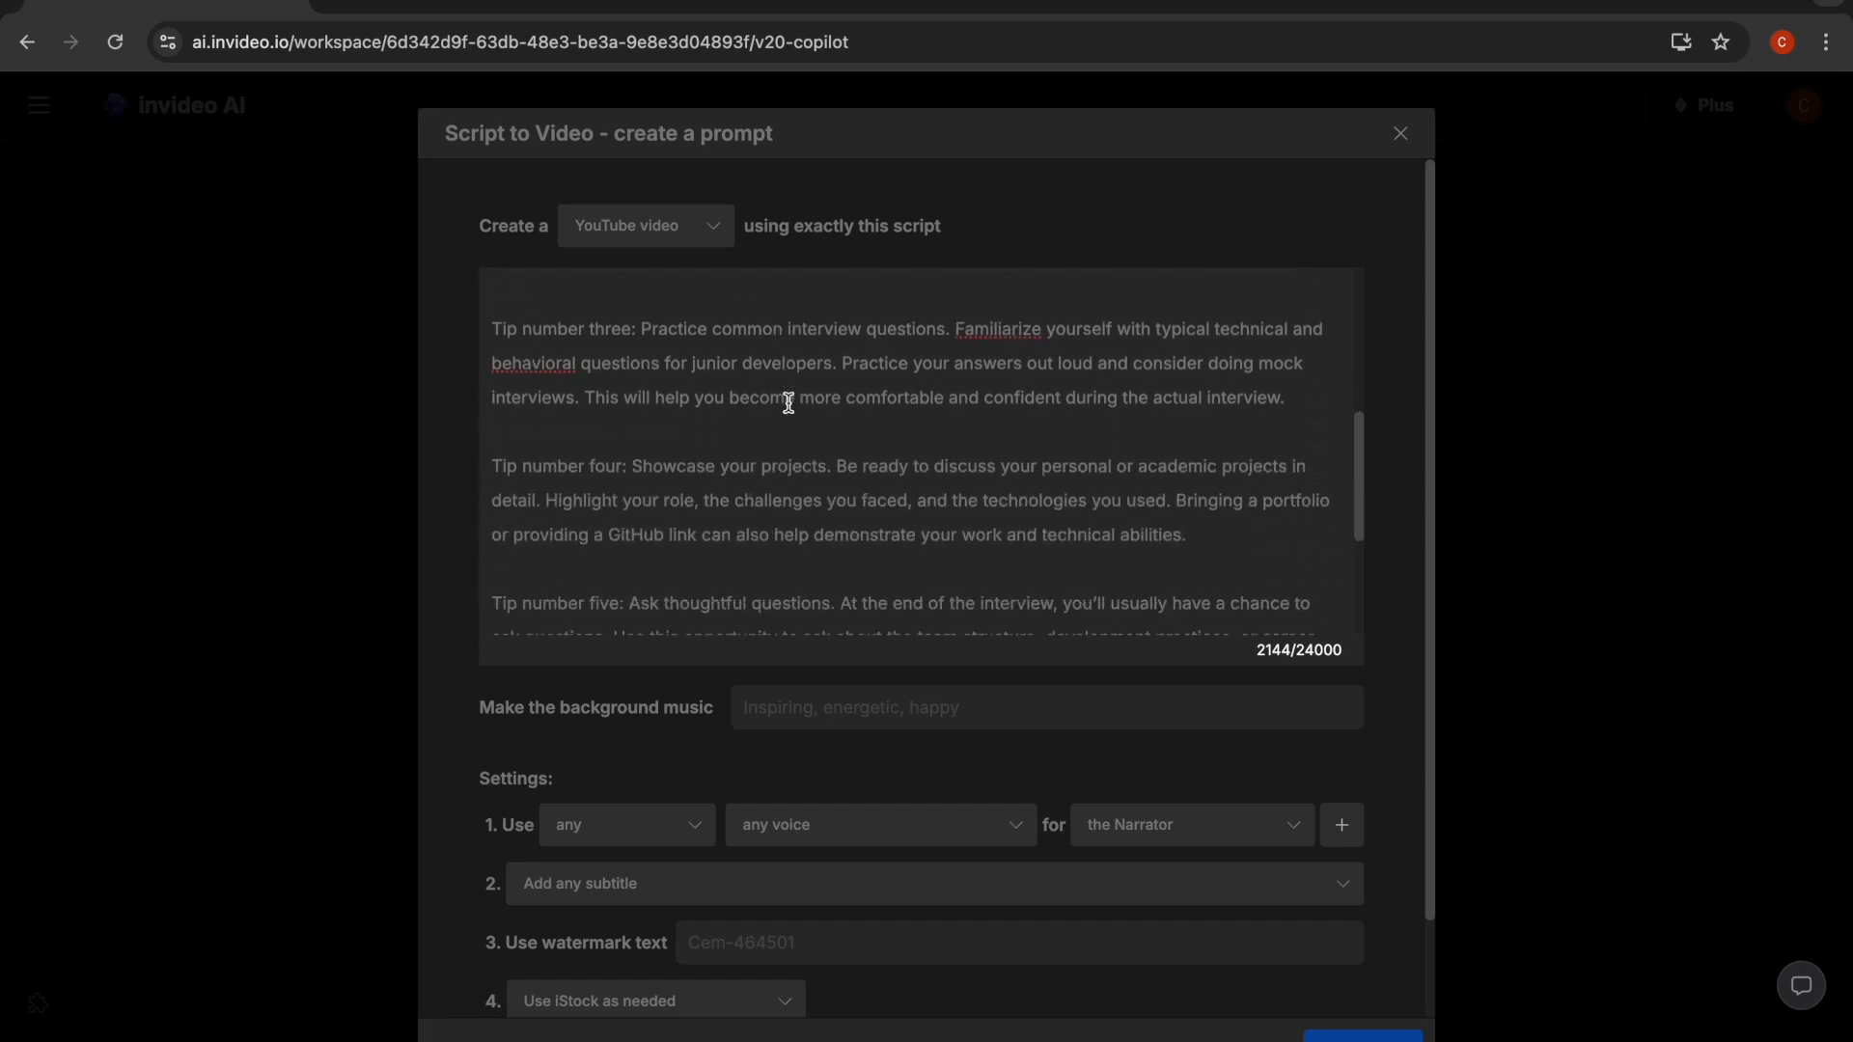
{"action": "scroll", "scroll_direction": "down", "scroll_amount": 3}
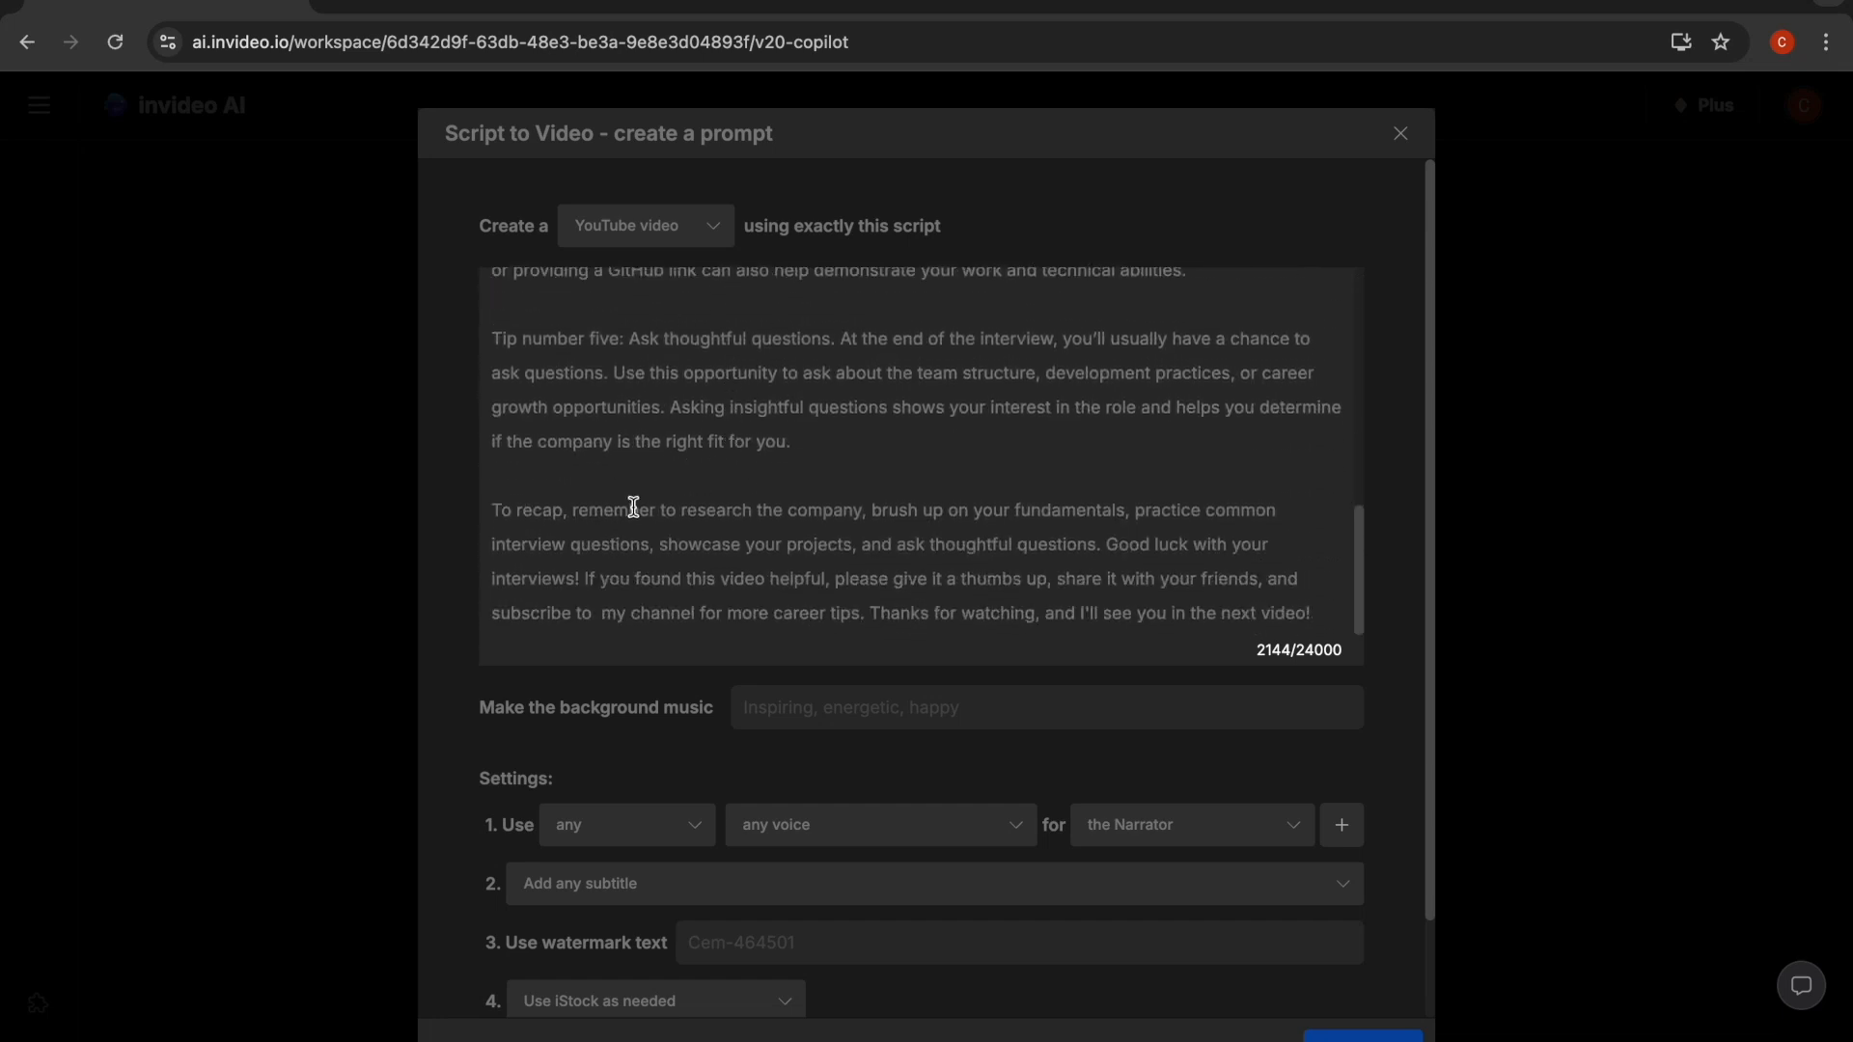
{"action": "scroll", "scroll_direction": "down", "scroll_amount": 3}
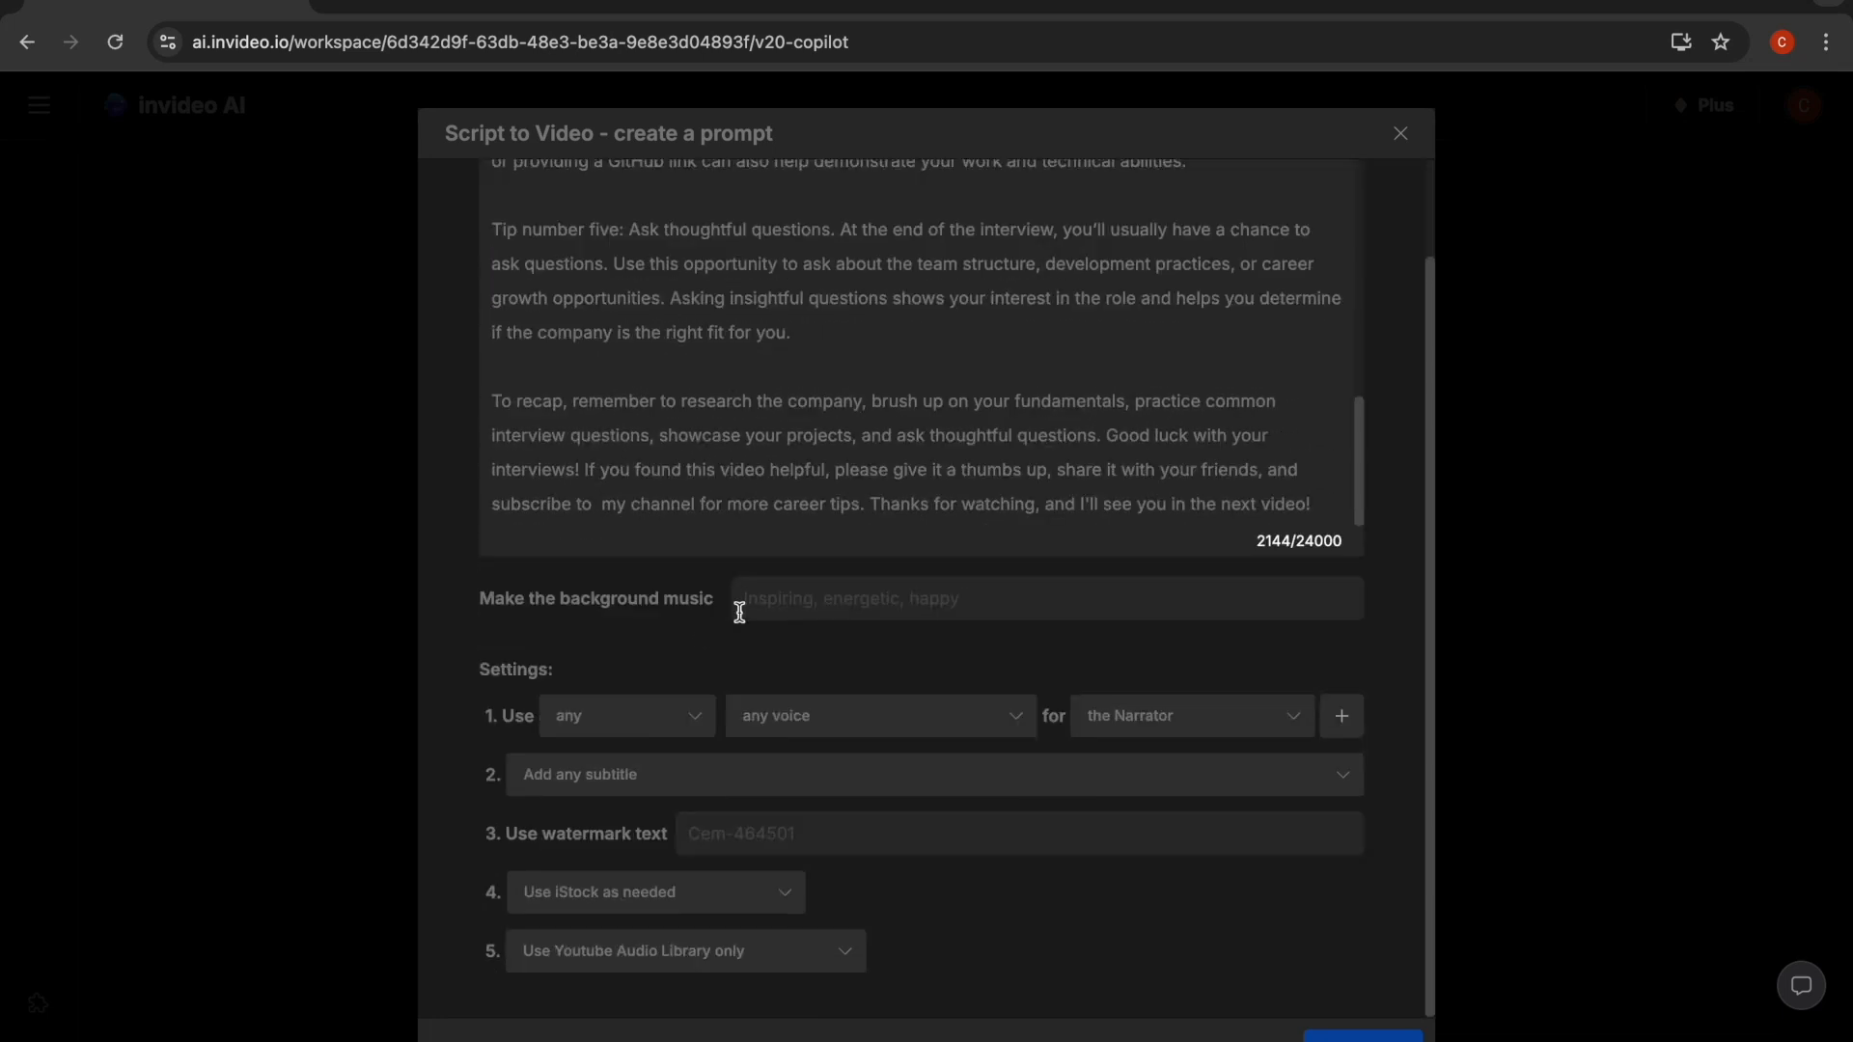
{"action": "type", "text": "calm"}
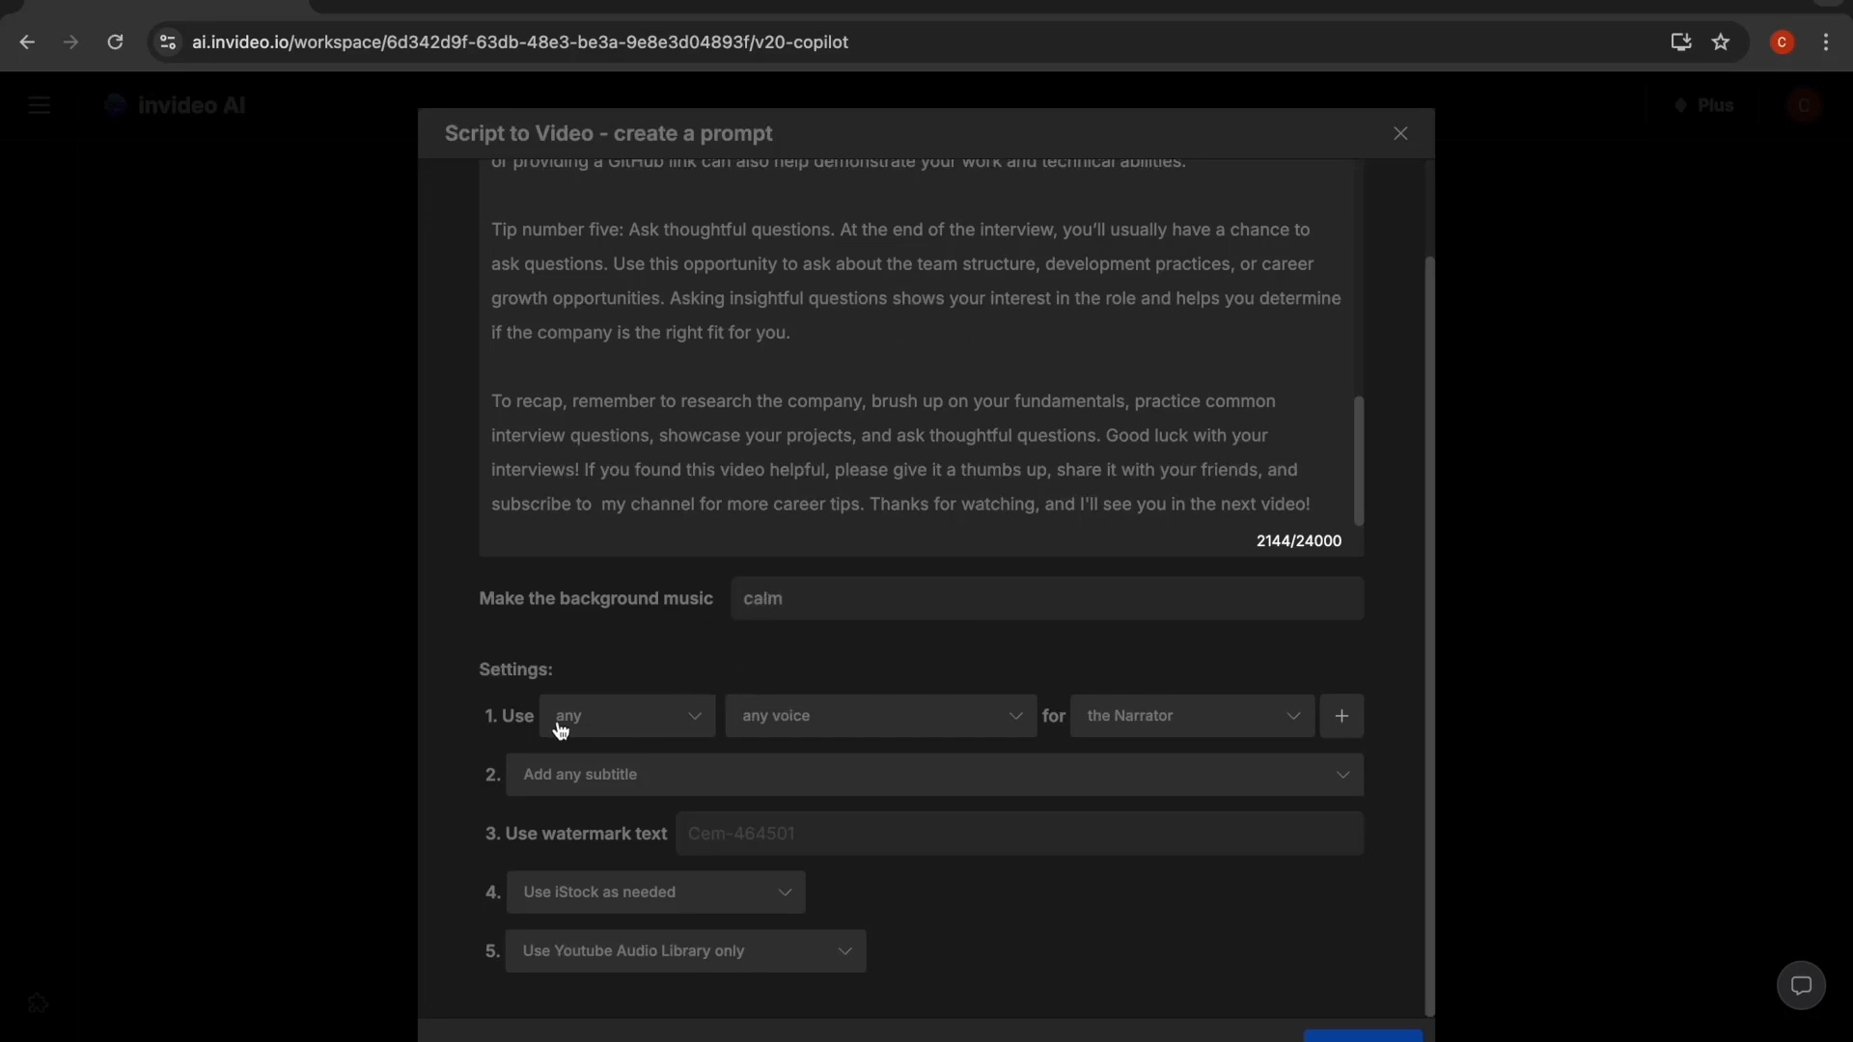
Pick a female narrator voice, then switch to narrating with your own cloned voice.
{"action": "left_click", "coordinate": [626, 714]}
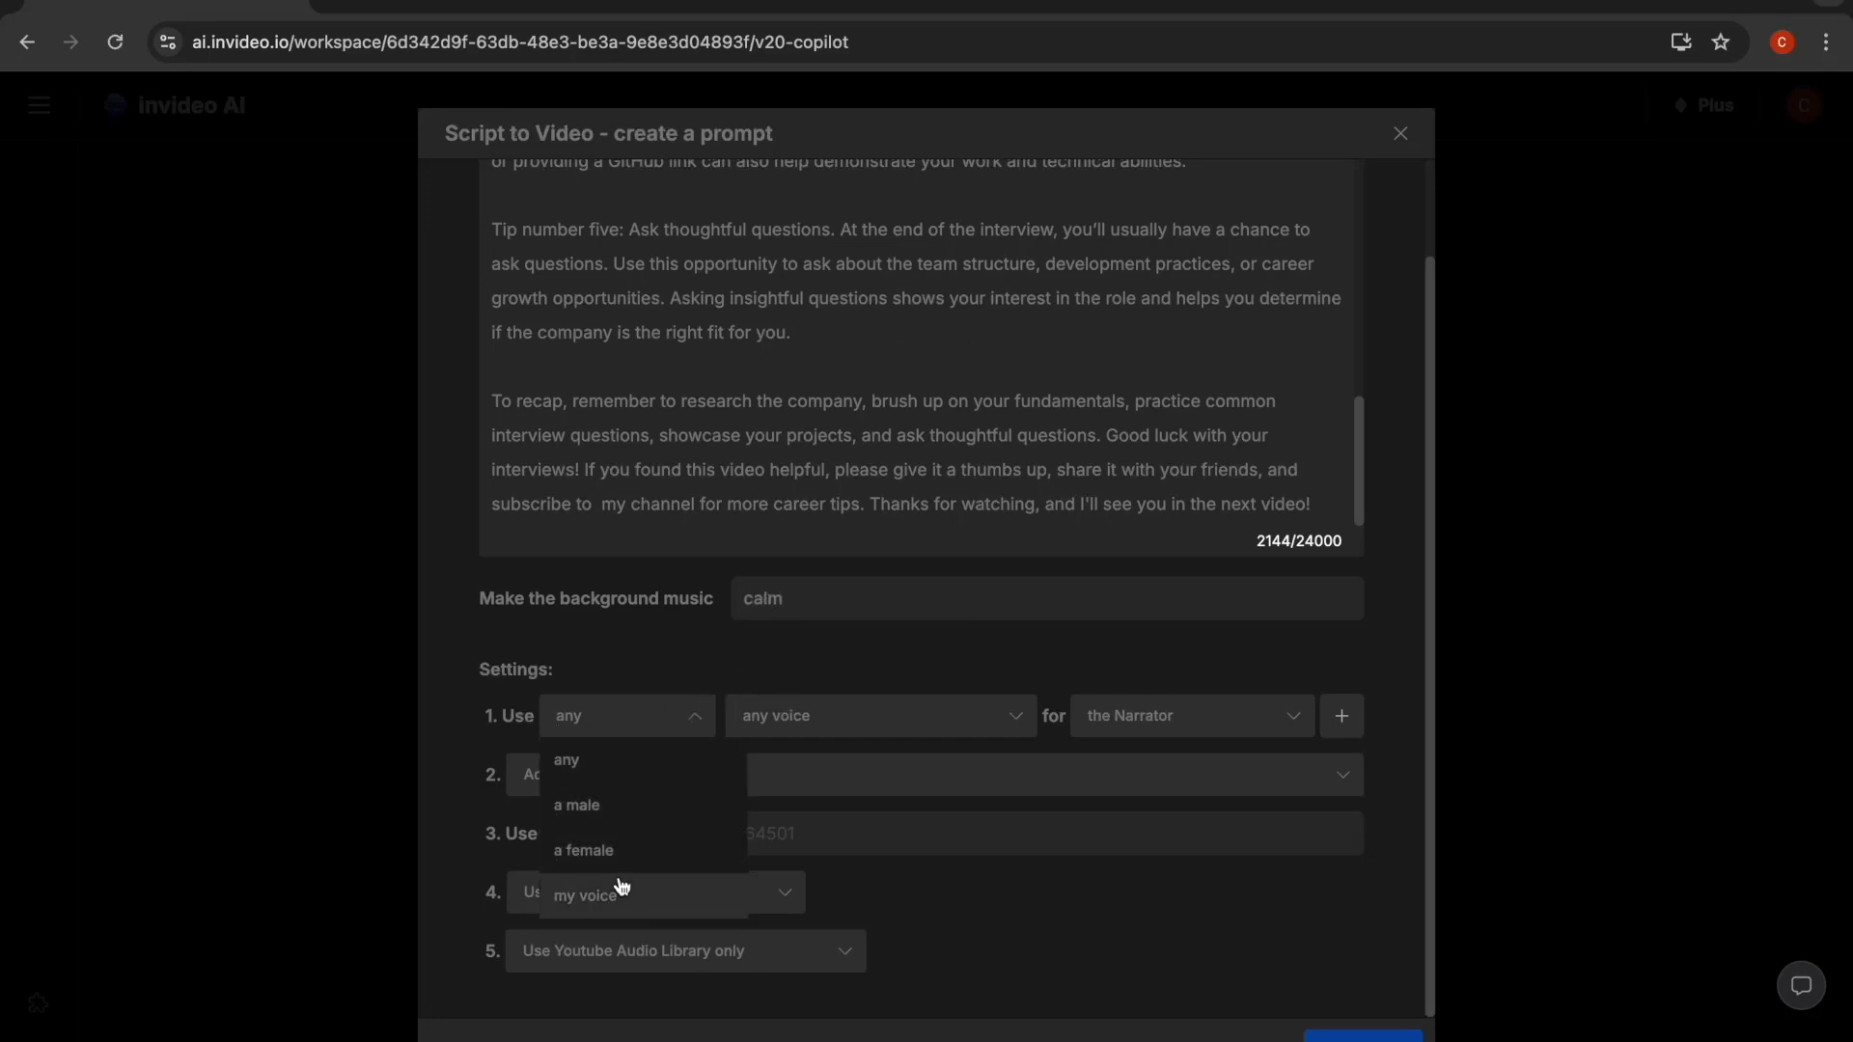
{"action": "left_click", "coordinate": [583, 849]}
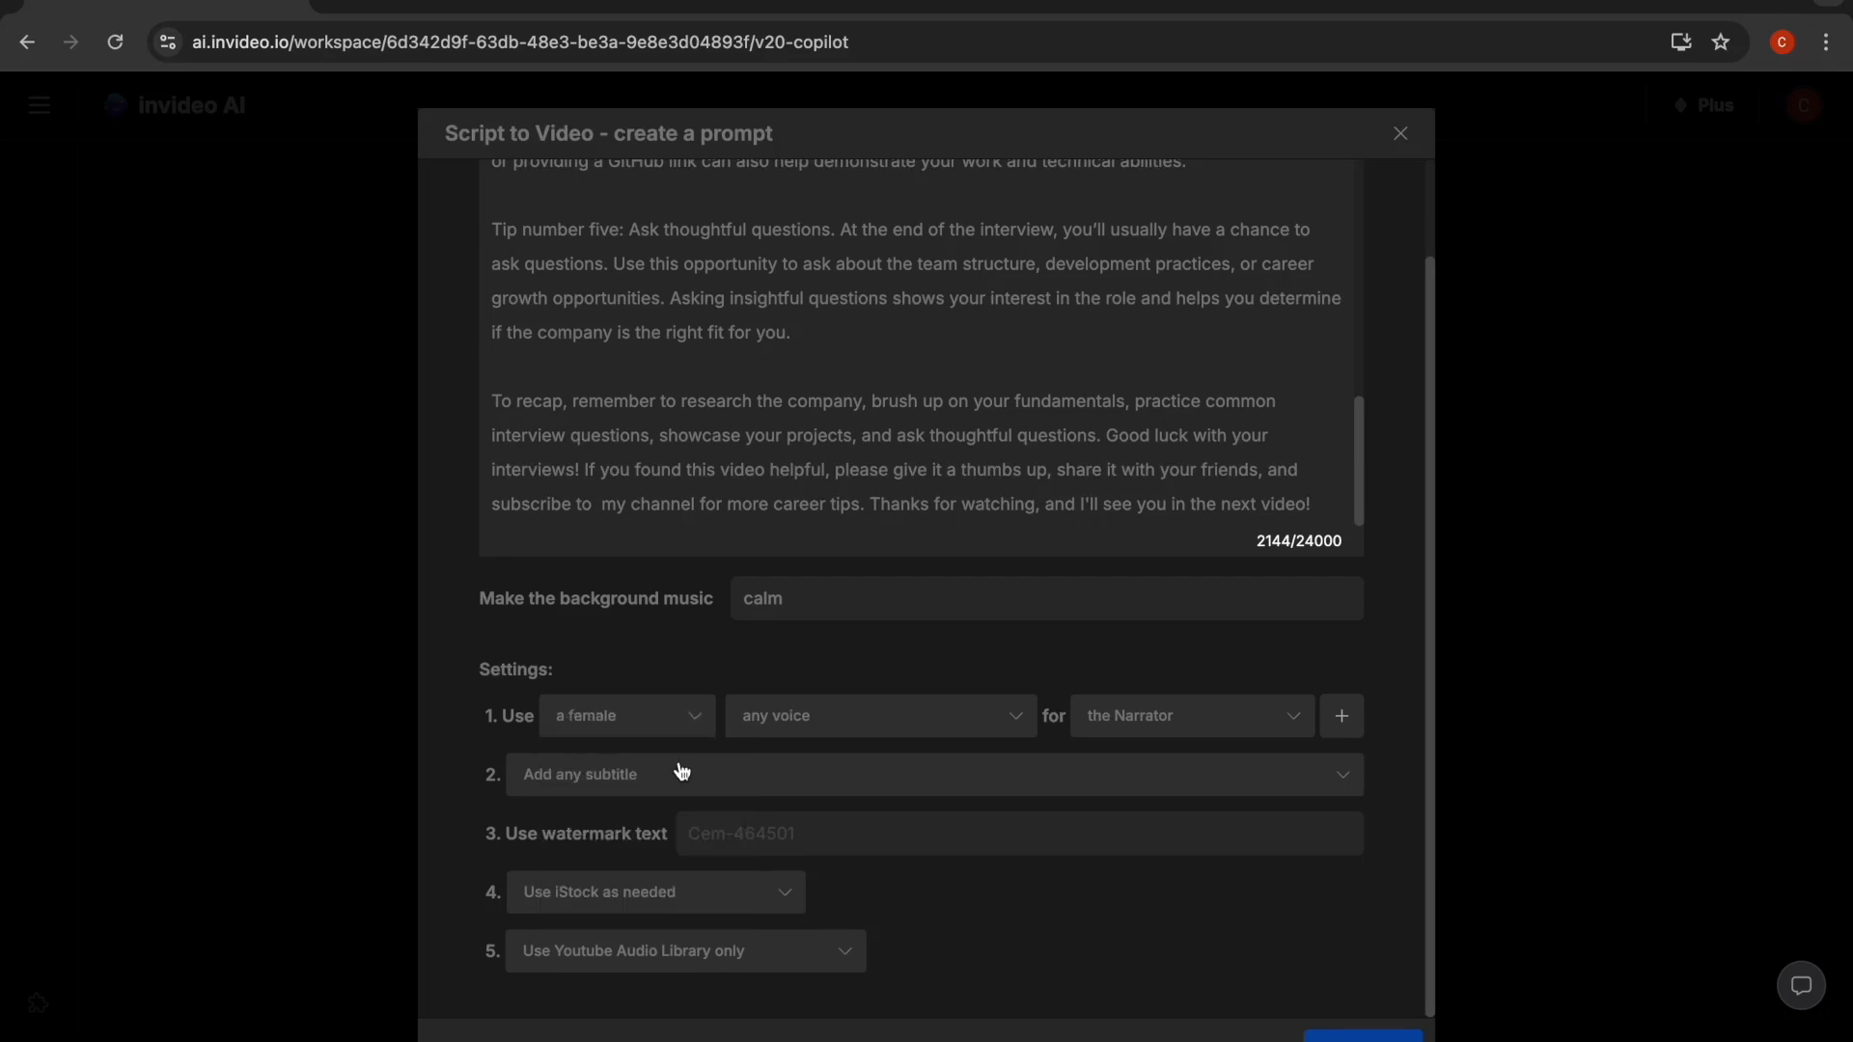
{"action": "left_click", "coordinate": [881, 716]}
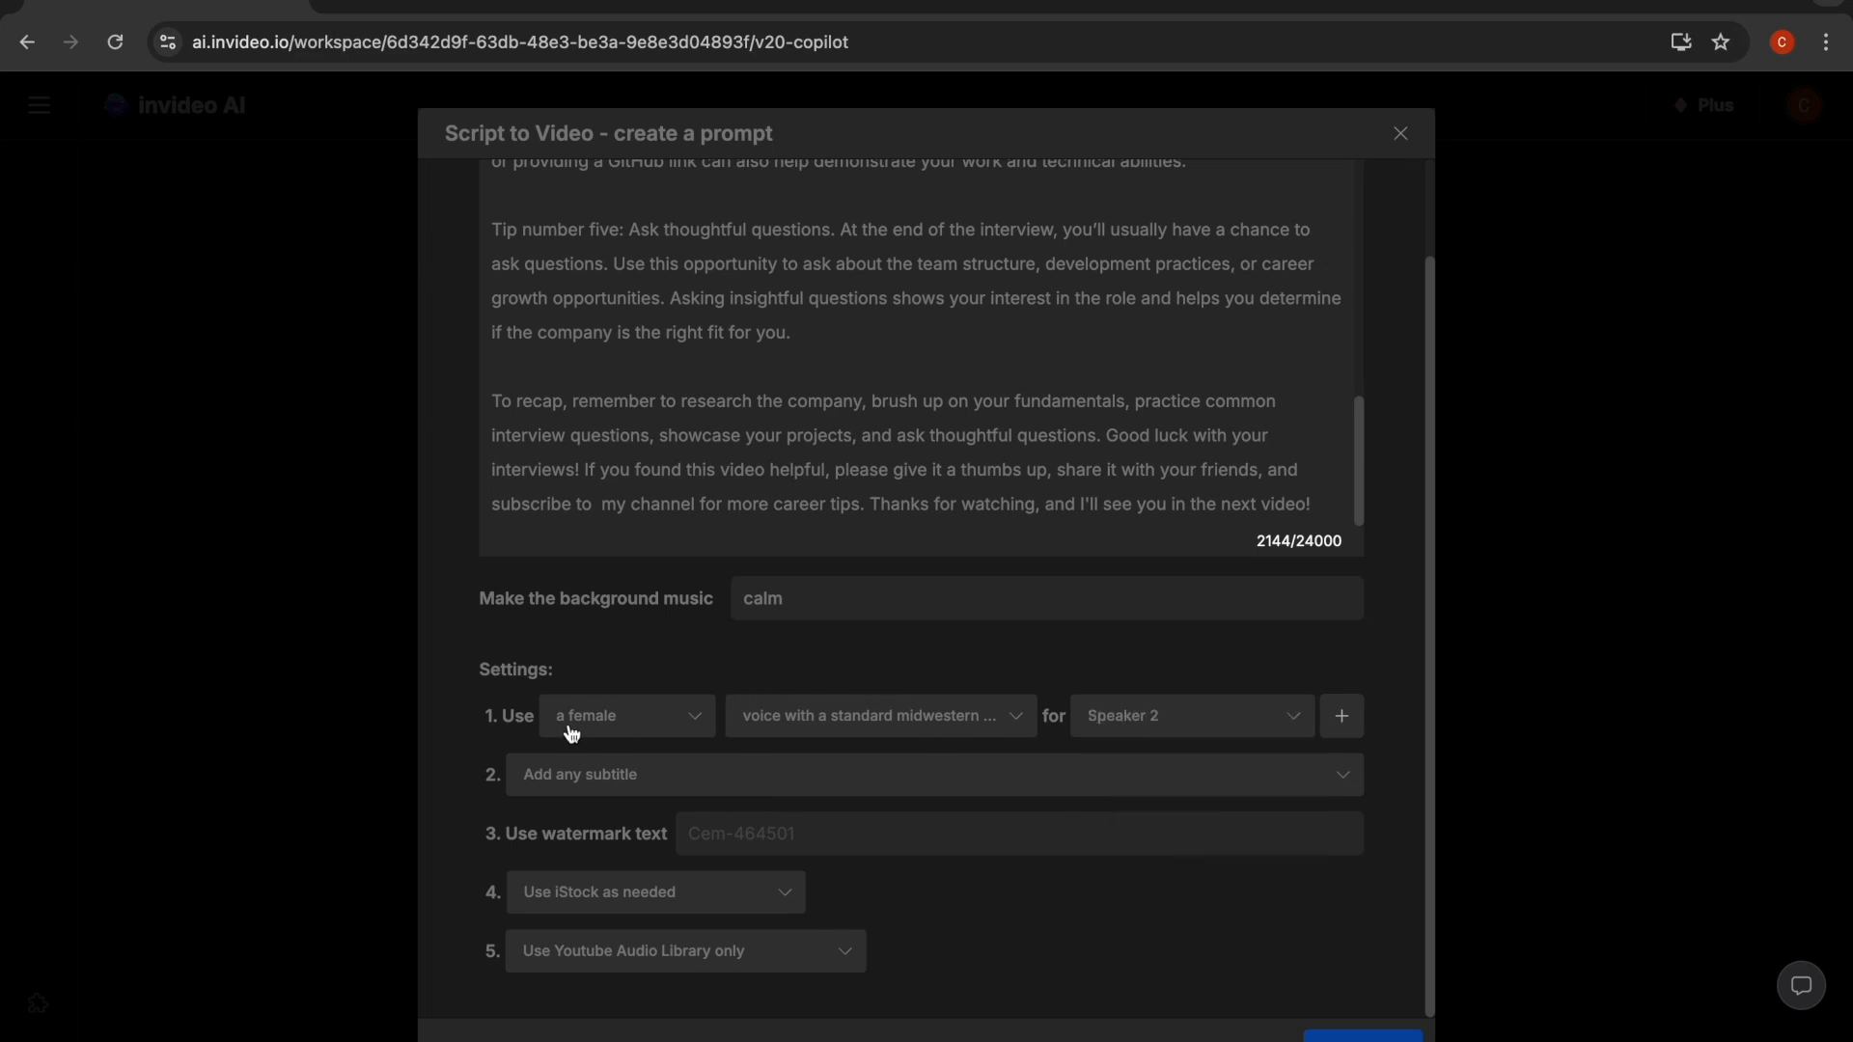
{"action": "left_click", "coordinate": [625, 714]}
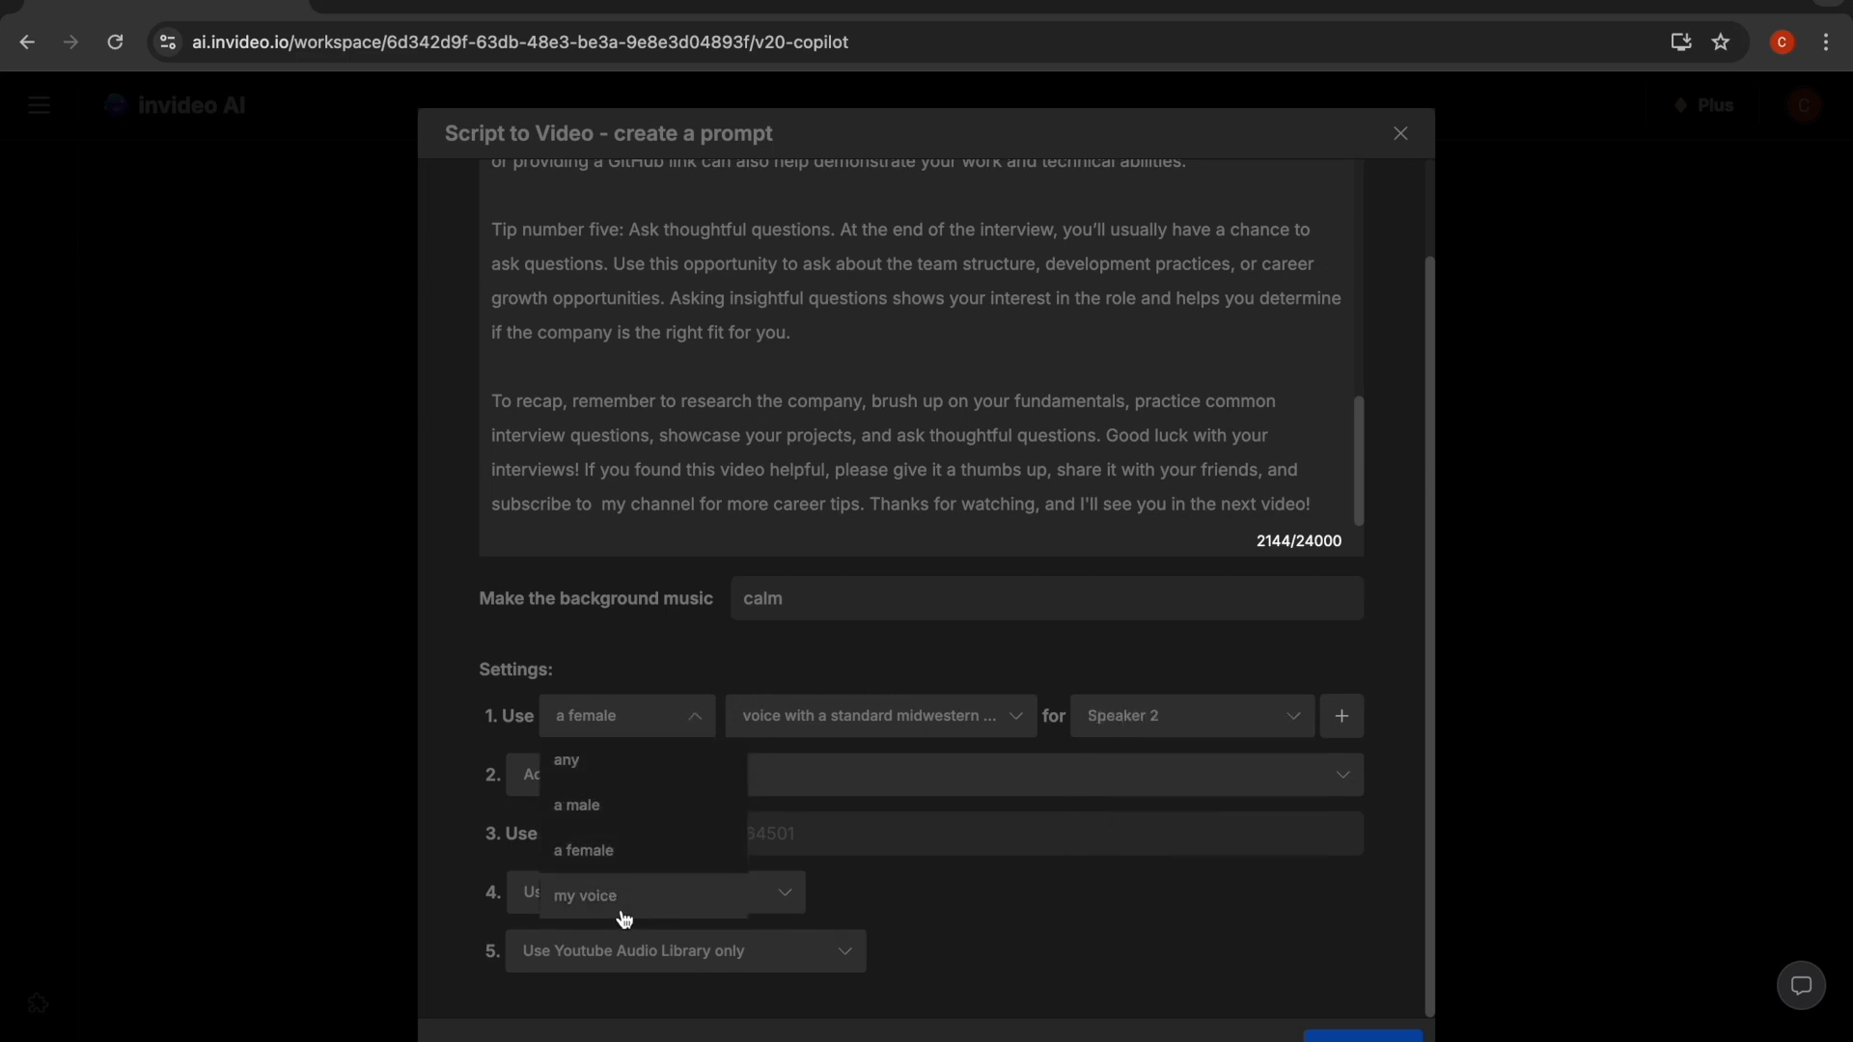
{"action": "left_click", "coordinate": [1402, 134]}
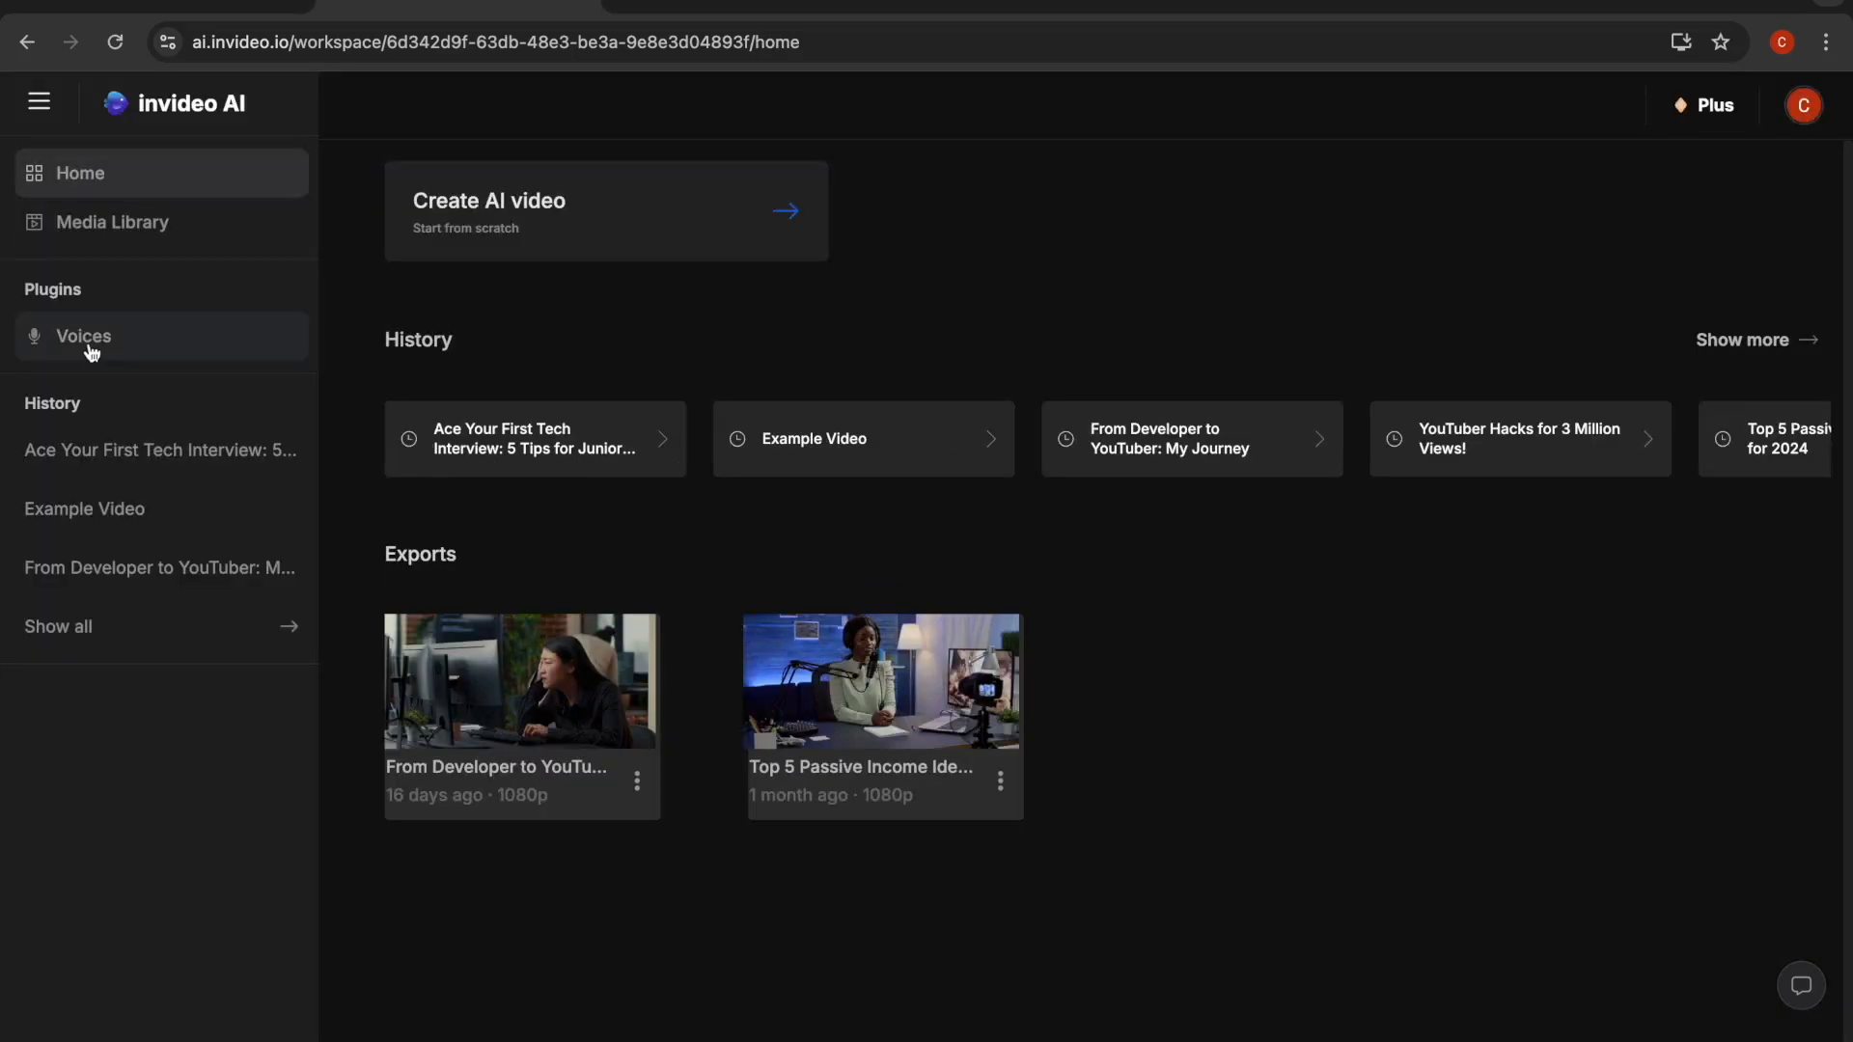
Go to the Voices page listing saved cloned voices.
{"action": "left_click", "coordinate": [83, 336]}
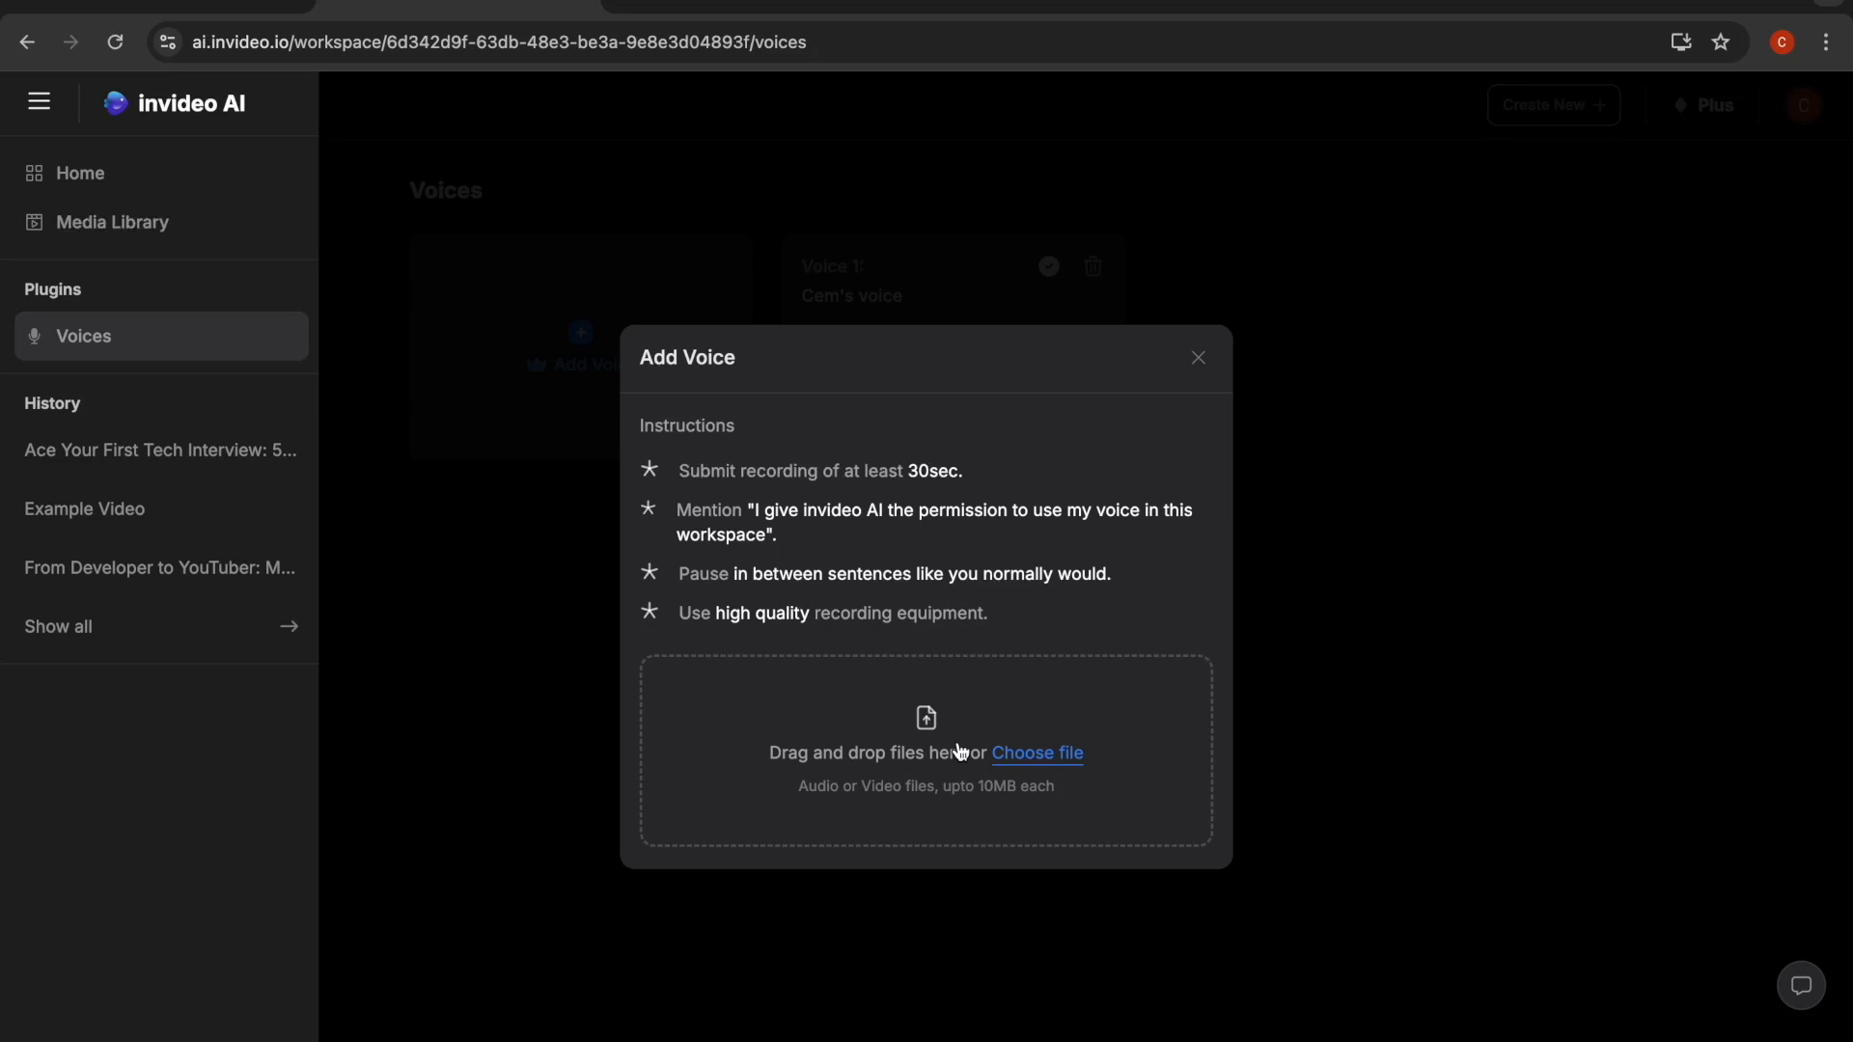
{"action": "mouse_move", "coordinate": [834, 548]}
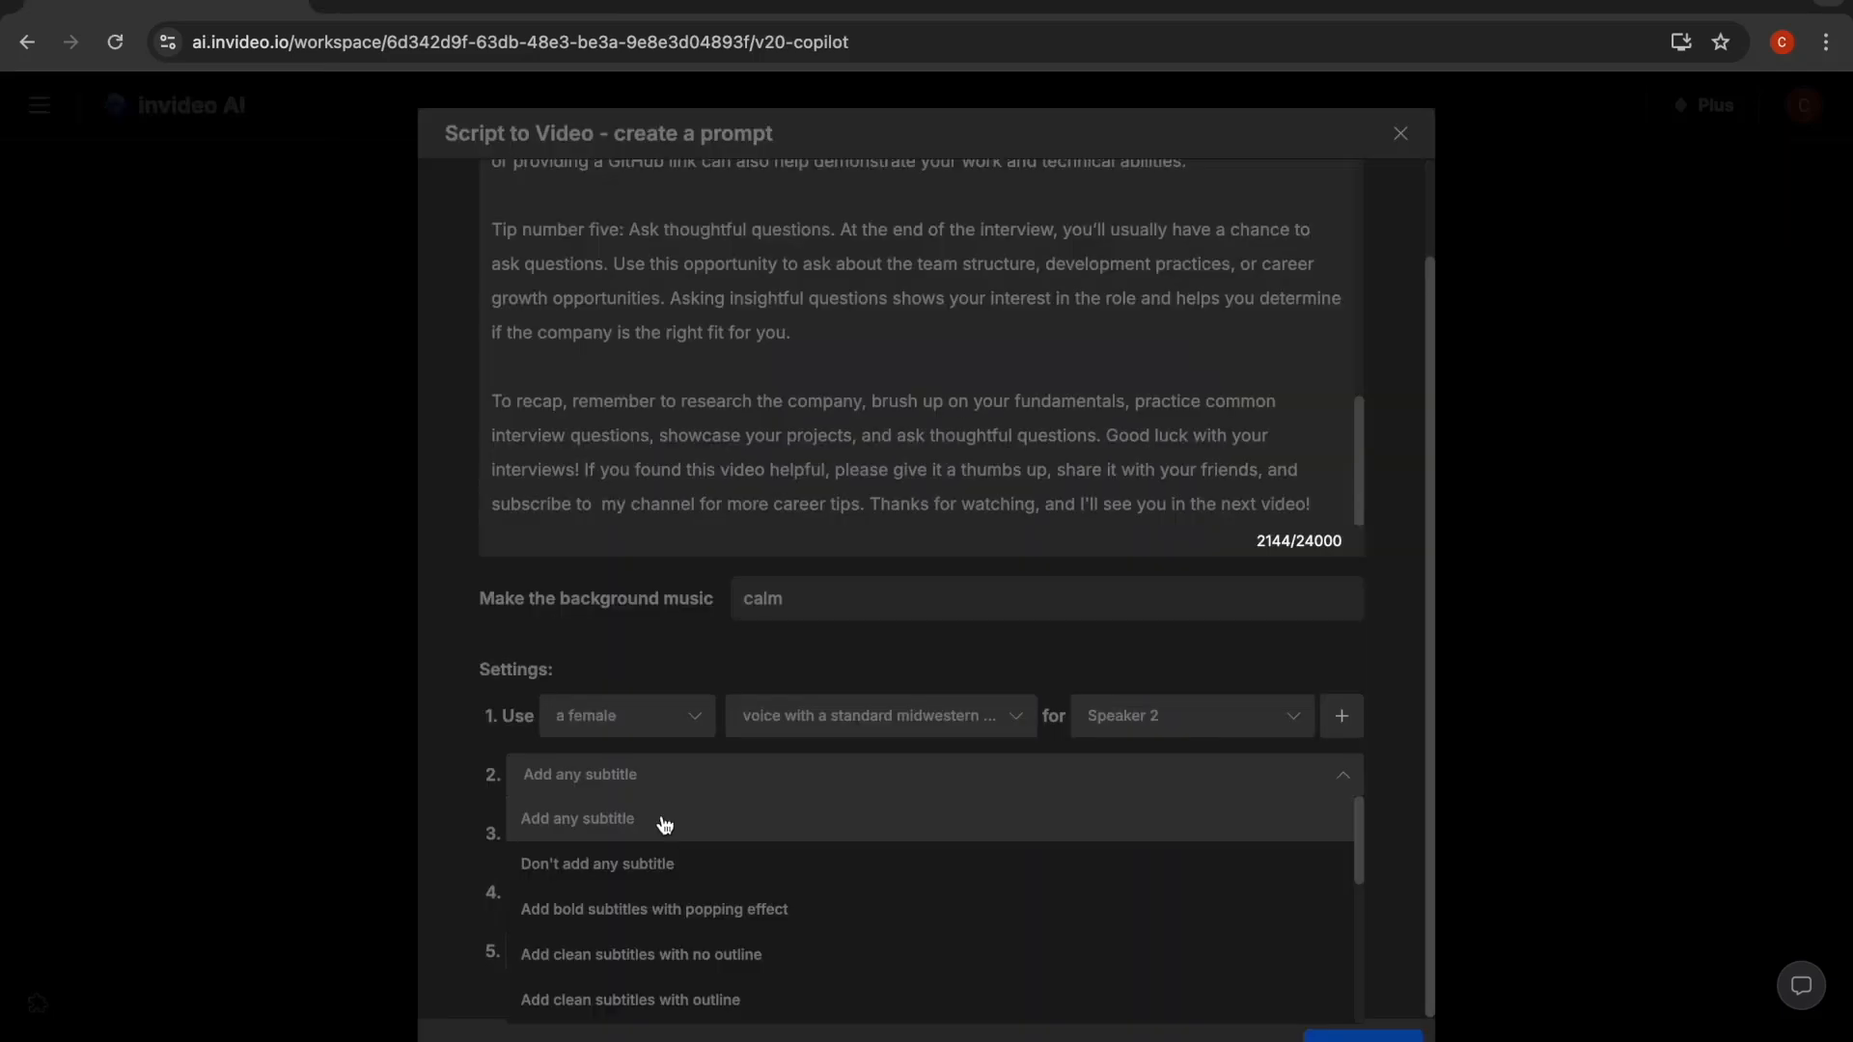
Choose 'Don't add any subtitle' and open the iStock usage choices, revealing the pricing plans.
{"action": "left_click", "coordinate": [596, 862]}
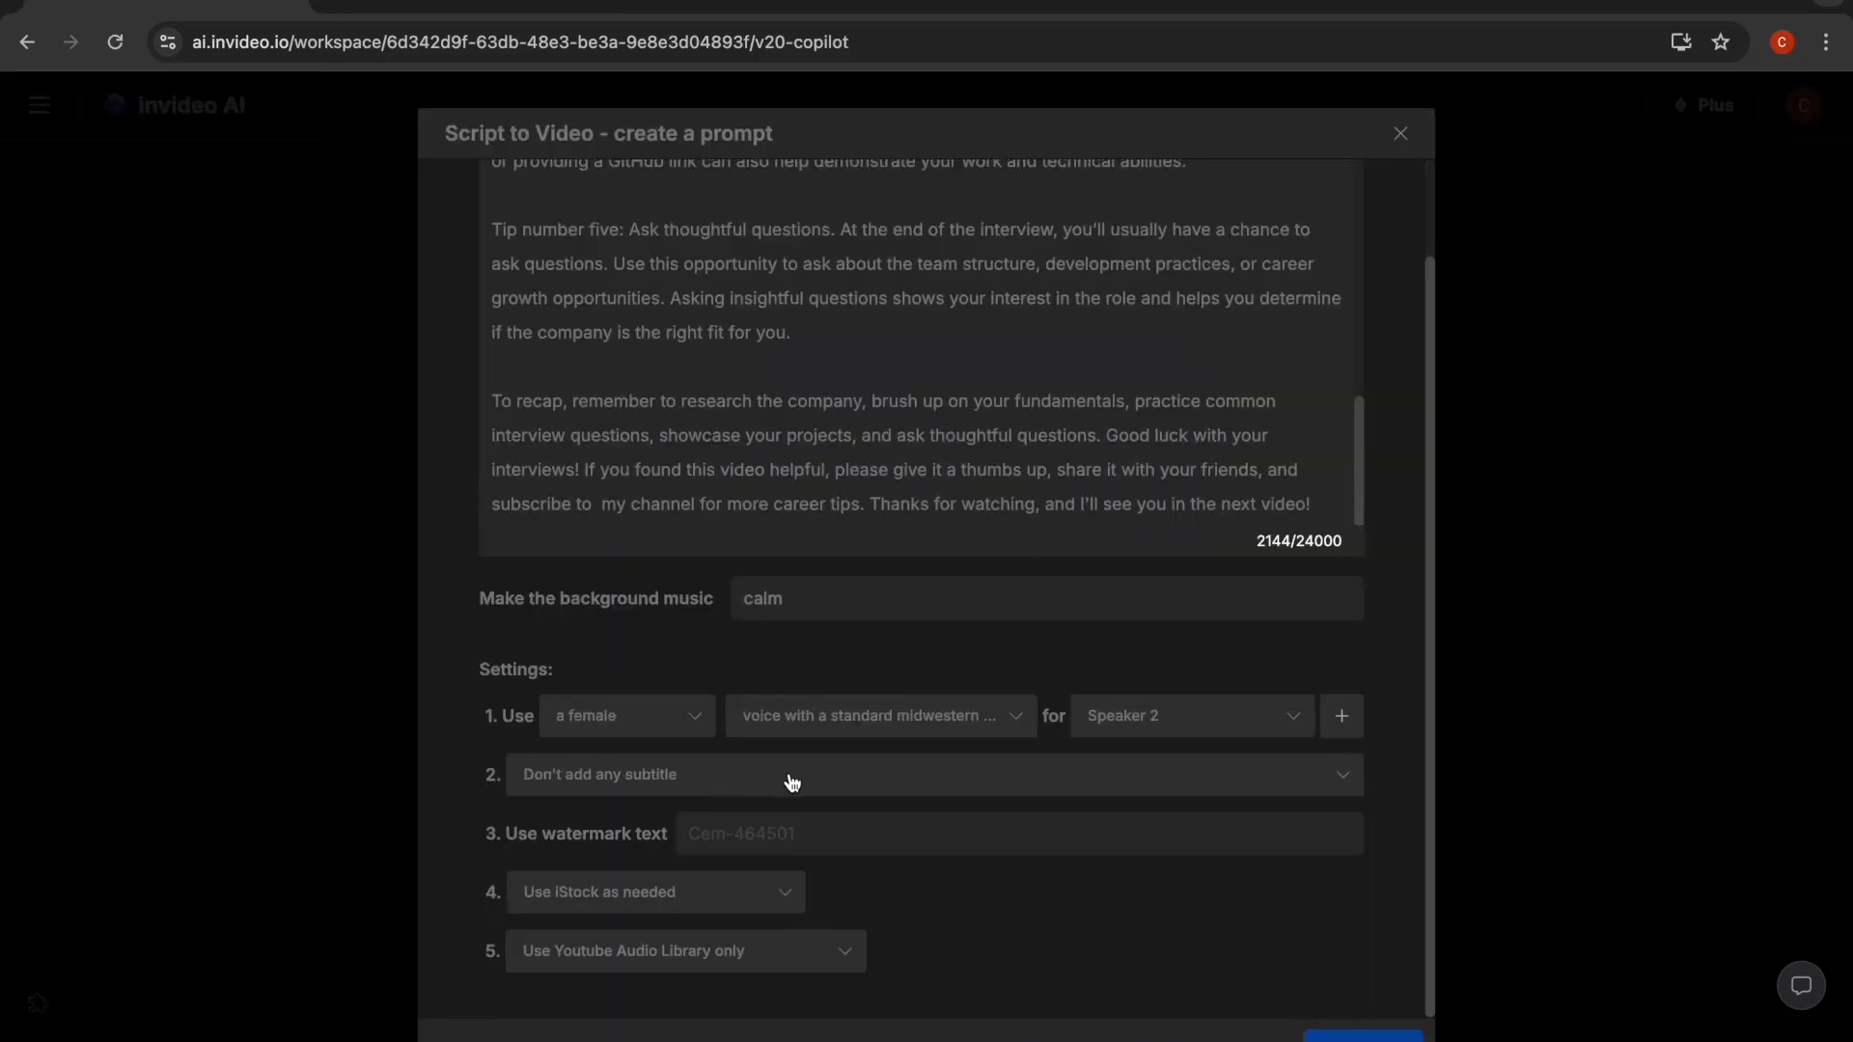
{"action": "mouse_move", "coordinate": [668, 911]}
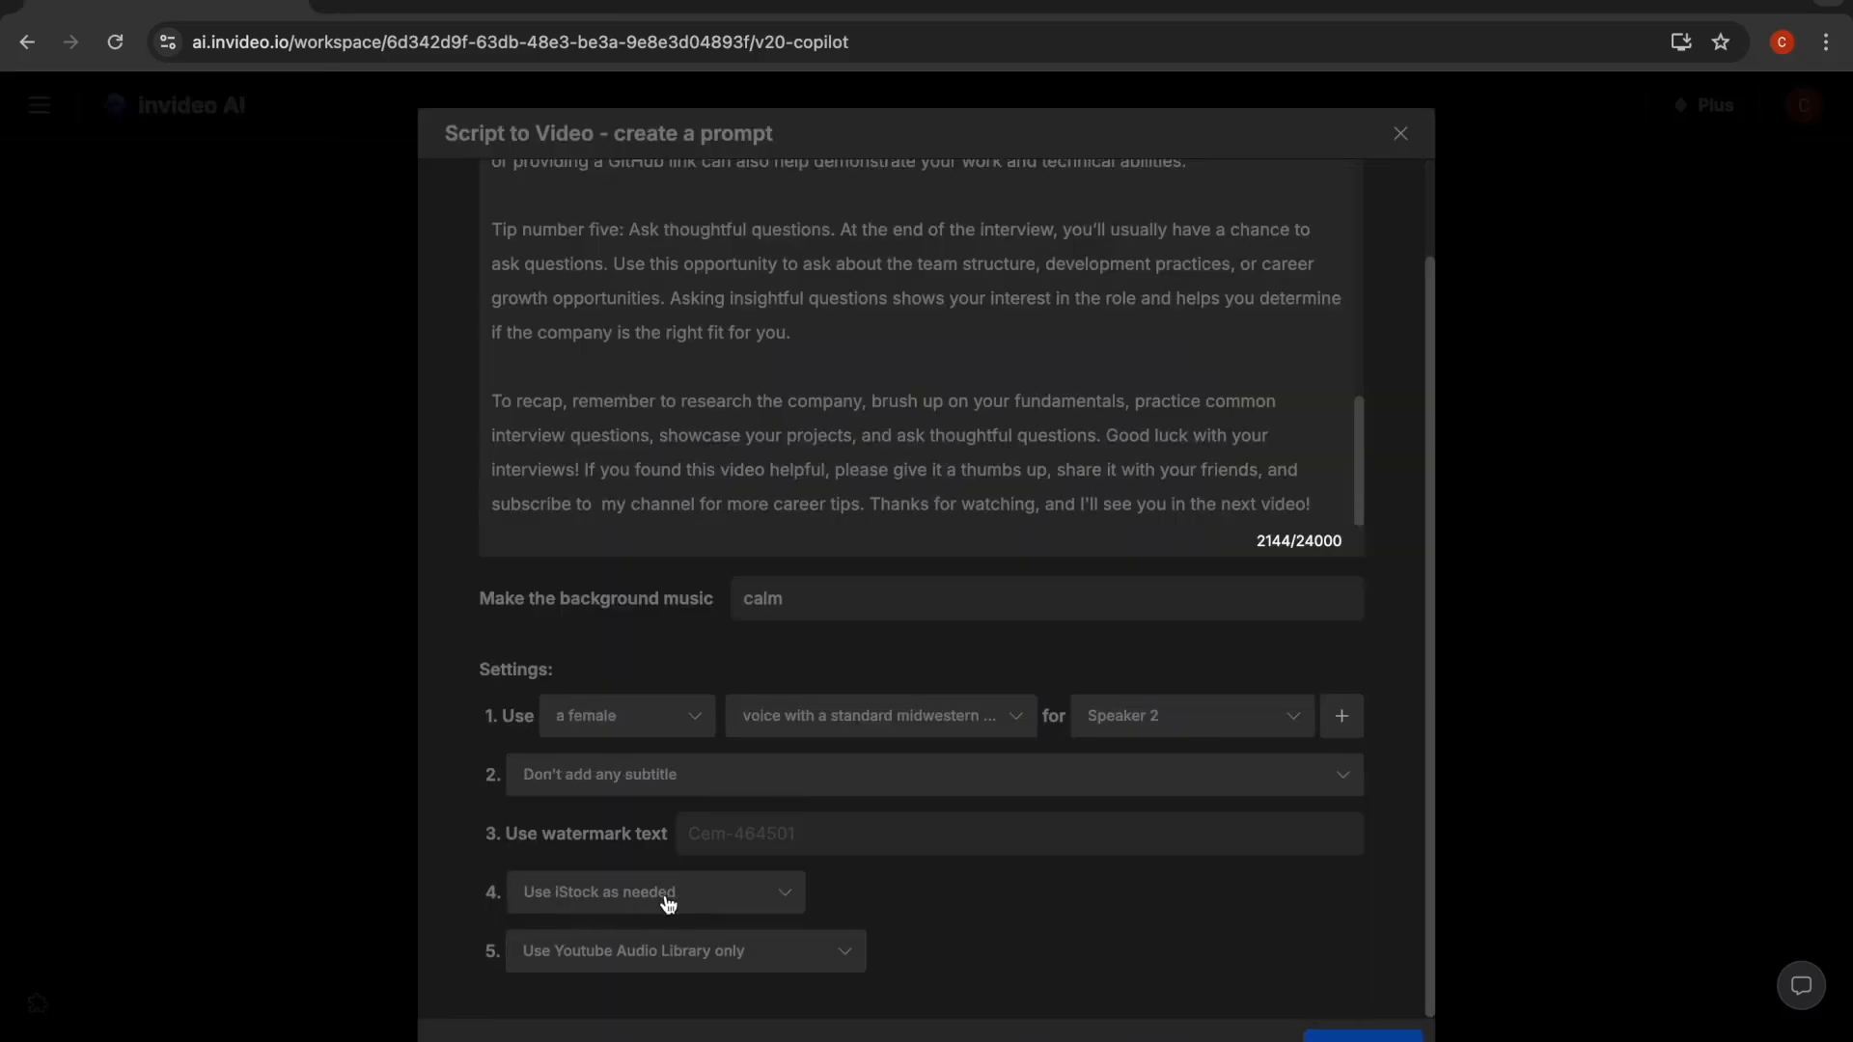
{"action": "left_click", "coordinate": [656, 891]}
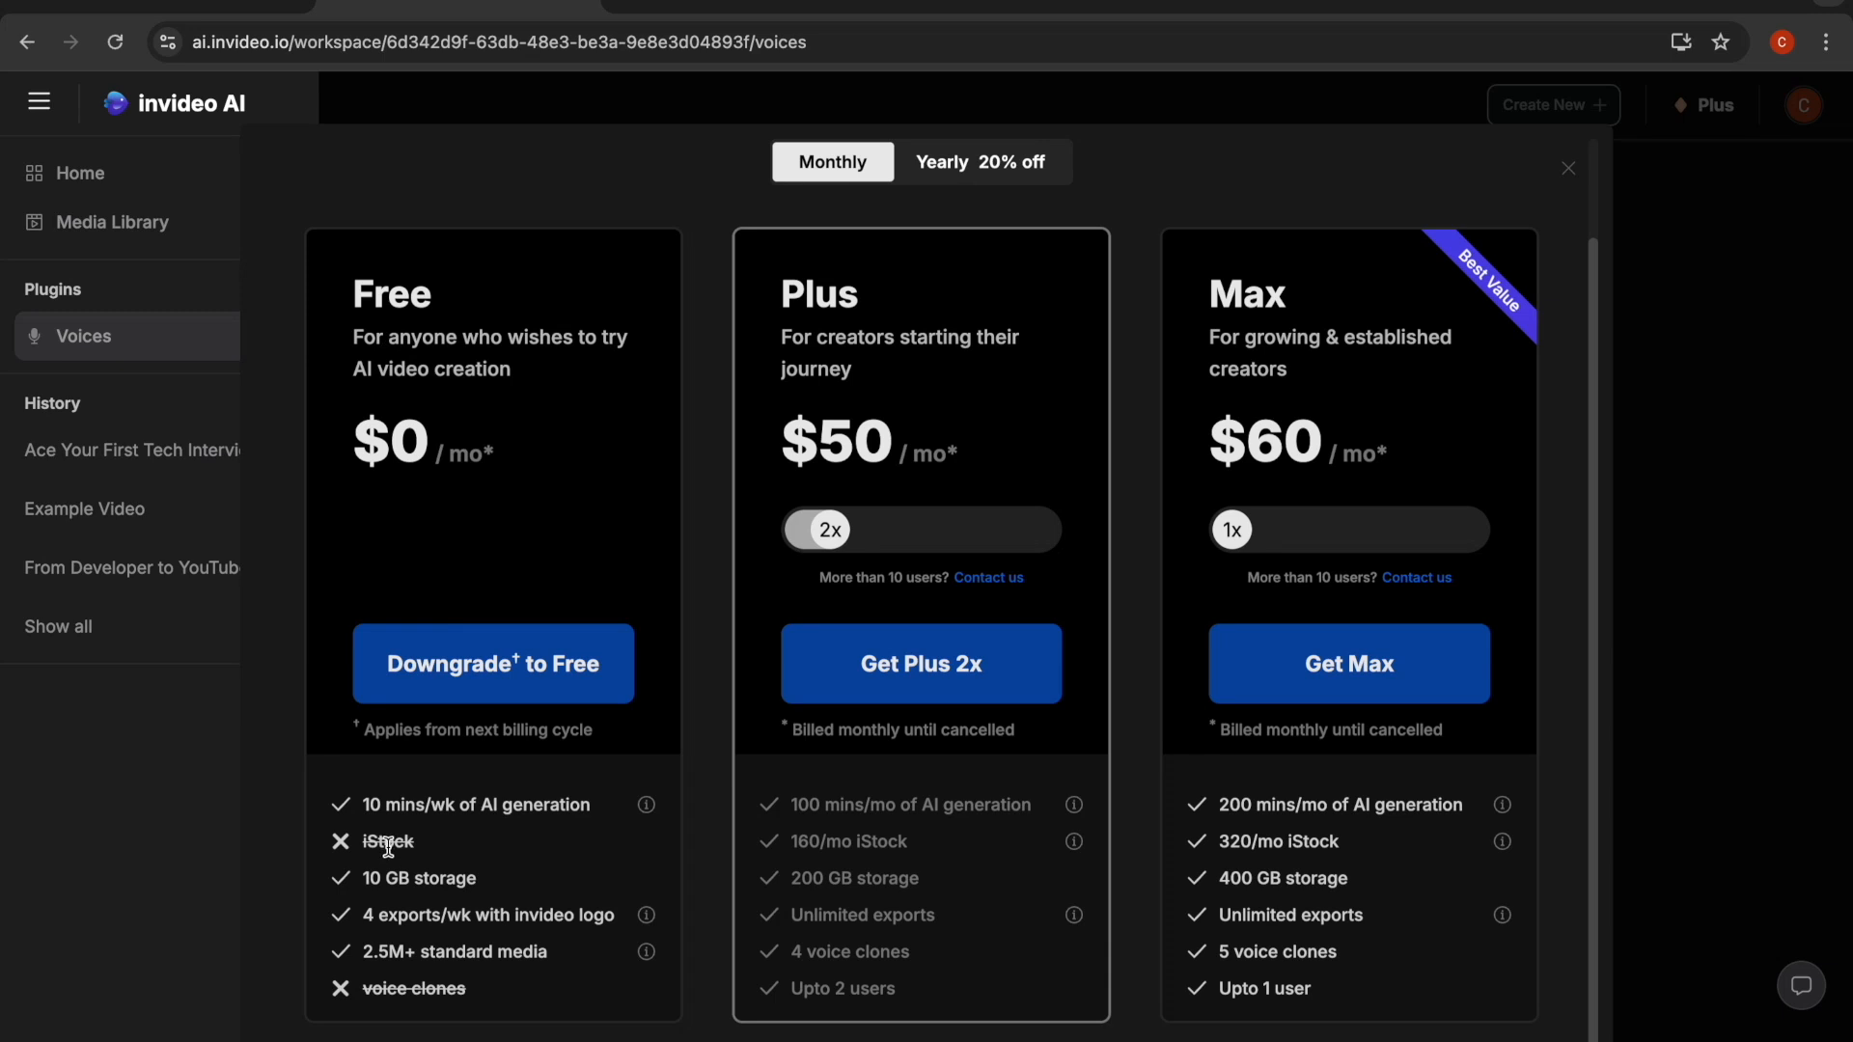
{"action": "mouse_move", "coordinate": [464, 988]}
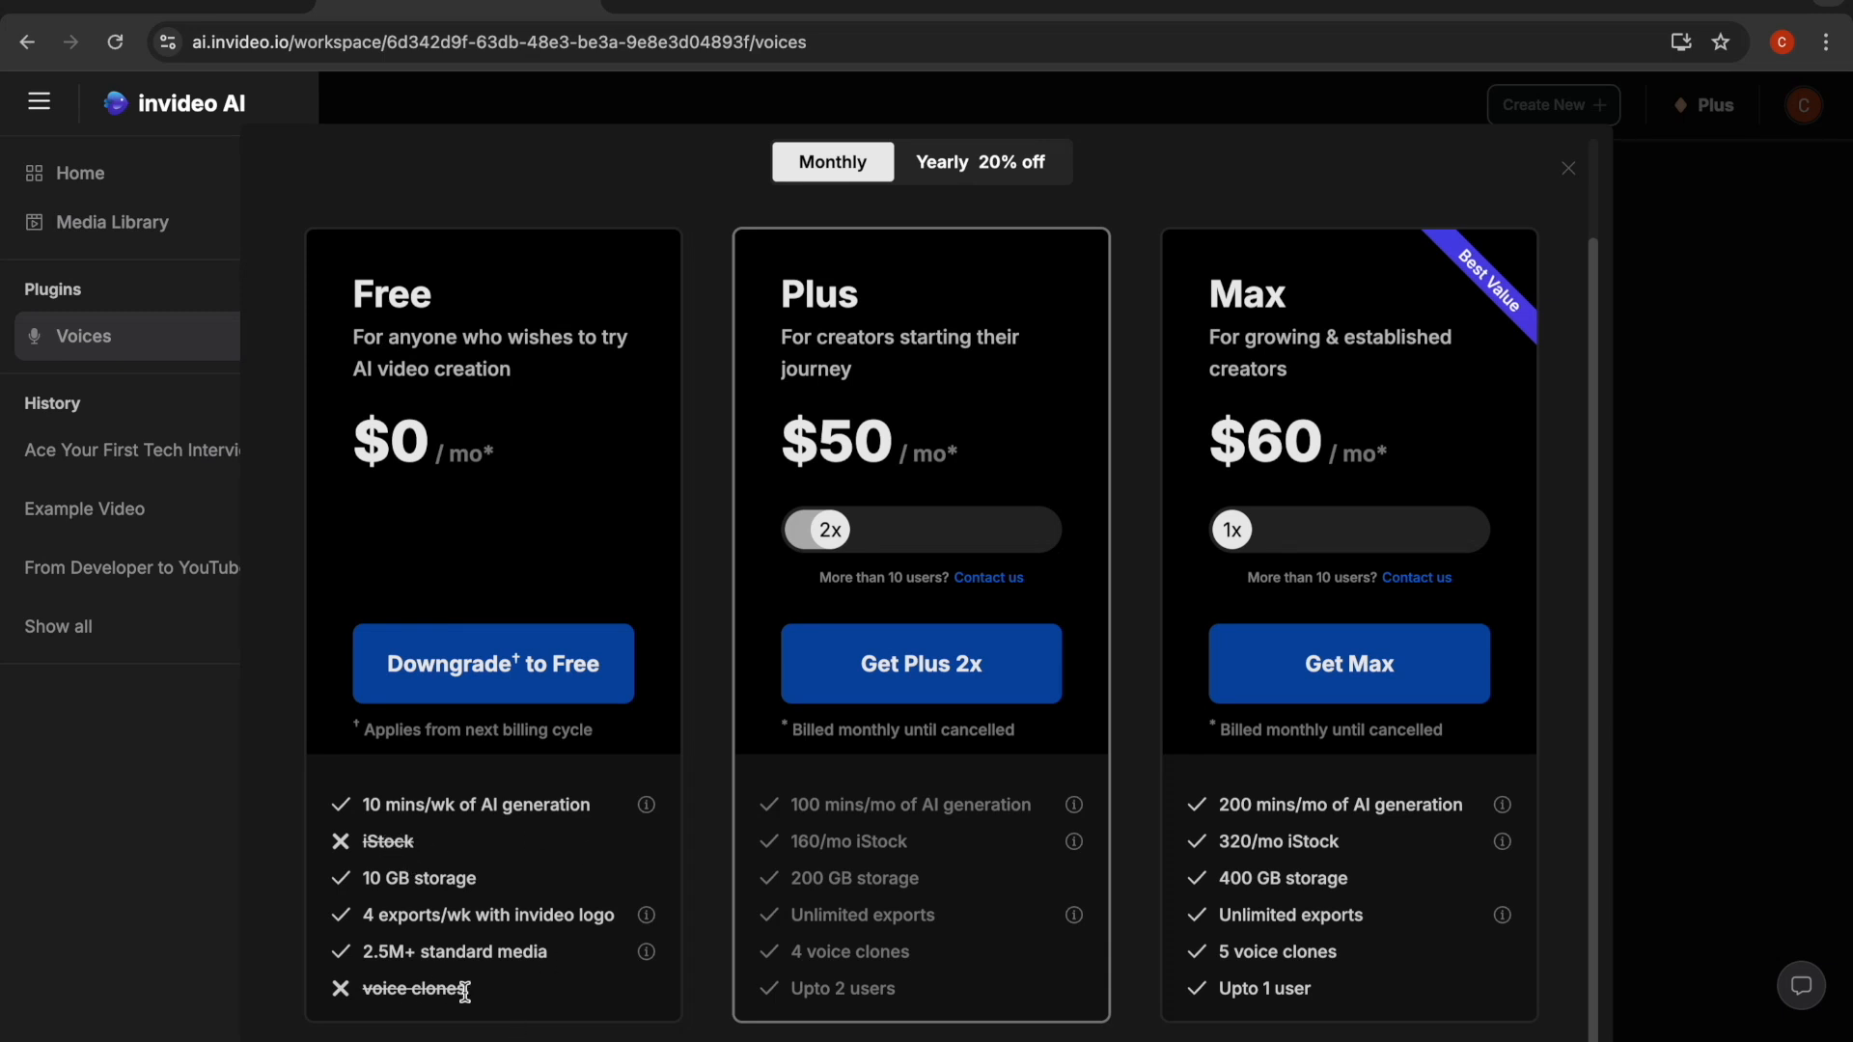
{"action": "mouse_move", "coordinate": [859, 343]}
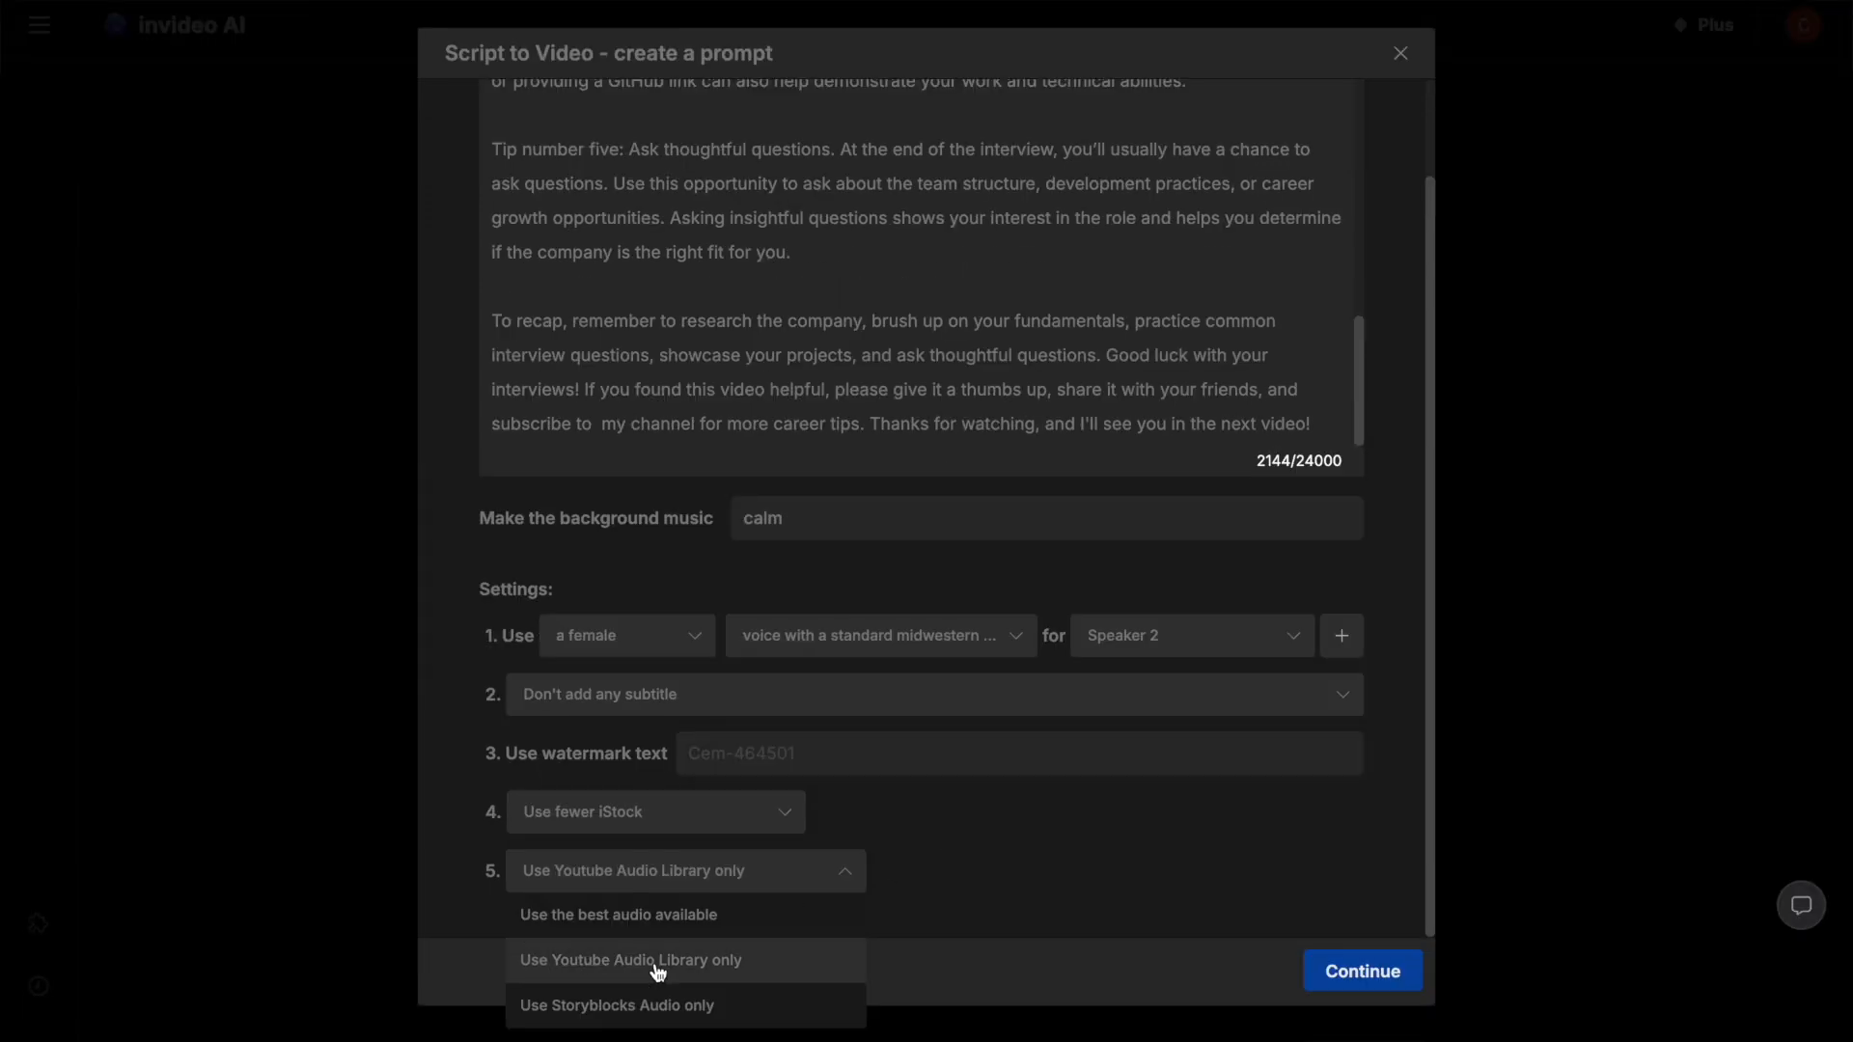
{"action": "mouse_move", "coordinate": [691, 979]}
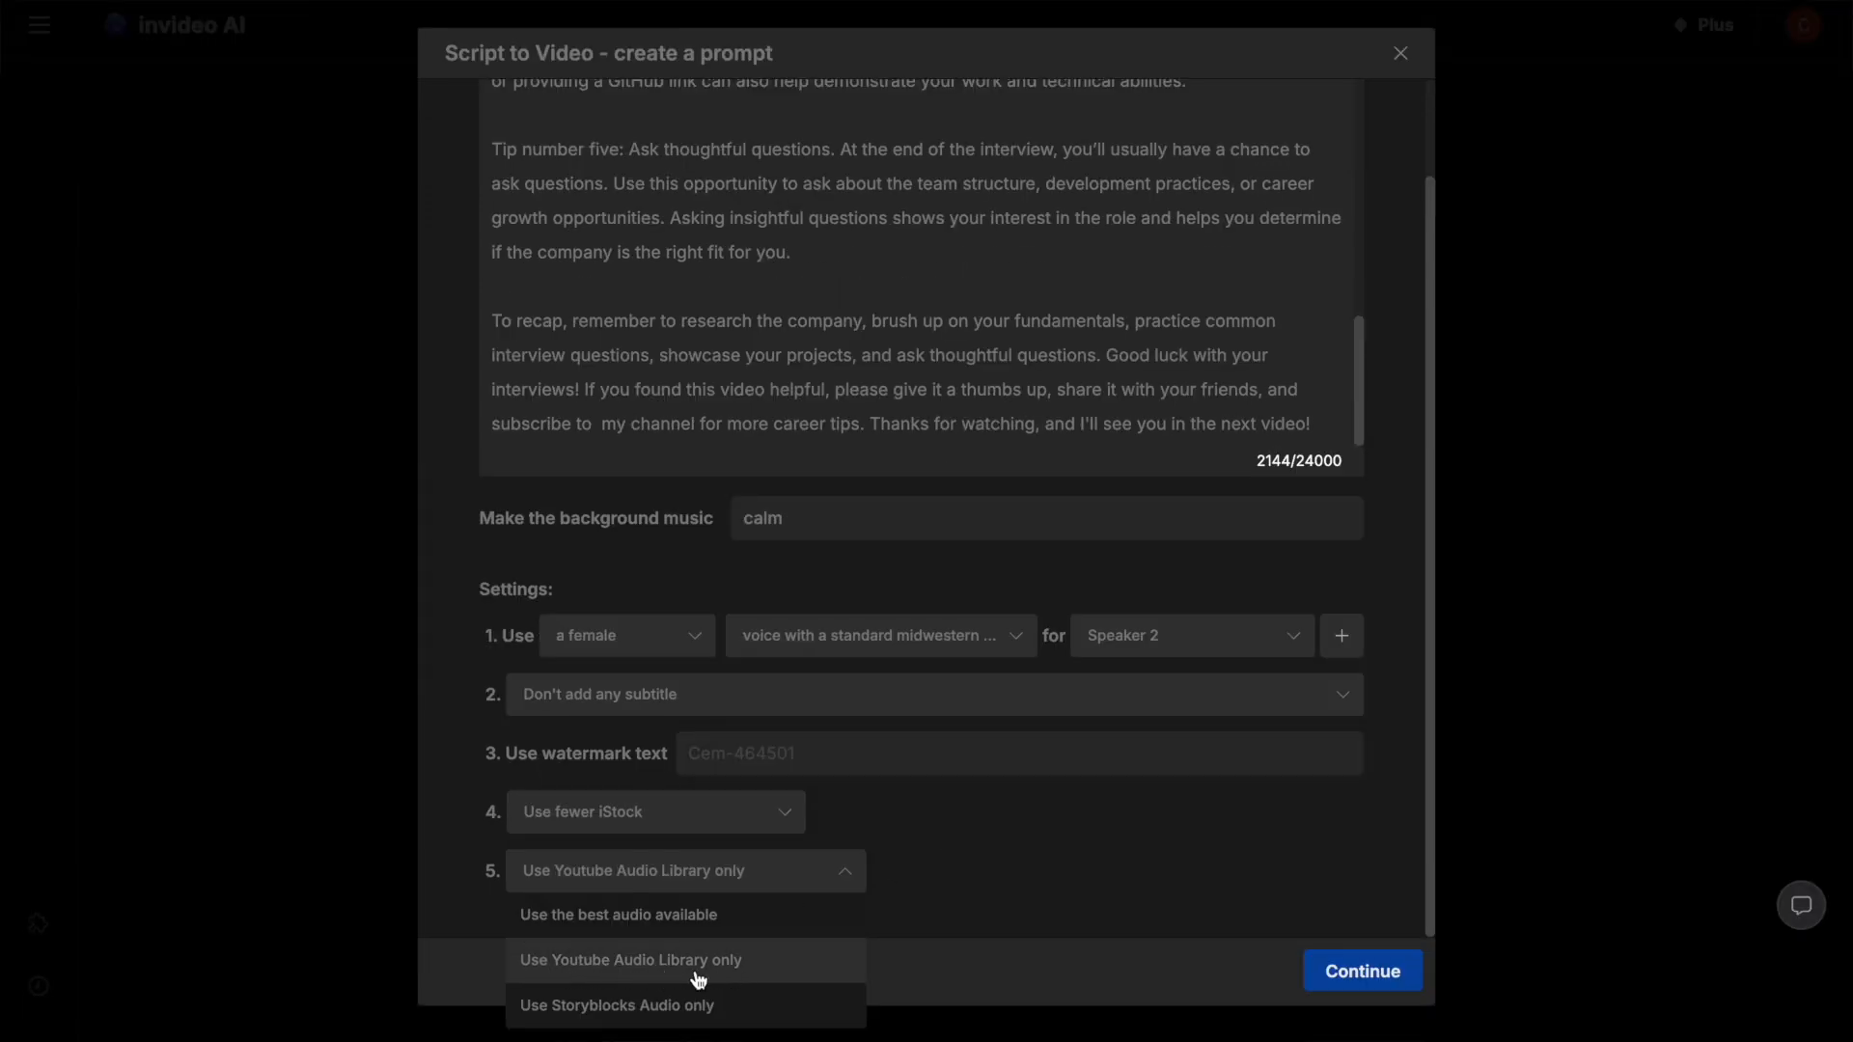
Keep music limited to YouTube Audio Library and submit the prompt for generation.
{"action": "left_click", "coordinate": [631, 960]}
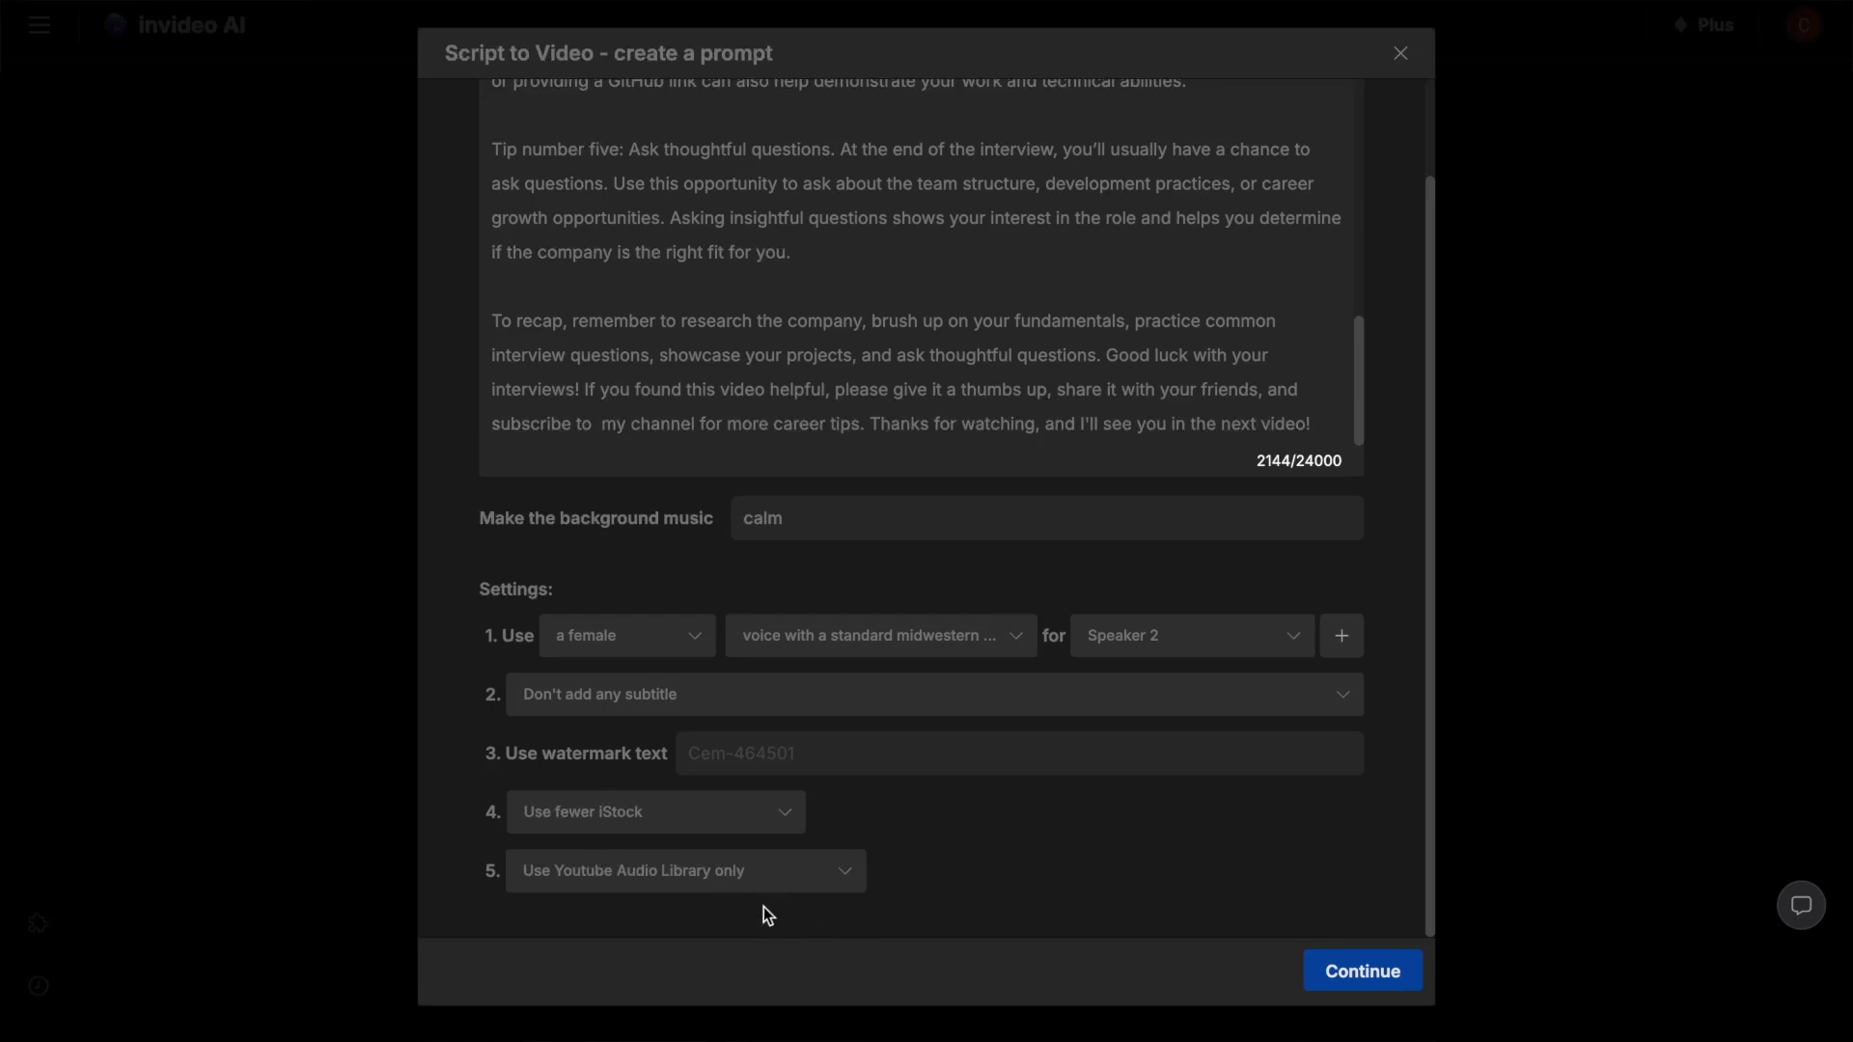
{"action": "mouse_move", "coordinate": [884, 968]}
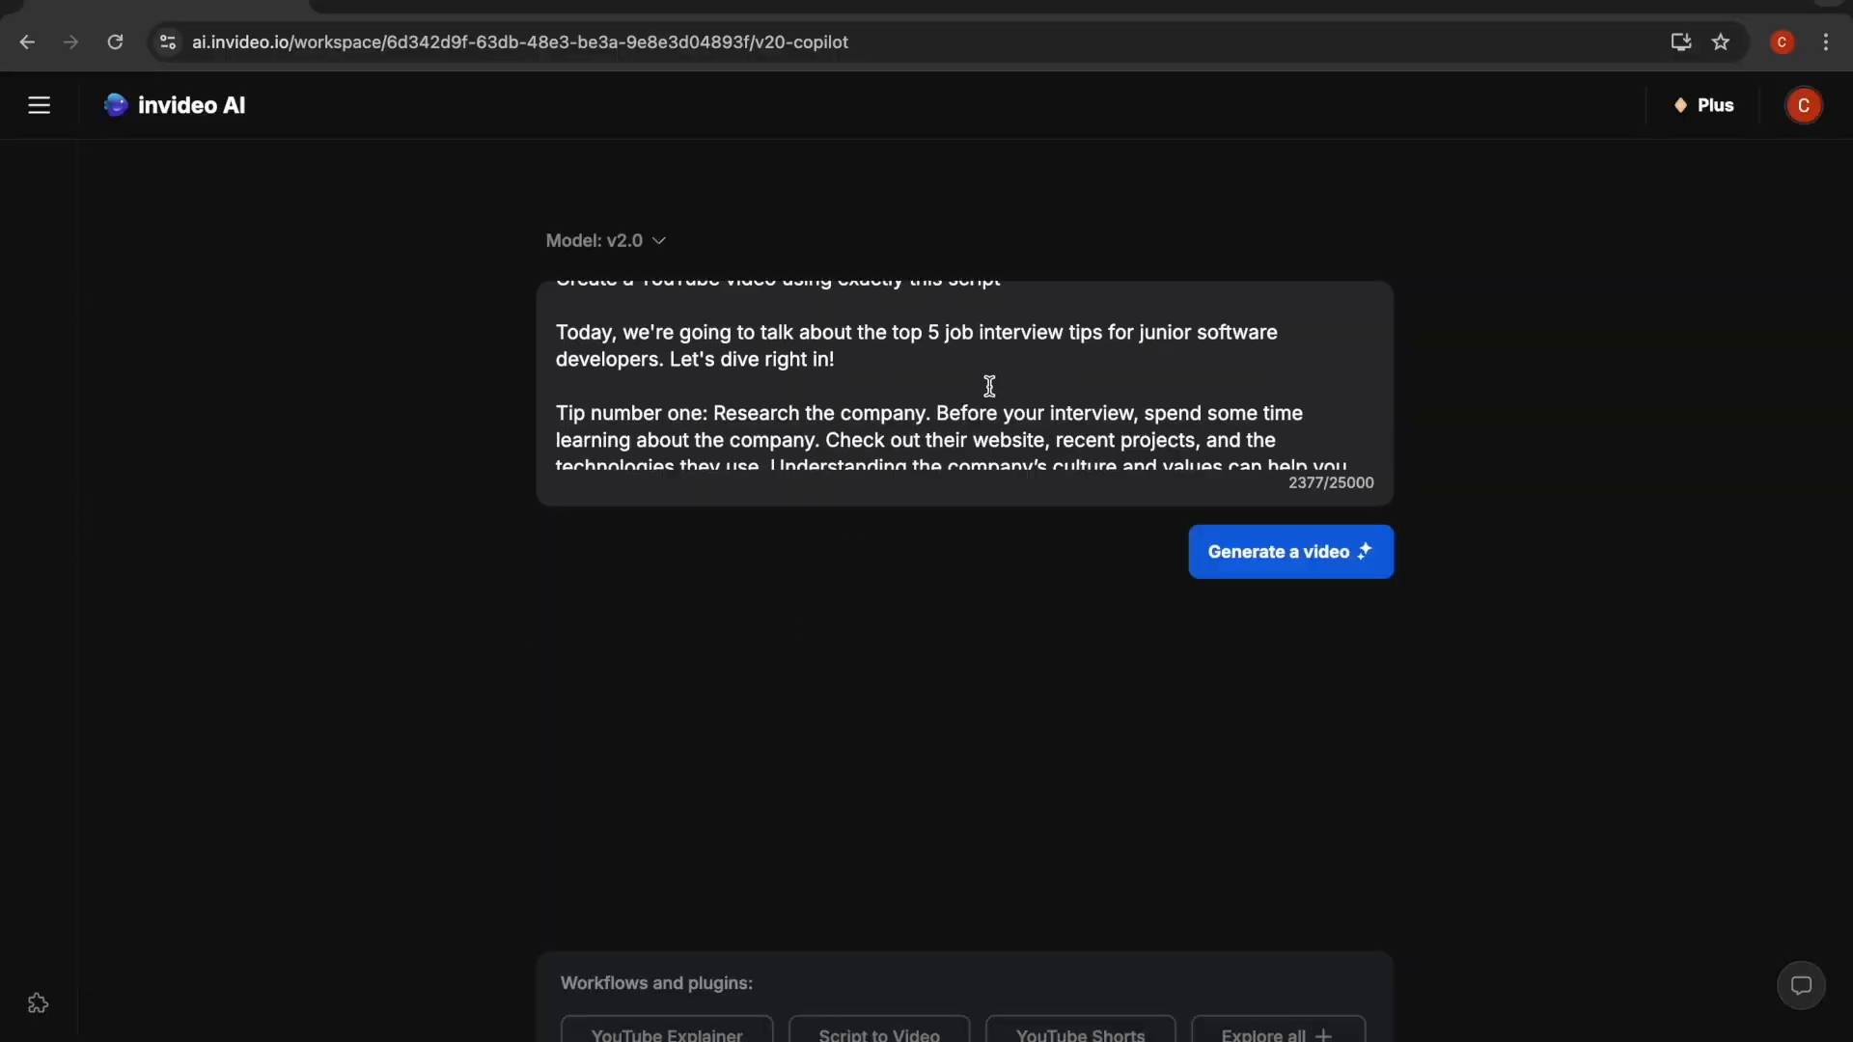
{"action": "scroll", "scroll_direction": "down", "scroll_amount": 3}
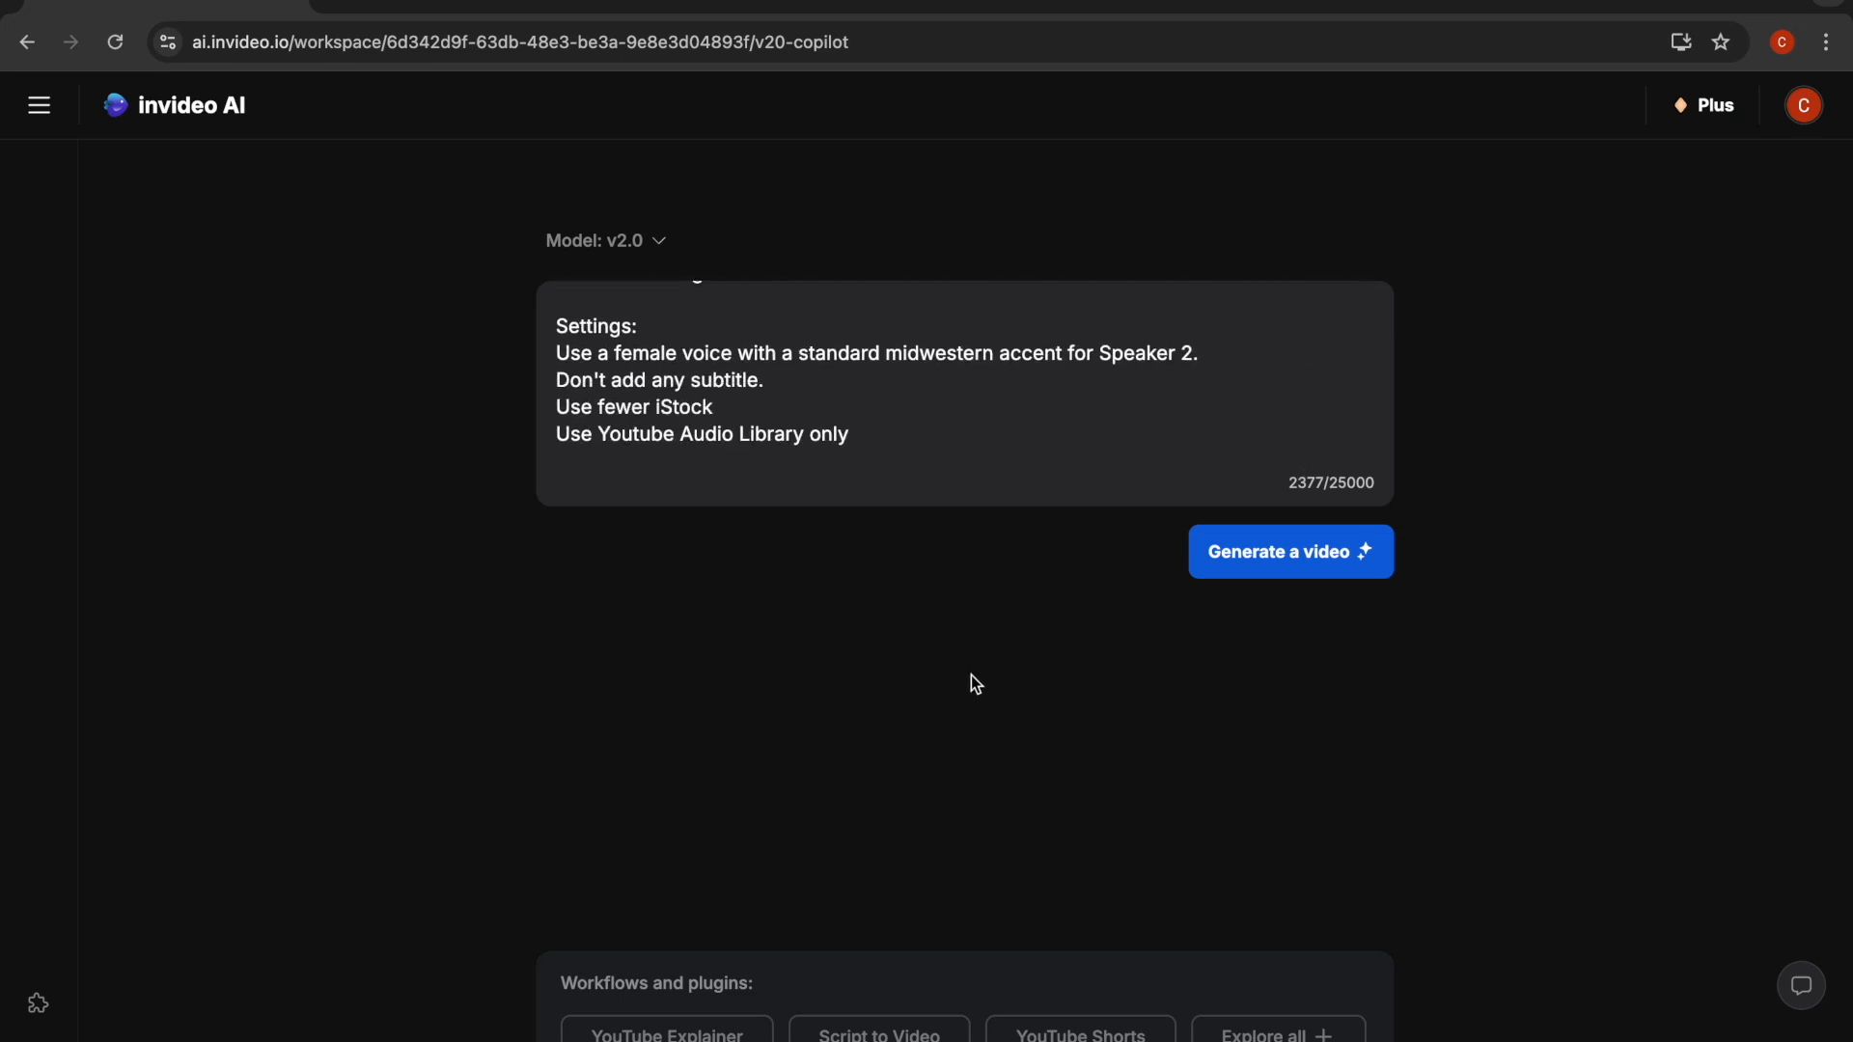
{"action": "left_click", "coordinate": [1291, 552]}
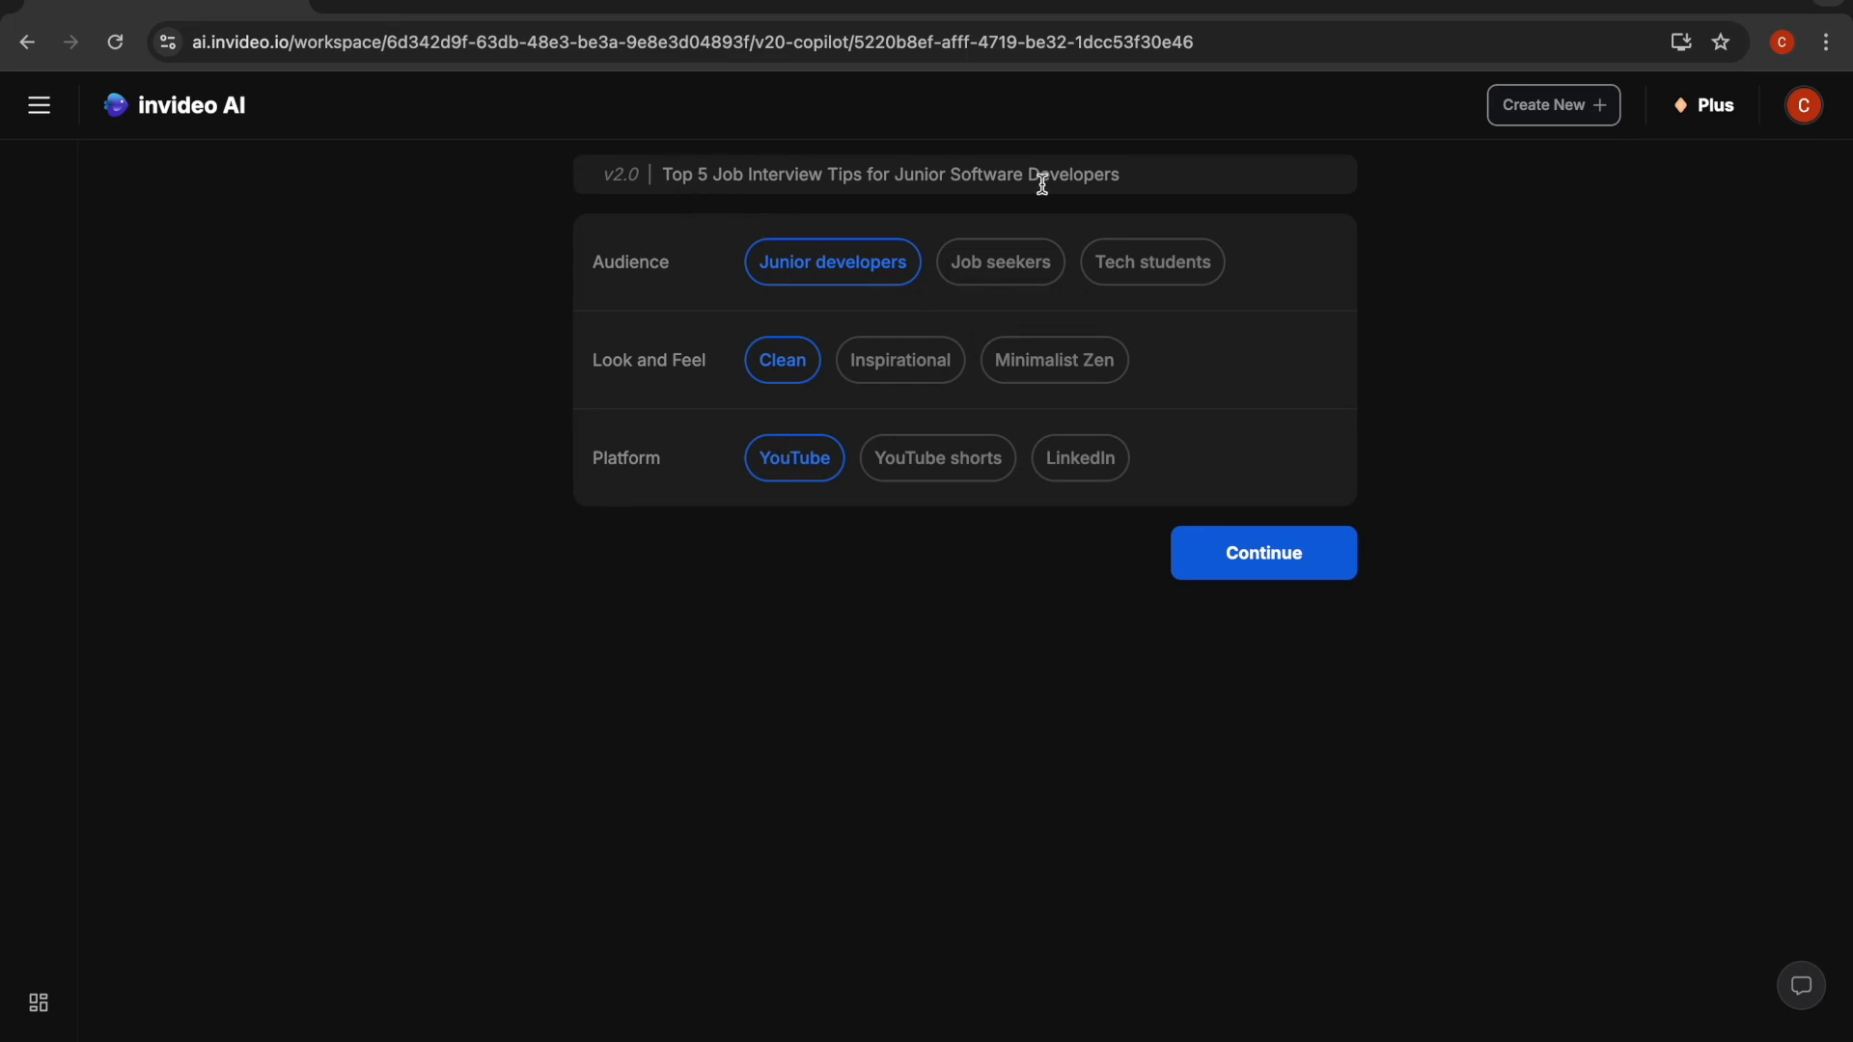
{"action": "mouse_move", "coordinate": [597, 267]}
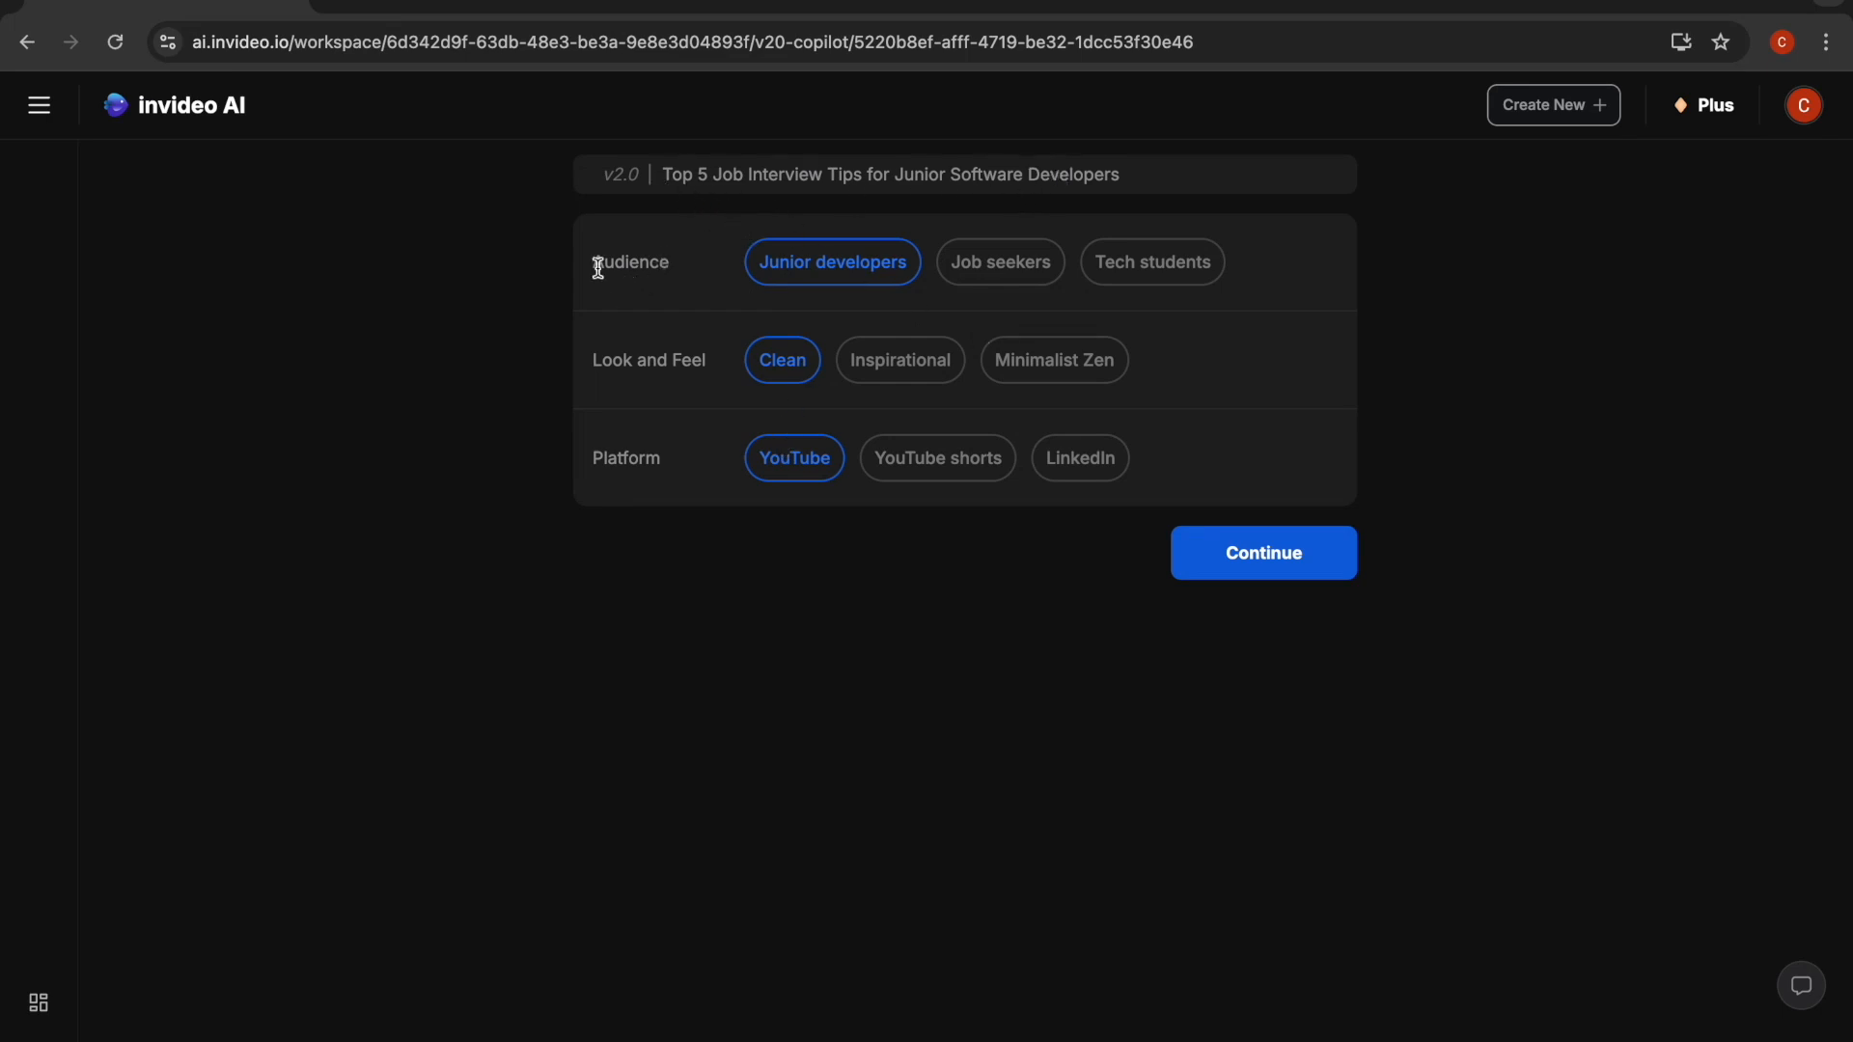
{"action": "mouse_move", "coordinate": [1134, 305]}
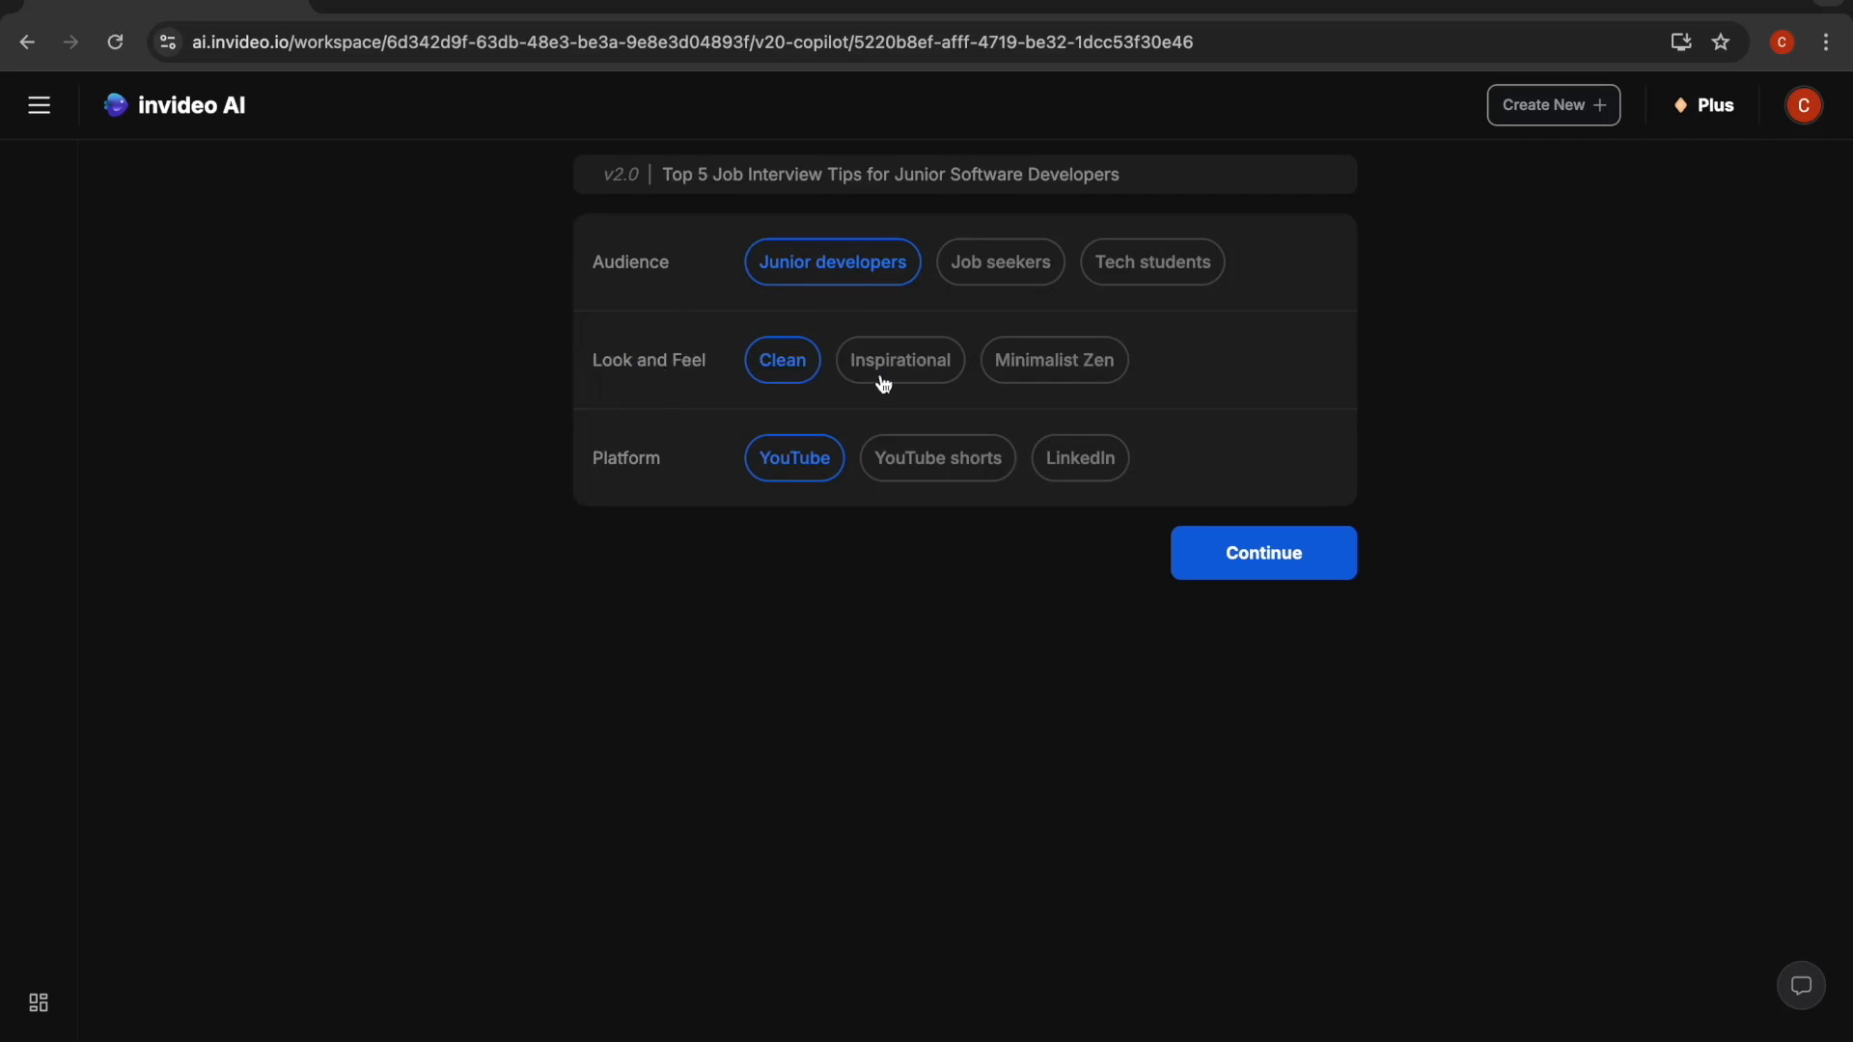
{"action": "mouse_move", "coordinate": [846, 413]}
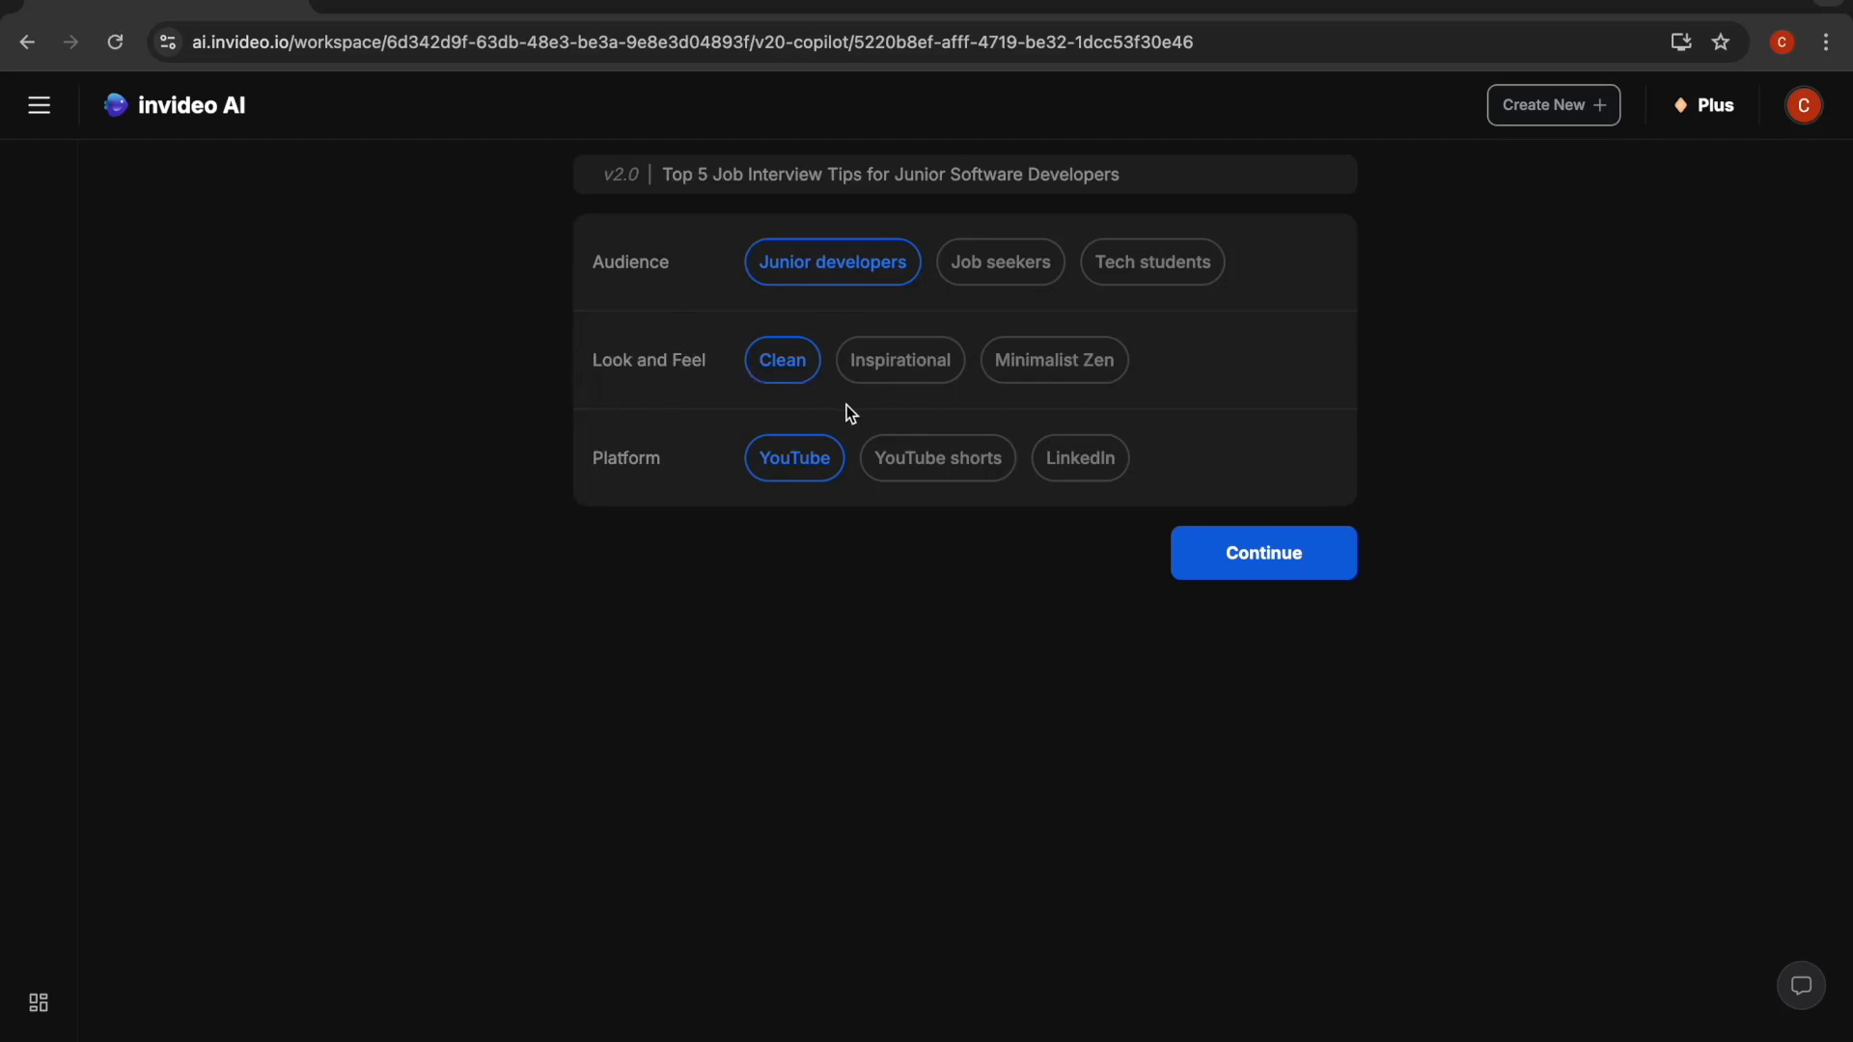
Choose the Inspirational look and feel and continue to start generating the video.
{"action": "left_click", "coordinate": [900, 359]}
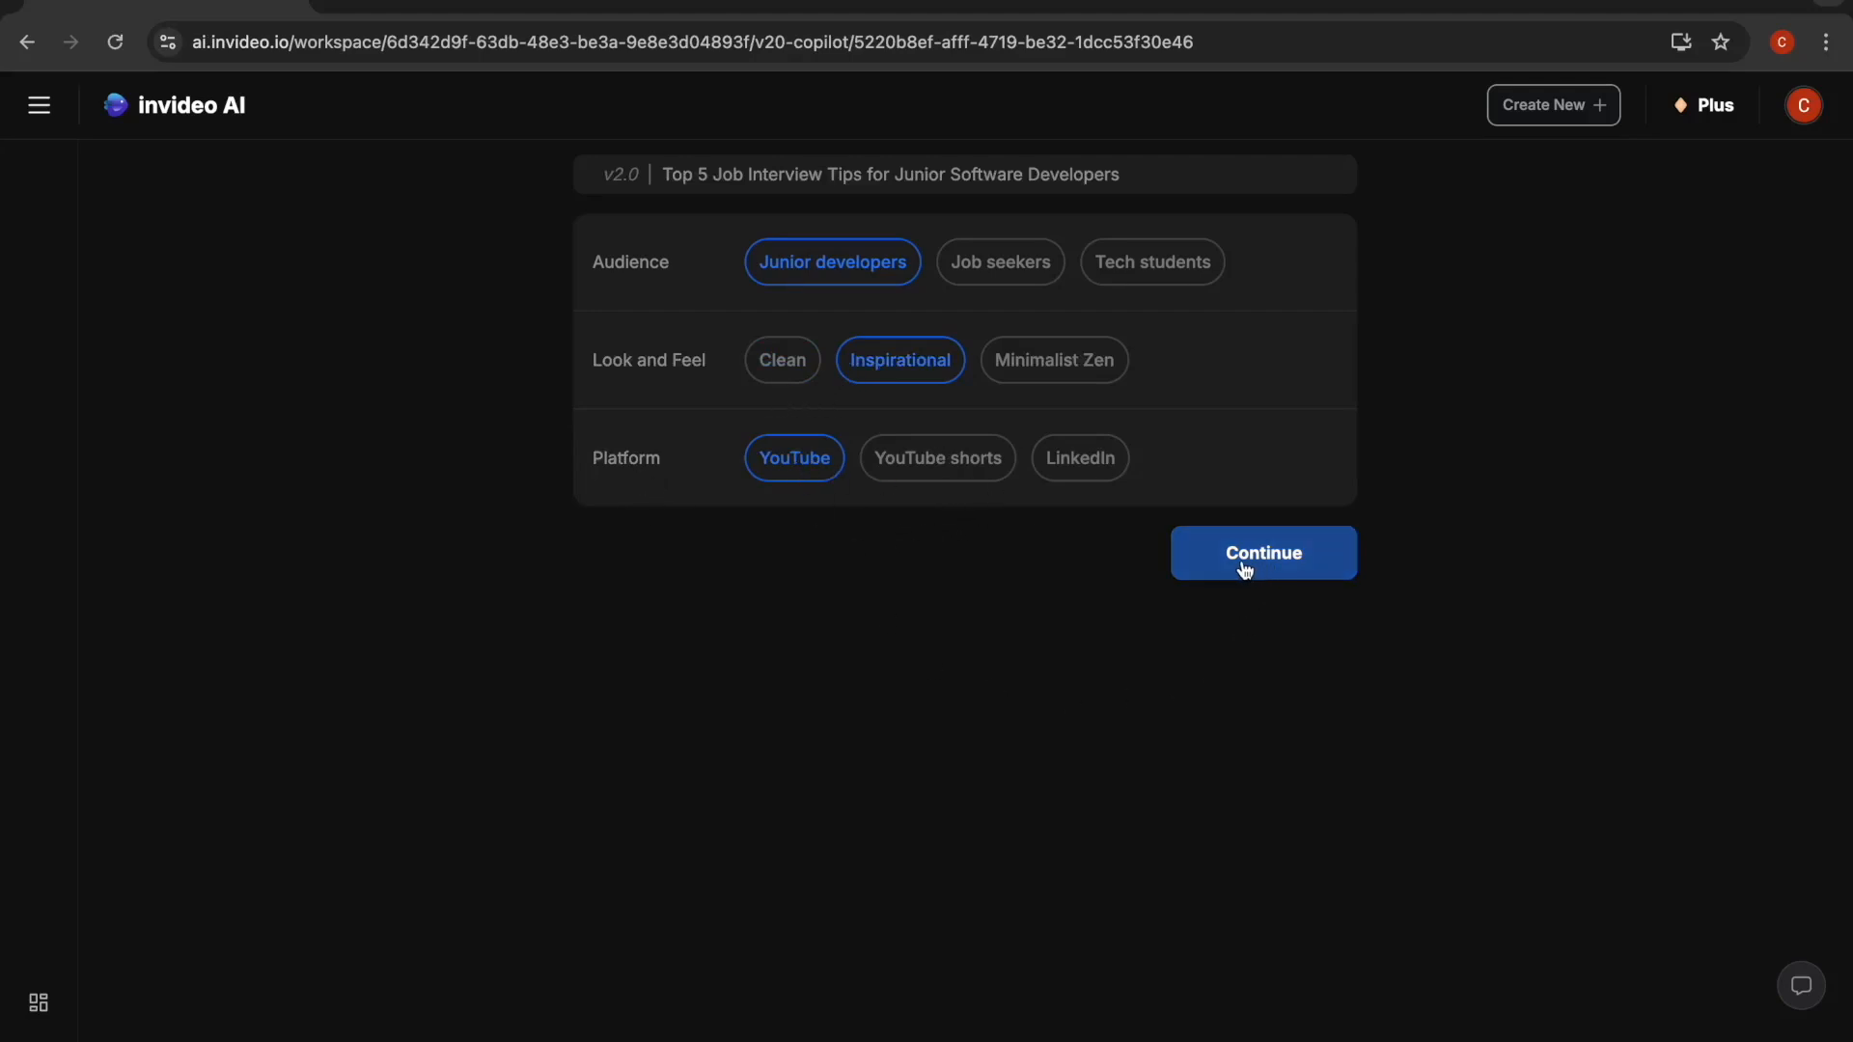
{"action": "left_click", "coordinate": [1262, 552]}
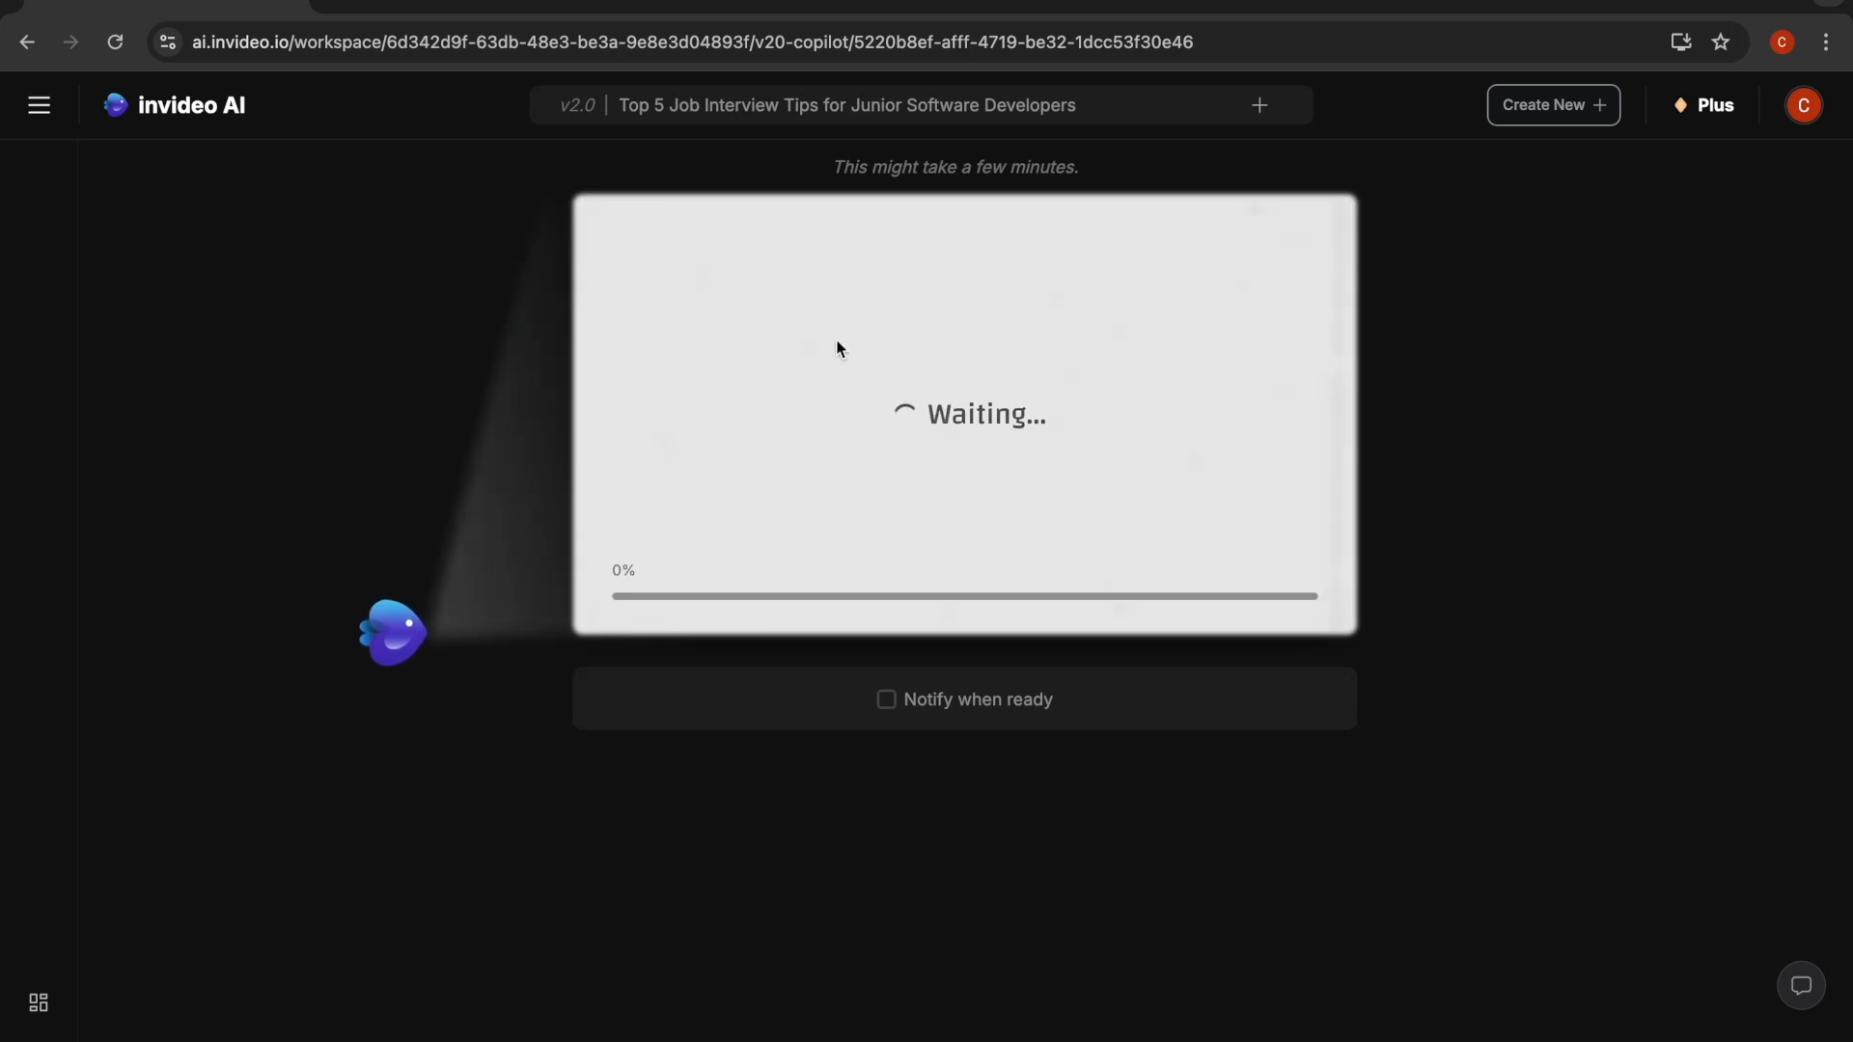
{"action": "mouse_move", "coordinate": [1156, 367]}
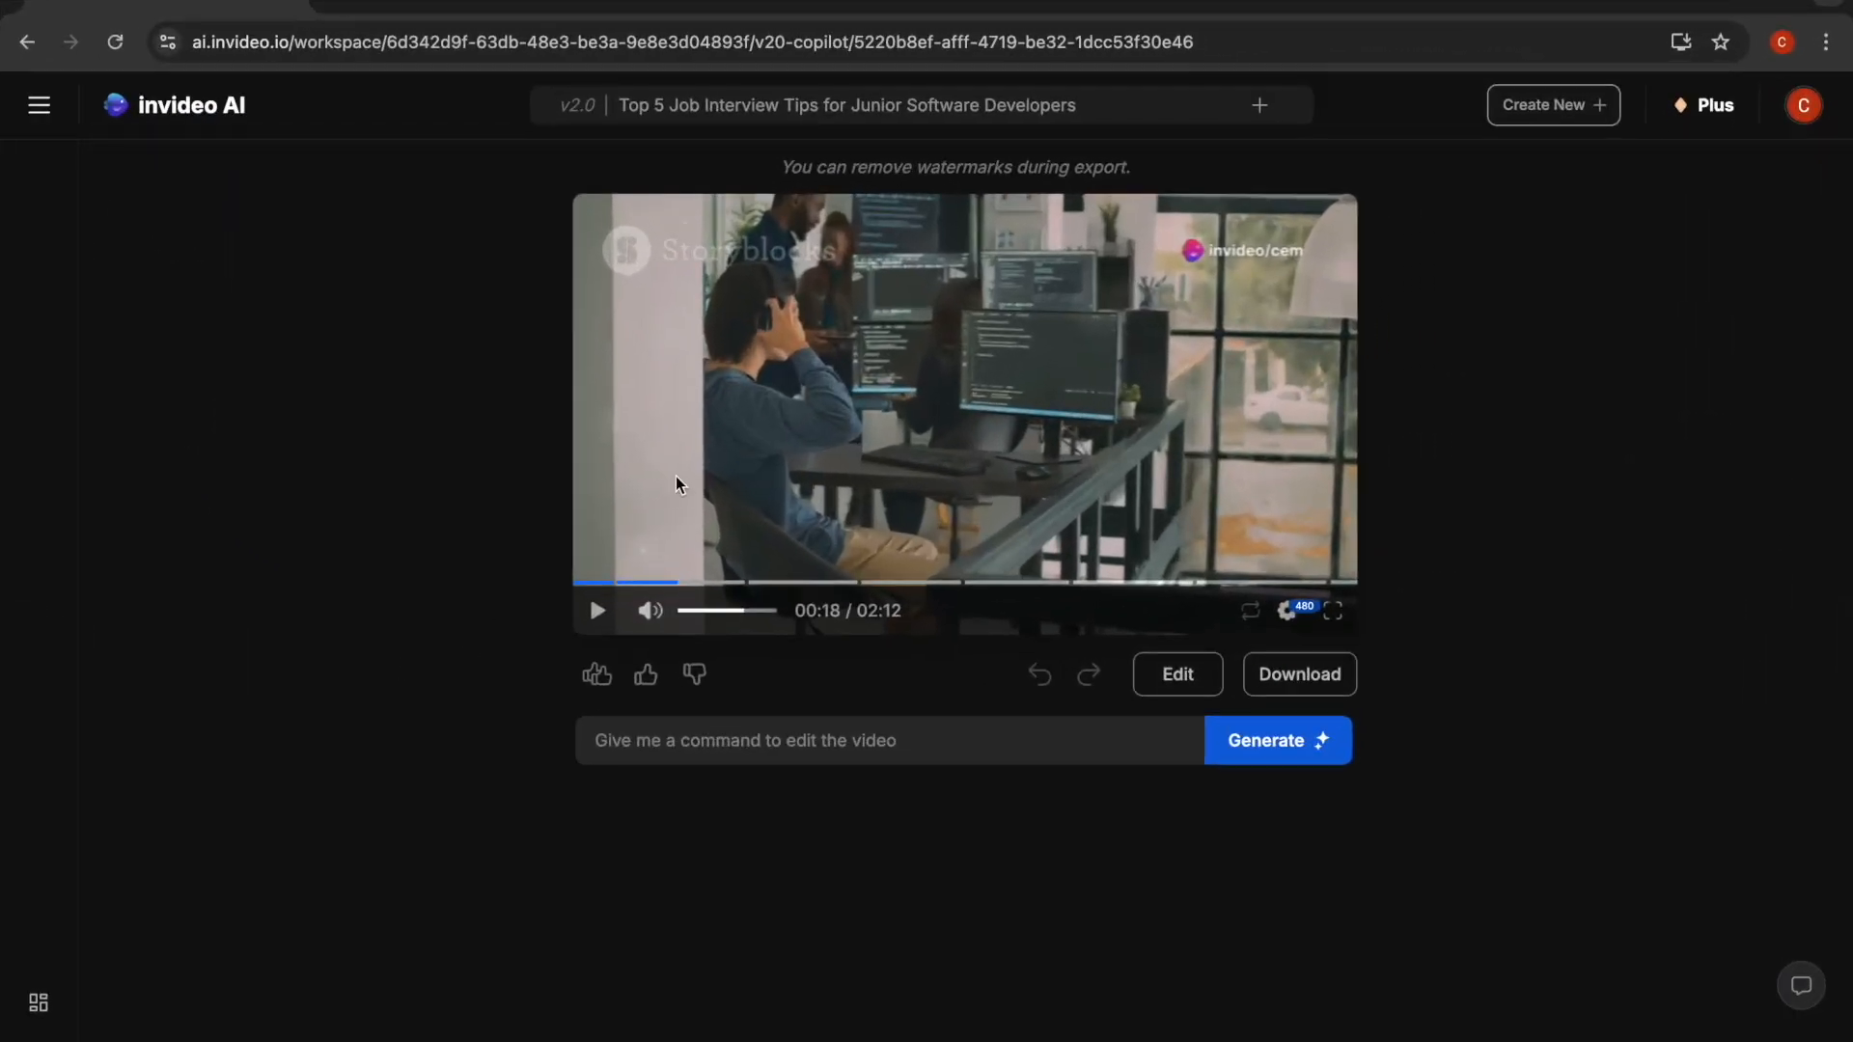
{"action": "mouse_move", "coordinate": [510, 675]}
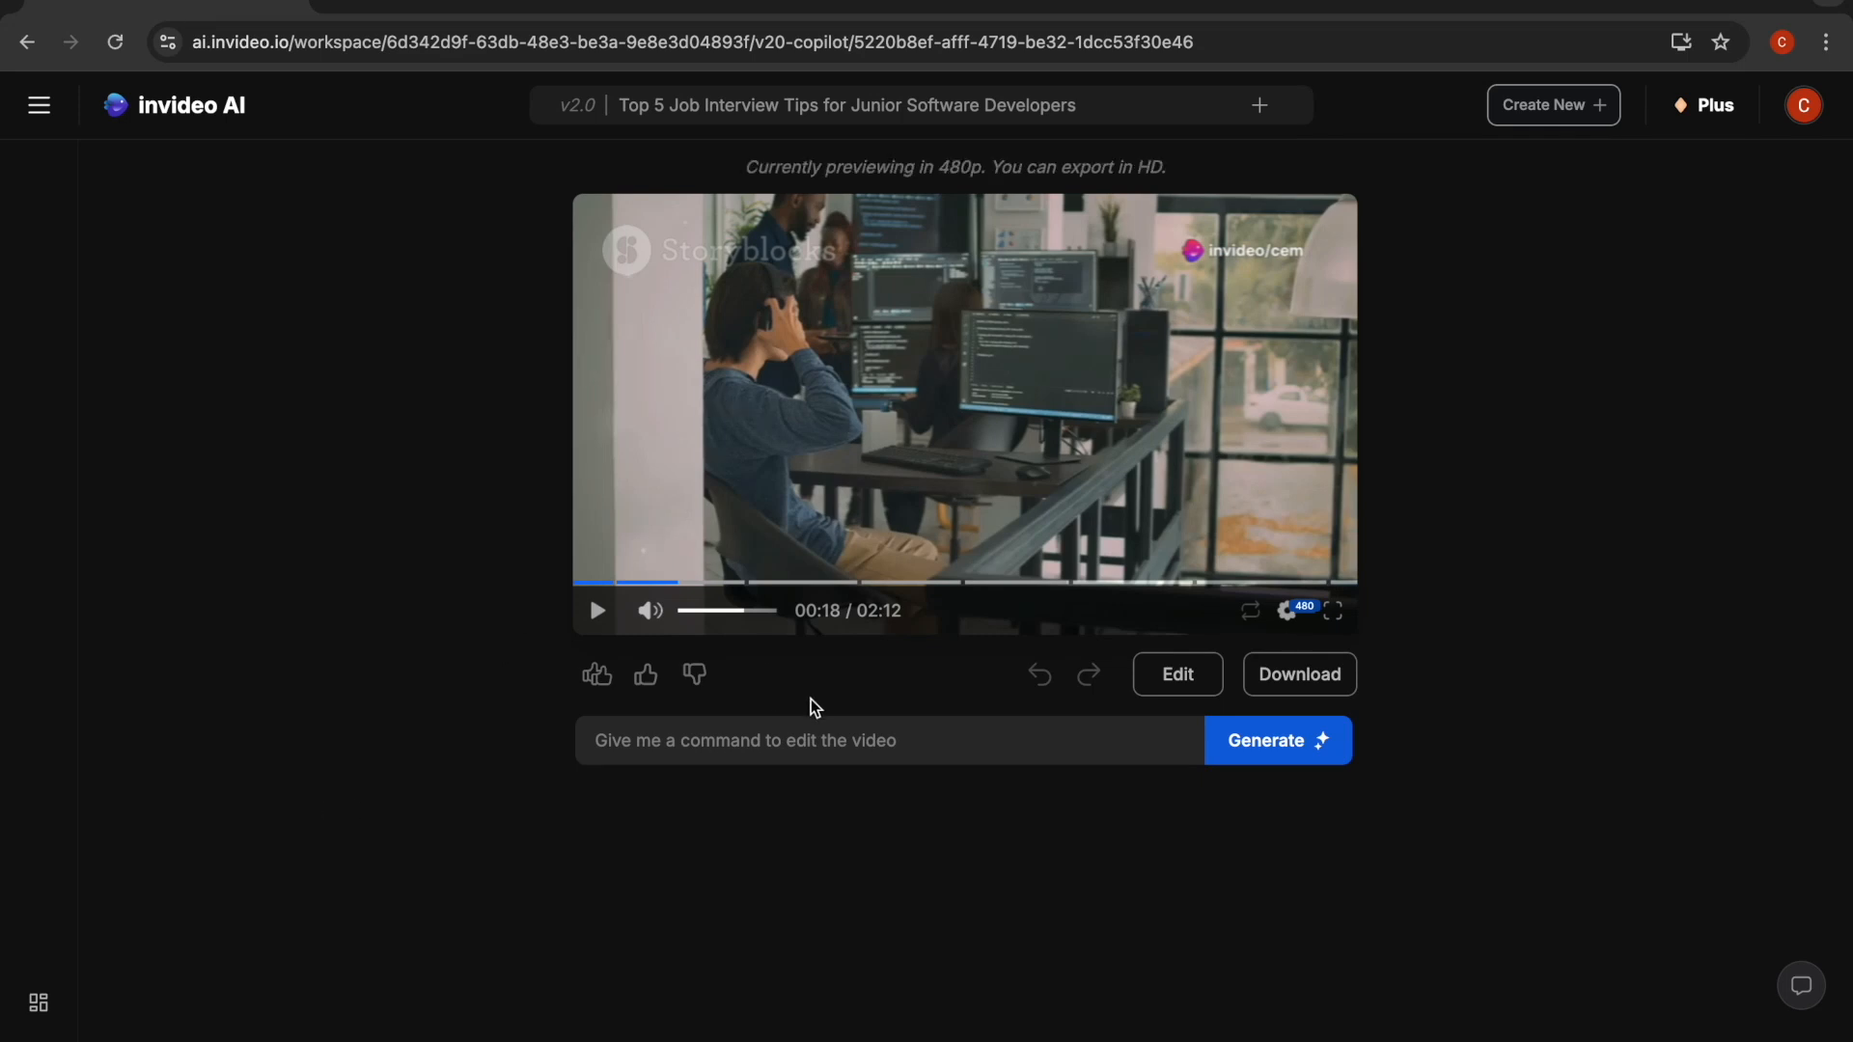
{"action": "mouse_move", "coordinate": [629, 812]}
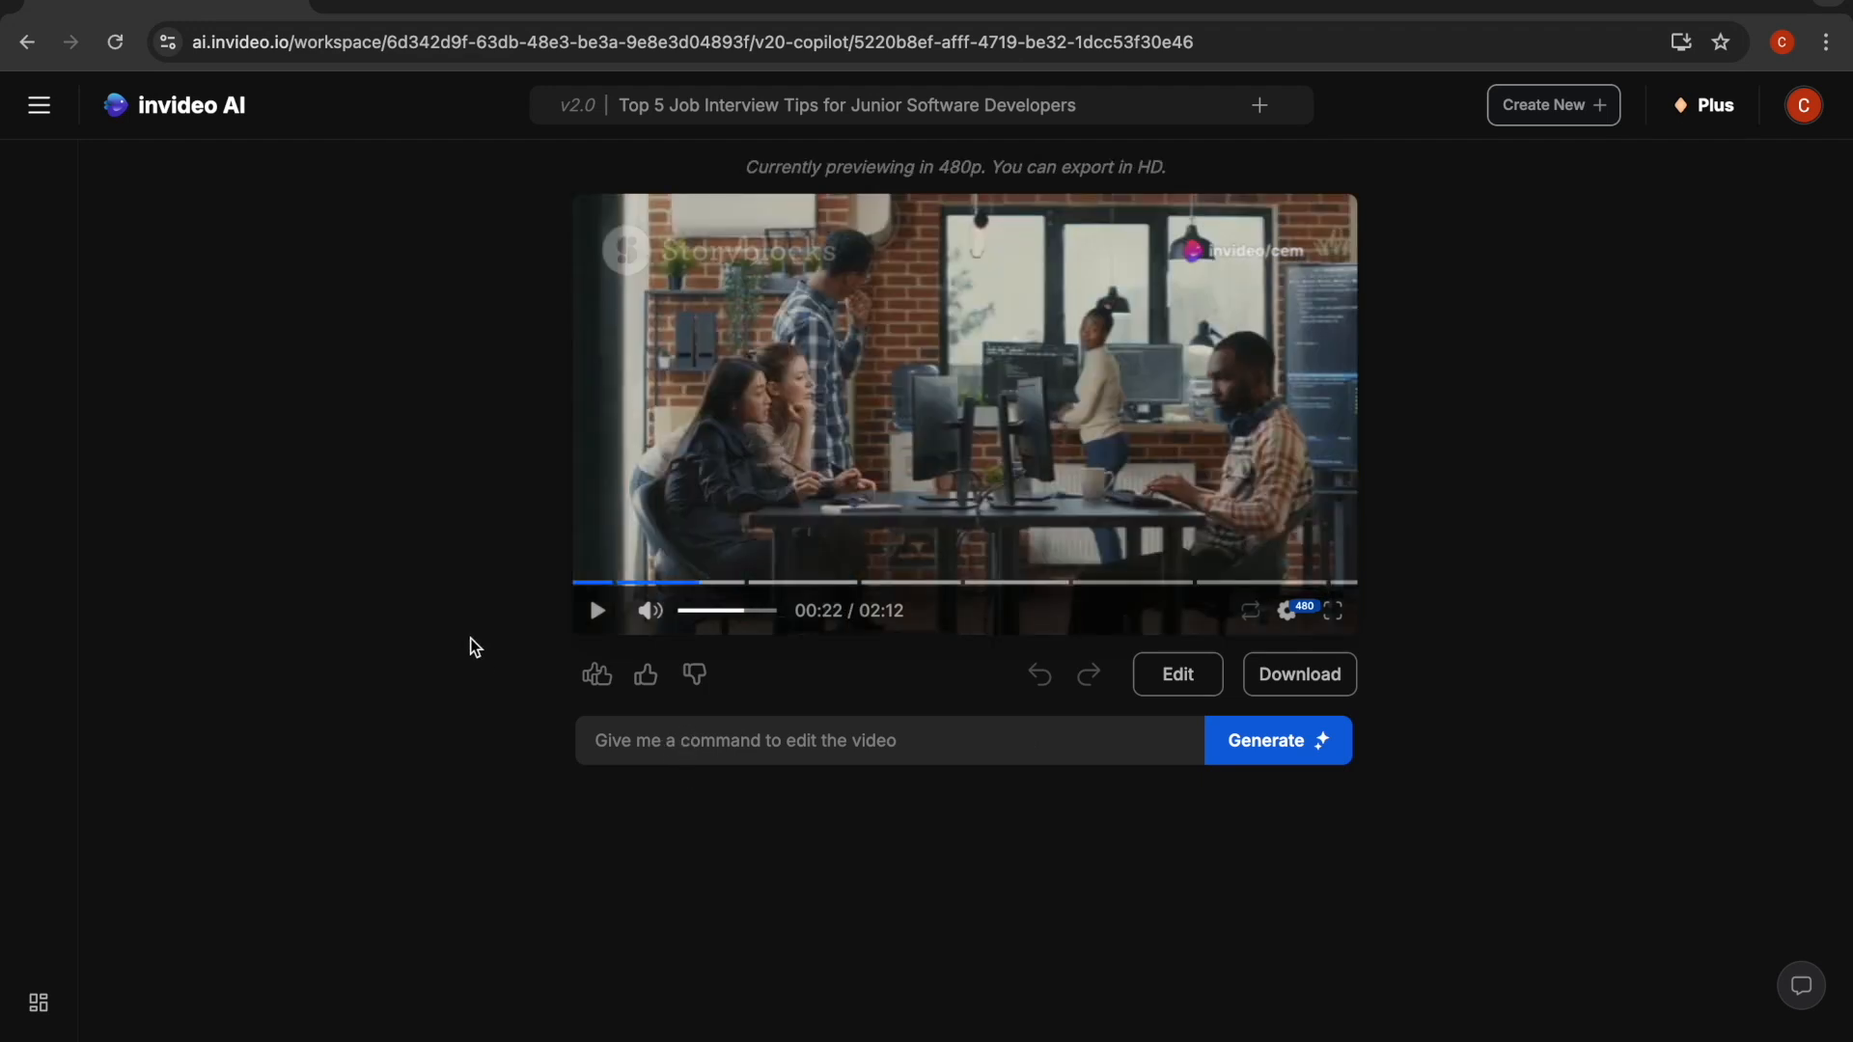
{"action": "mouse_move", "coordinate": [517, 440]}
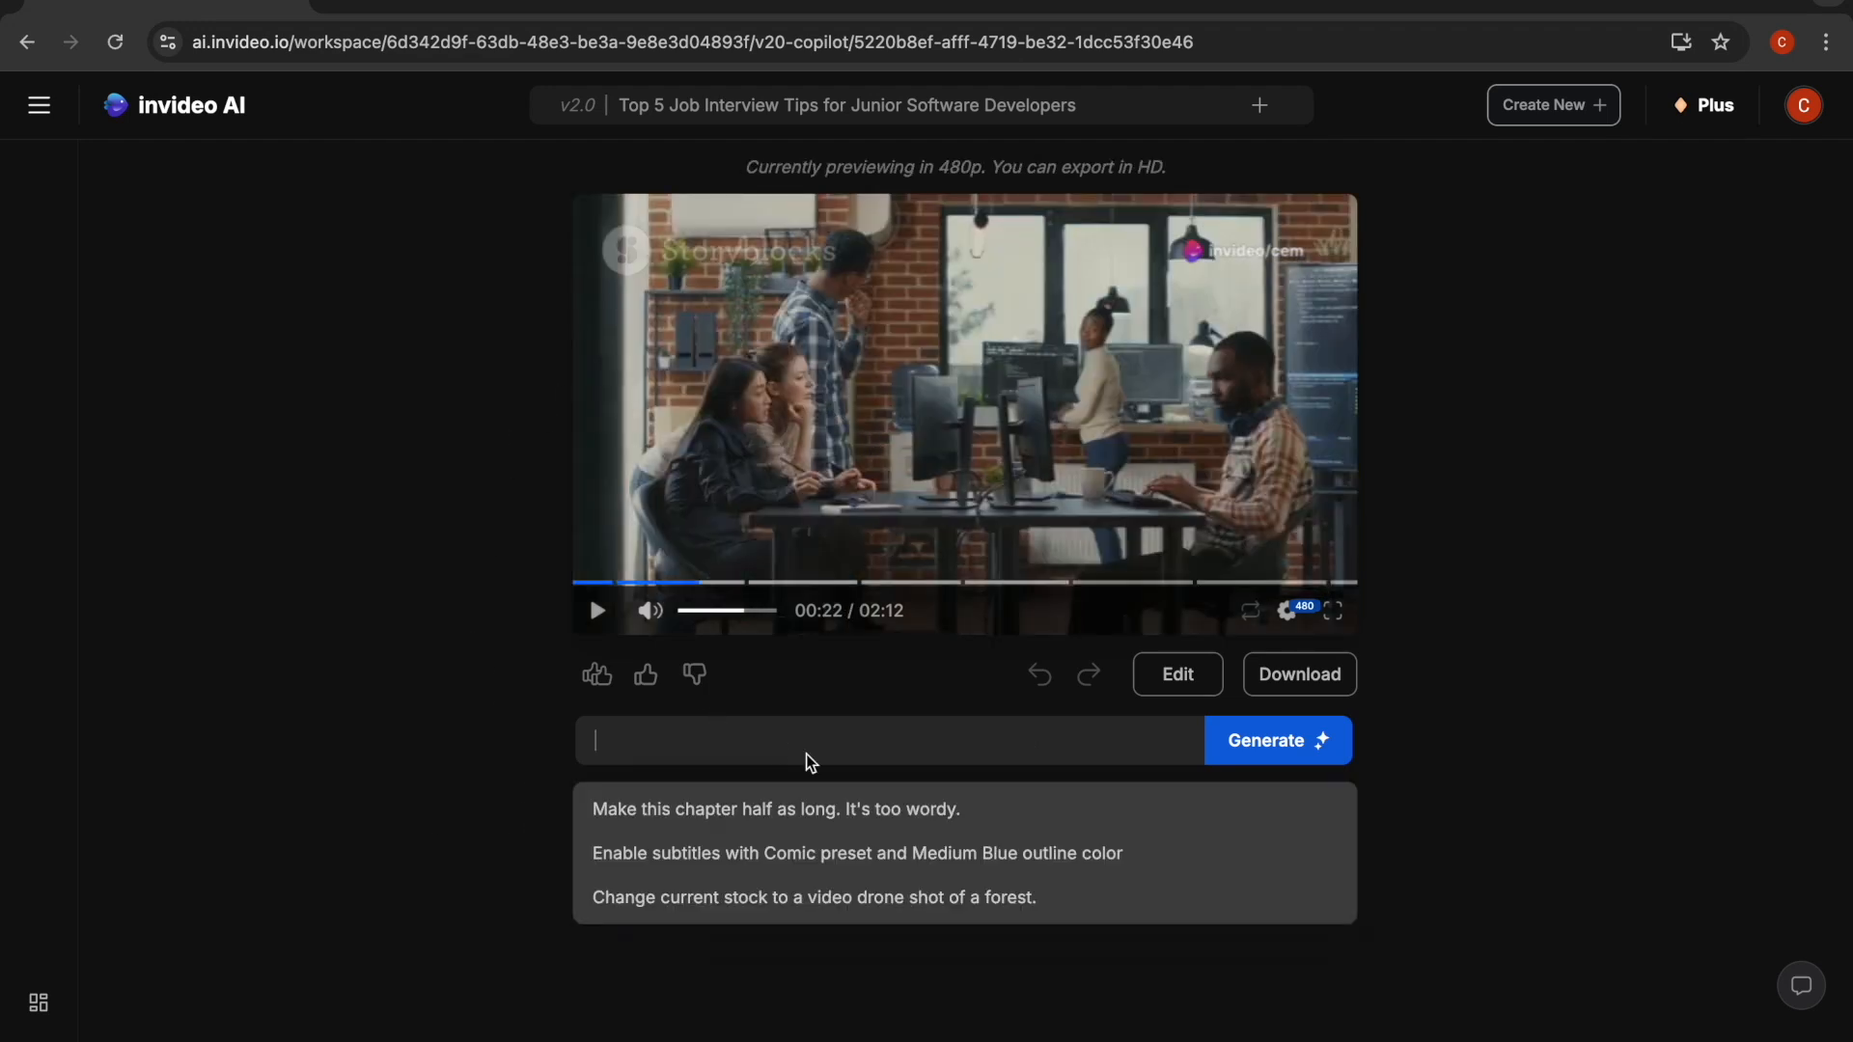
{"action": "mouse_move", "coordinate": [1004, 842]}
{"action": "type", "text": "add captions to the first chapter only"}
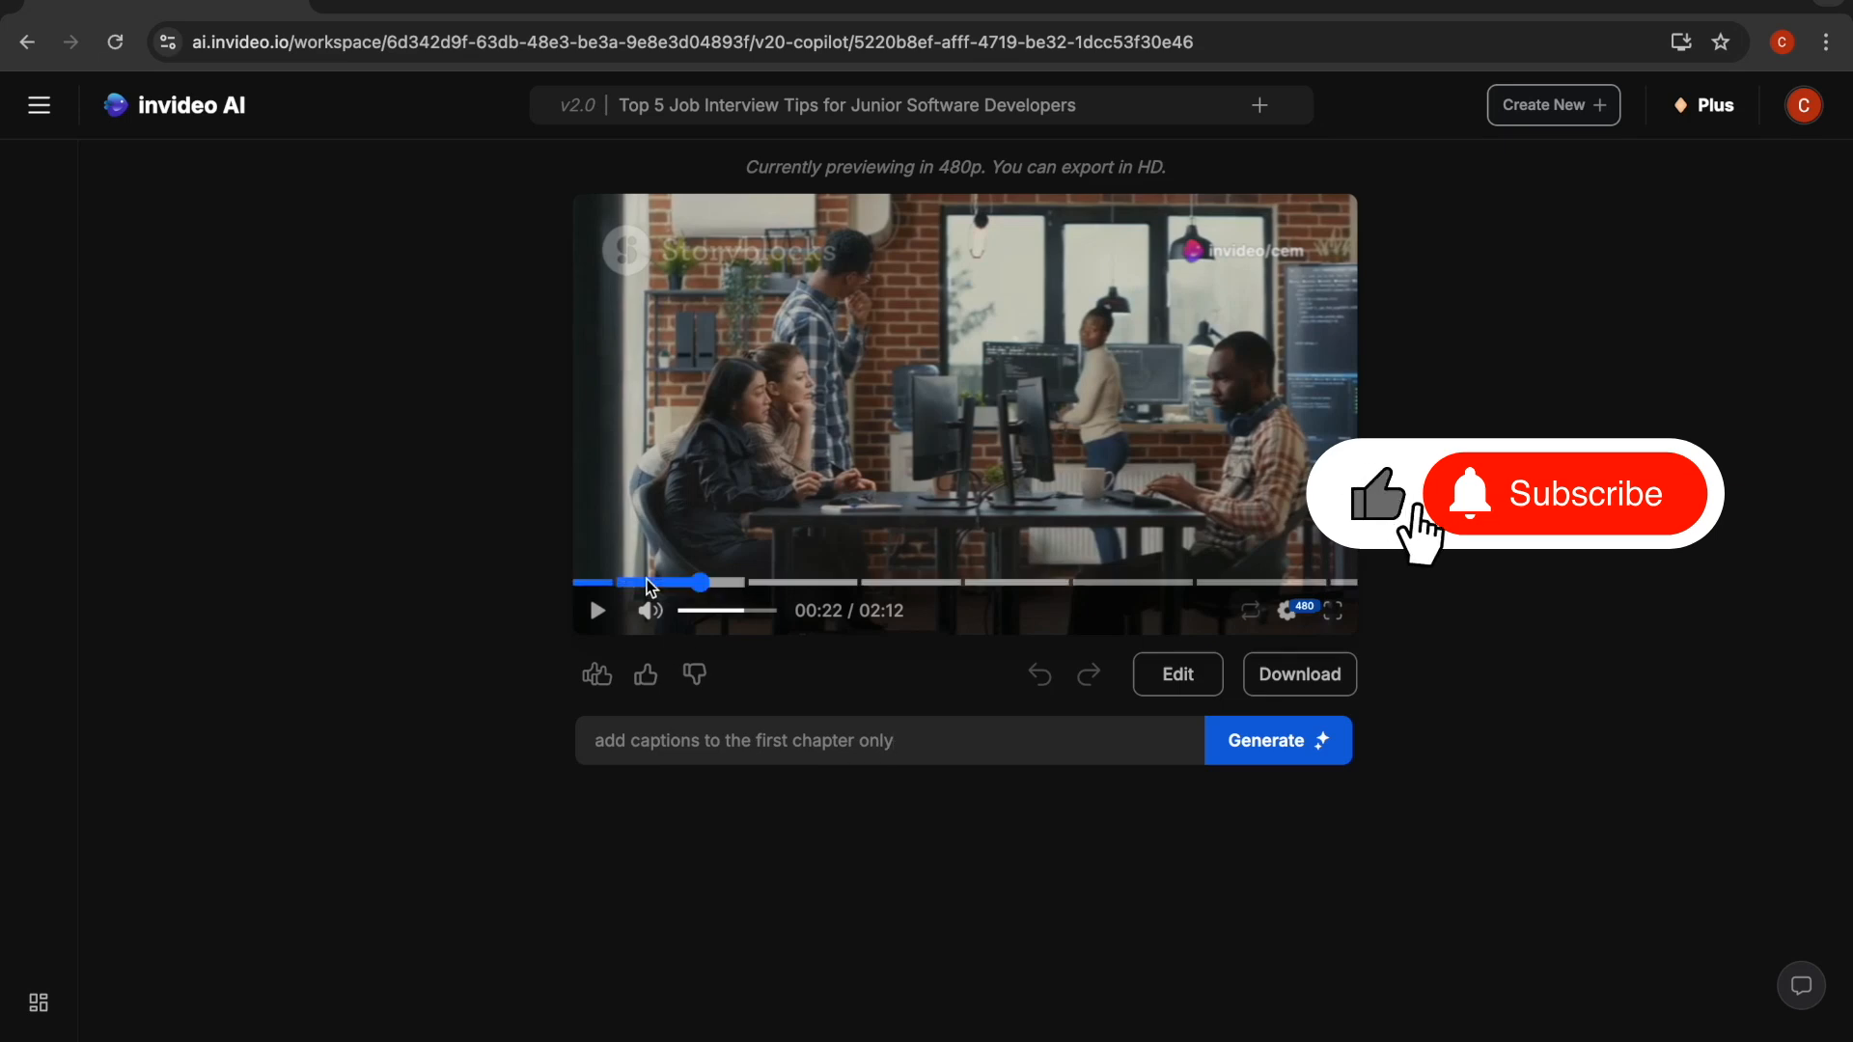
Send the 'add captions to the first chapter only' edit command to the AI.
{"action": "left_click", "coordinate": [1278, 741]}
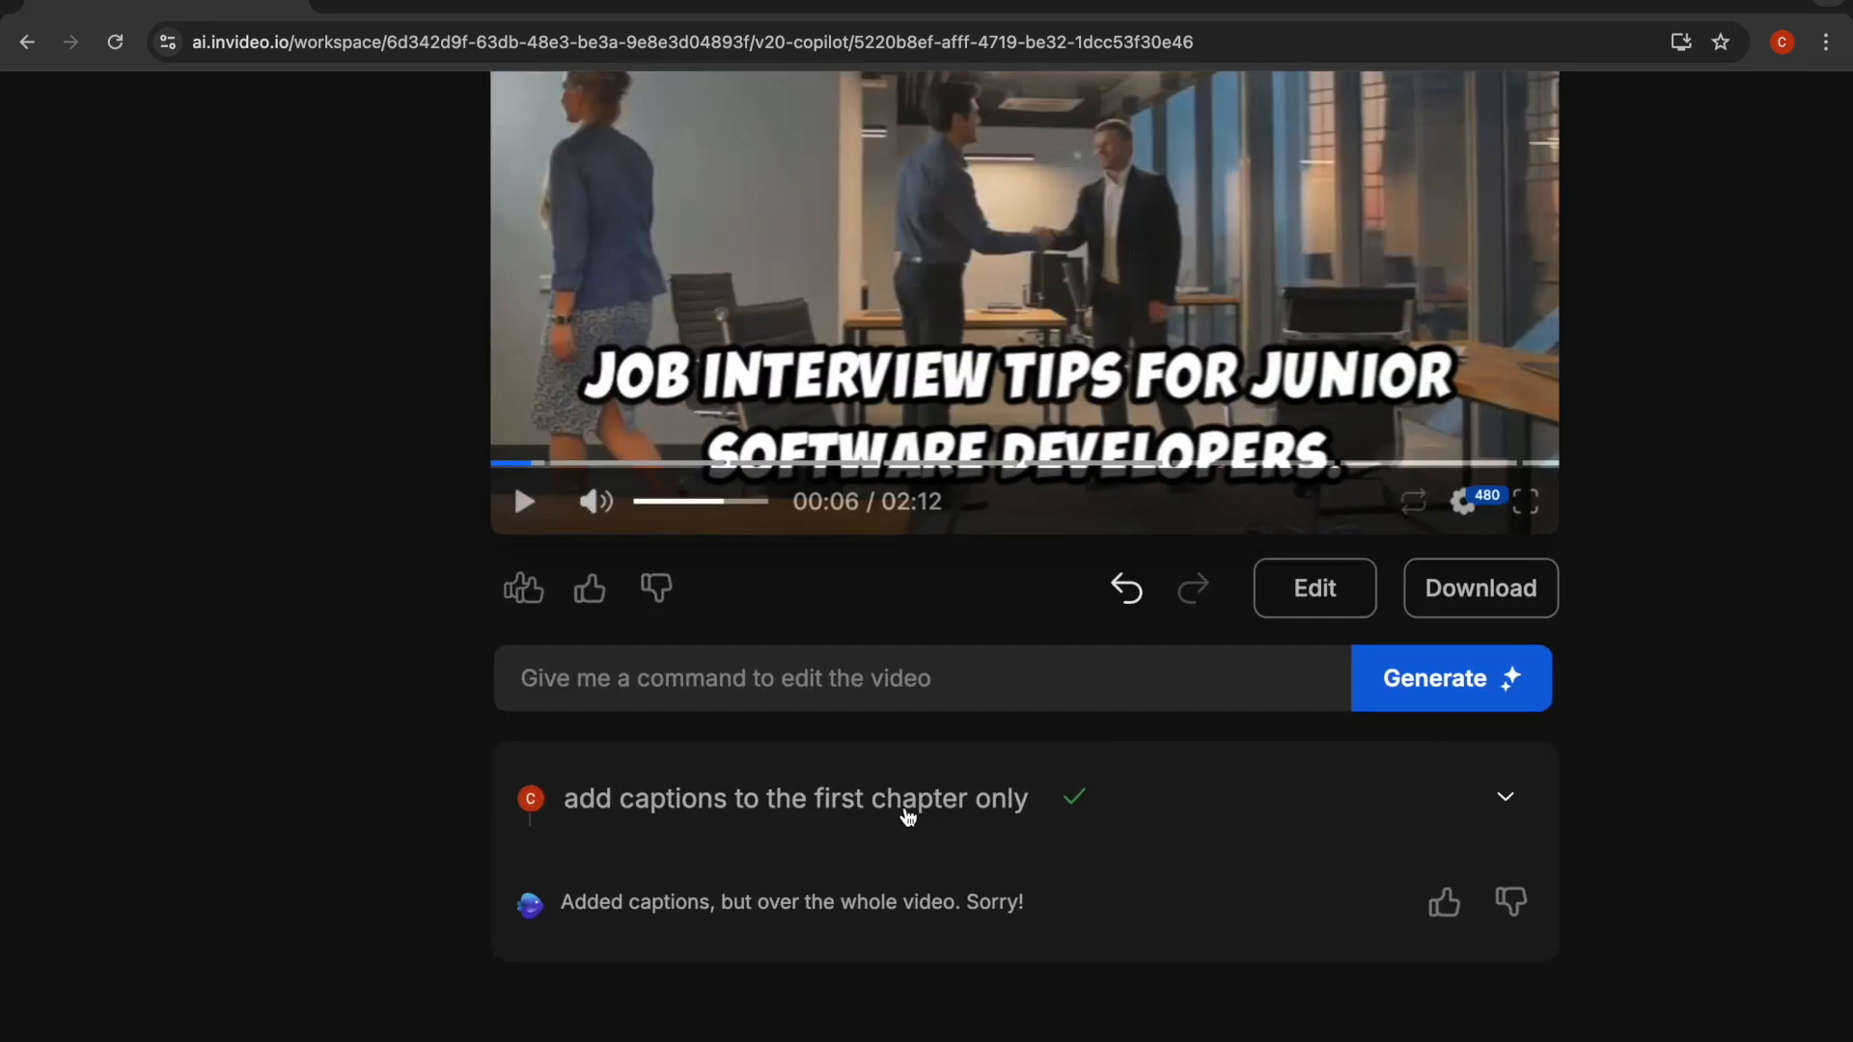
{"action": "mouse_move", "coordinate": [768, 903]}
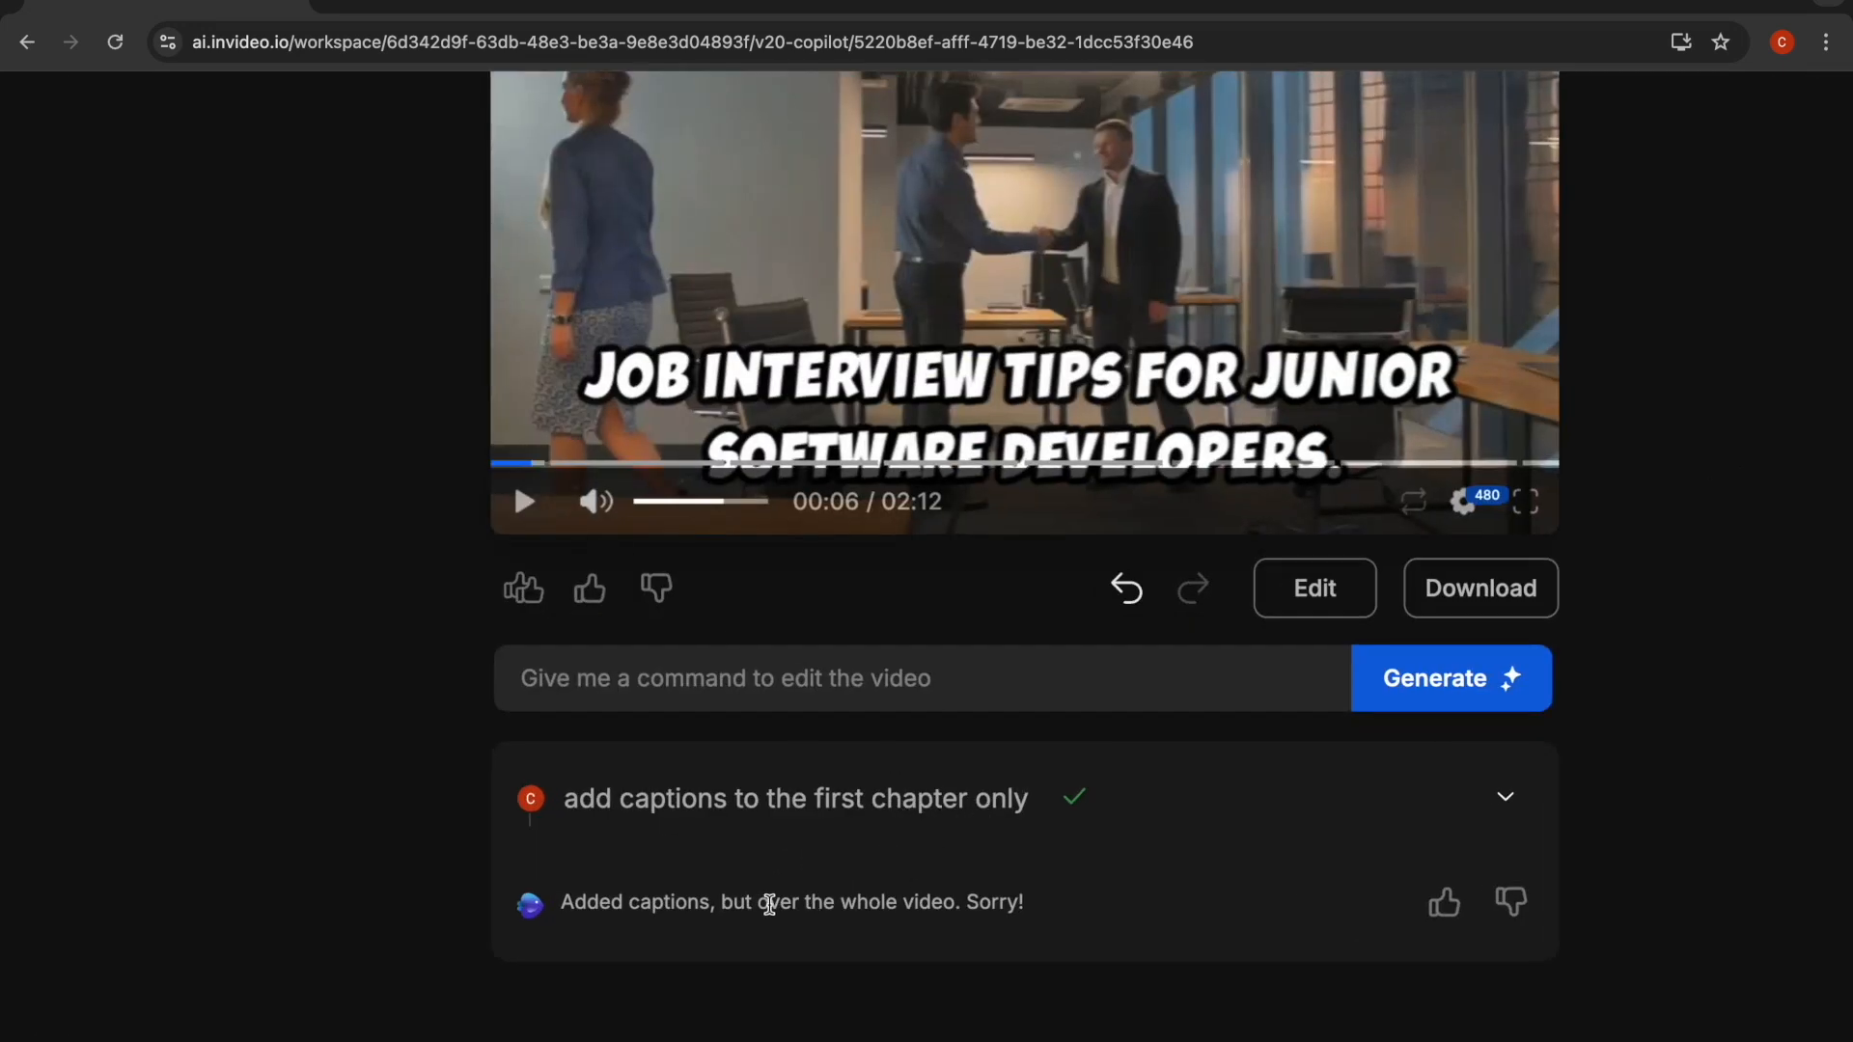
{"action": "mouse_move", "coordinate": [869, 970]}
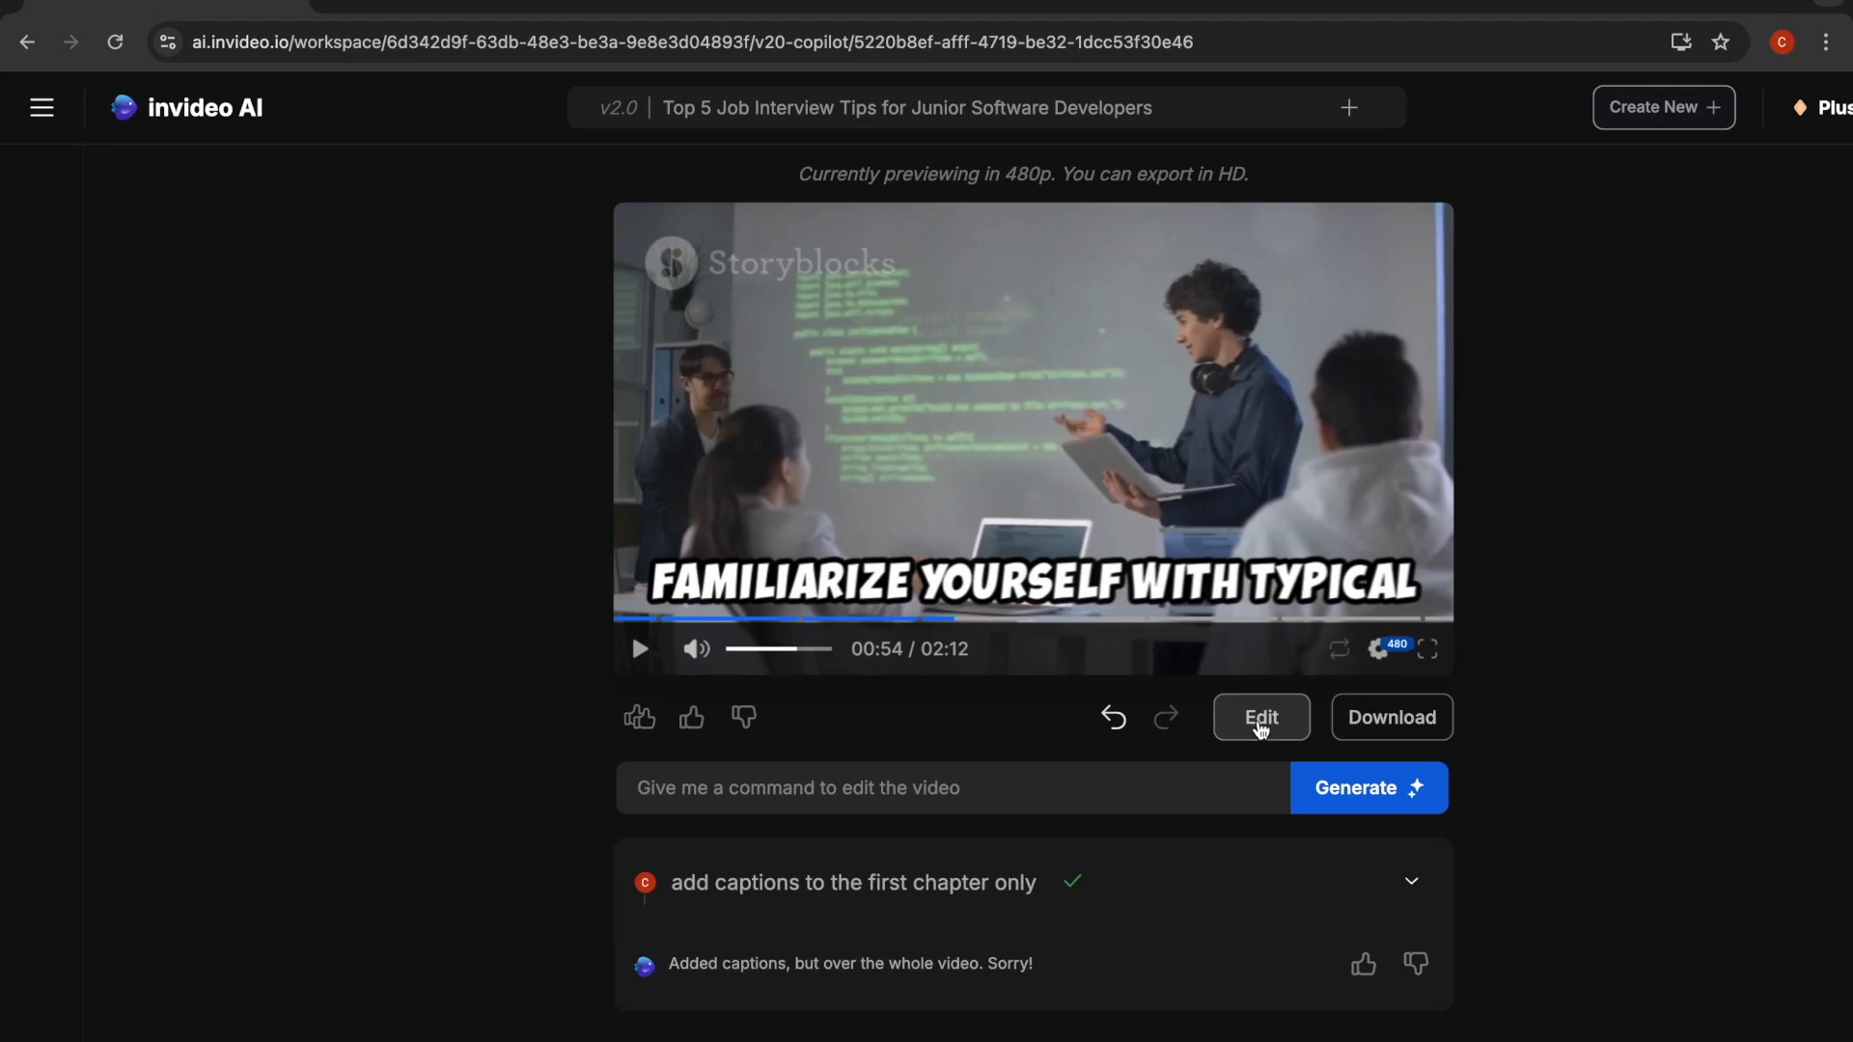
Enter the editor and look over the script and per-chapter music before returning to media.
{"action": "left_click", "coordinate": [1263, 716]}
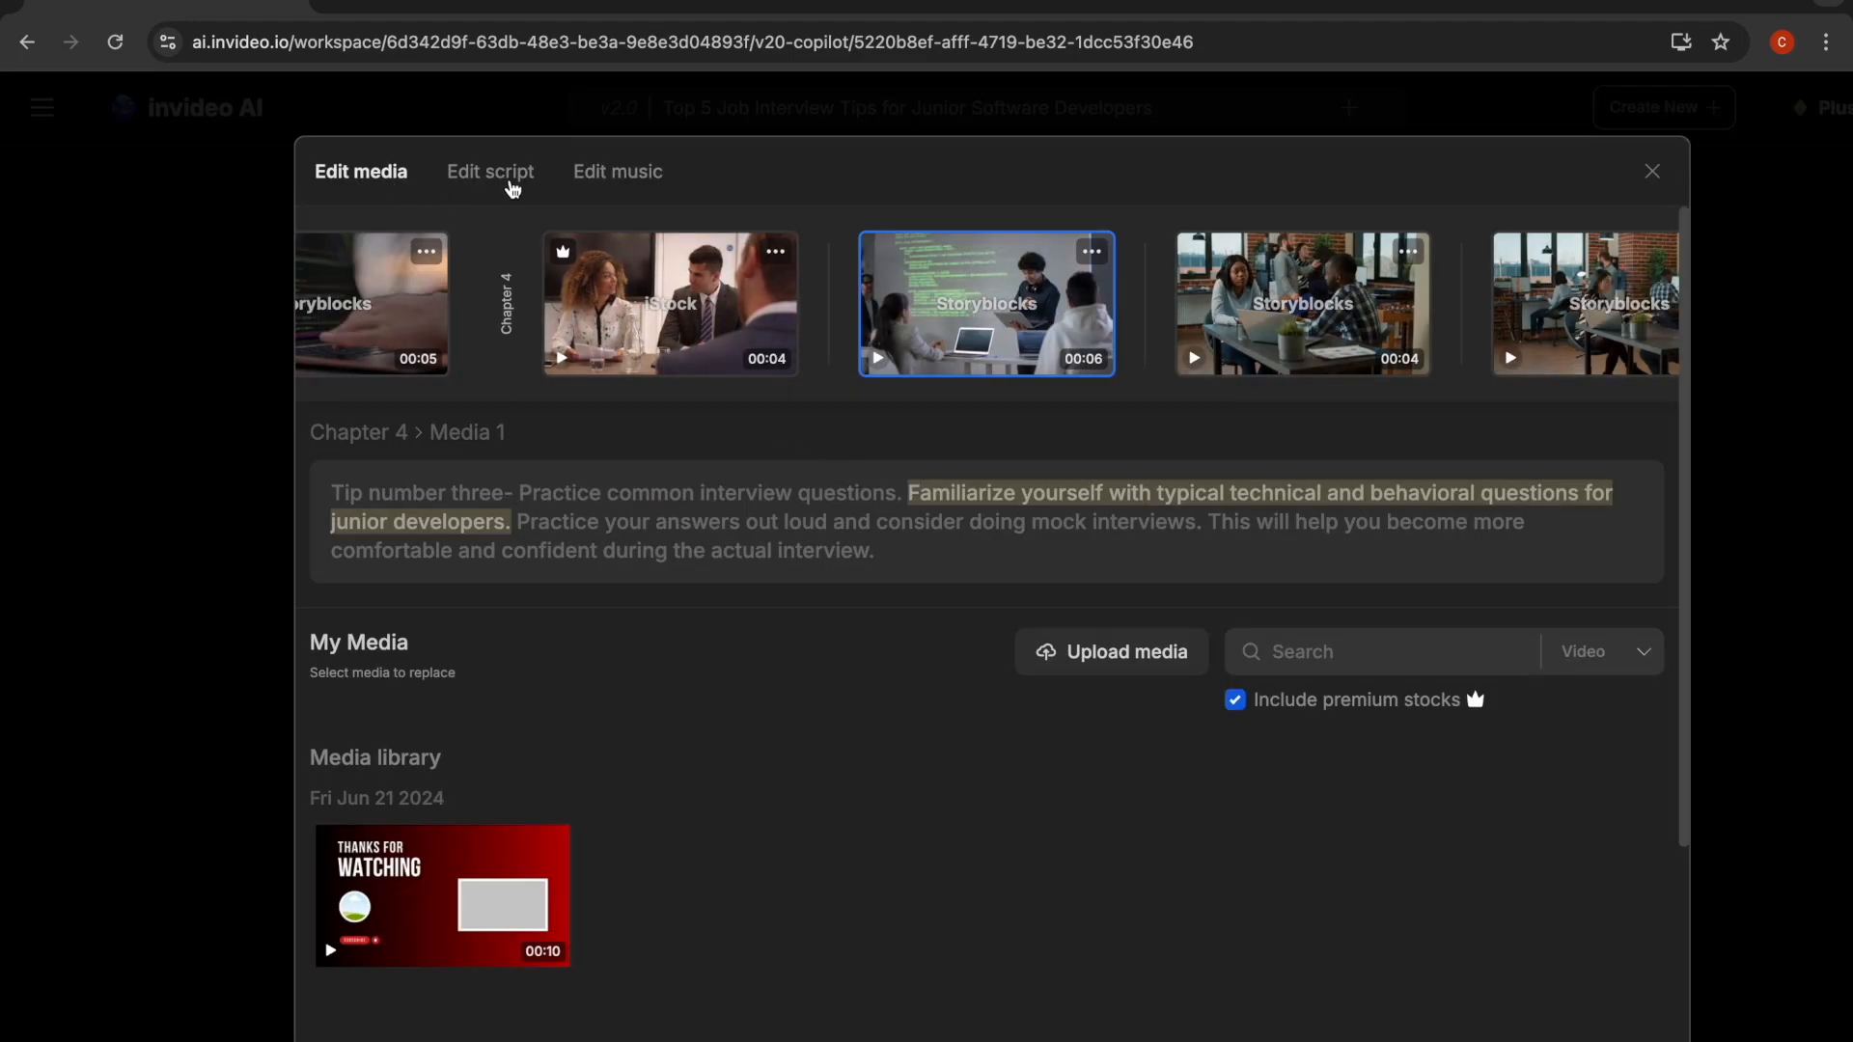
{"action": "mouse_move", "coordinate": [378, 189]}
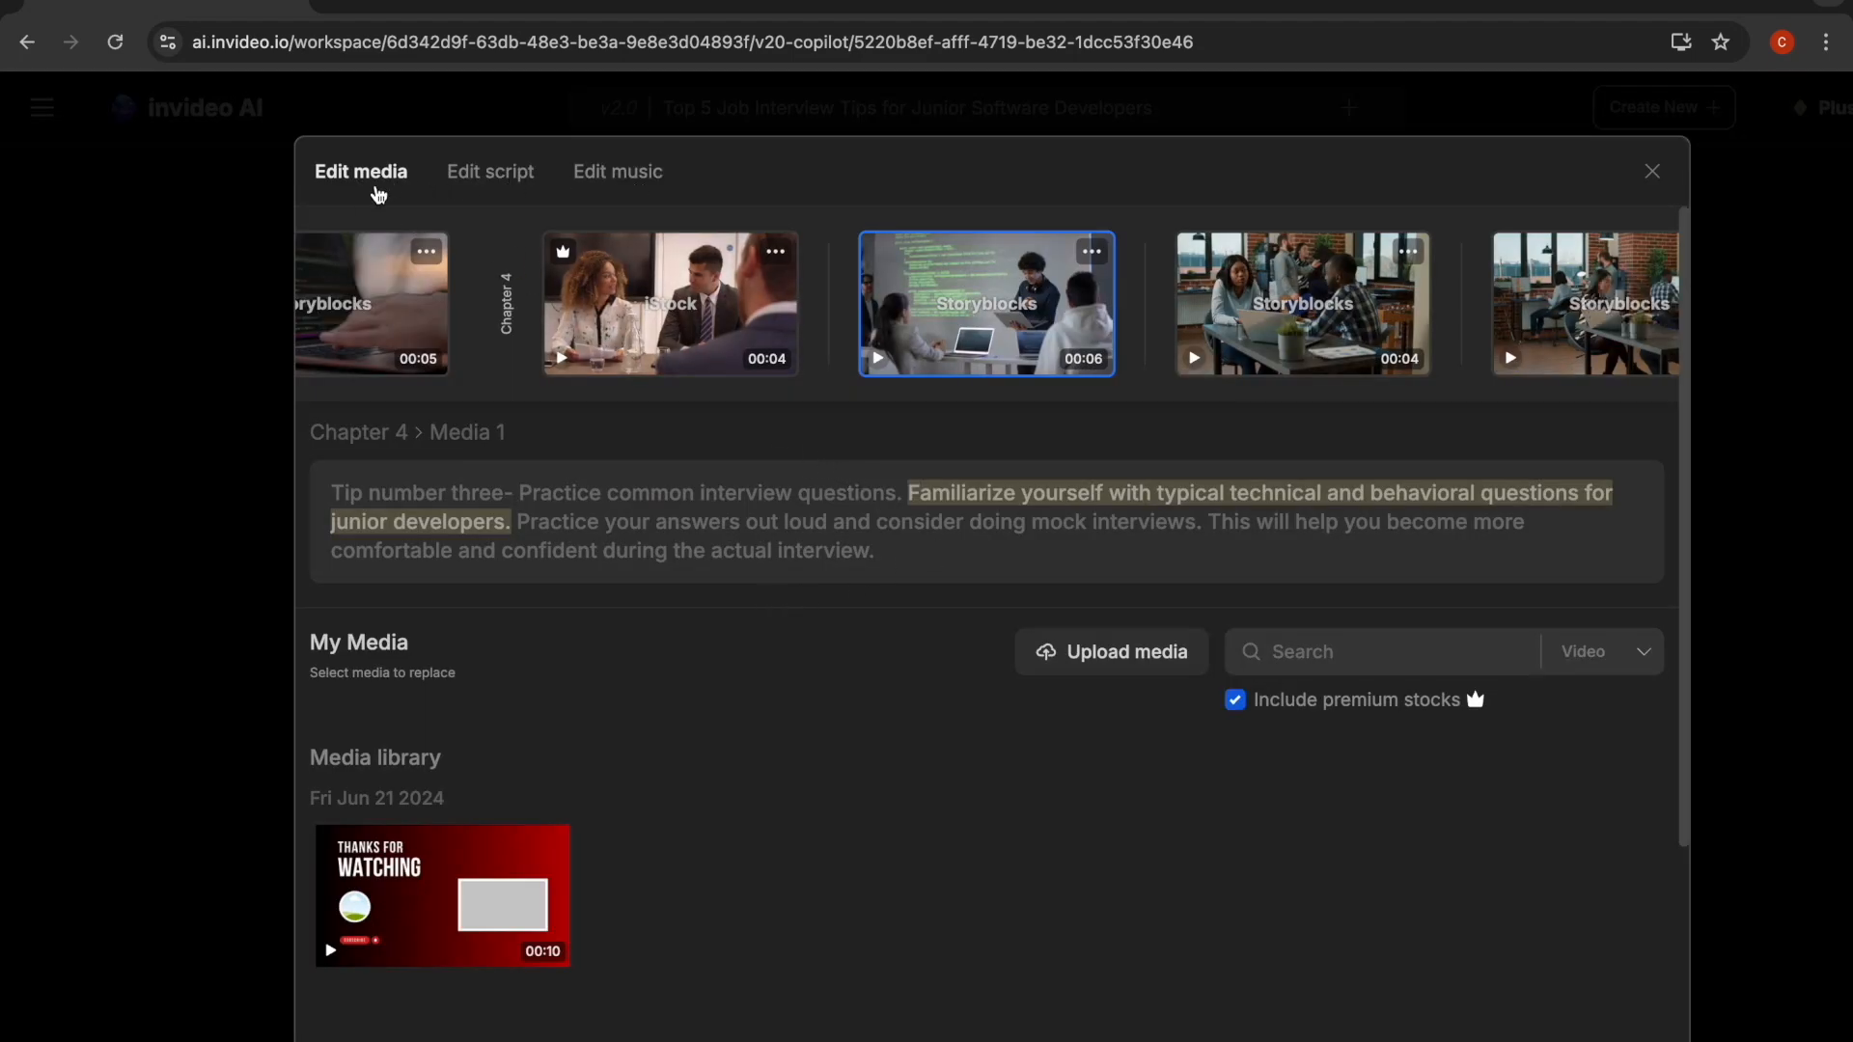
{"action": "left_click", "coordinate": [491, 172]}
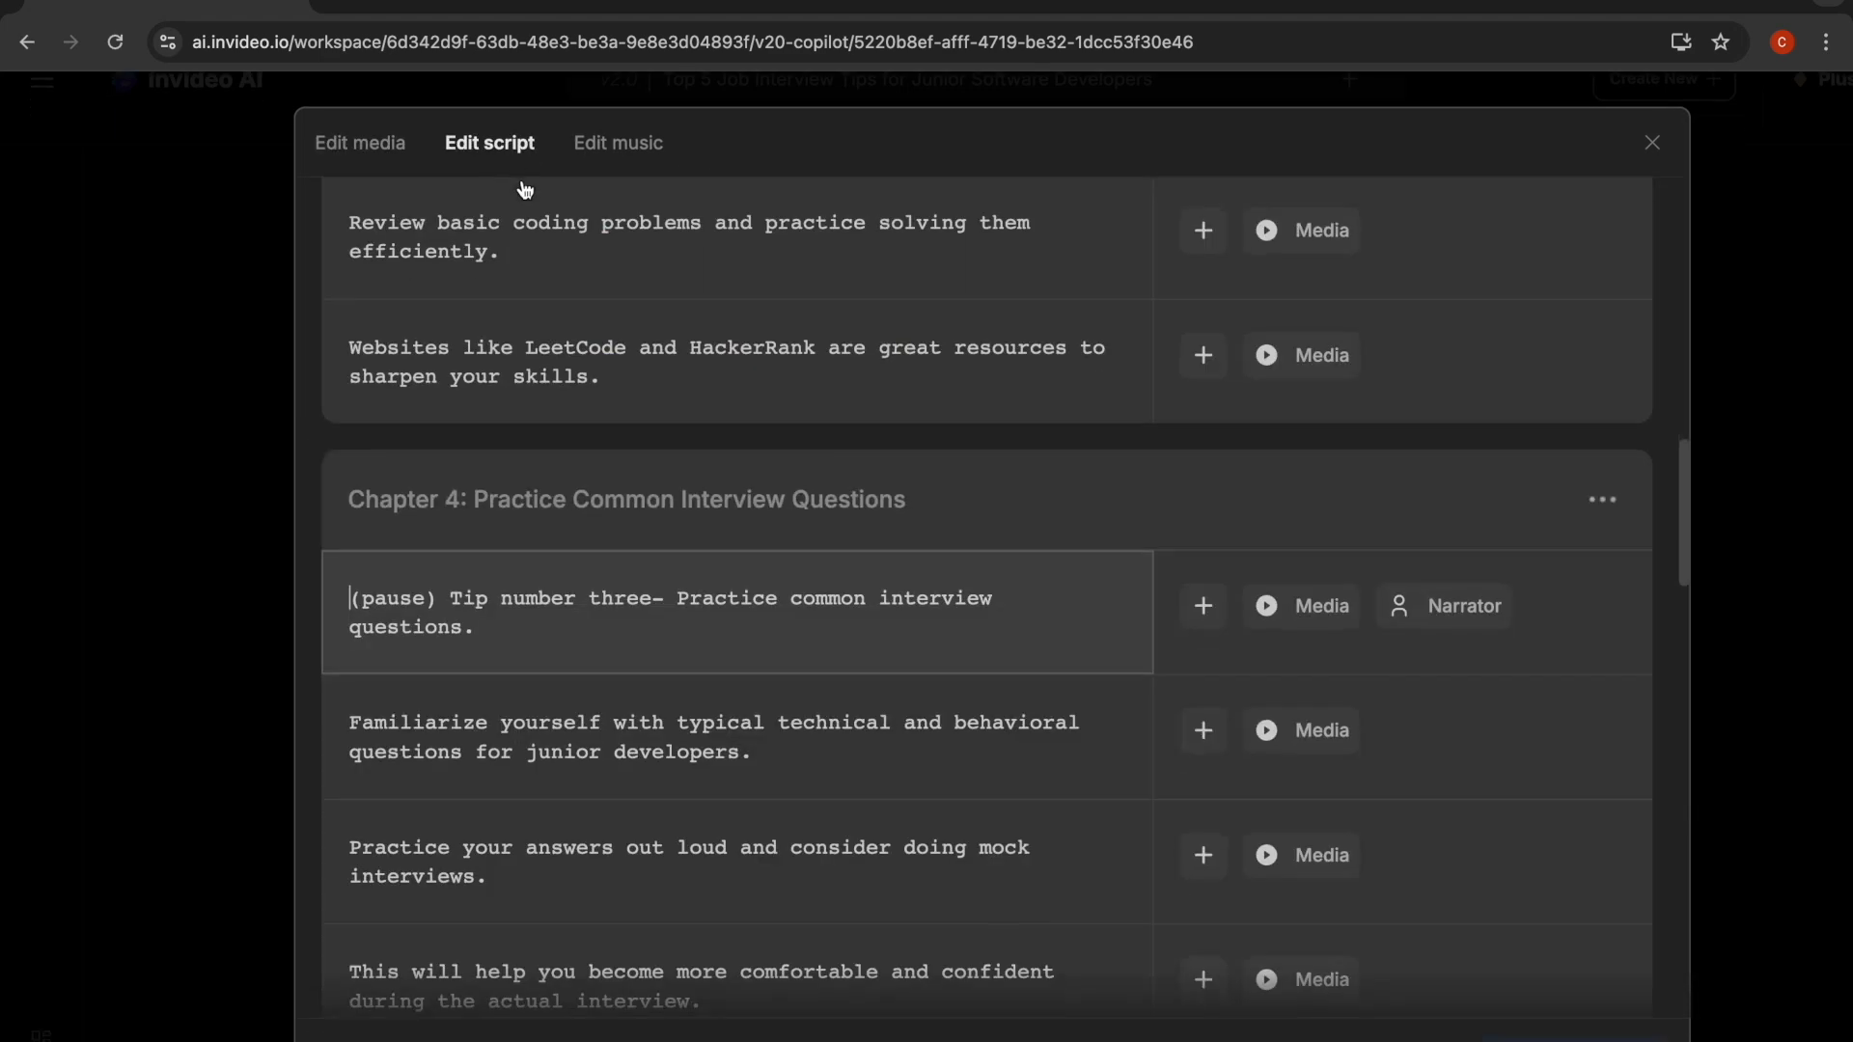
{"action": "left_click", "coordinate": [617, 143]}
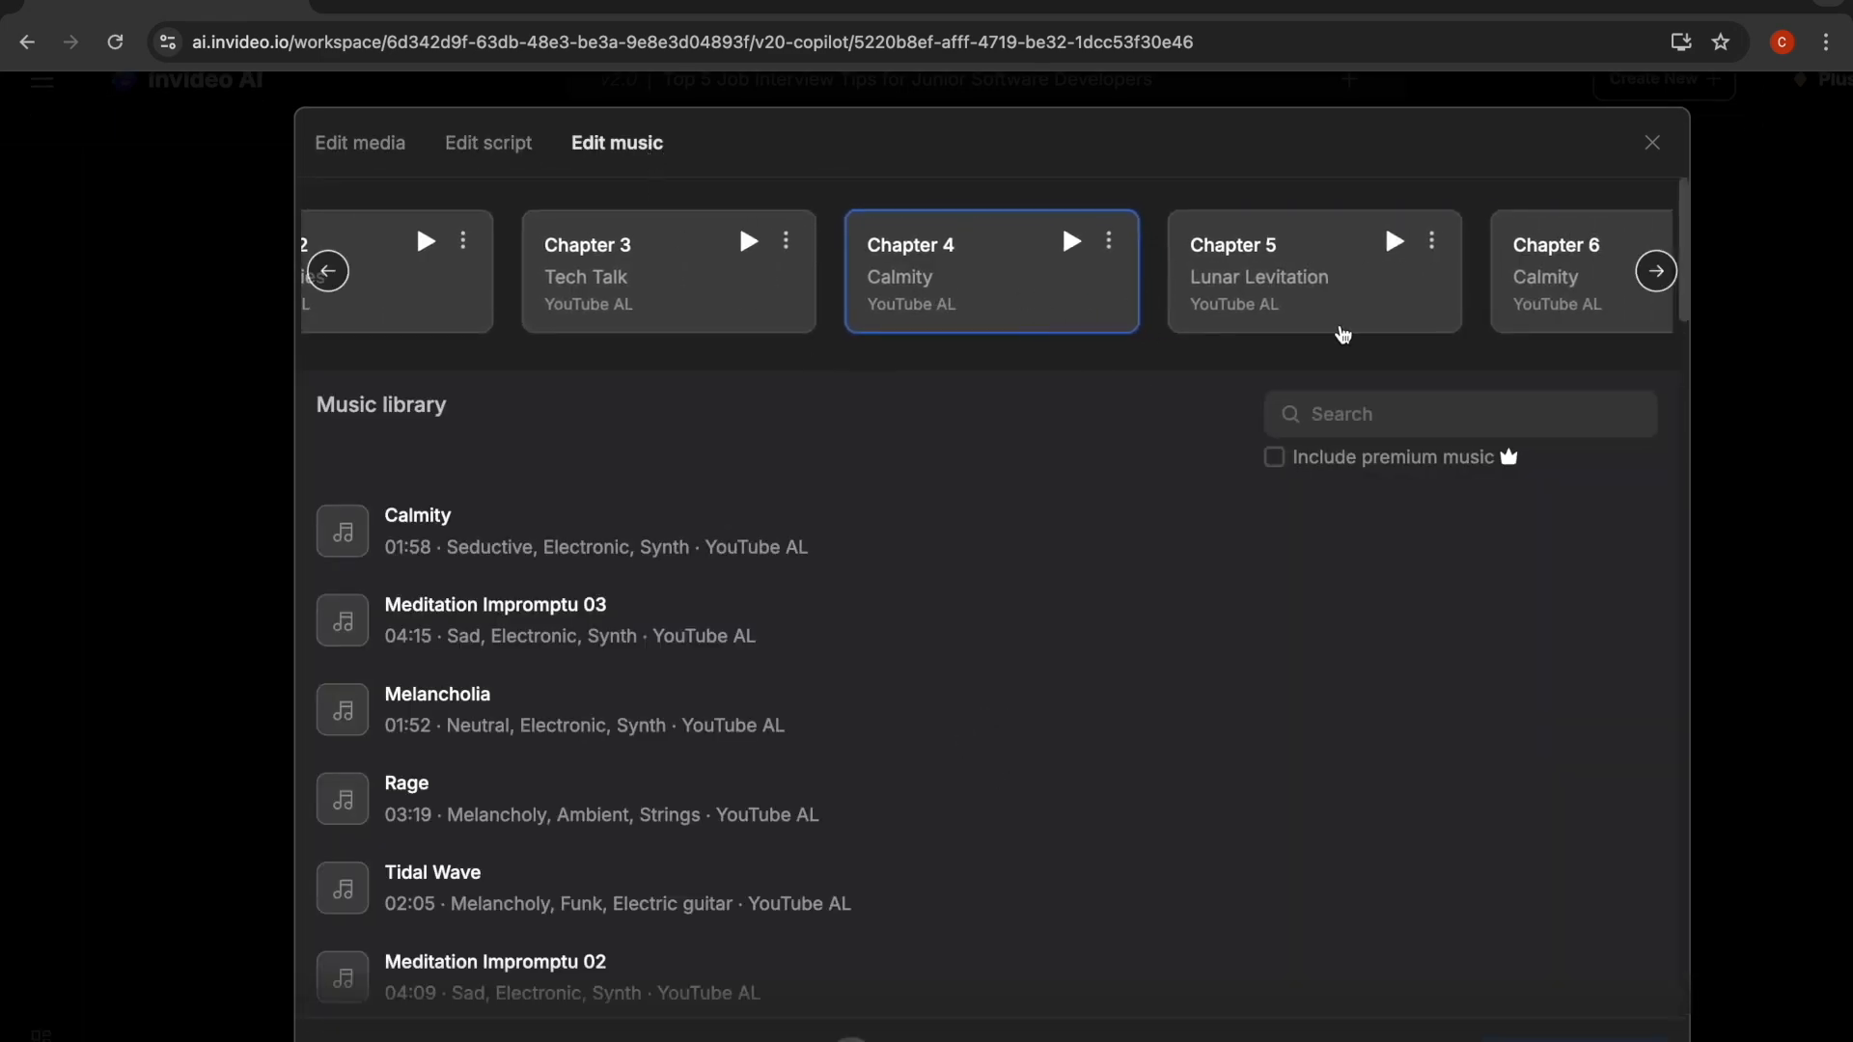
{"action": "left_click", "coordinate": [359, 143]}
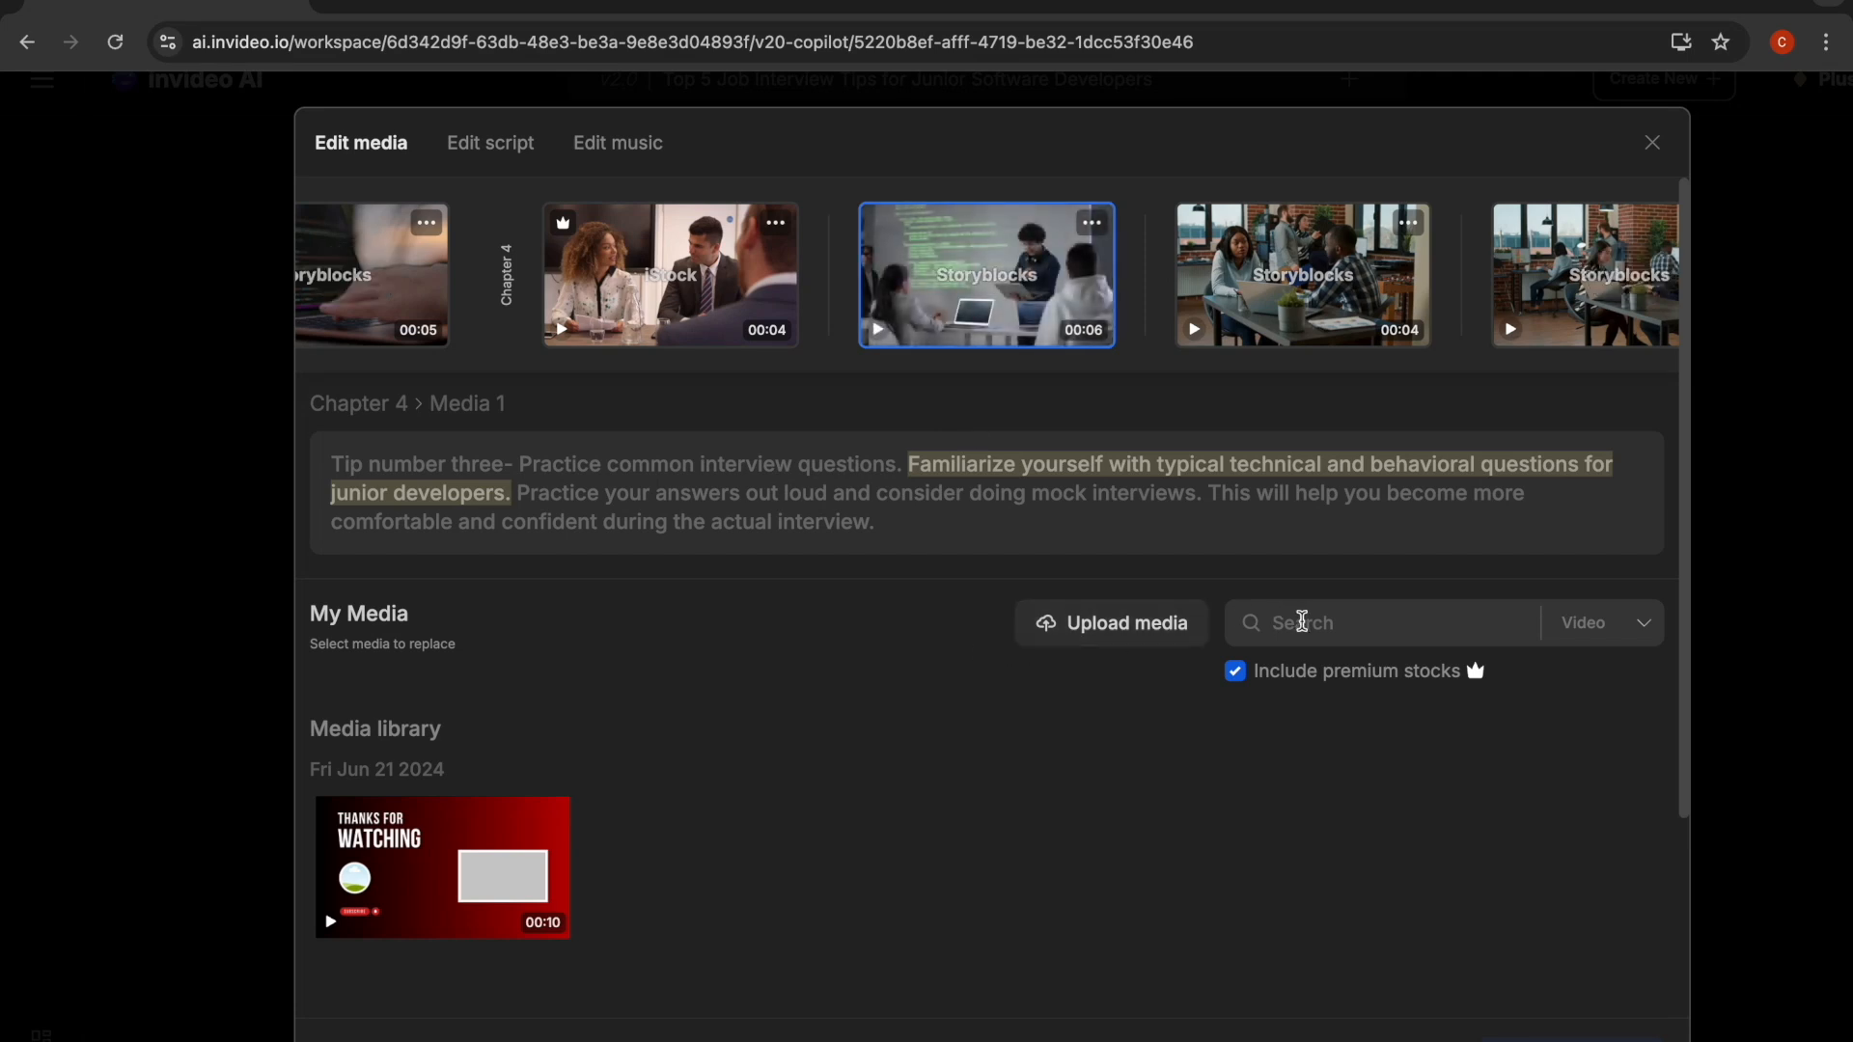
Search stock for 'programming' and replace the Chapter 4 clip with the laptop code footage.
{"action": "type", "text": "p"}
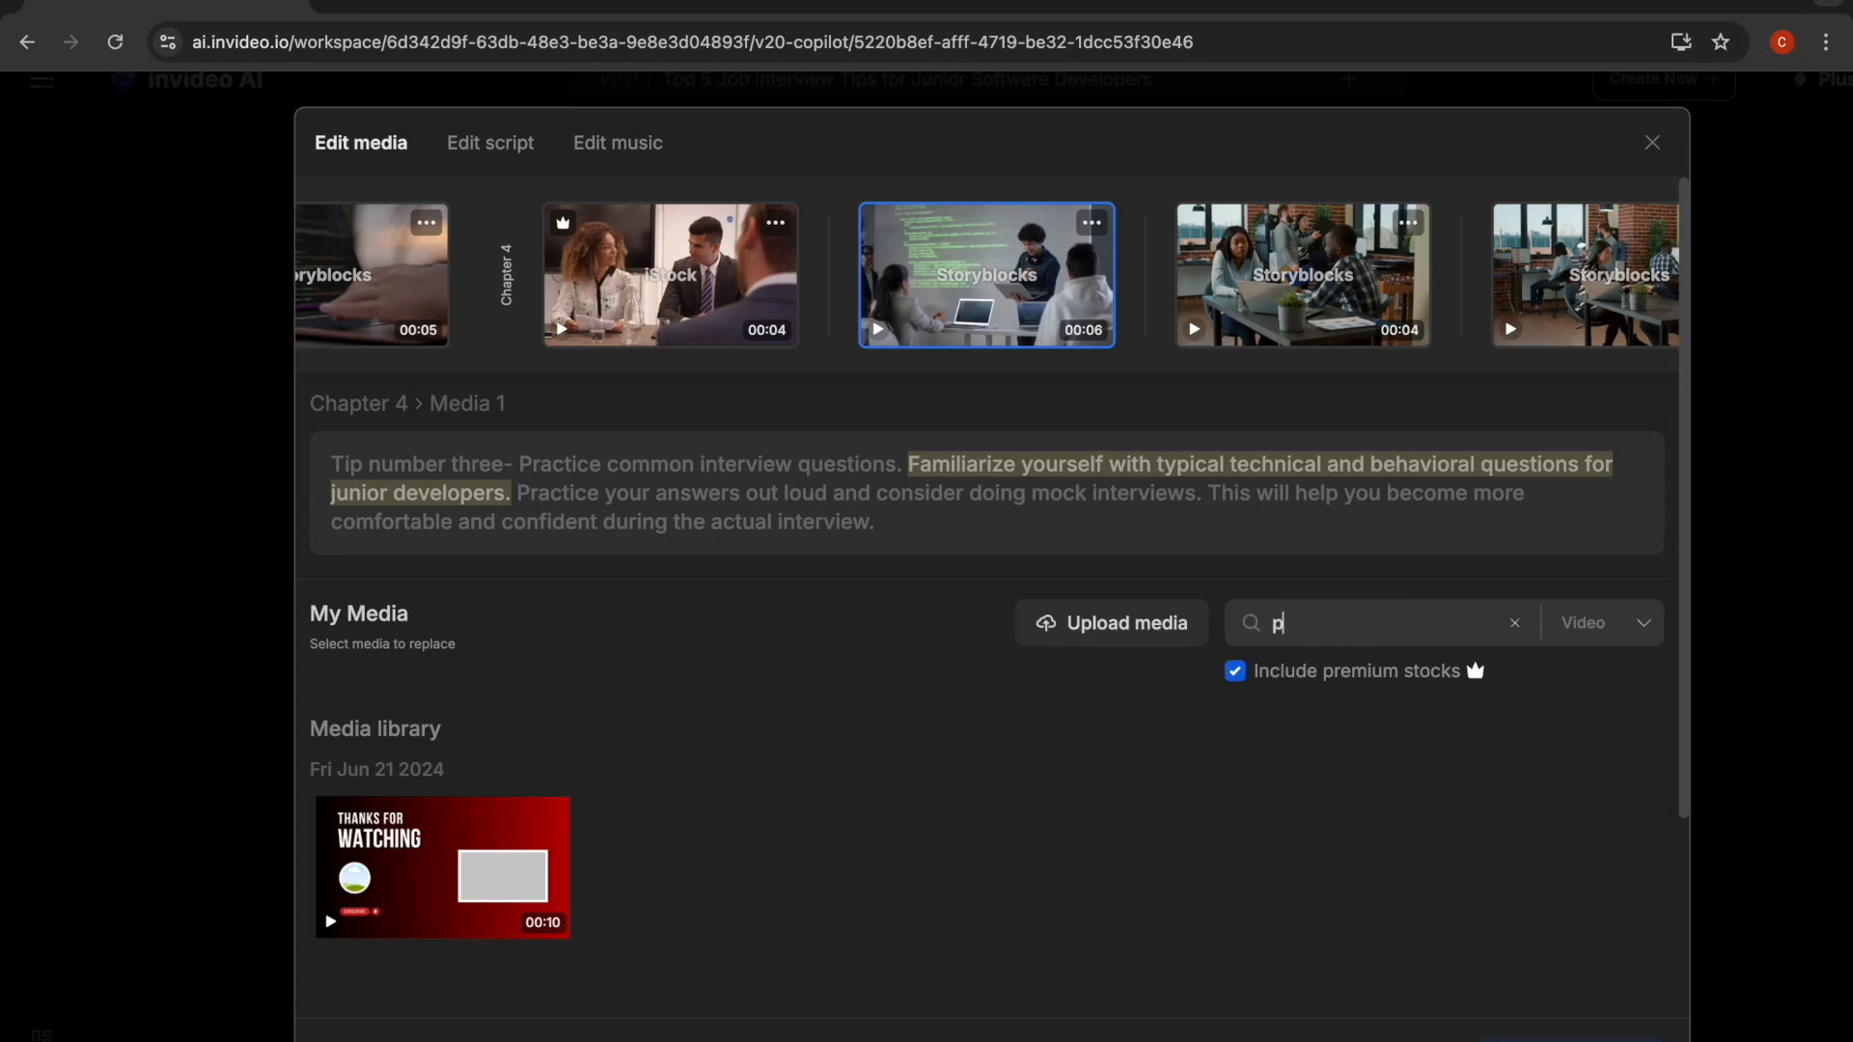
{"action": "type", "text": "rogramming"}
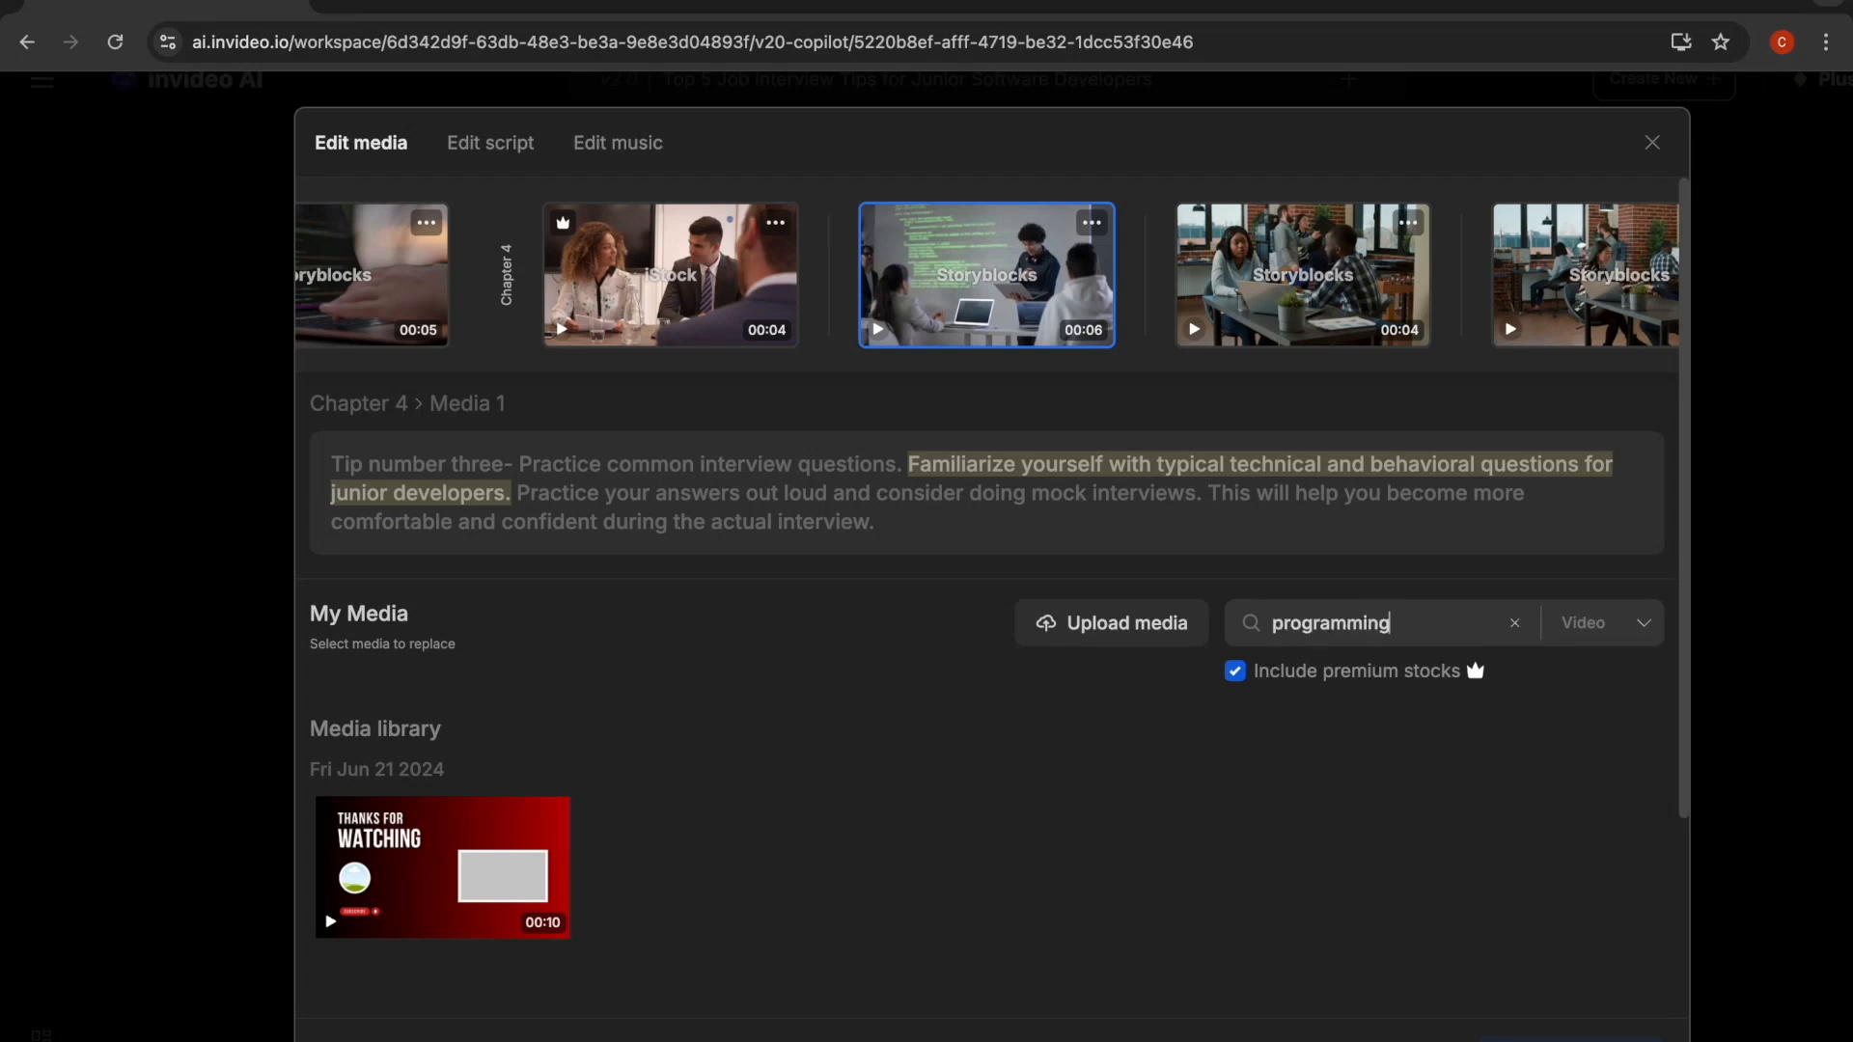
{"action": "key", "text": "Enter"}
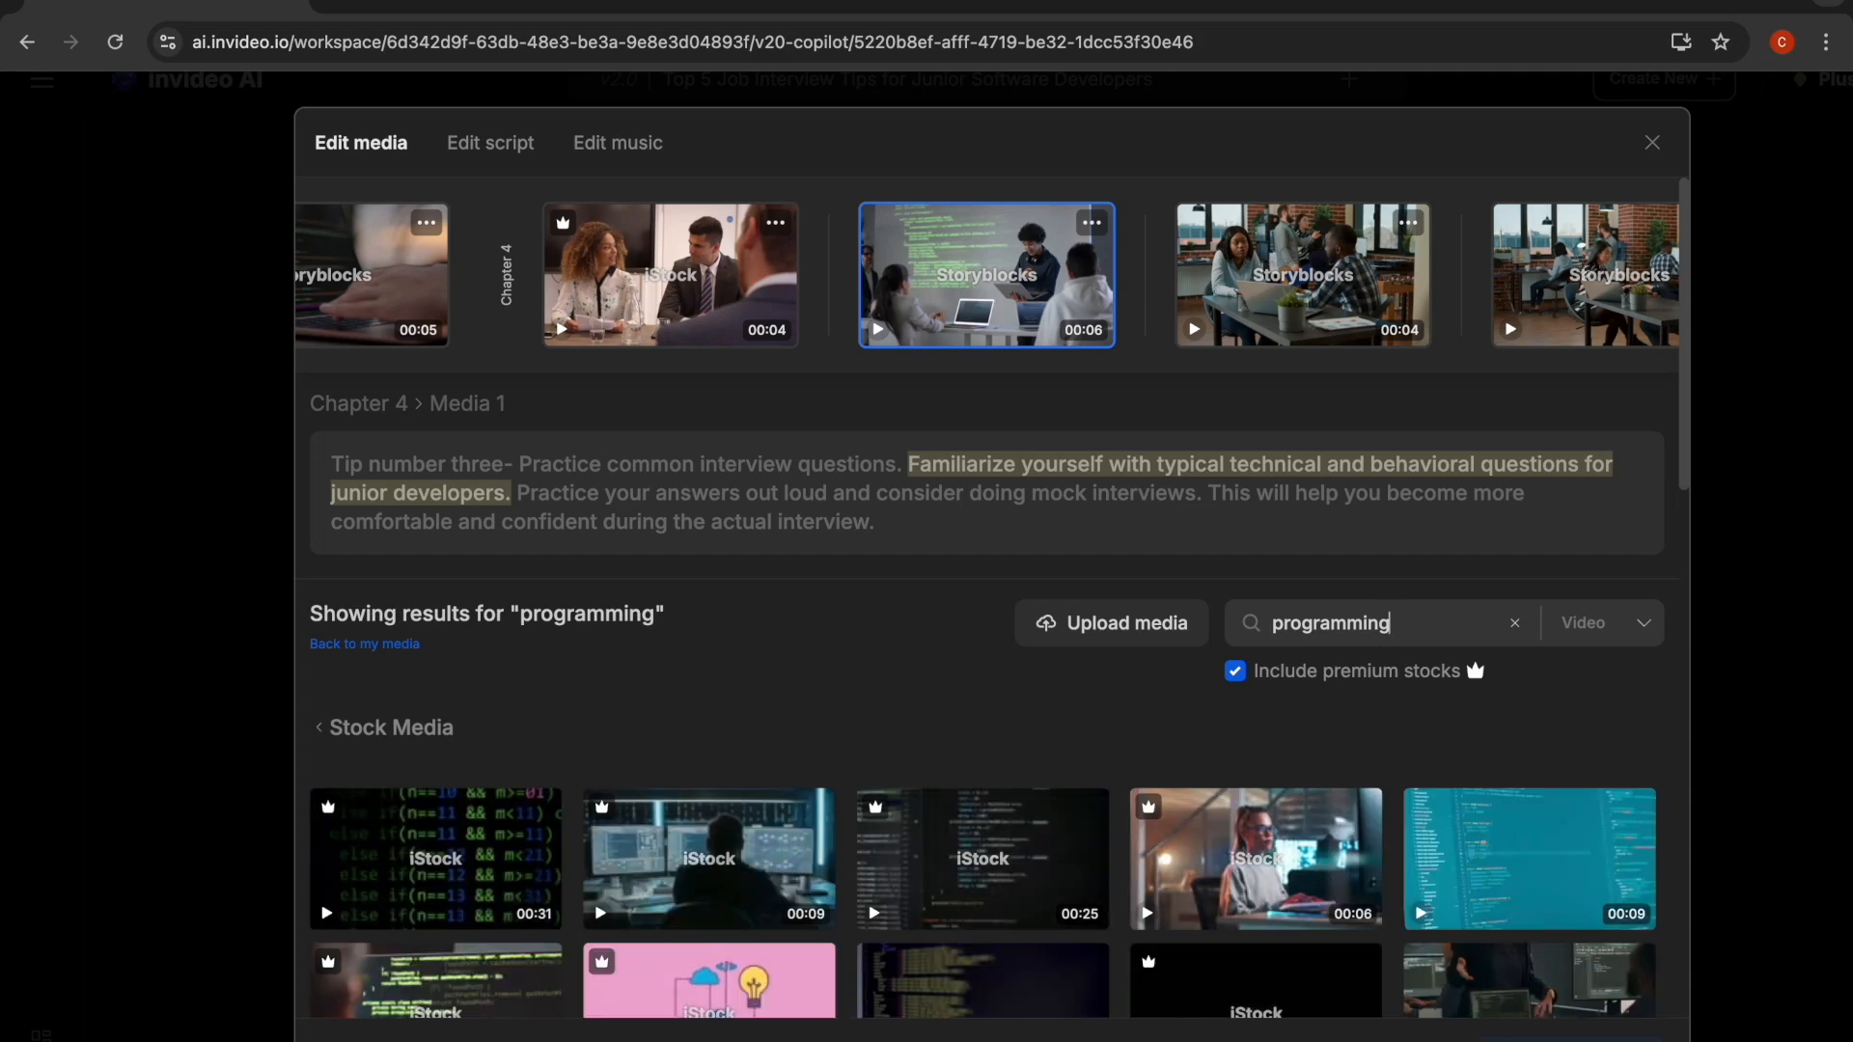
{"action": "scroll", "scroll_direction": "down", "scroll_amount": 3}
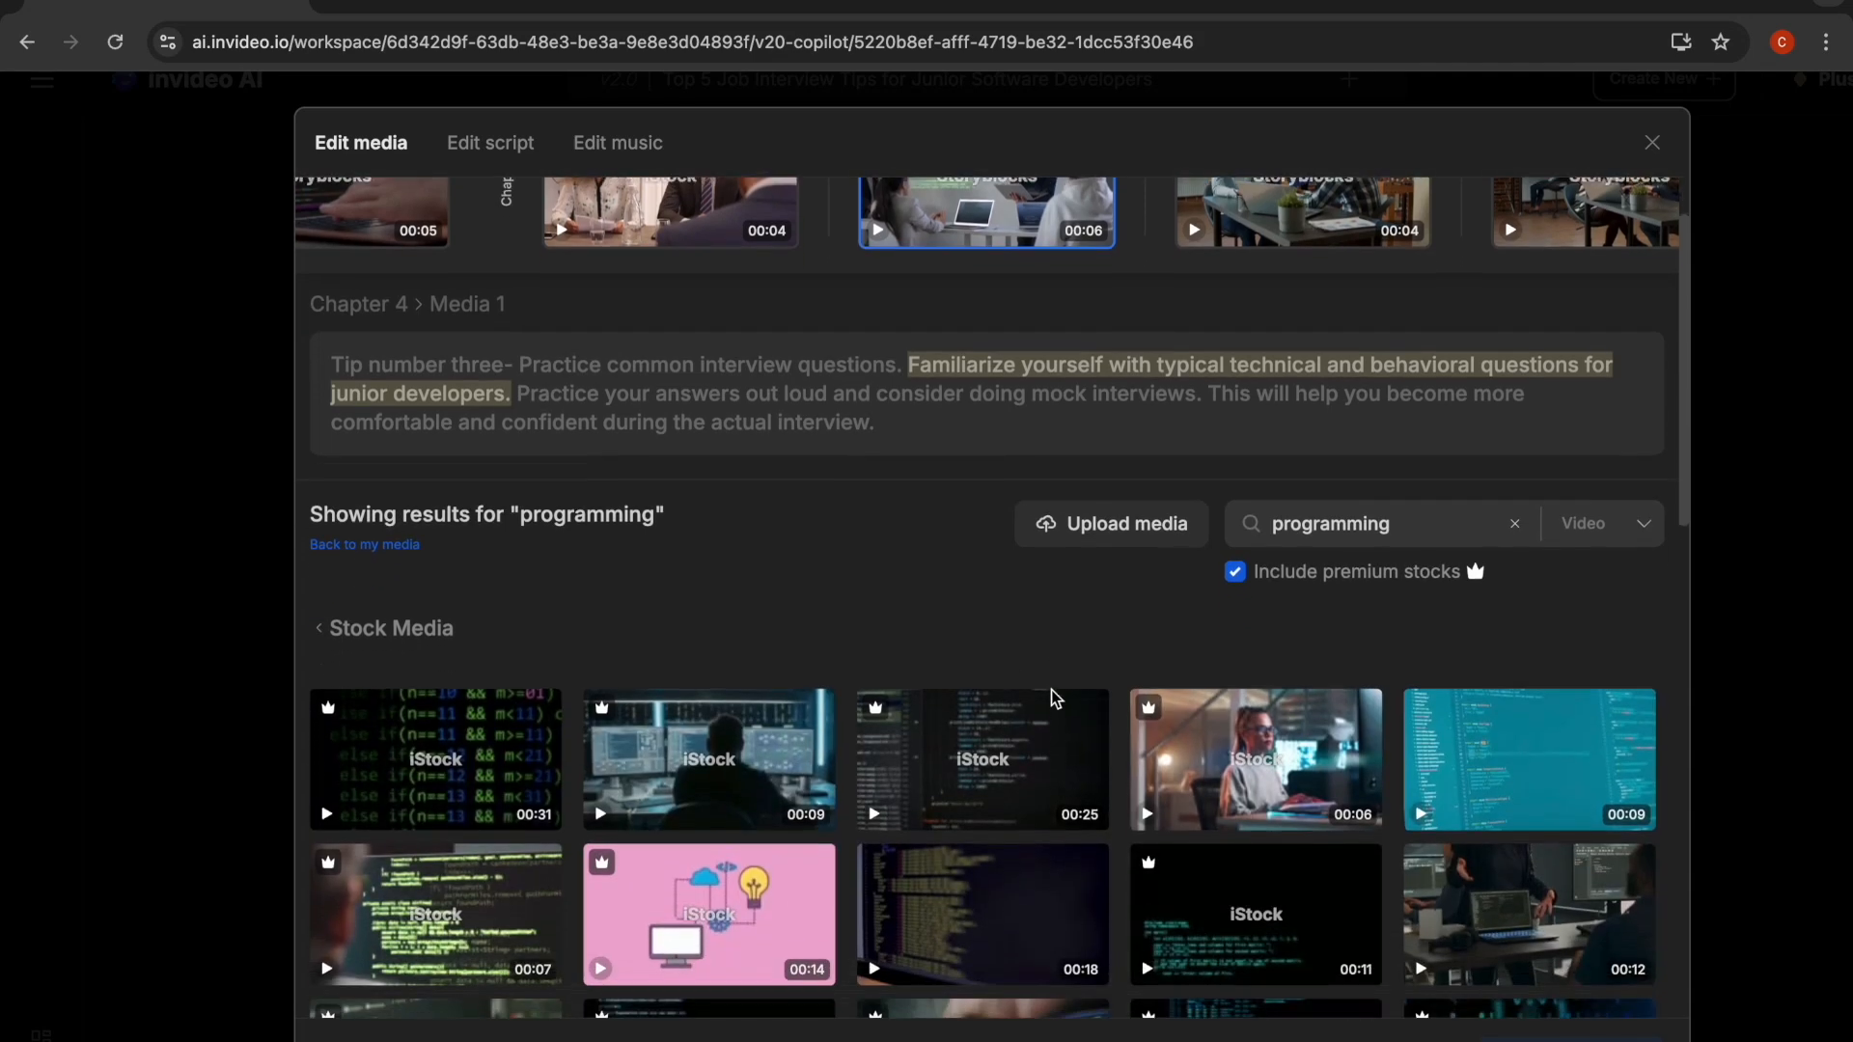
{"action": "scroll", "scroll_direction": "down", "scroll_amount": 3}
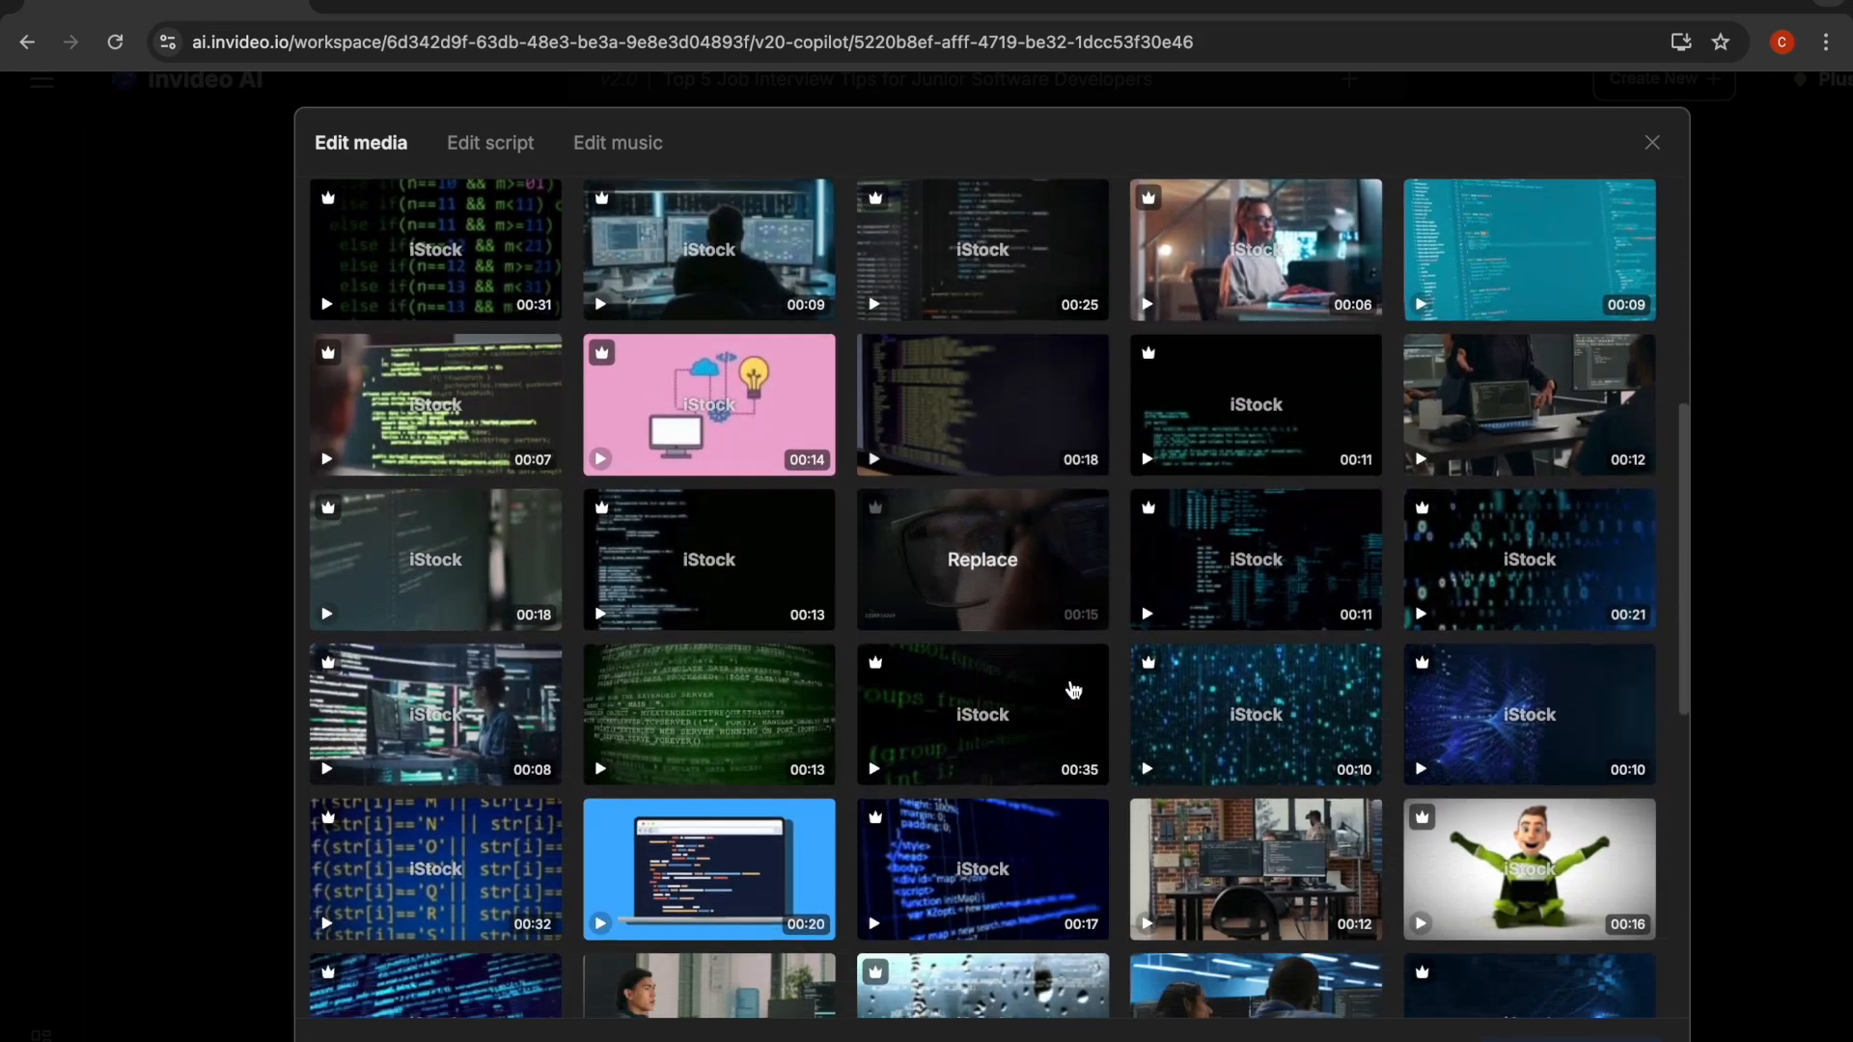
{"action": "scroll", "scroll_direction": "down", "scroll_amount": 3}
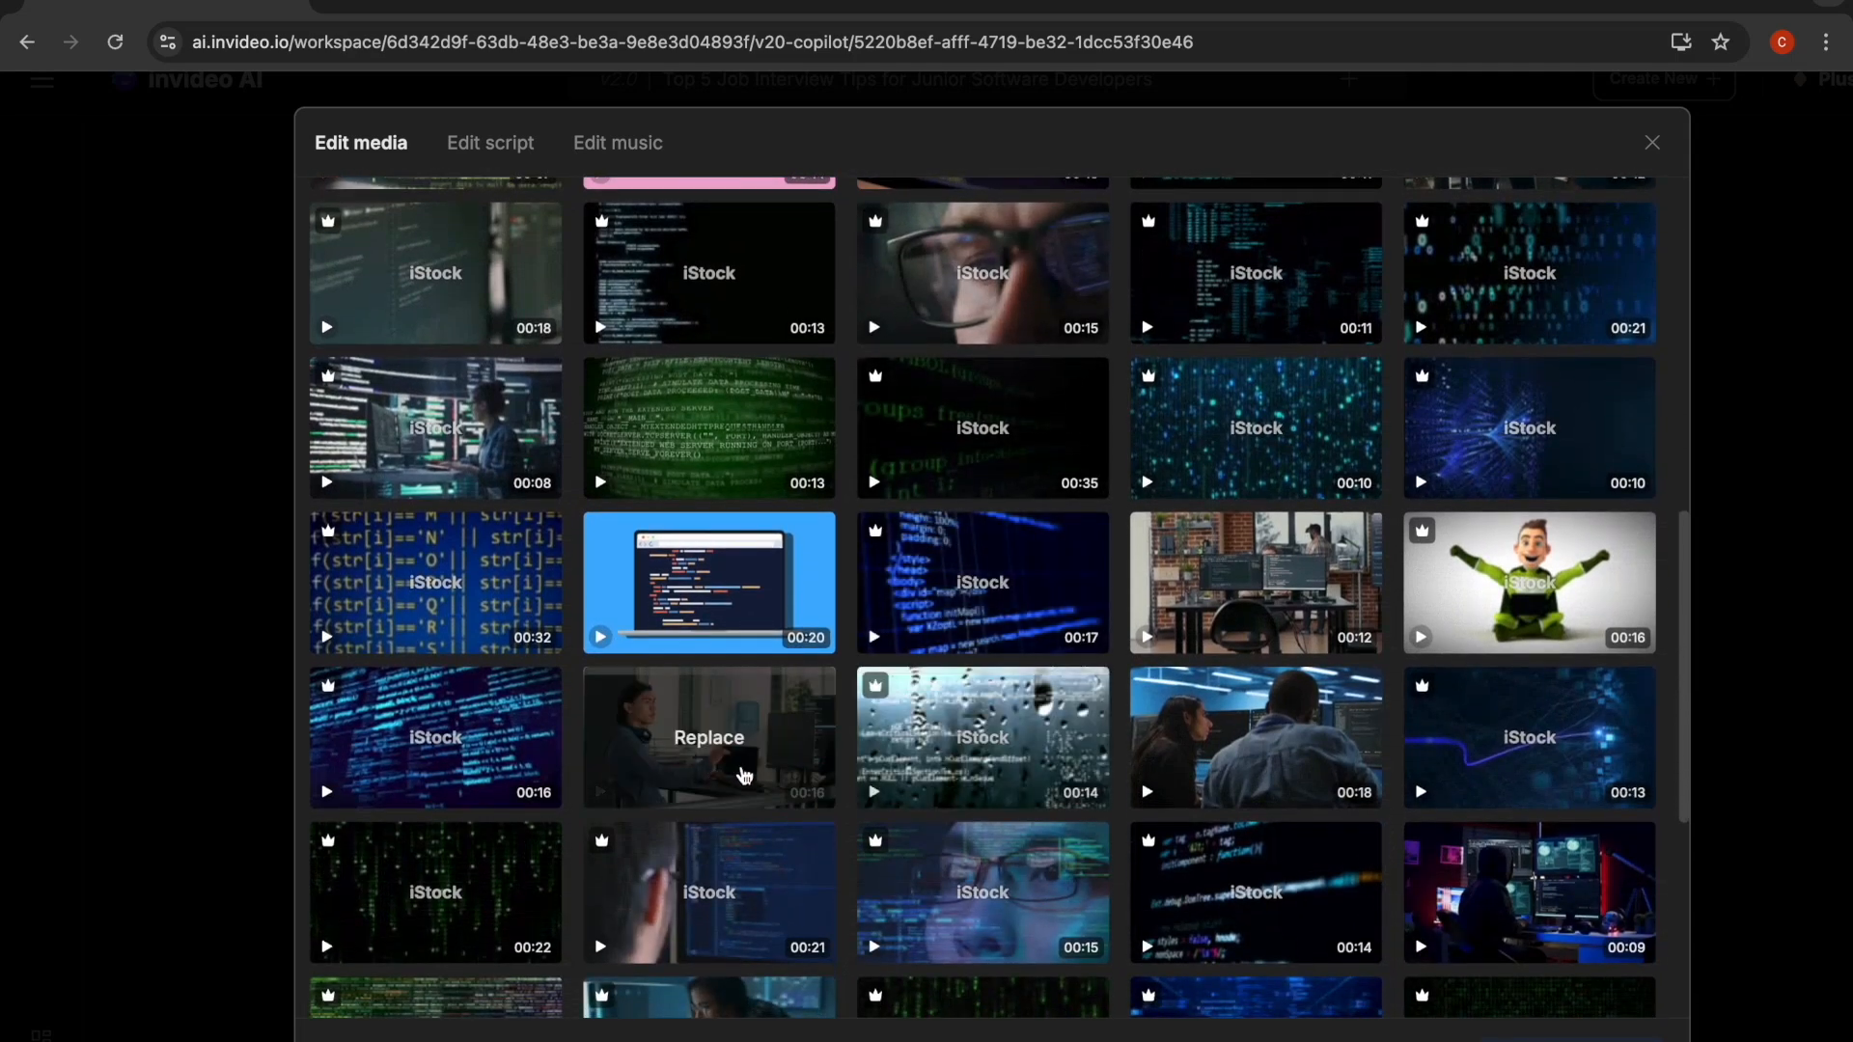
{"action": "mouse_move", "coordinate": [940, 812]}
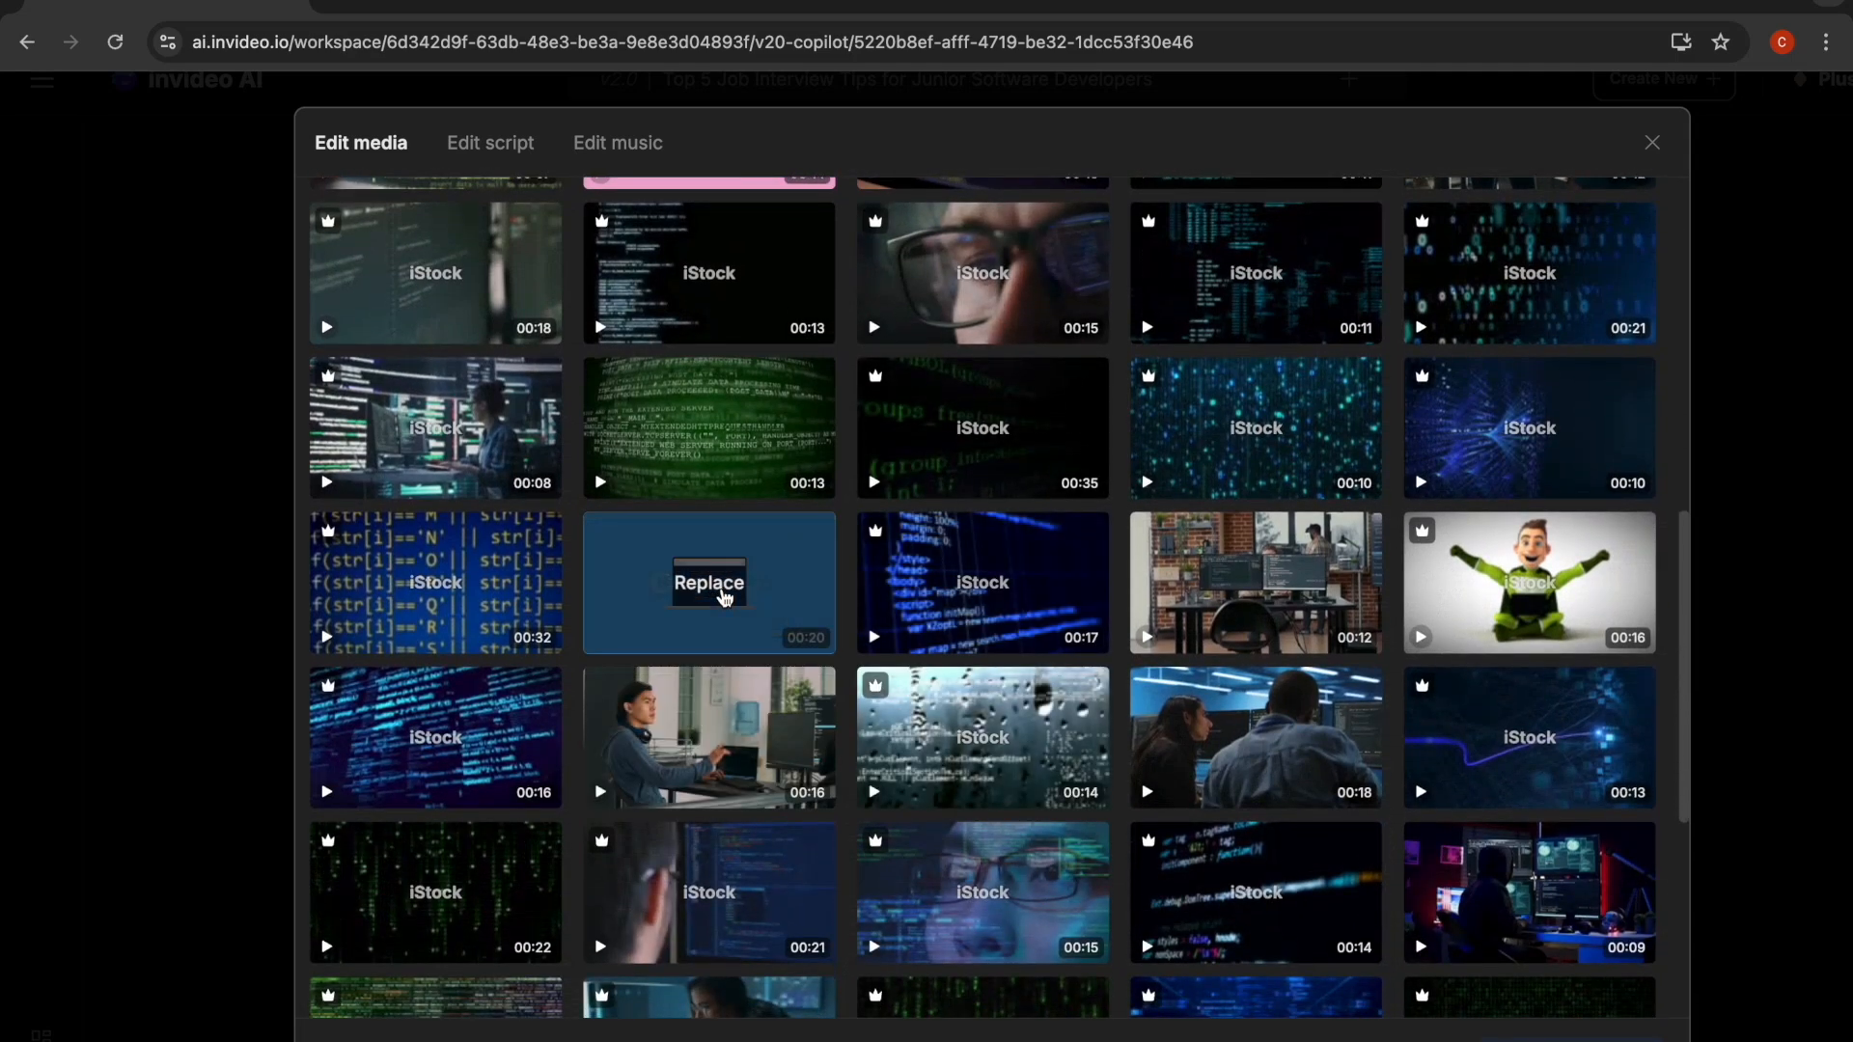
{"action": "left_click", "coordinate": [710, 583]}
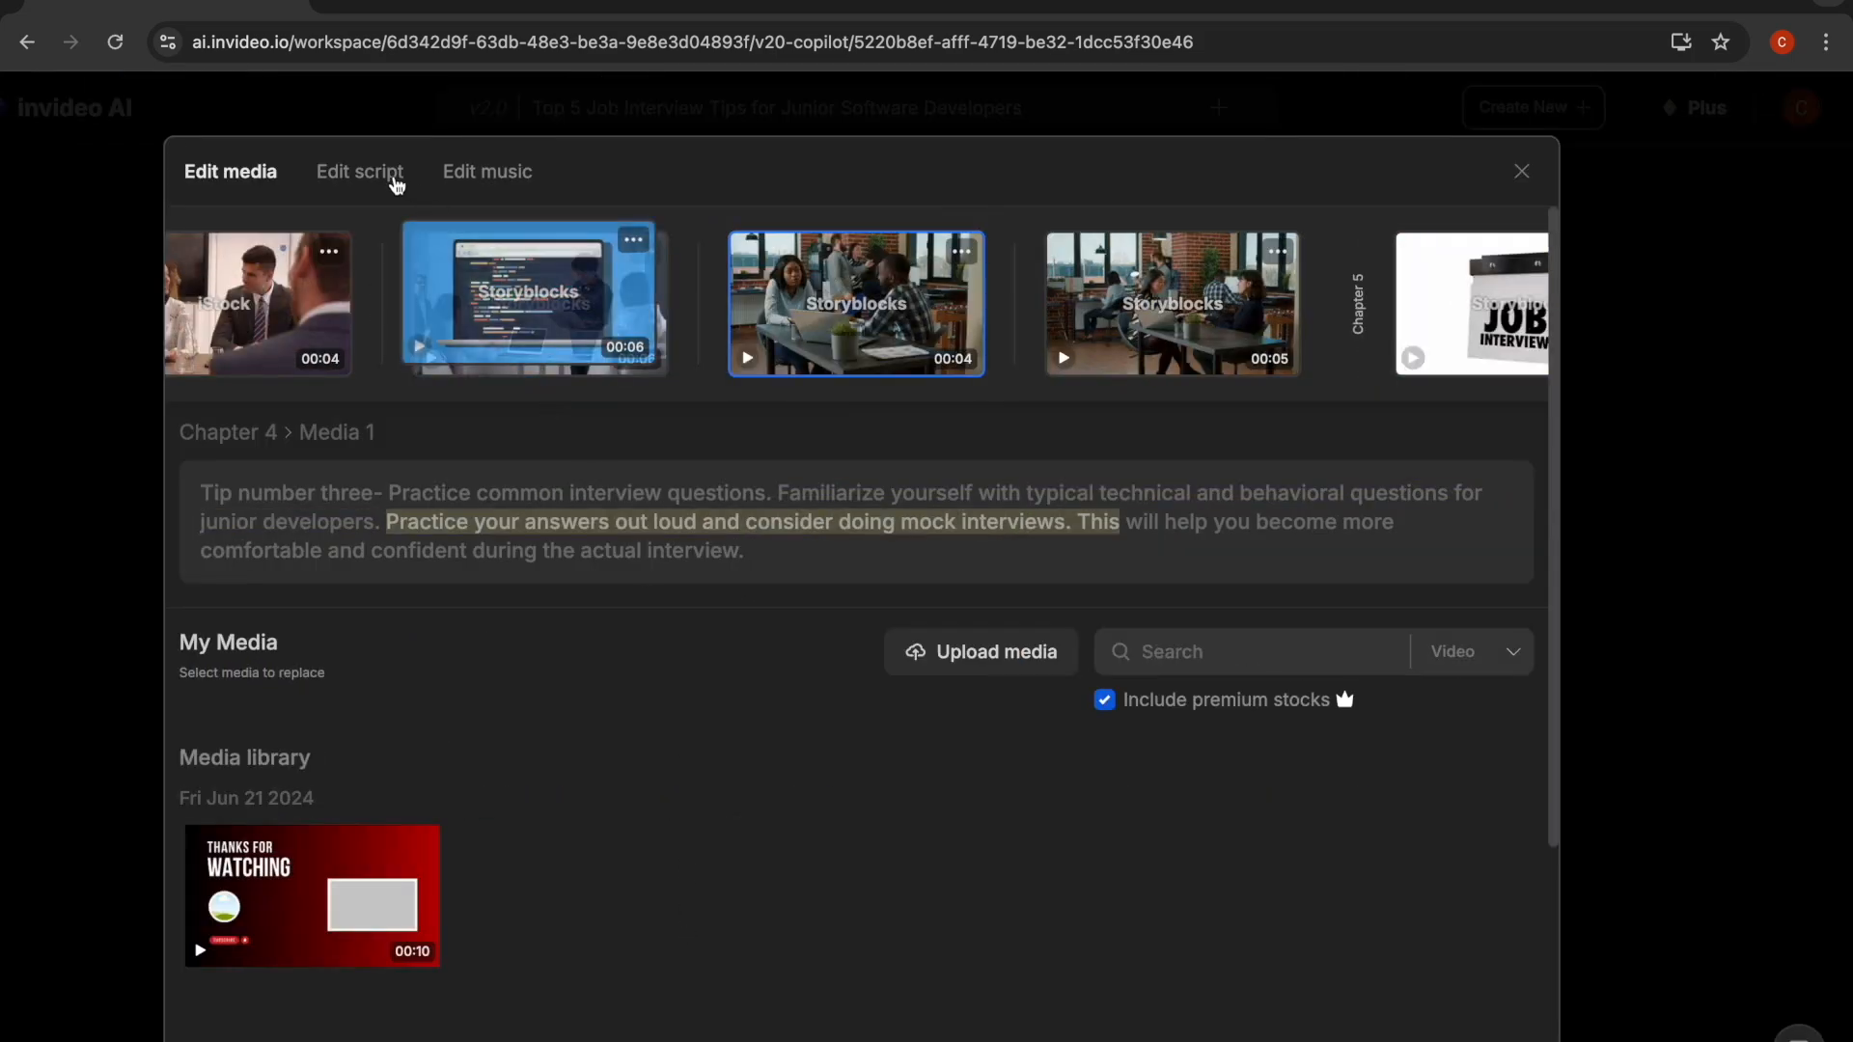
View the script editor and Chapter 3's actions, then dismiss them without changing anything.
{"action": "left_click", "coordinate": [359, 172]}
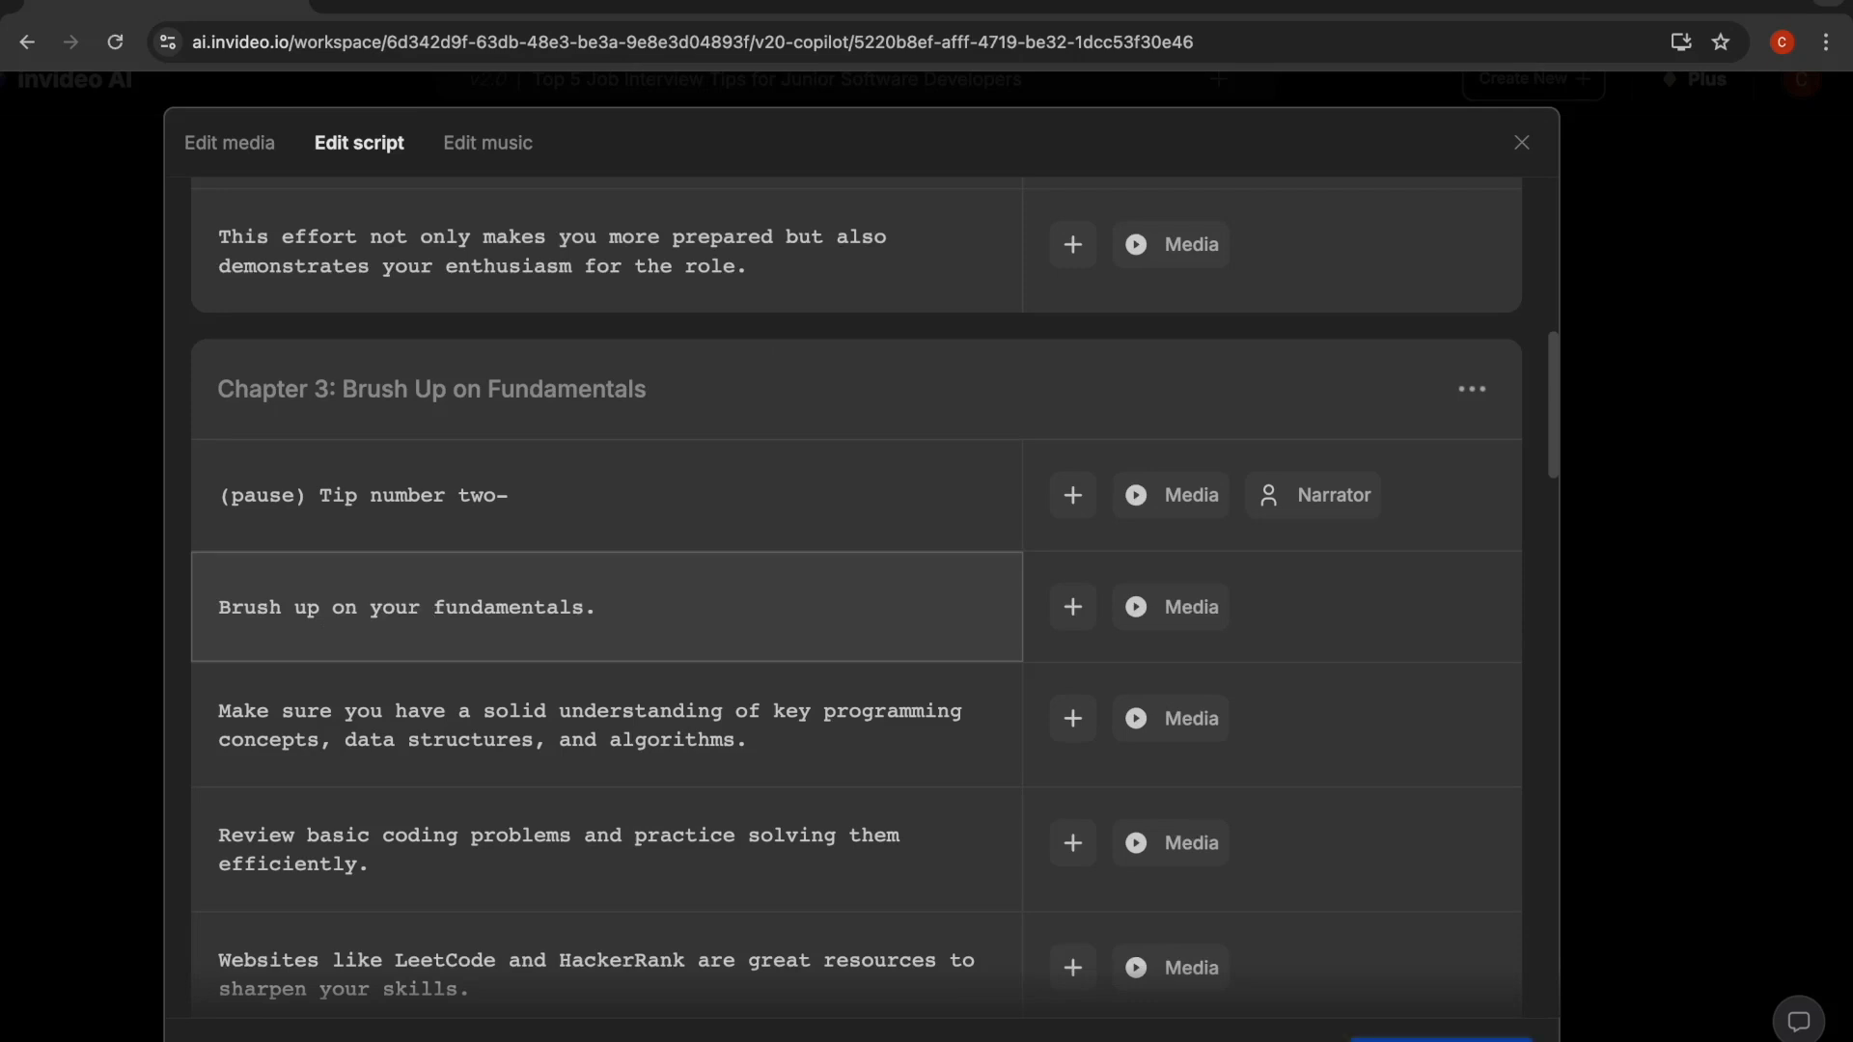
{"action": "type", "text": "Type something"}
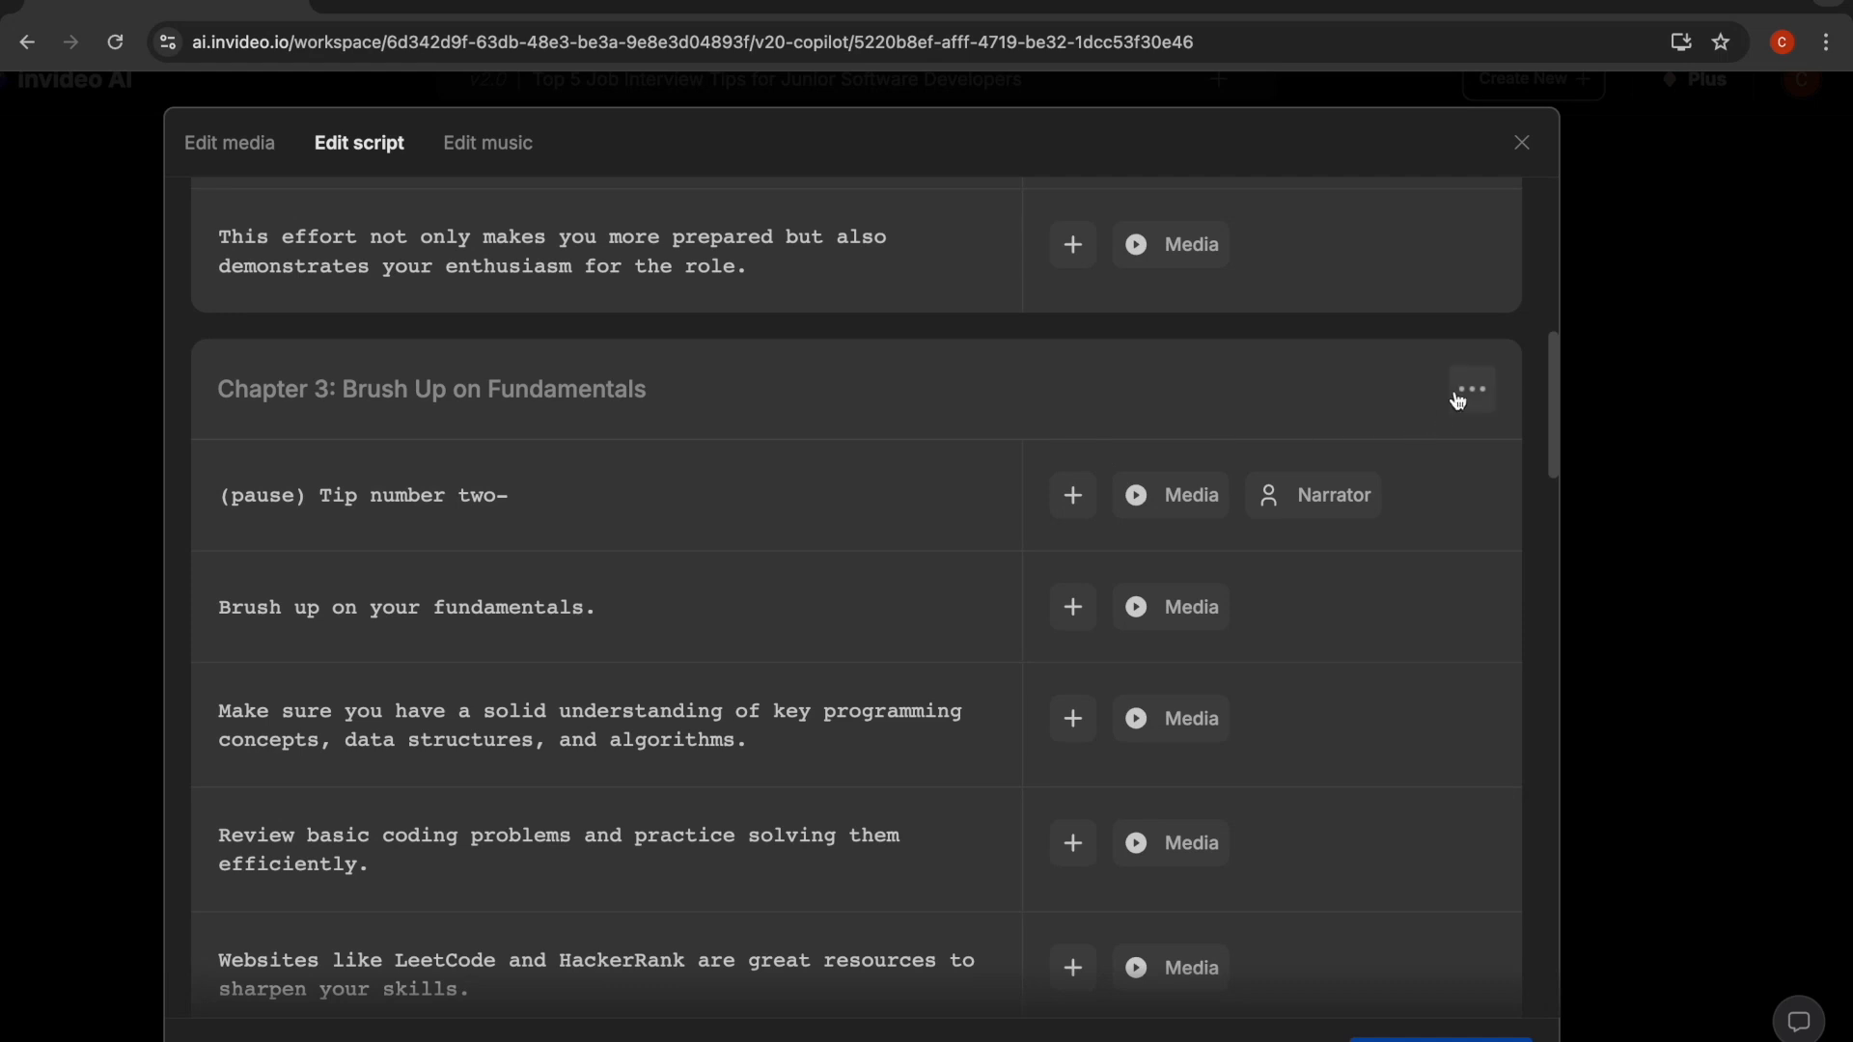
{"action": "left_click", "coordinate": [1471, 388]}
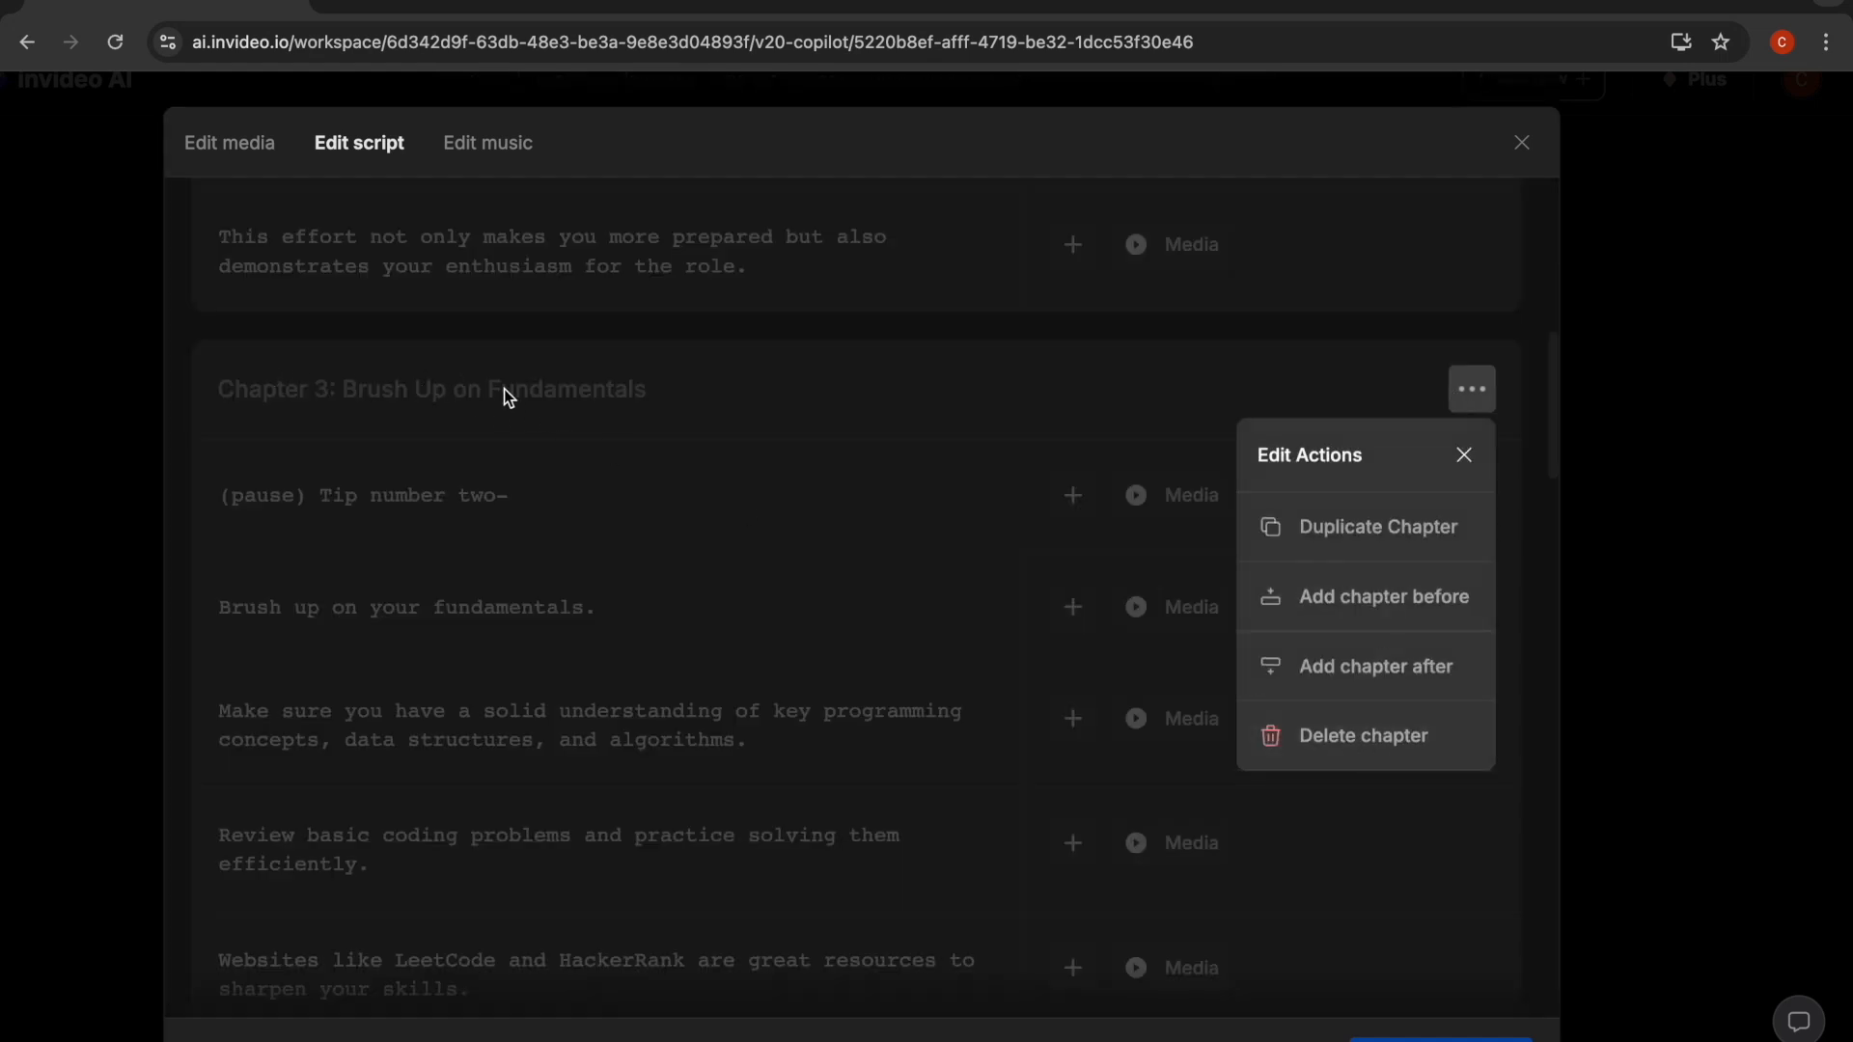
{"action": "mouse_move", "coordinate": [1316, 610]}
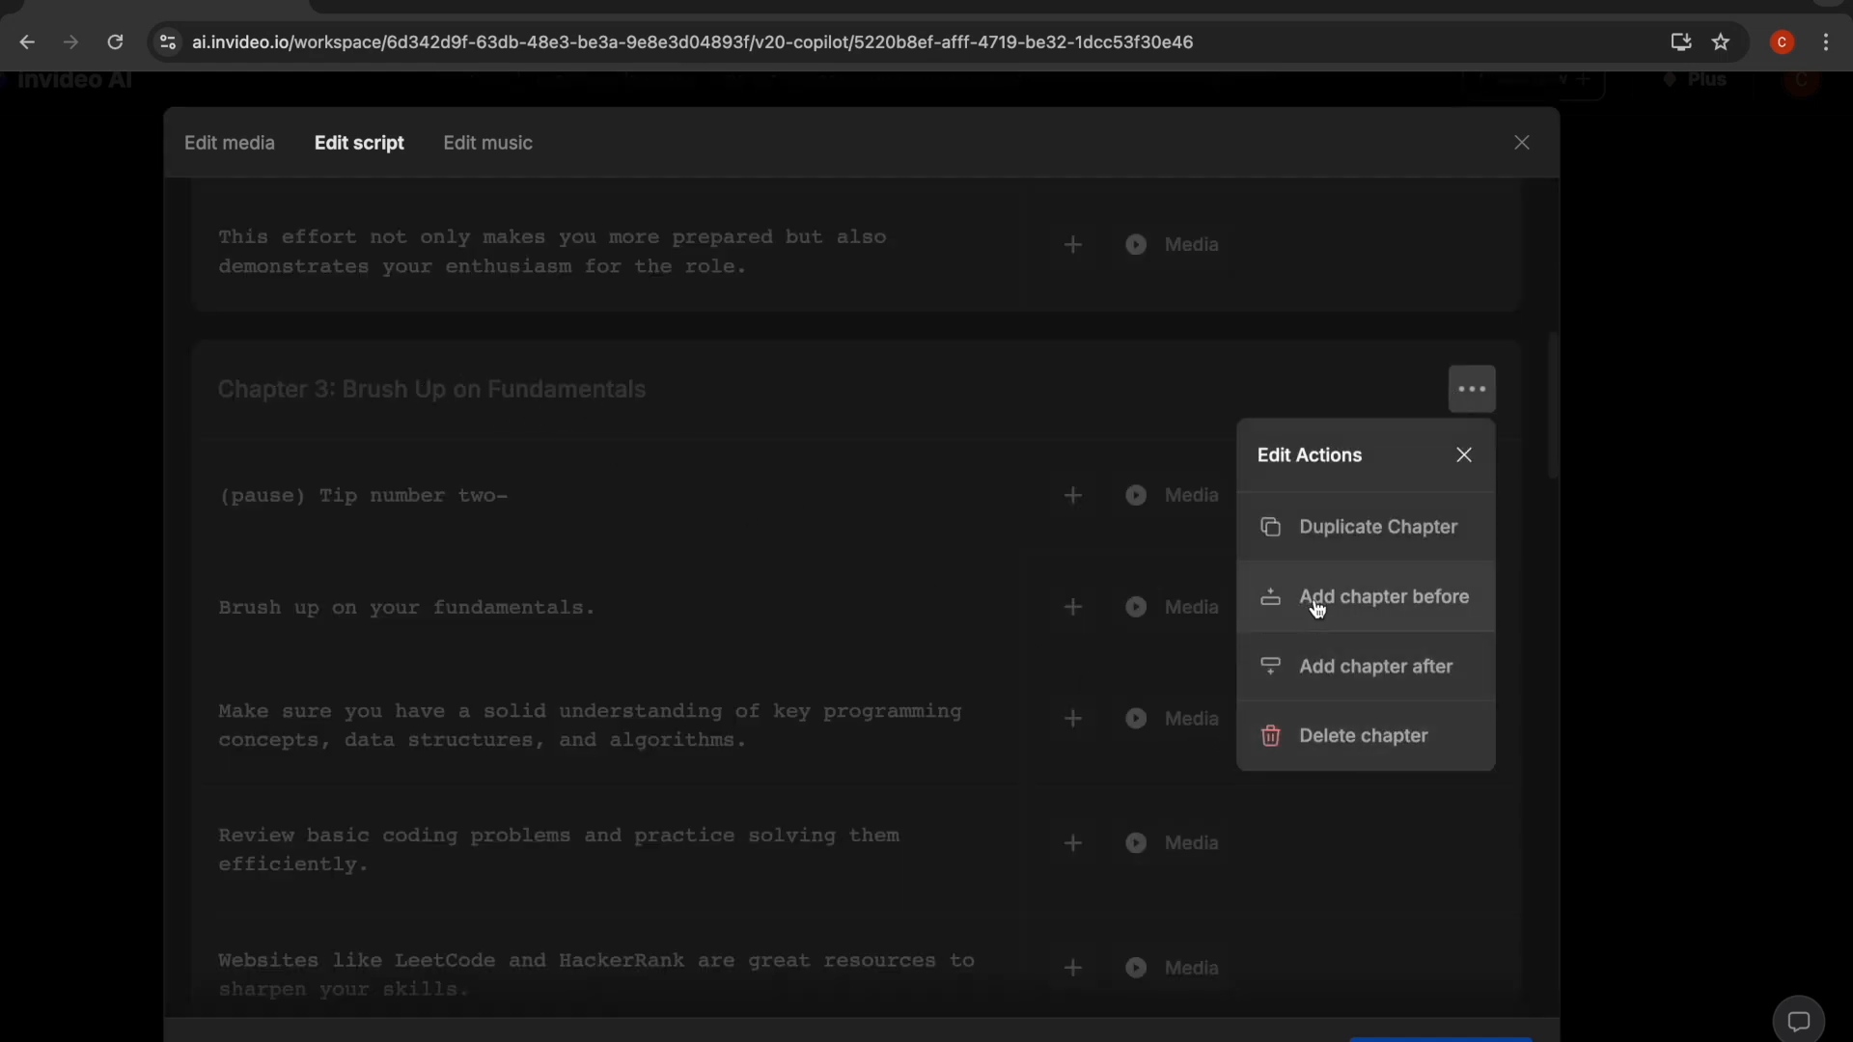
{"action": "mouse_move", "coordinate": [1478, 482]}
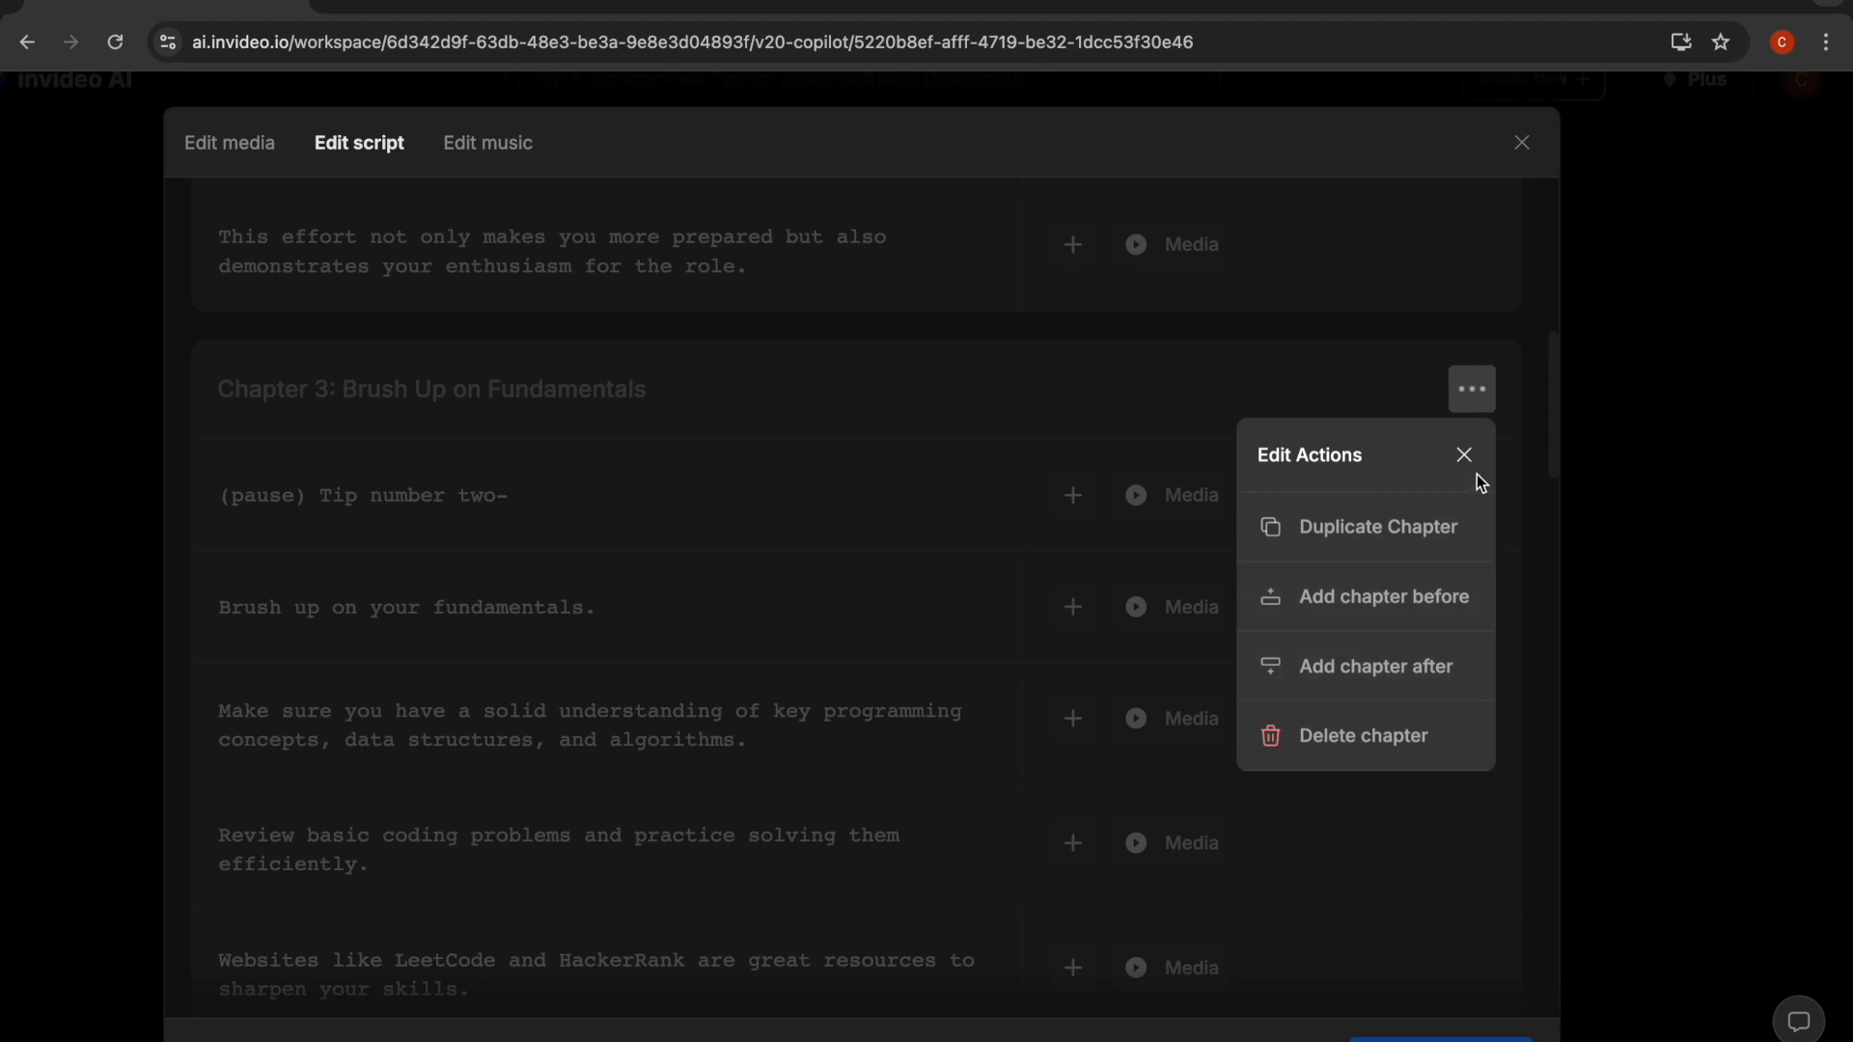
{"action": "left_click", "coordinate": [486, 143]}
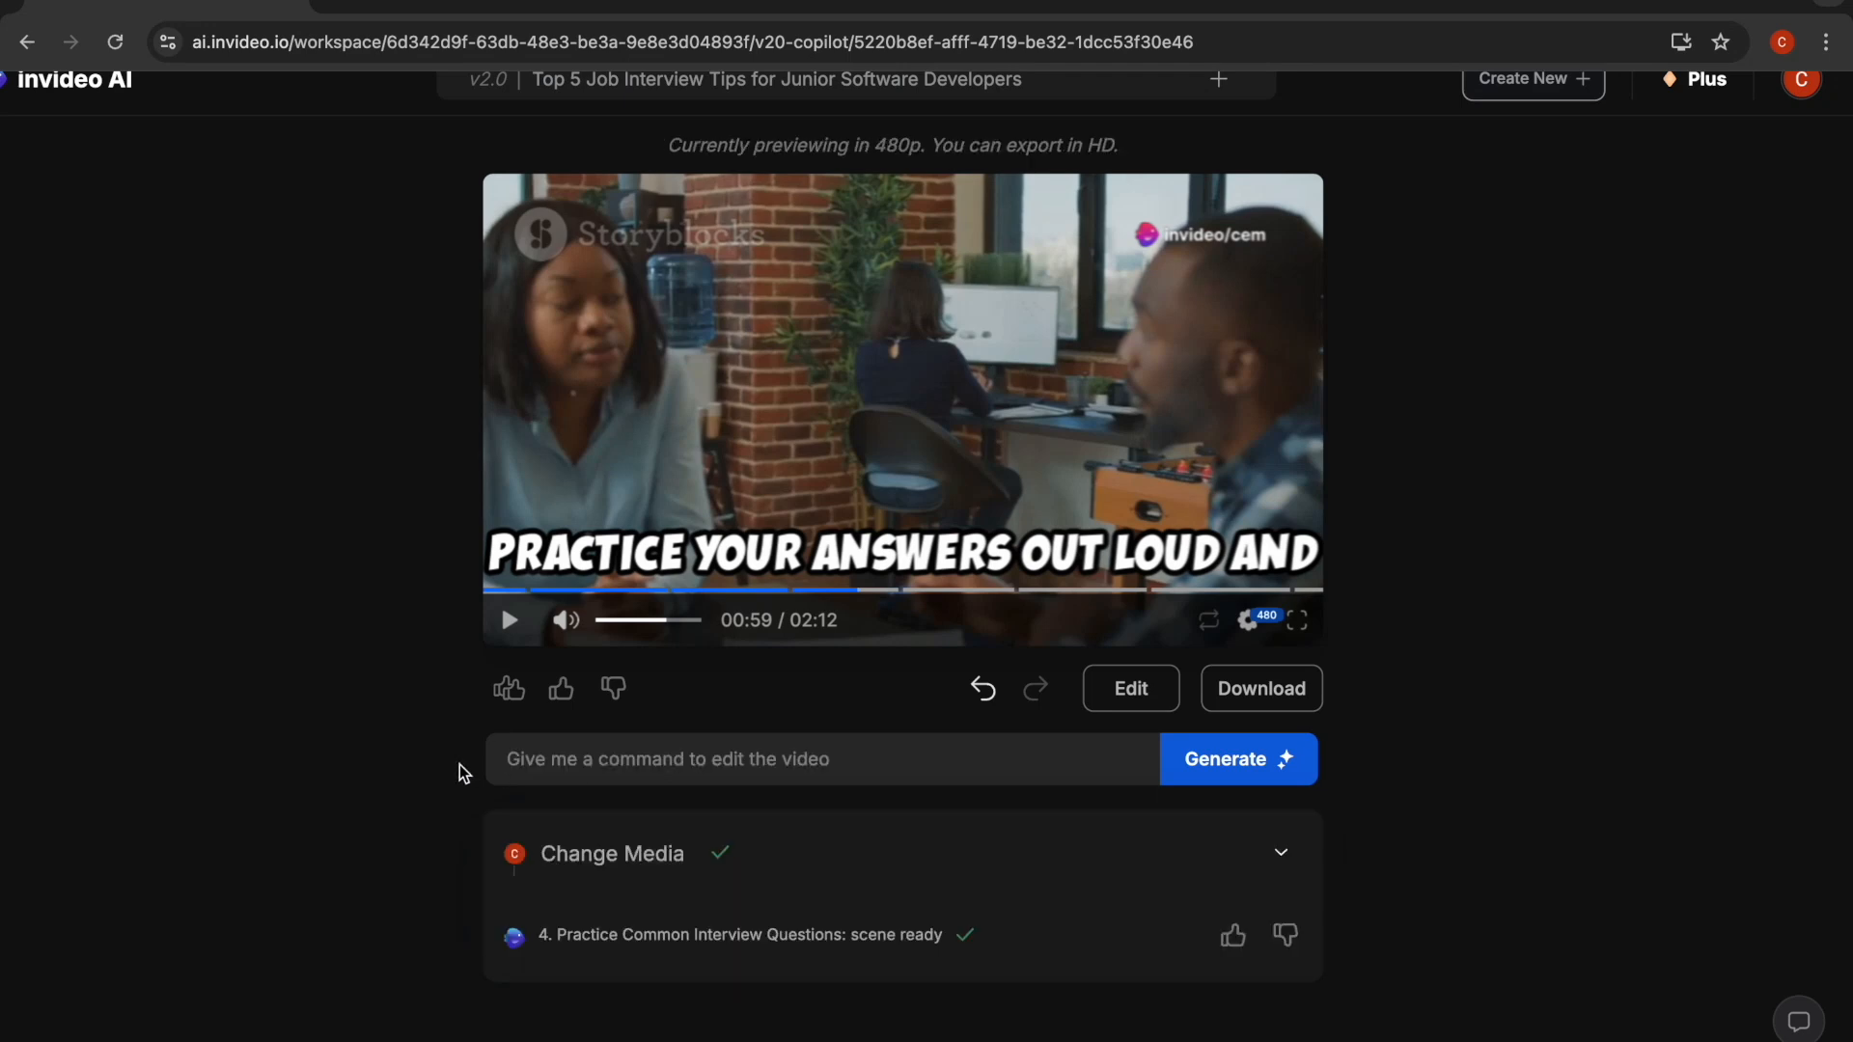
{"action": "mouse_move", "coordinate": [506, 807]}
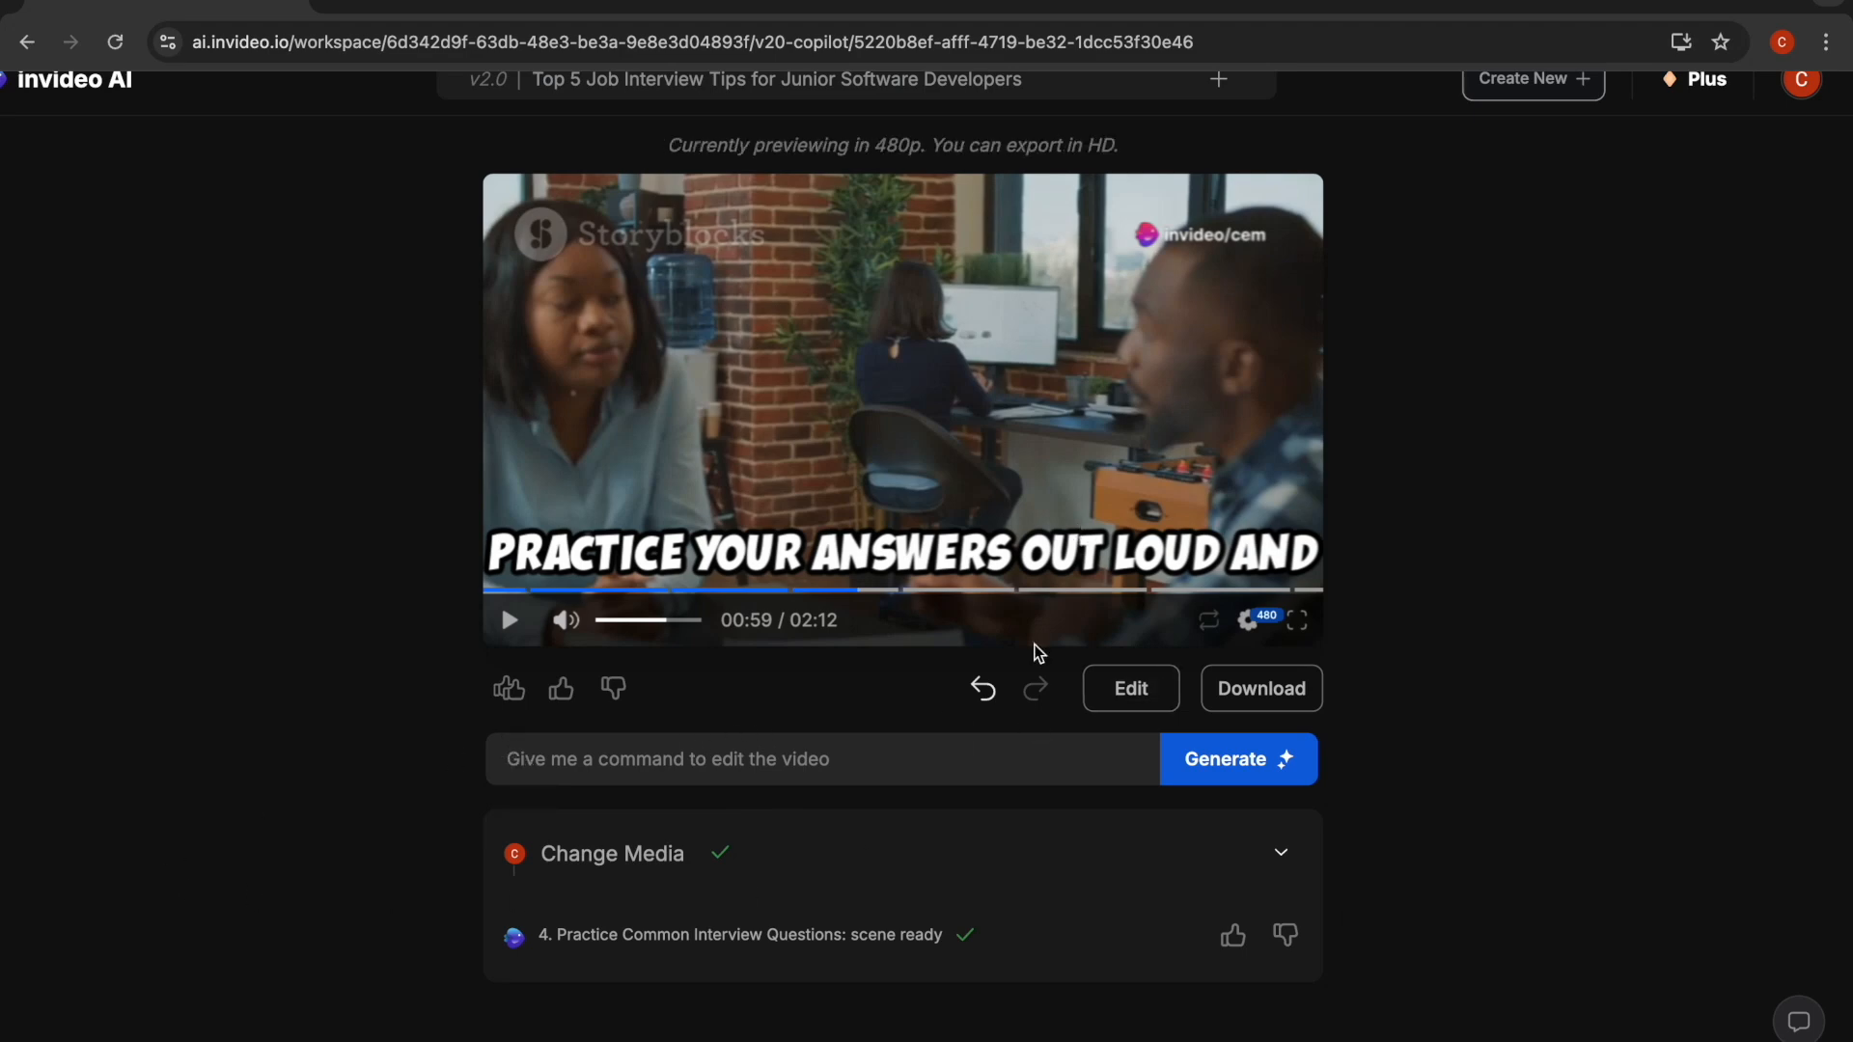
Close the media editor and export at 1080p with no watermarks and no invideo branding.
{"action": "left_click", "coordinate": [1131, 687]}
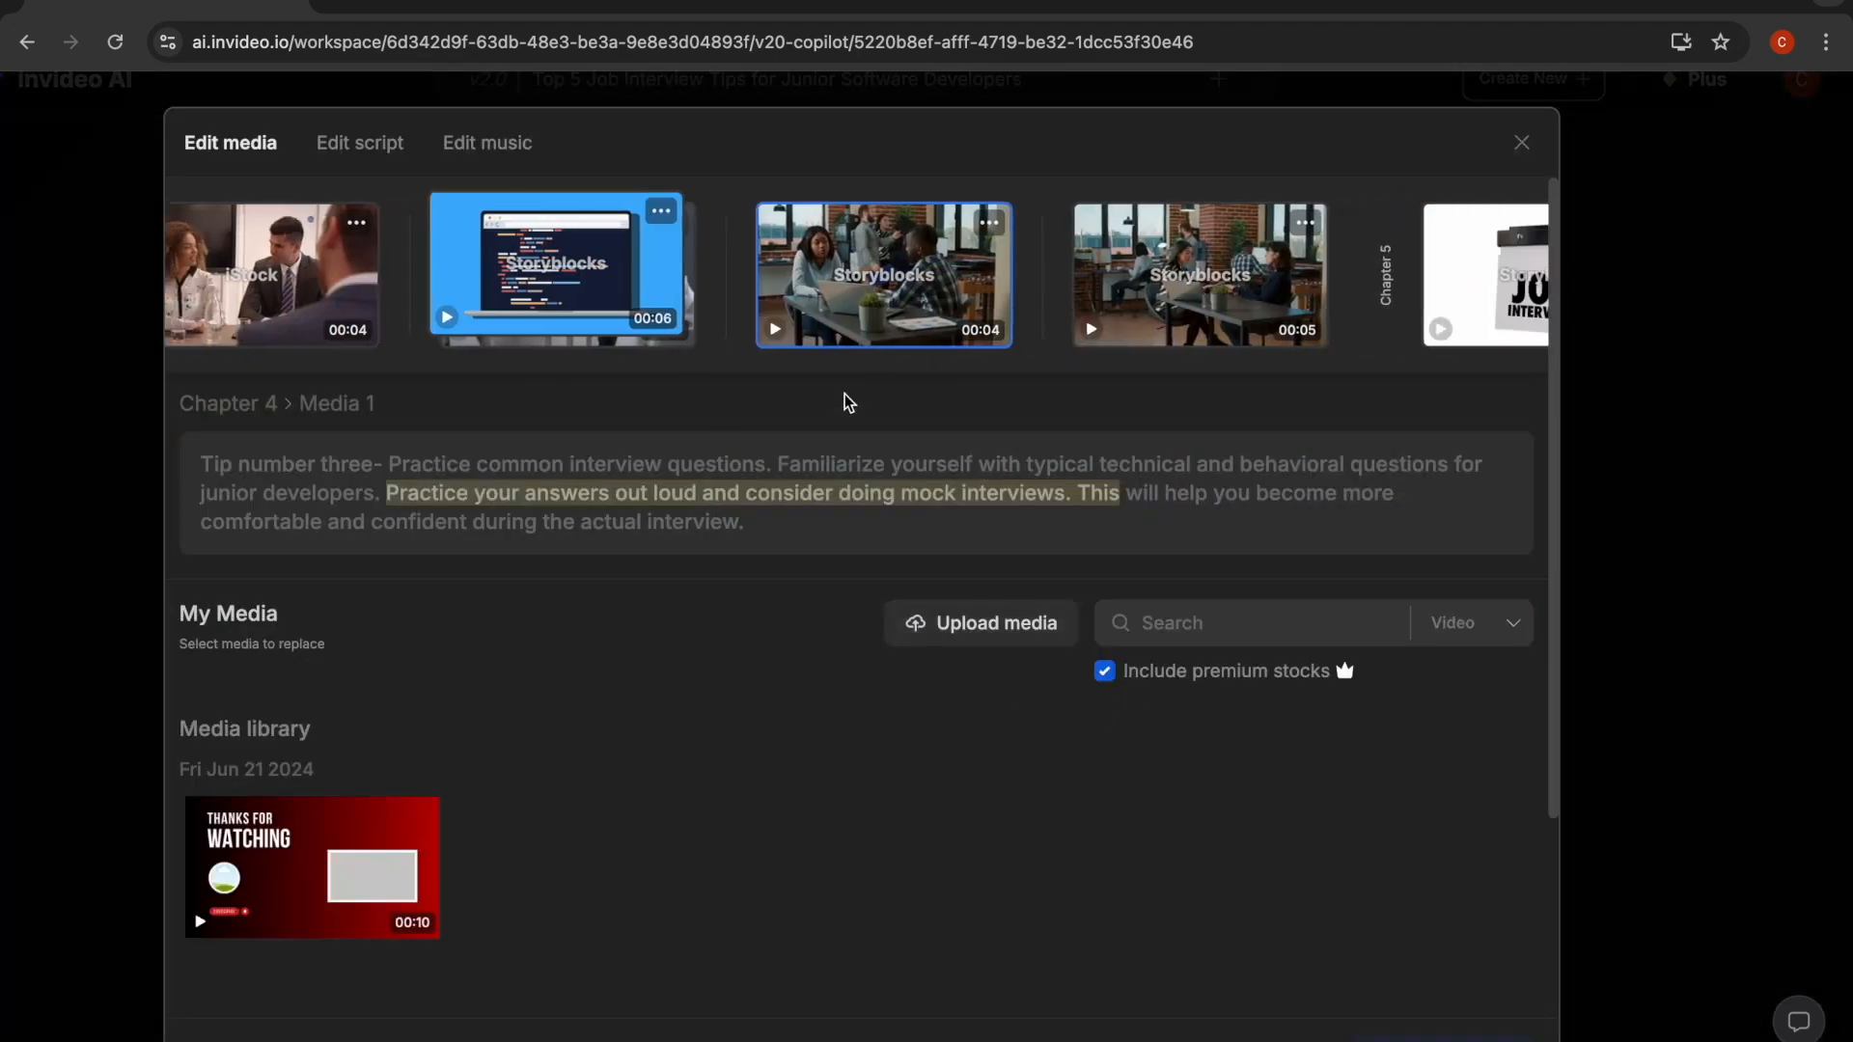
{"action": "left_click", "coordinate": [1521, 143]}
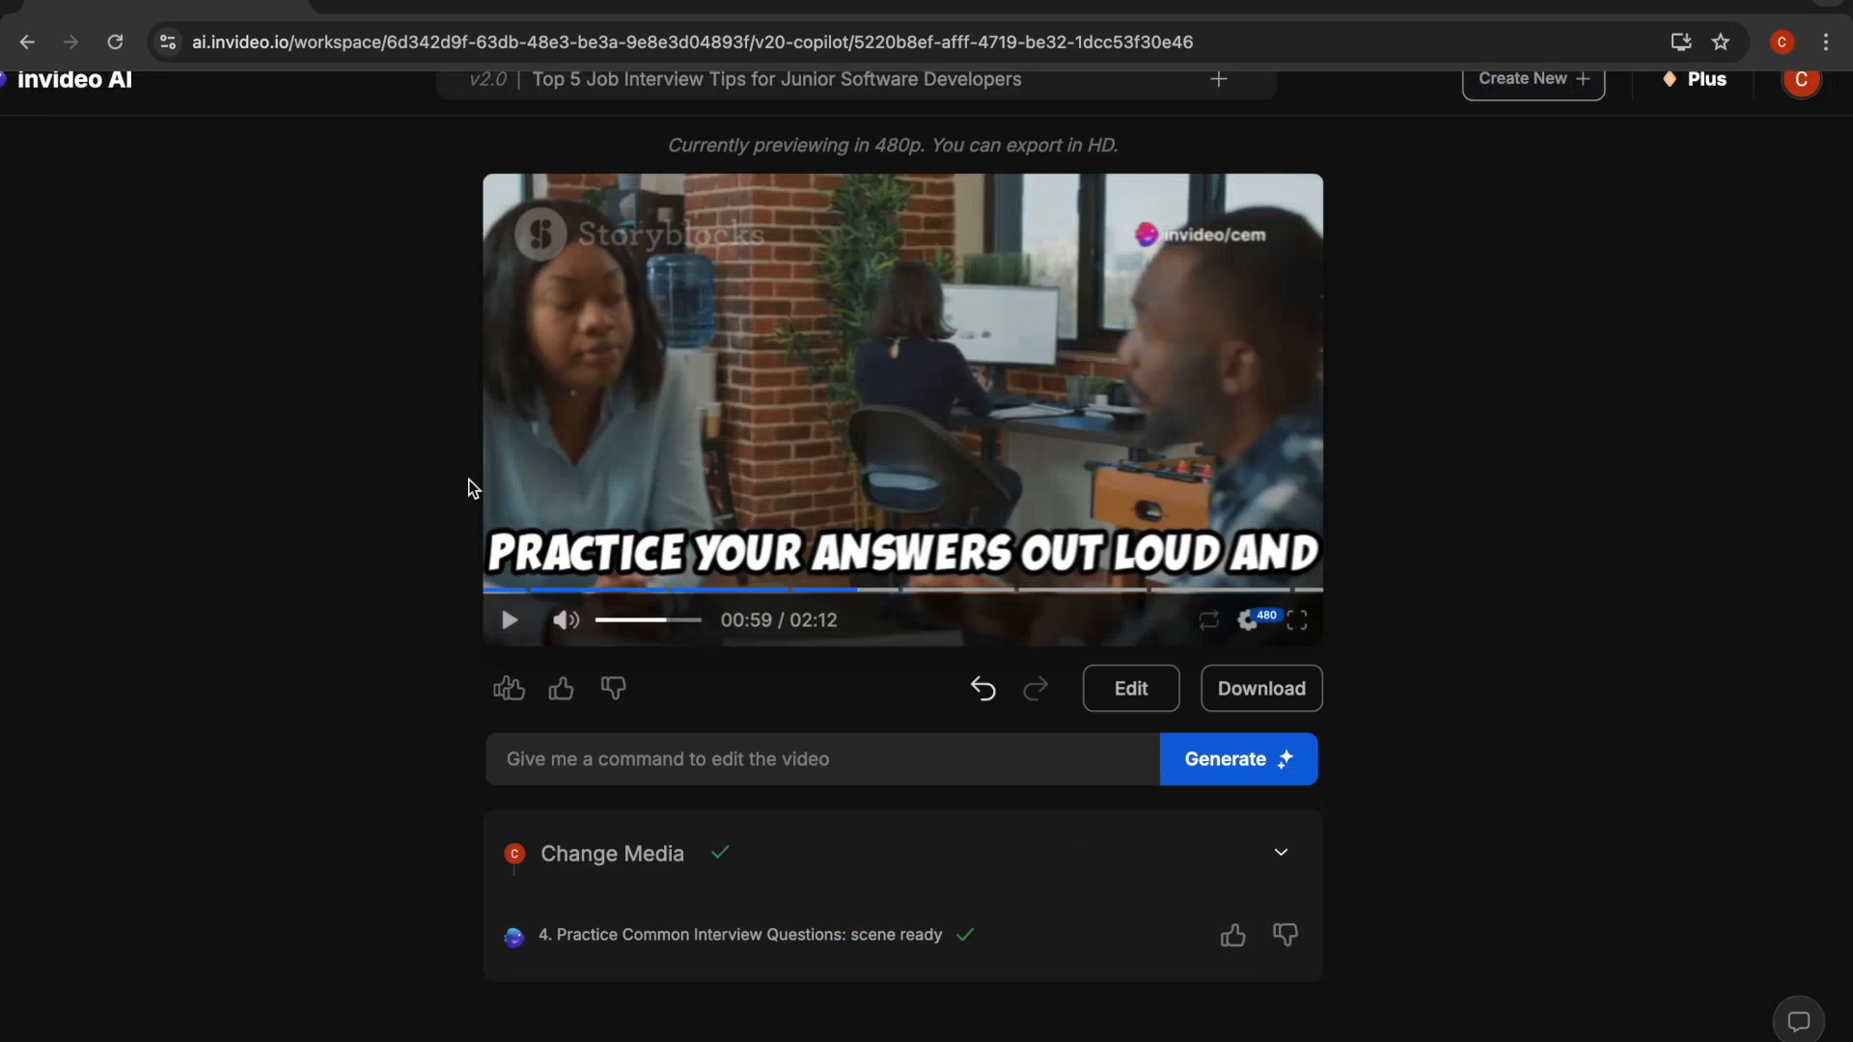
{"action": "mouse_move", "coordinate": [581, 523]}
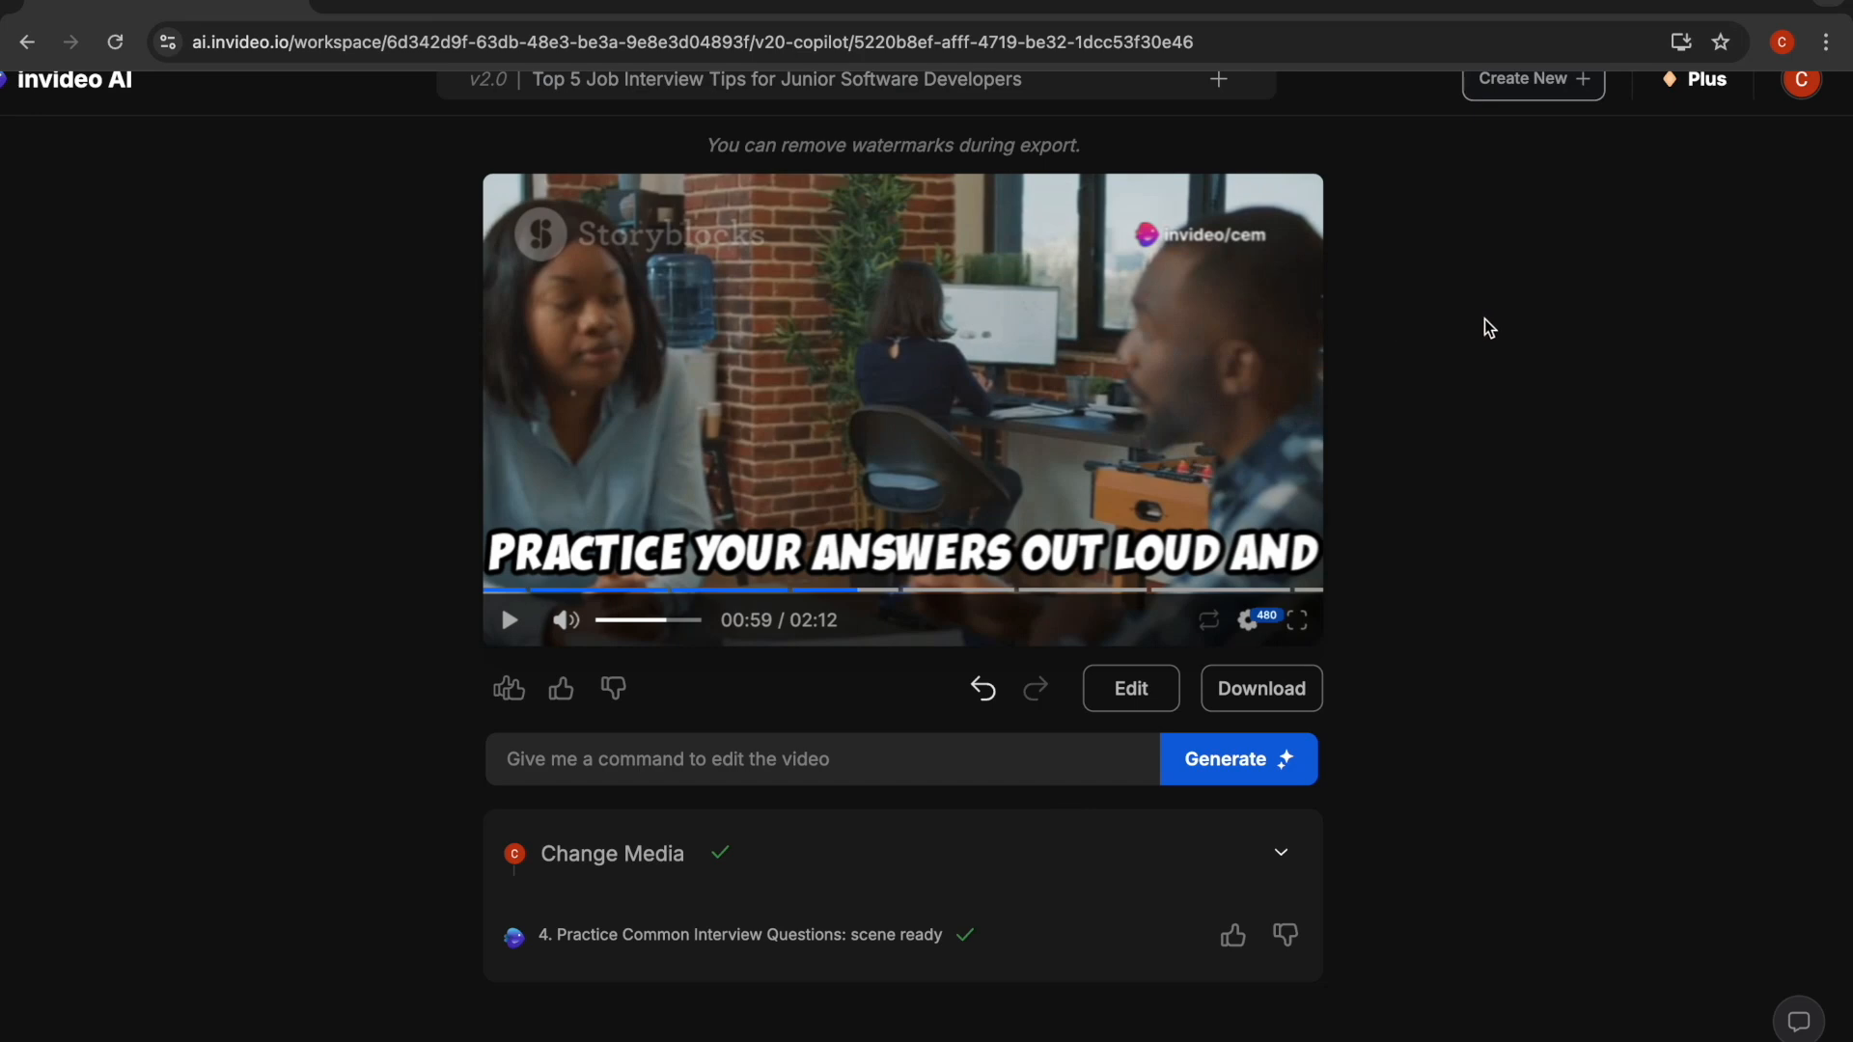
{"action": "left_click", "coordinate": [1261, 687]}
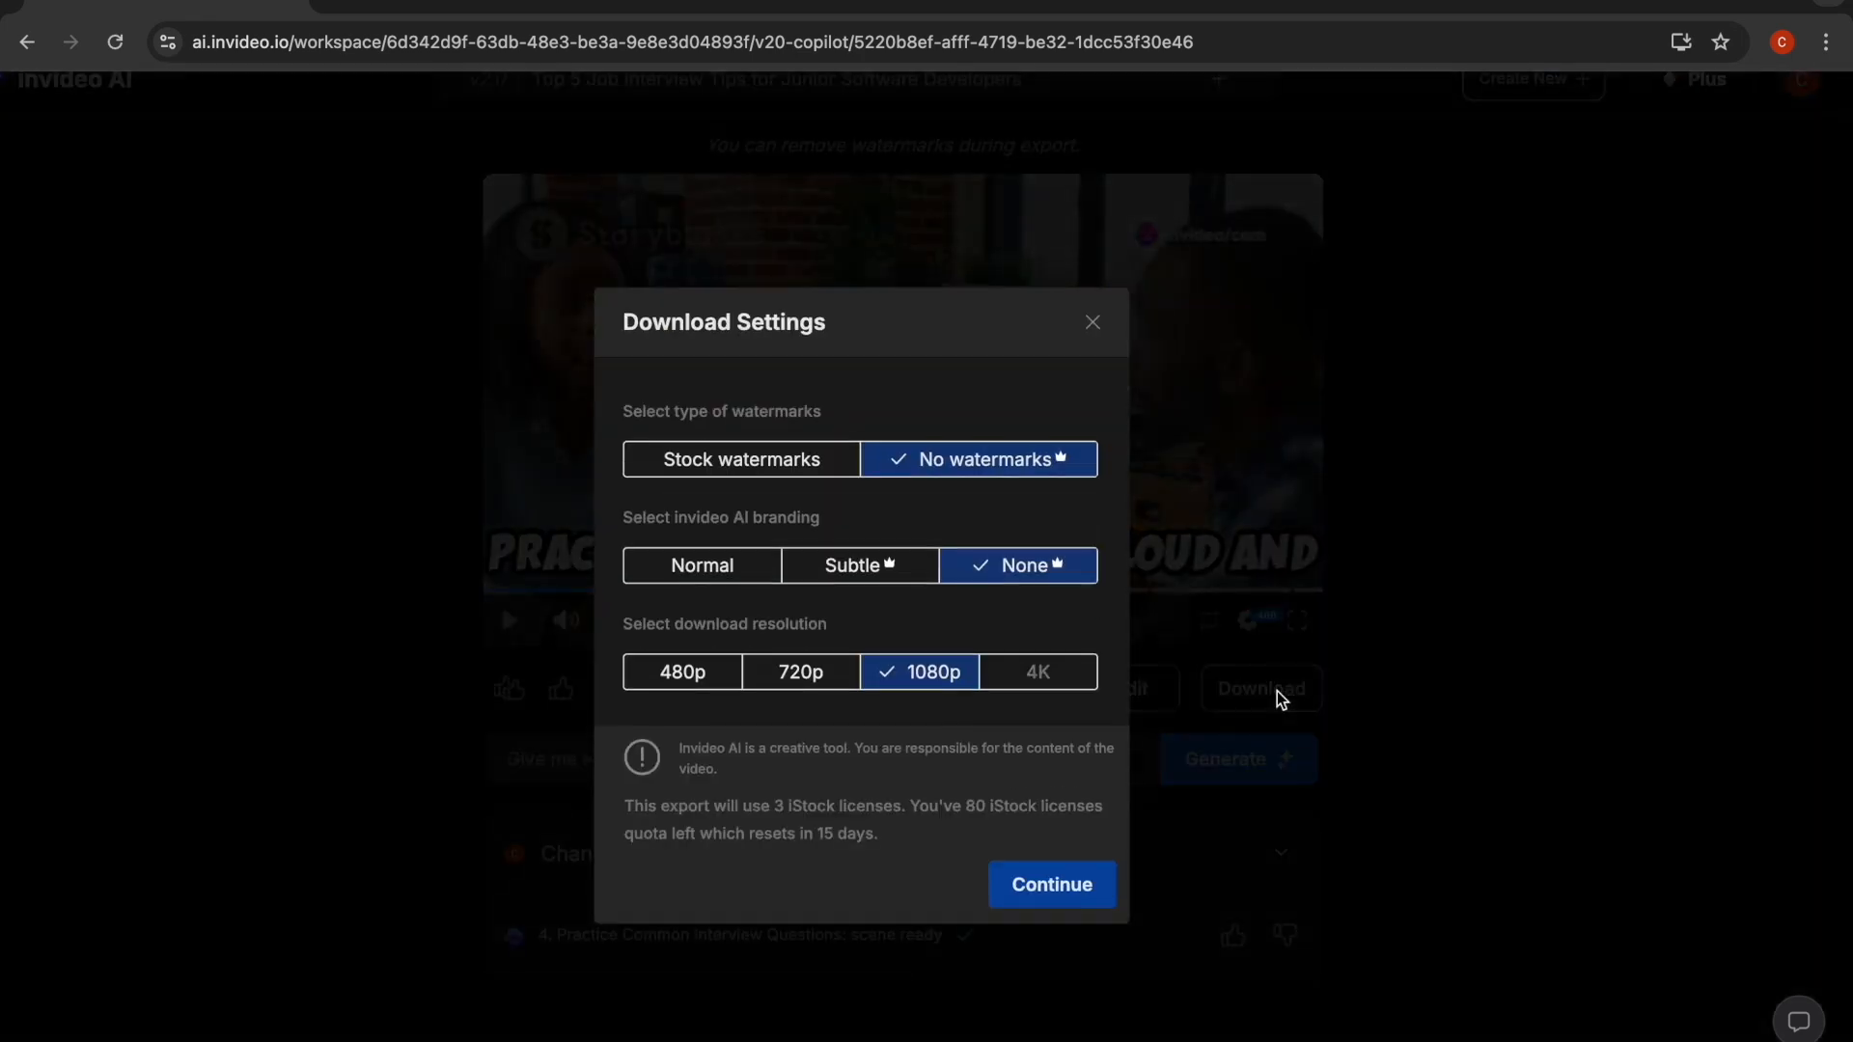
{"action": "mouse_move", "coordinate": [940, 965]}
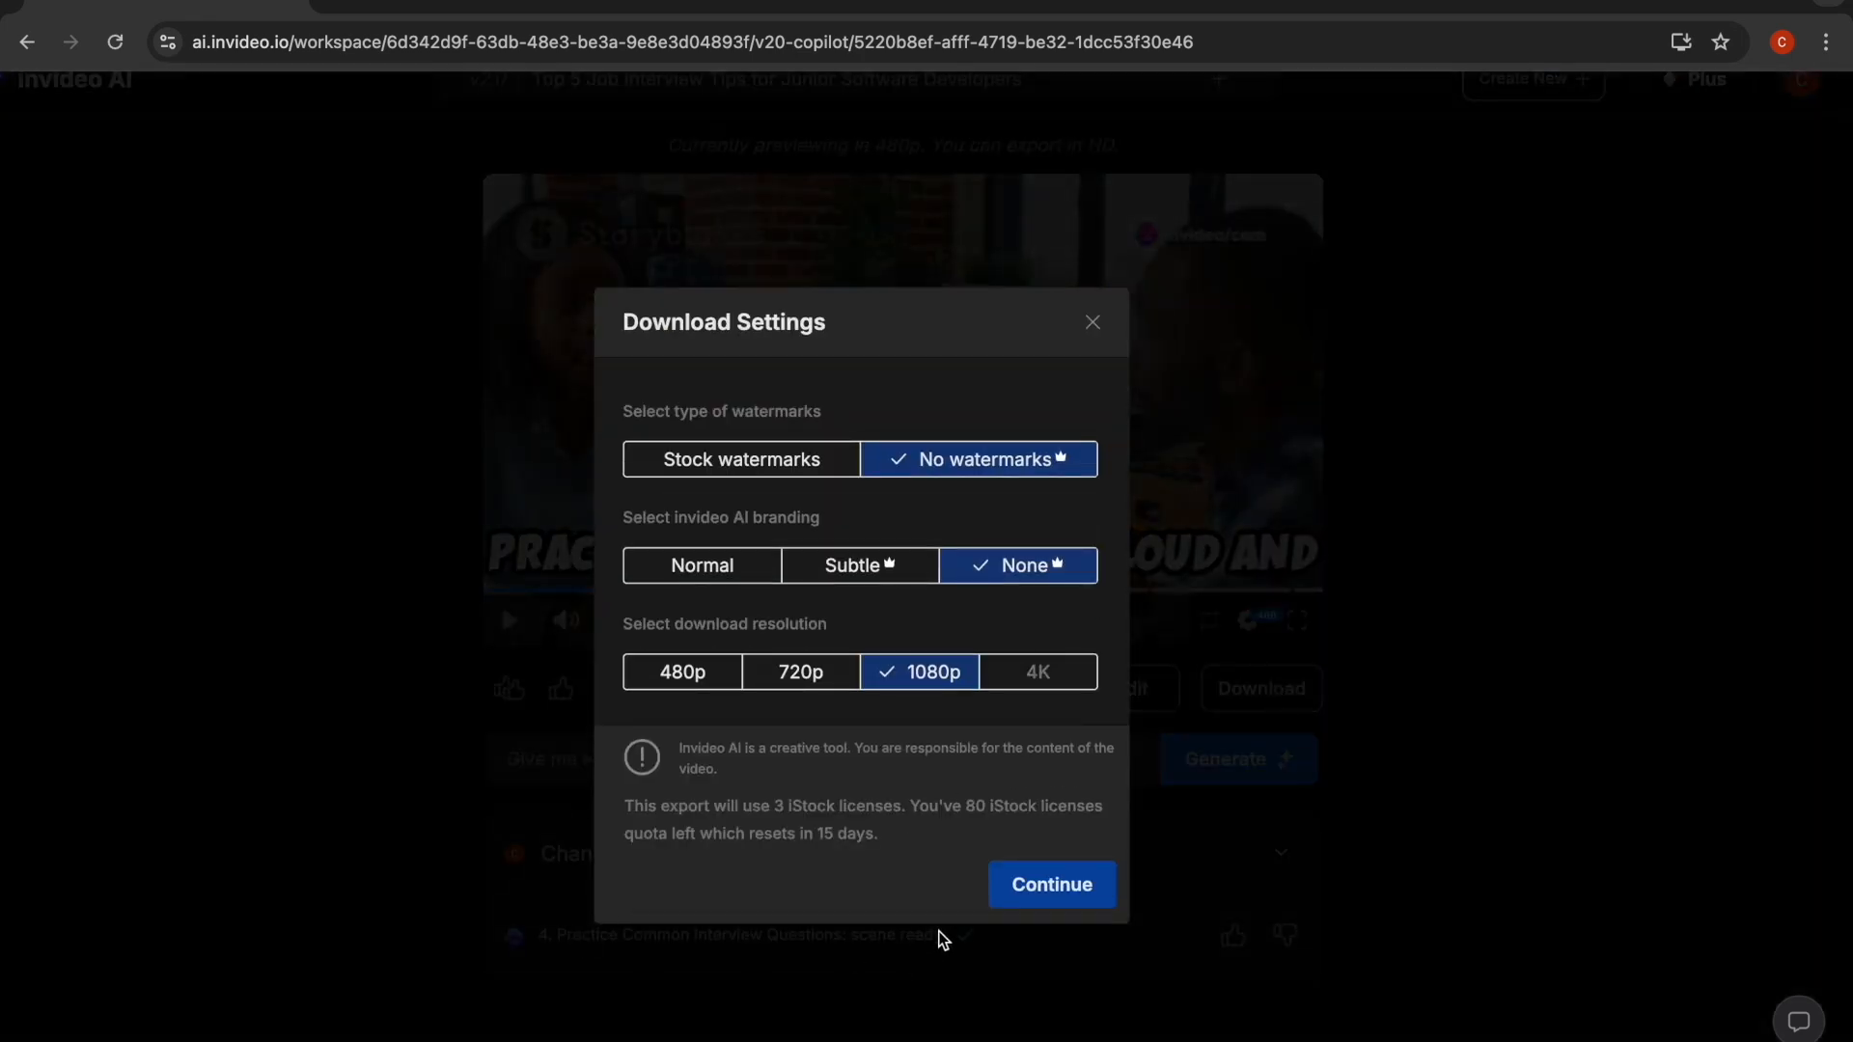
{"action": "left_click", "coordinate": [1052, 884]}
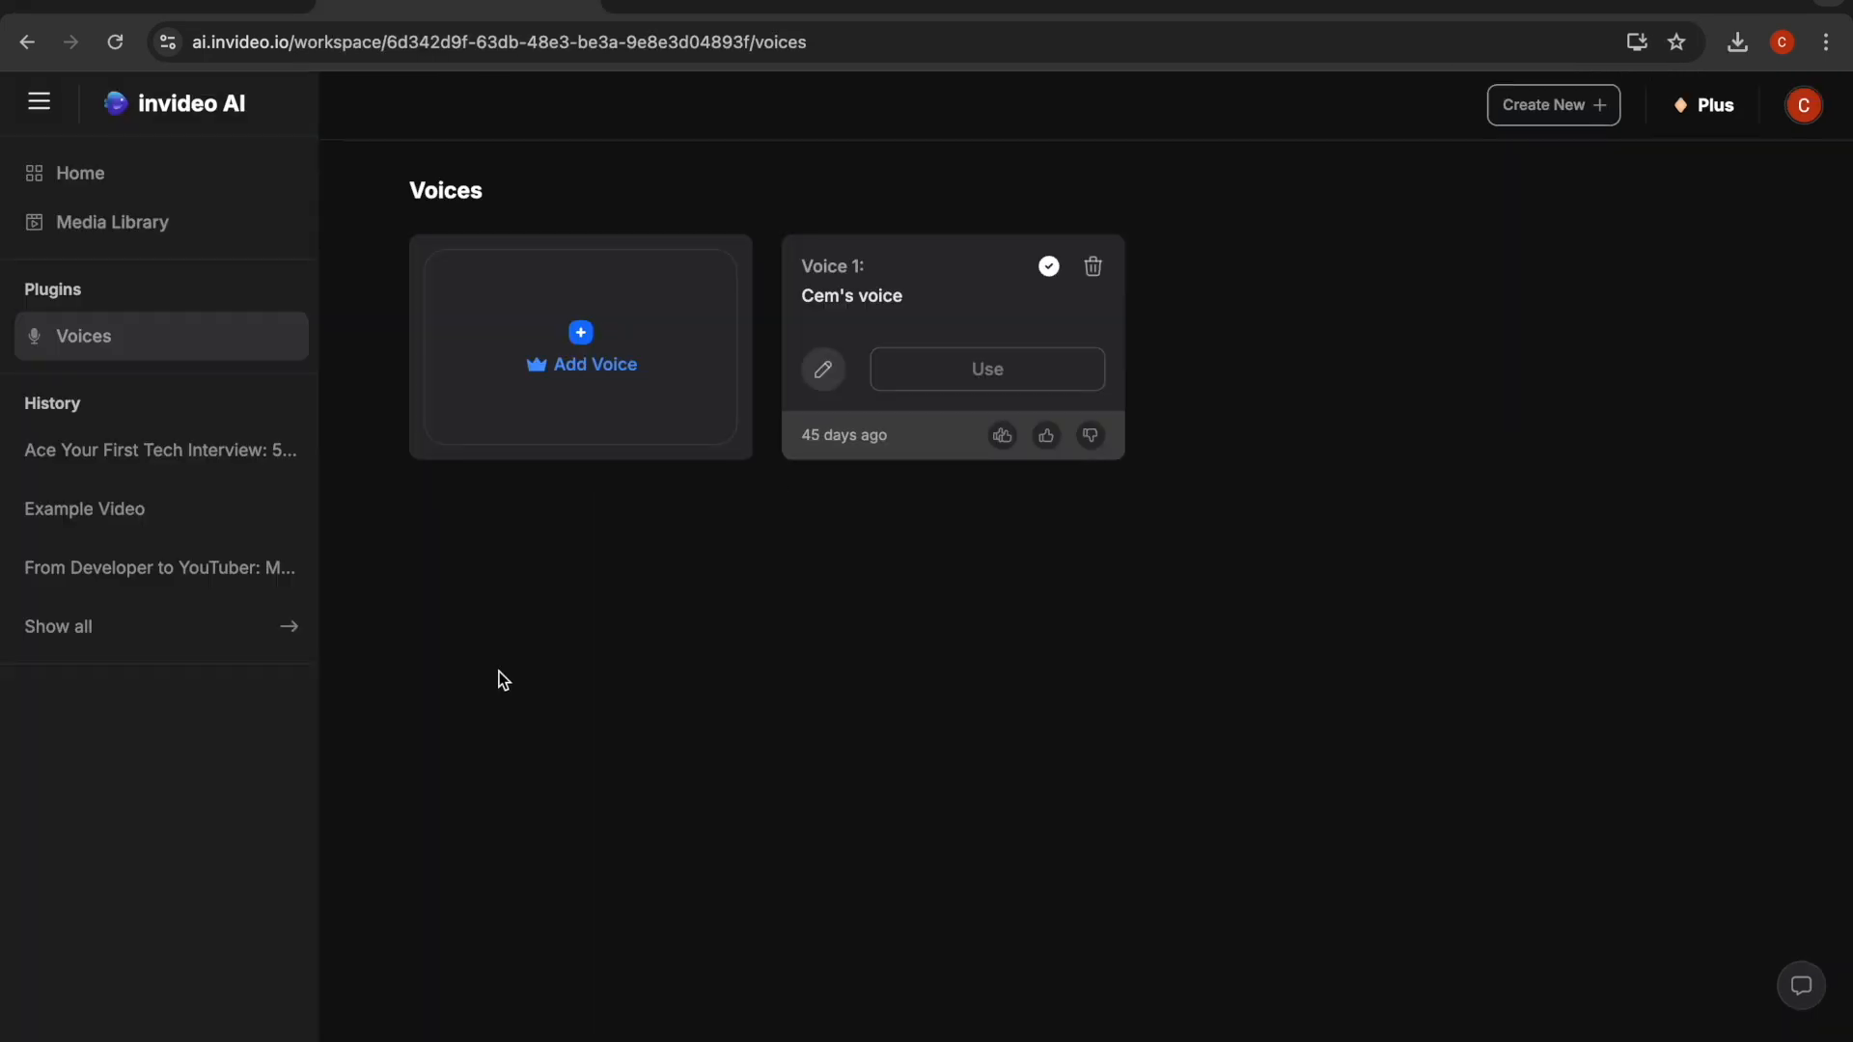
{"action": "mouse_move", "coordinate": [864, 318]}
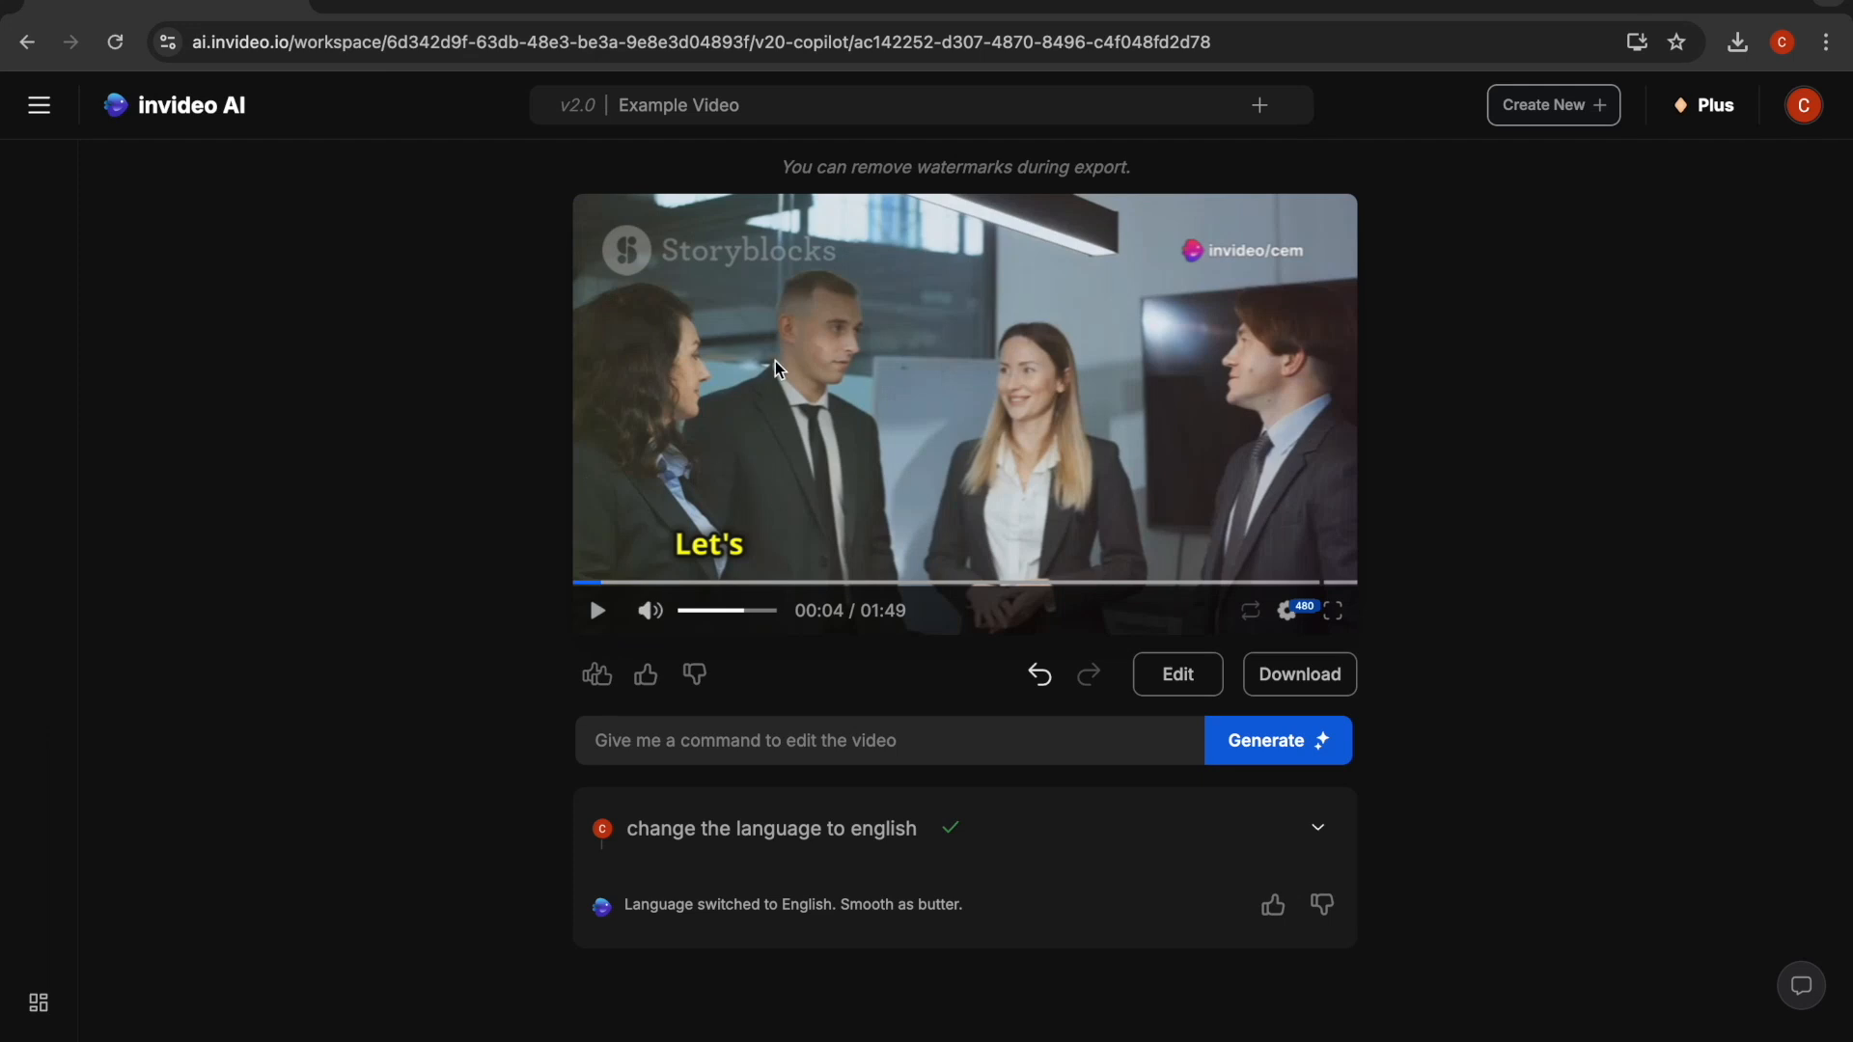
Issue the command 'change the voice to "Cem's voice"' and generate the re-voiced narration.
{"action": "type", "text": "cha"}
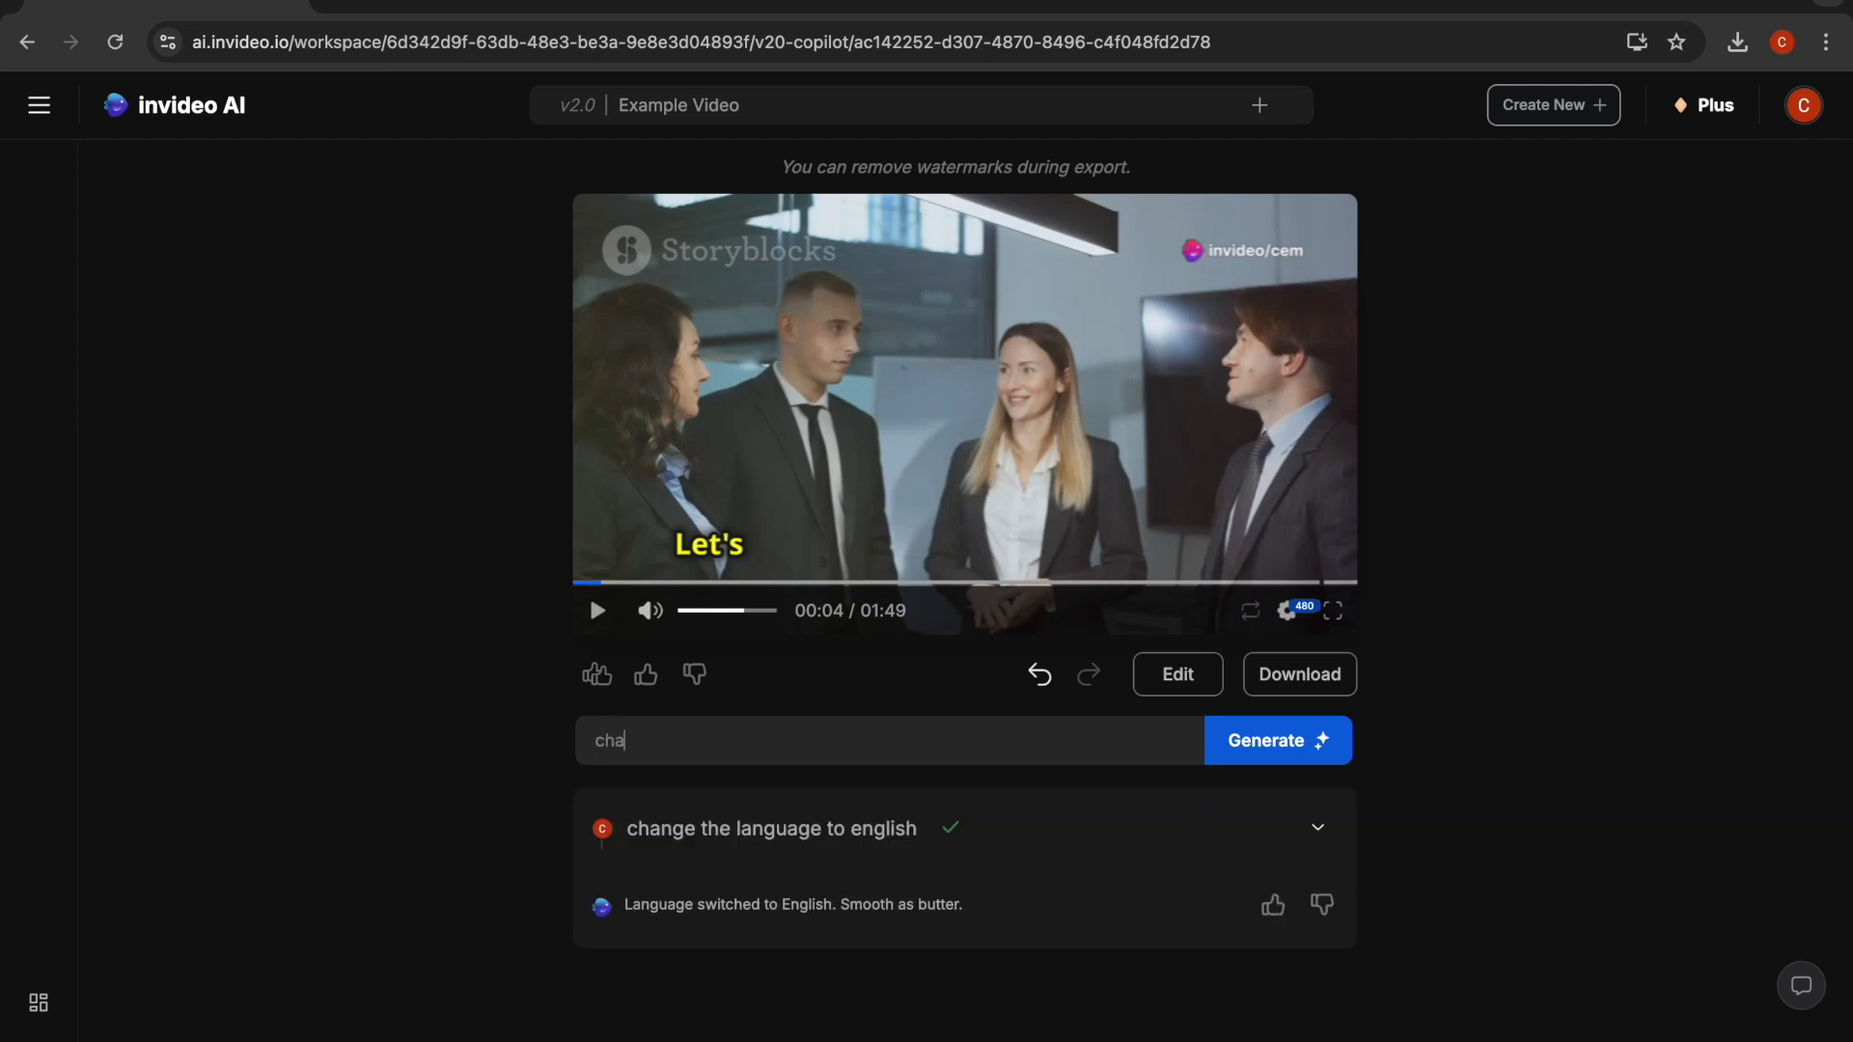
{"action": "type", "text": "change the voice to \"Cem's voice"}
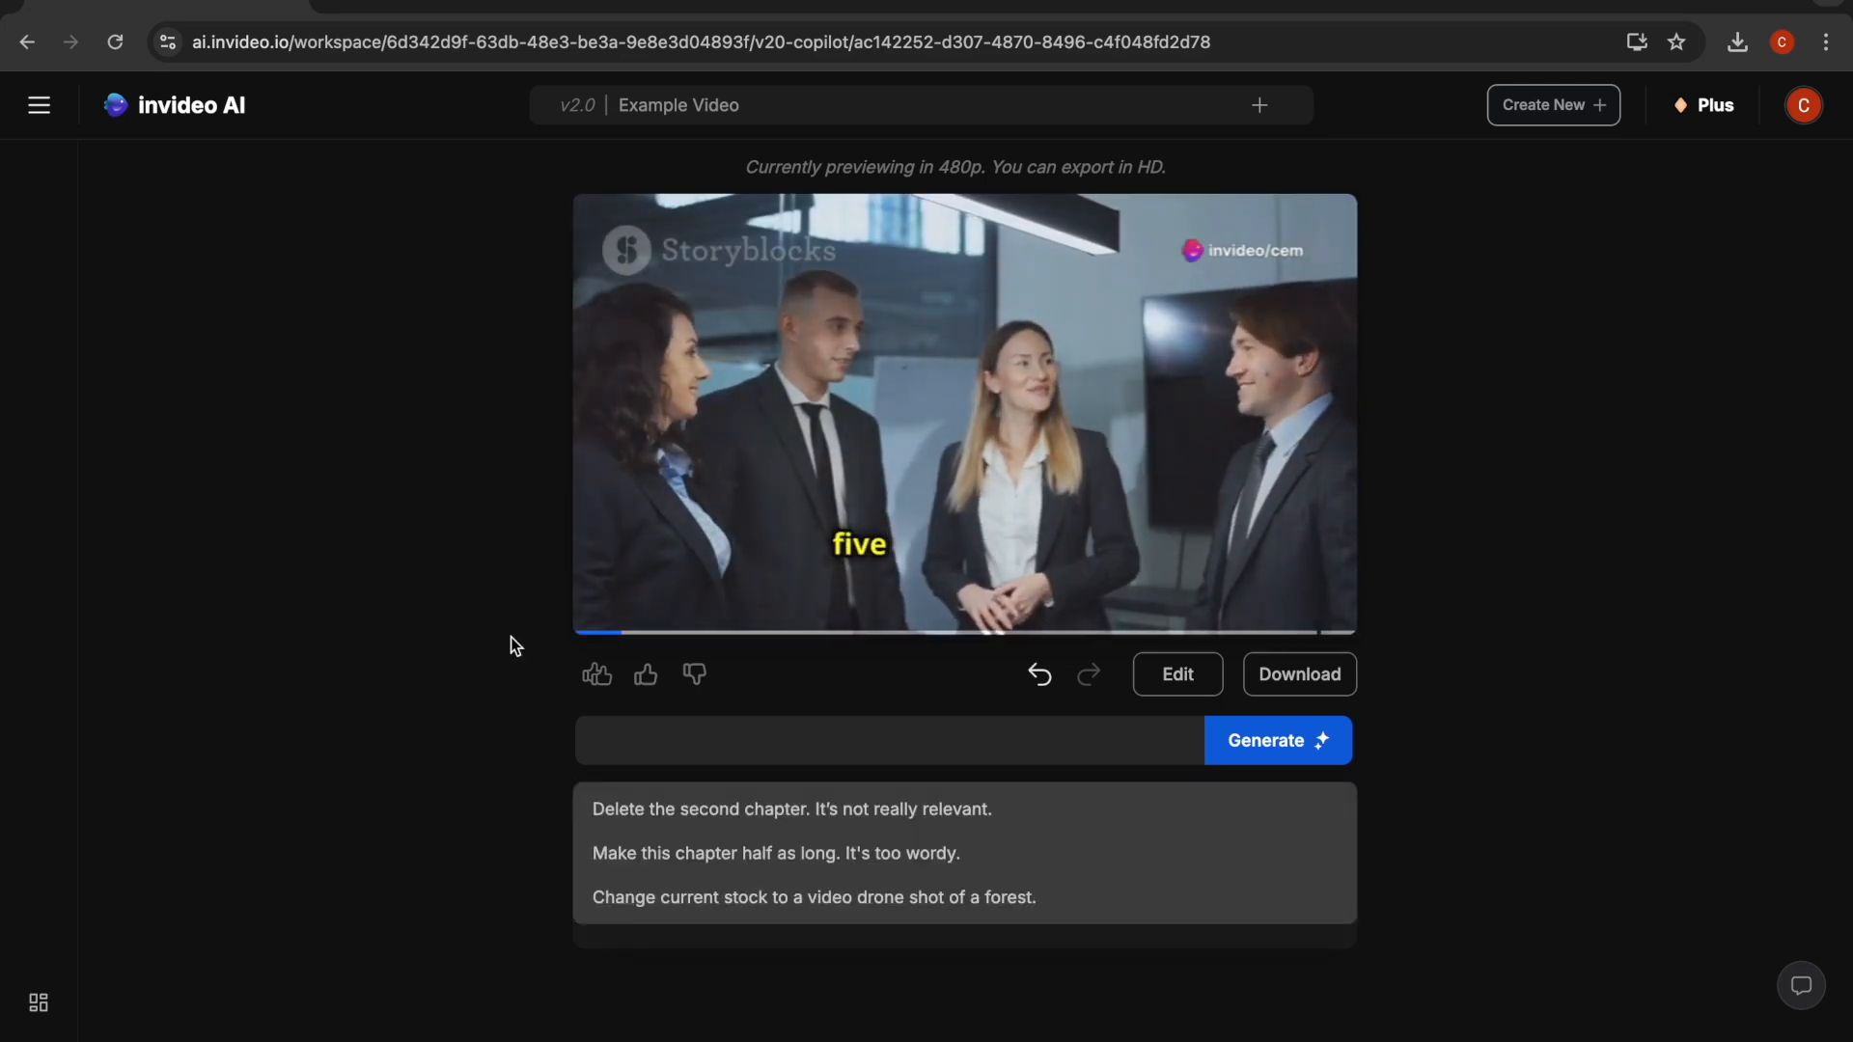
{"action": "left_click", "coordinate": [954, 432]}
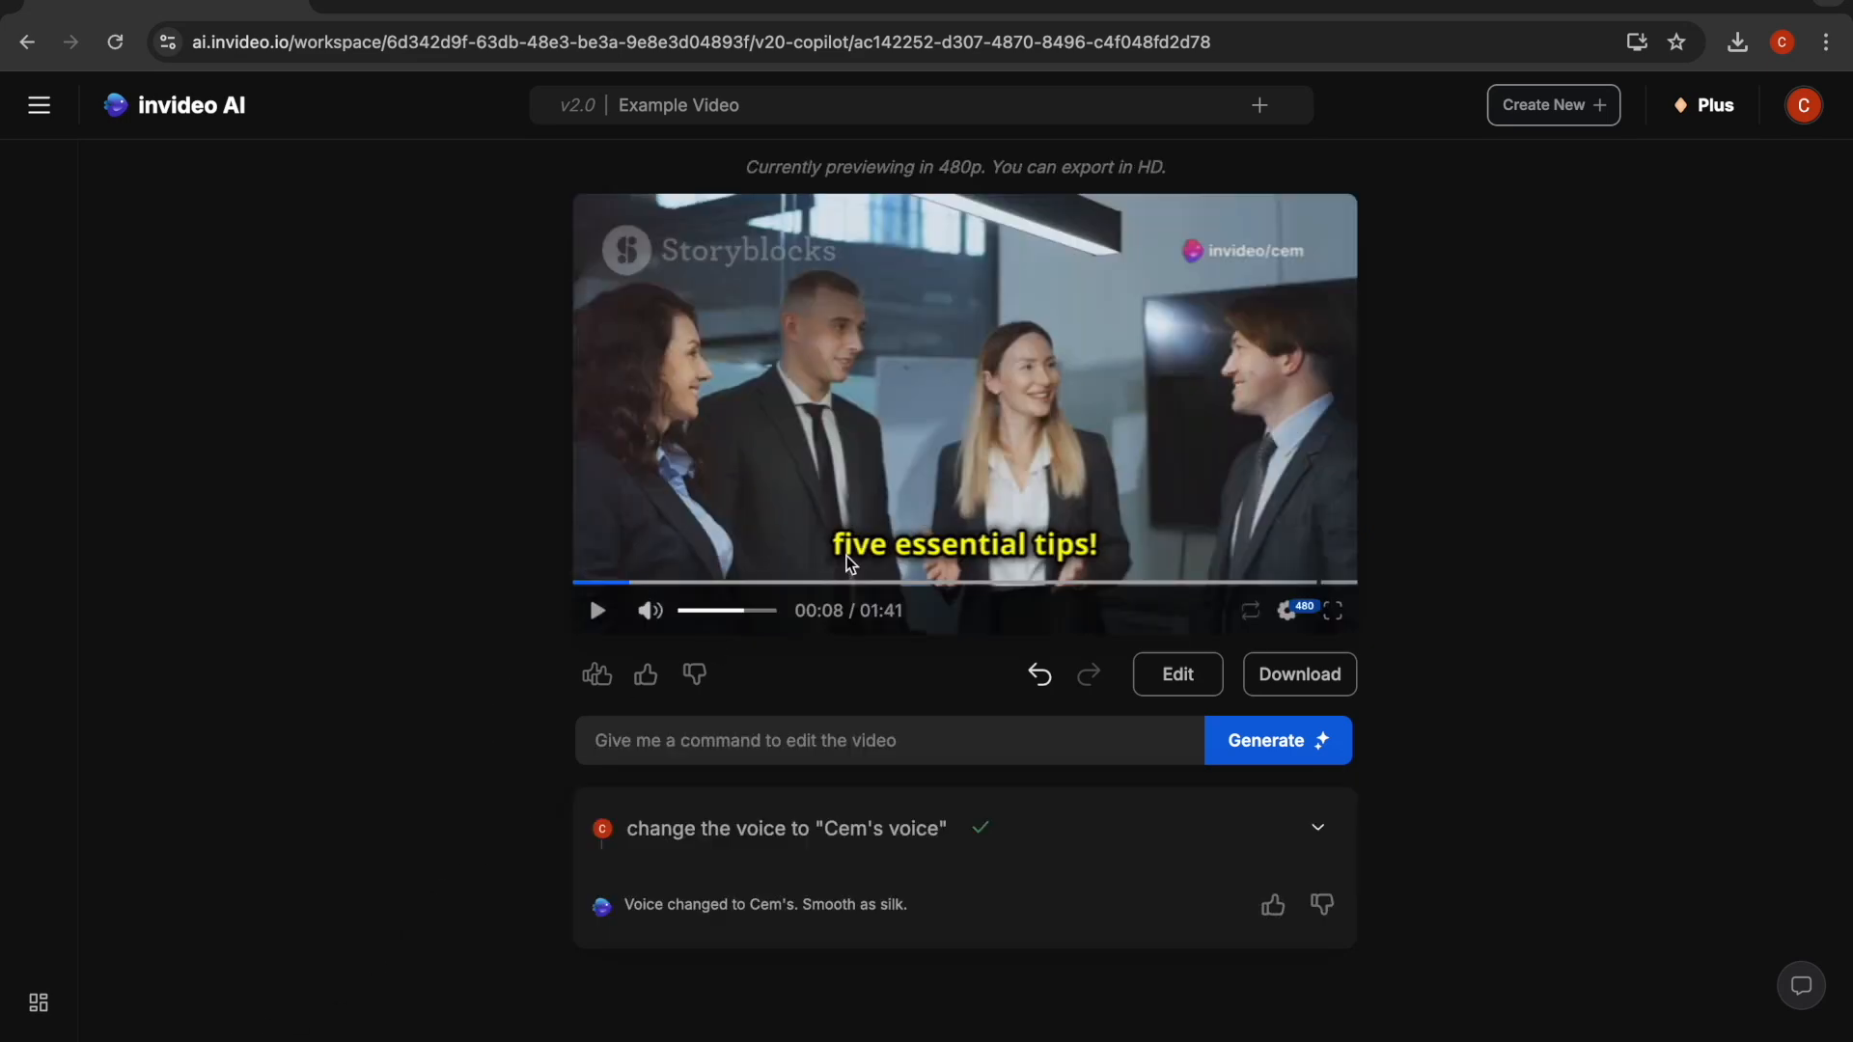
{"action": "mouse_move", "coordinate": [918, 519]}
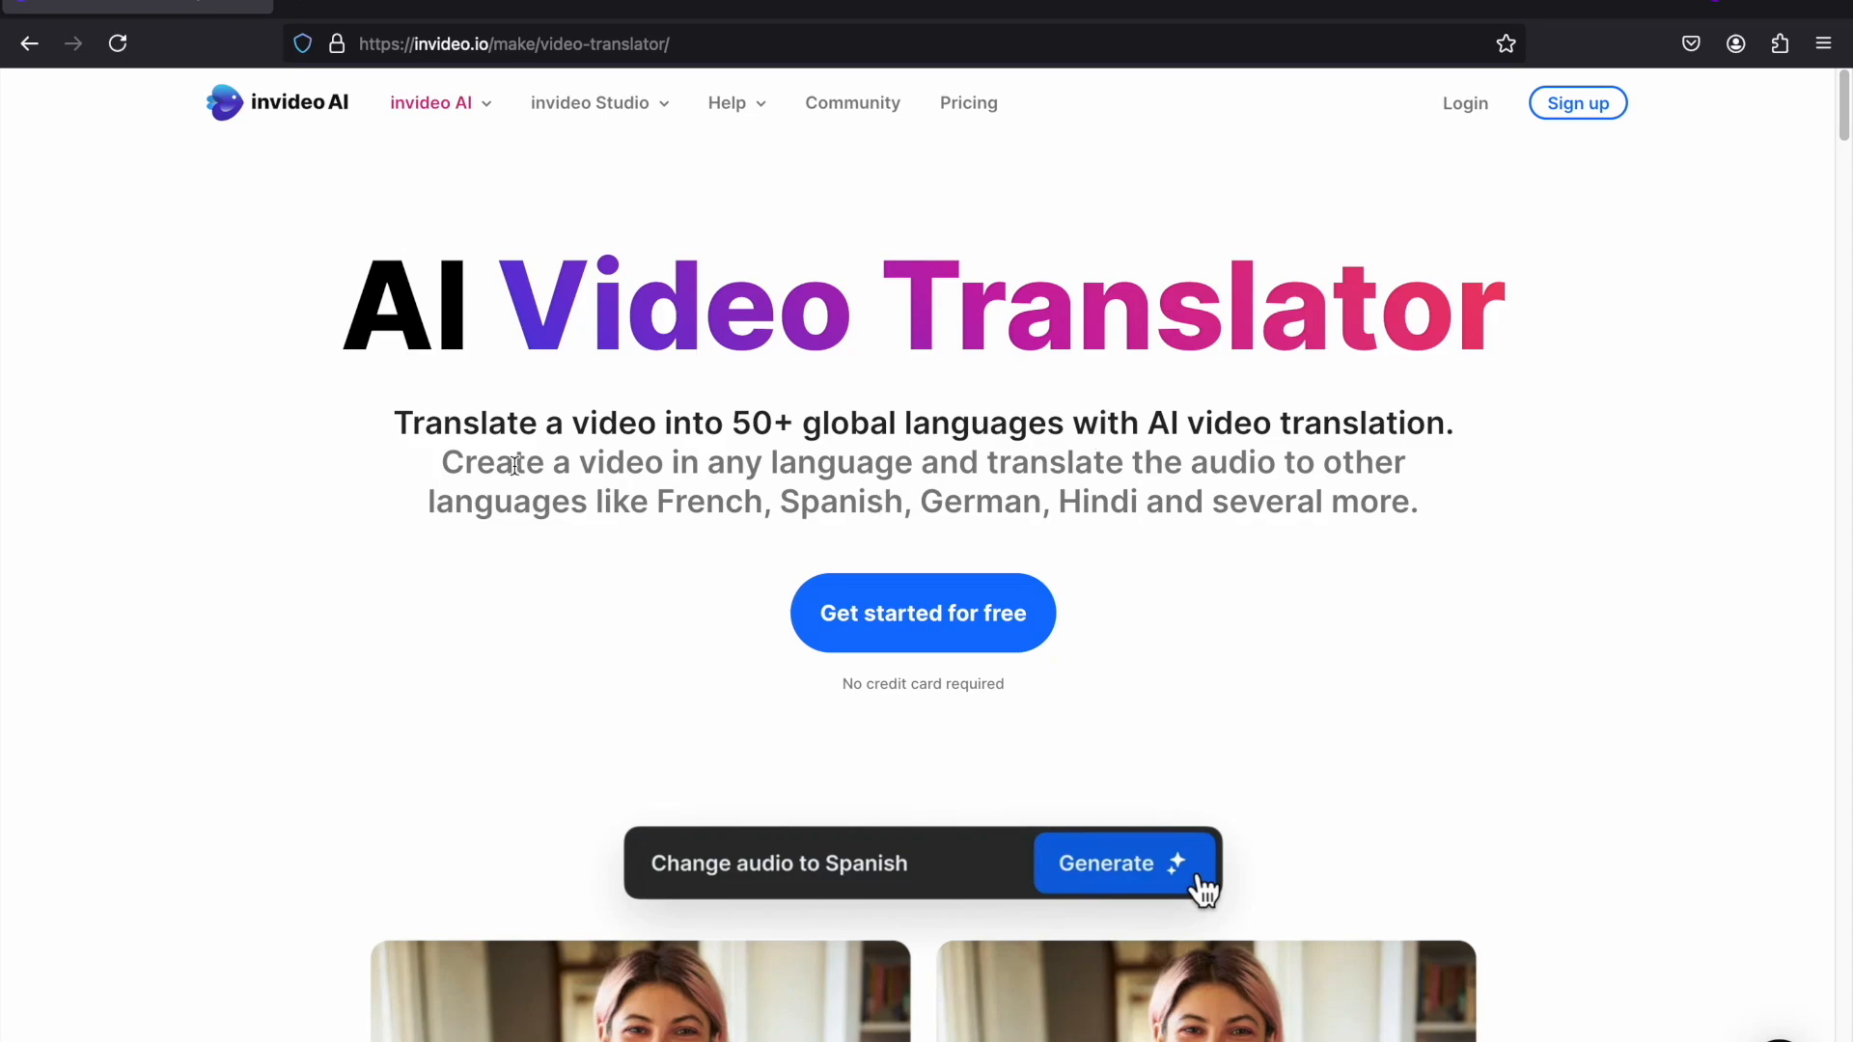
{"action": "left_click", "coordinate": [1125, 863]}
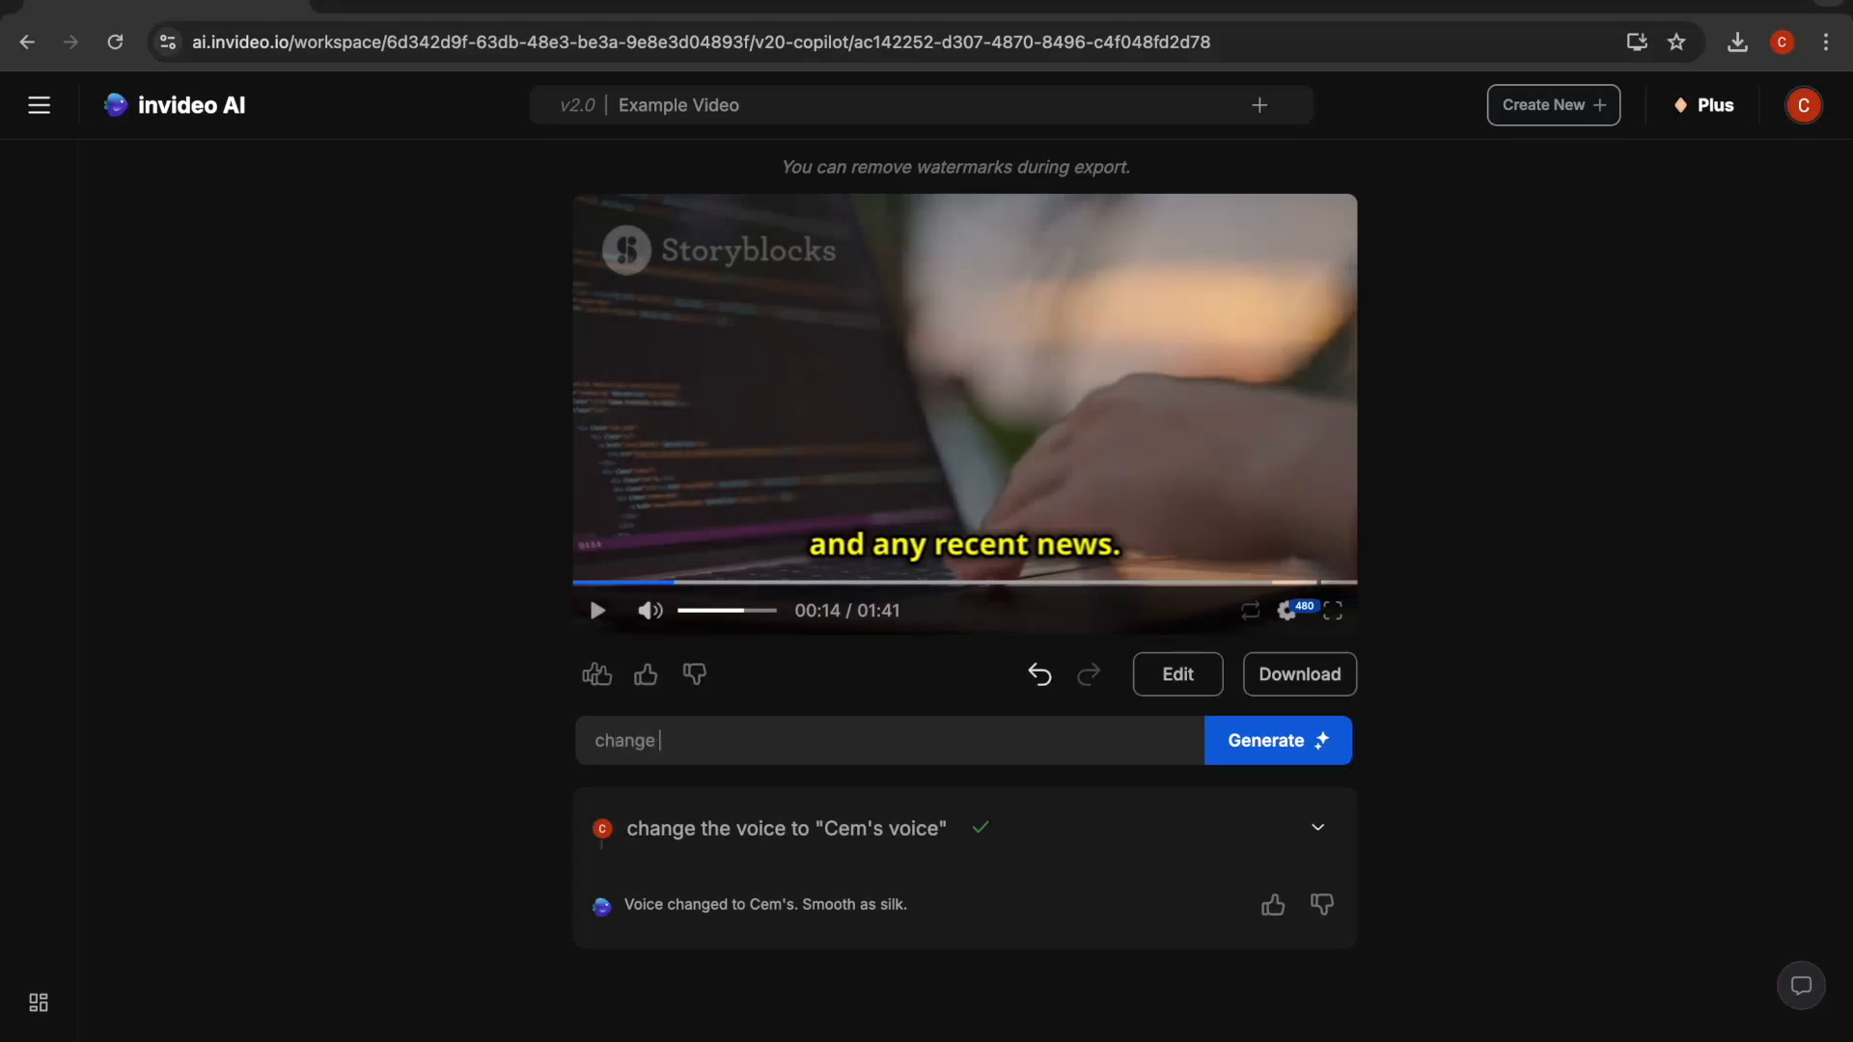
Issue the command to change the language to Spanish, generate it, and pause the translated preview.
{"action": "type", "text": "the"}
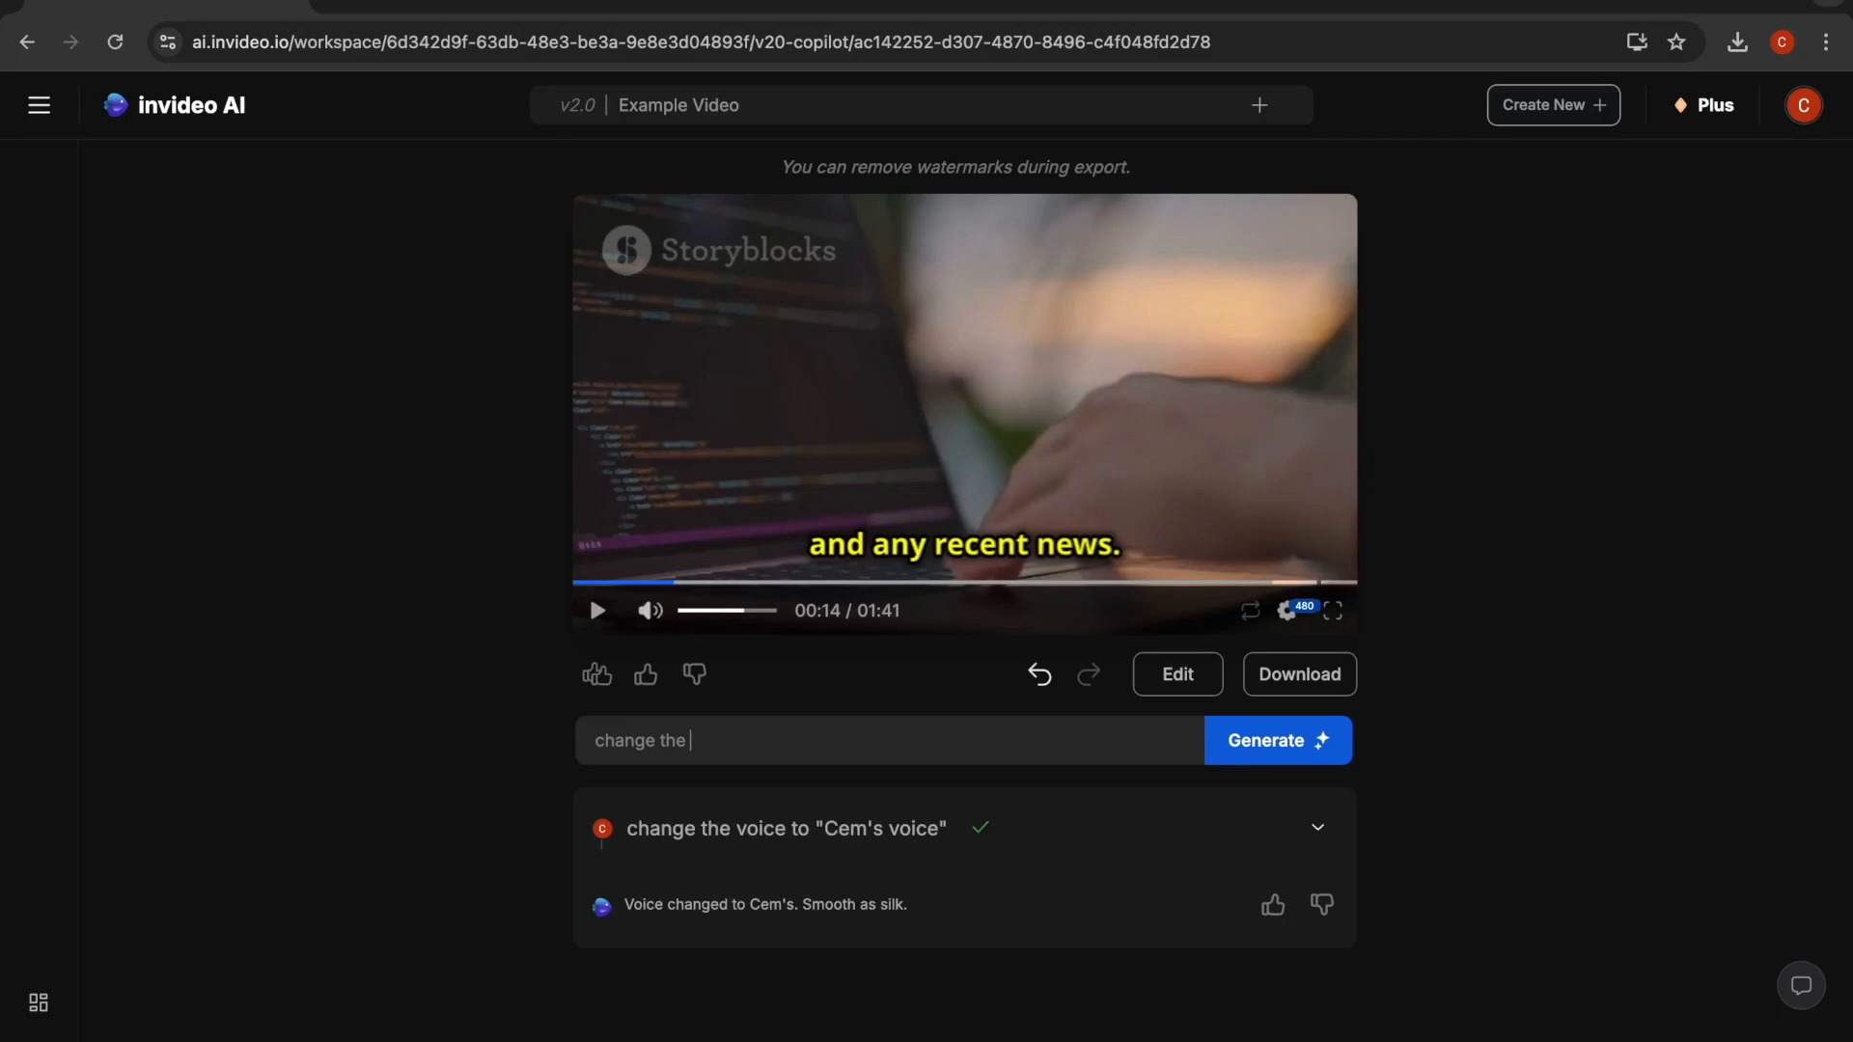
{"action": "type", "text": "language of t"}
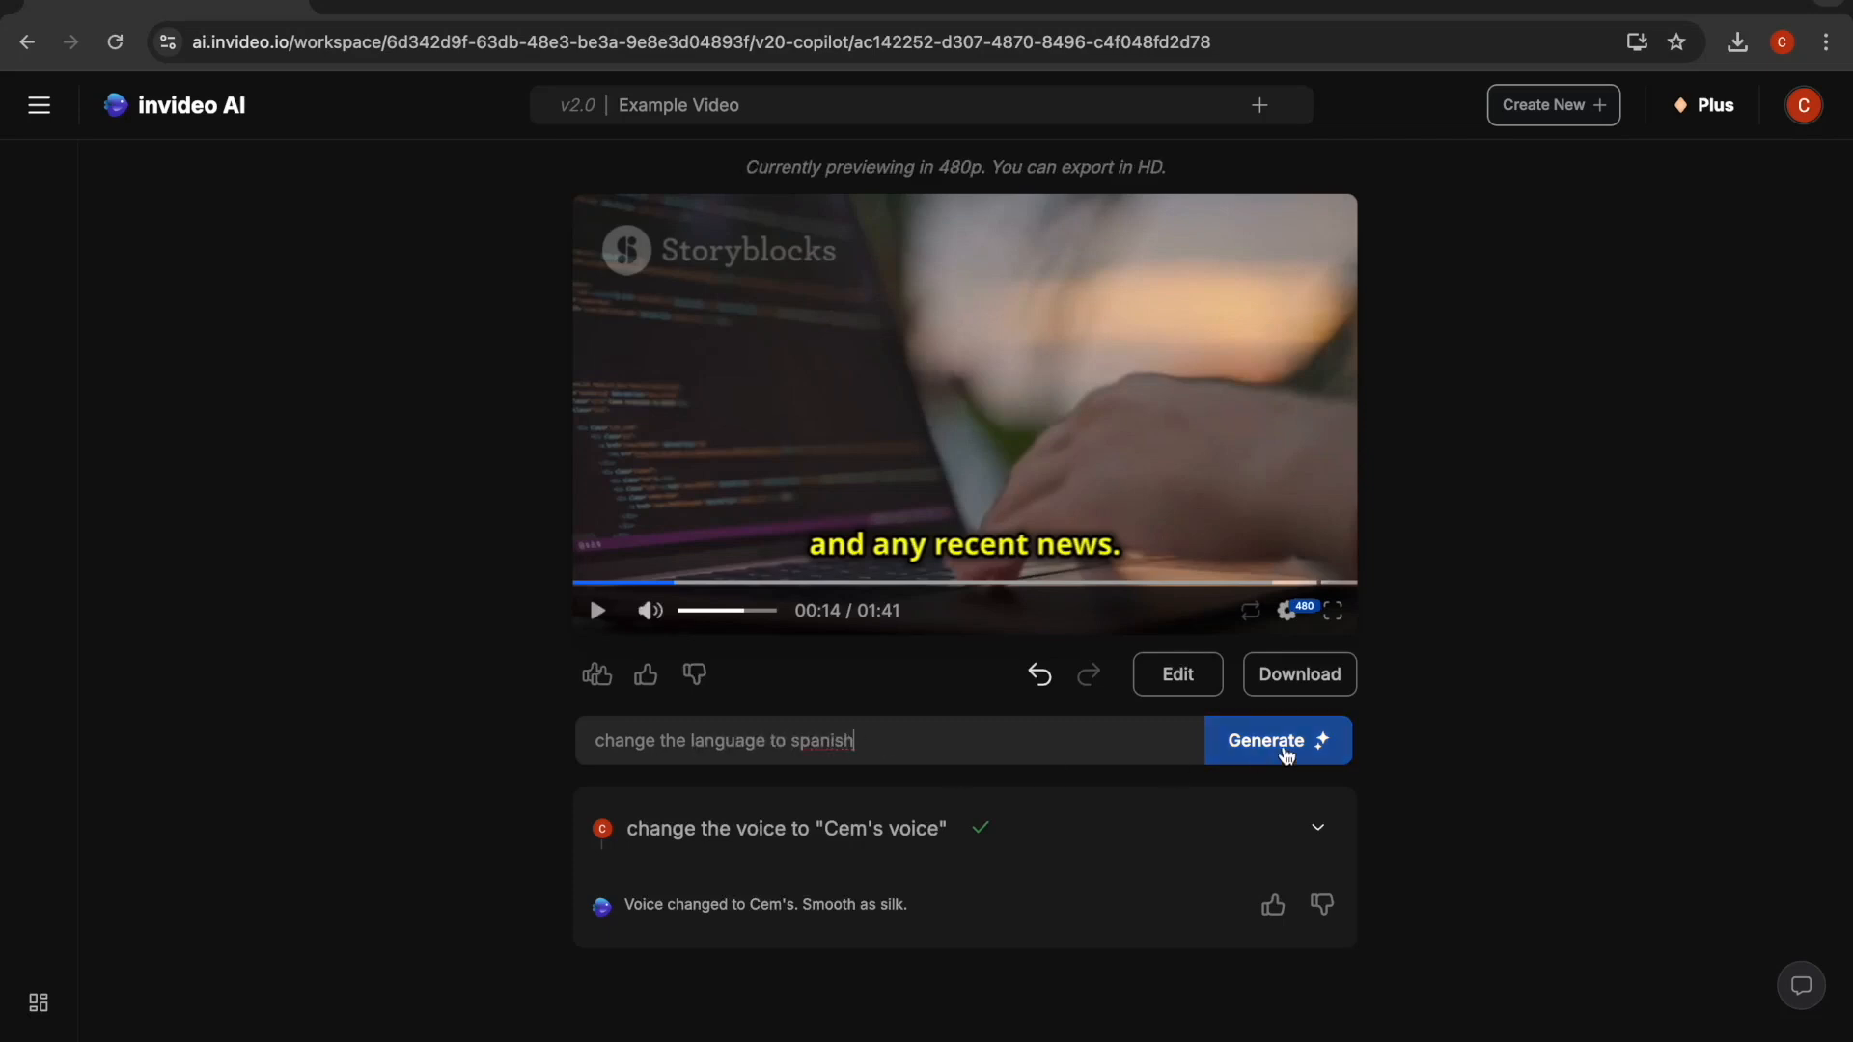
{"action": "left_click", "coordinate": [1278, 741]}
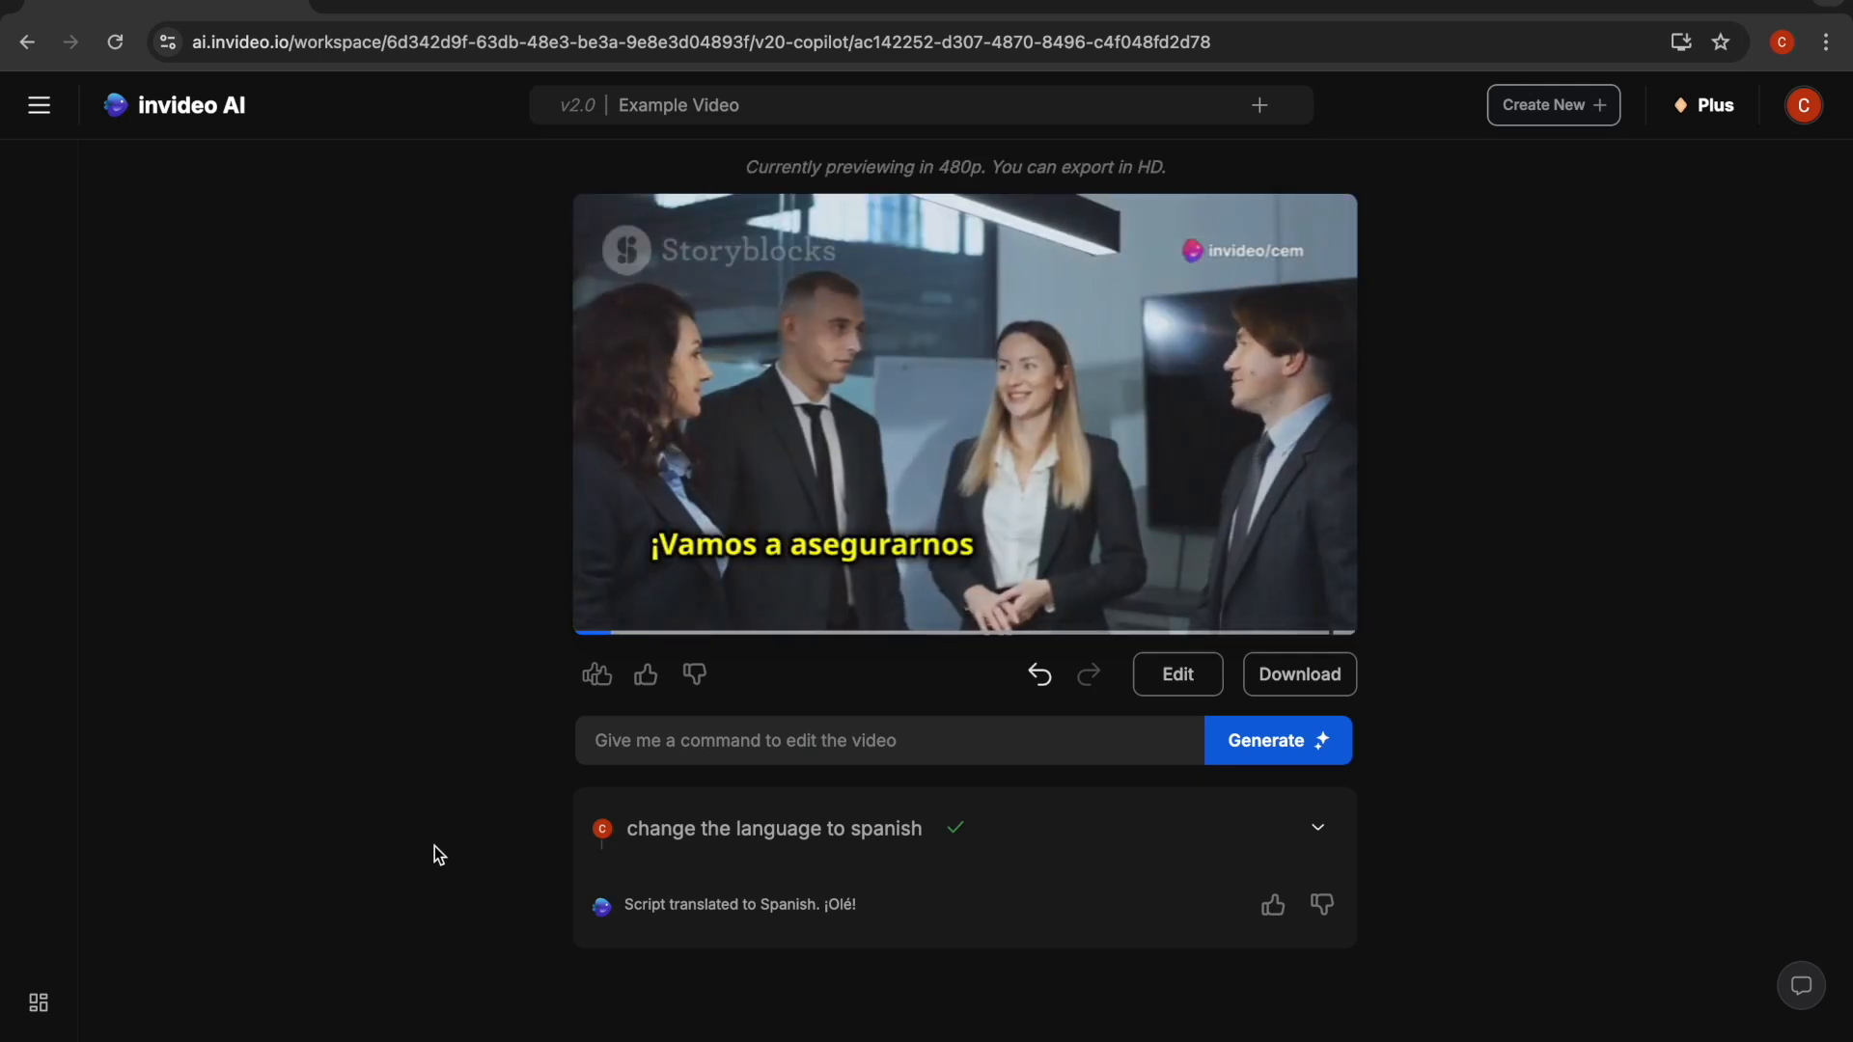
{"action": "left_click", "coordinate": [961, 422]}
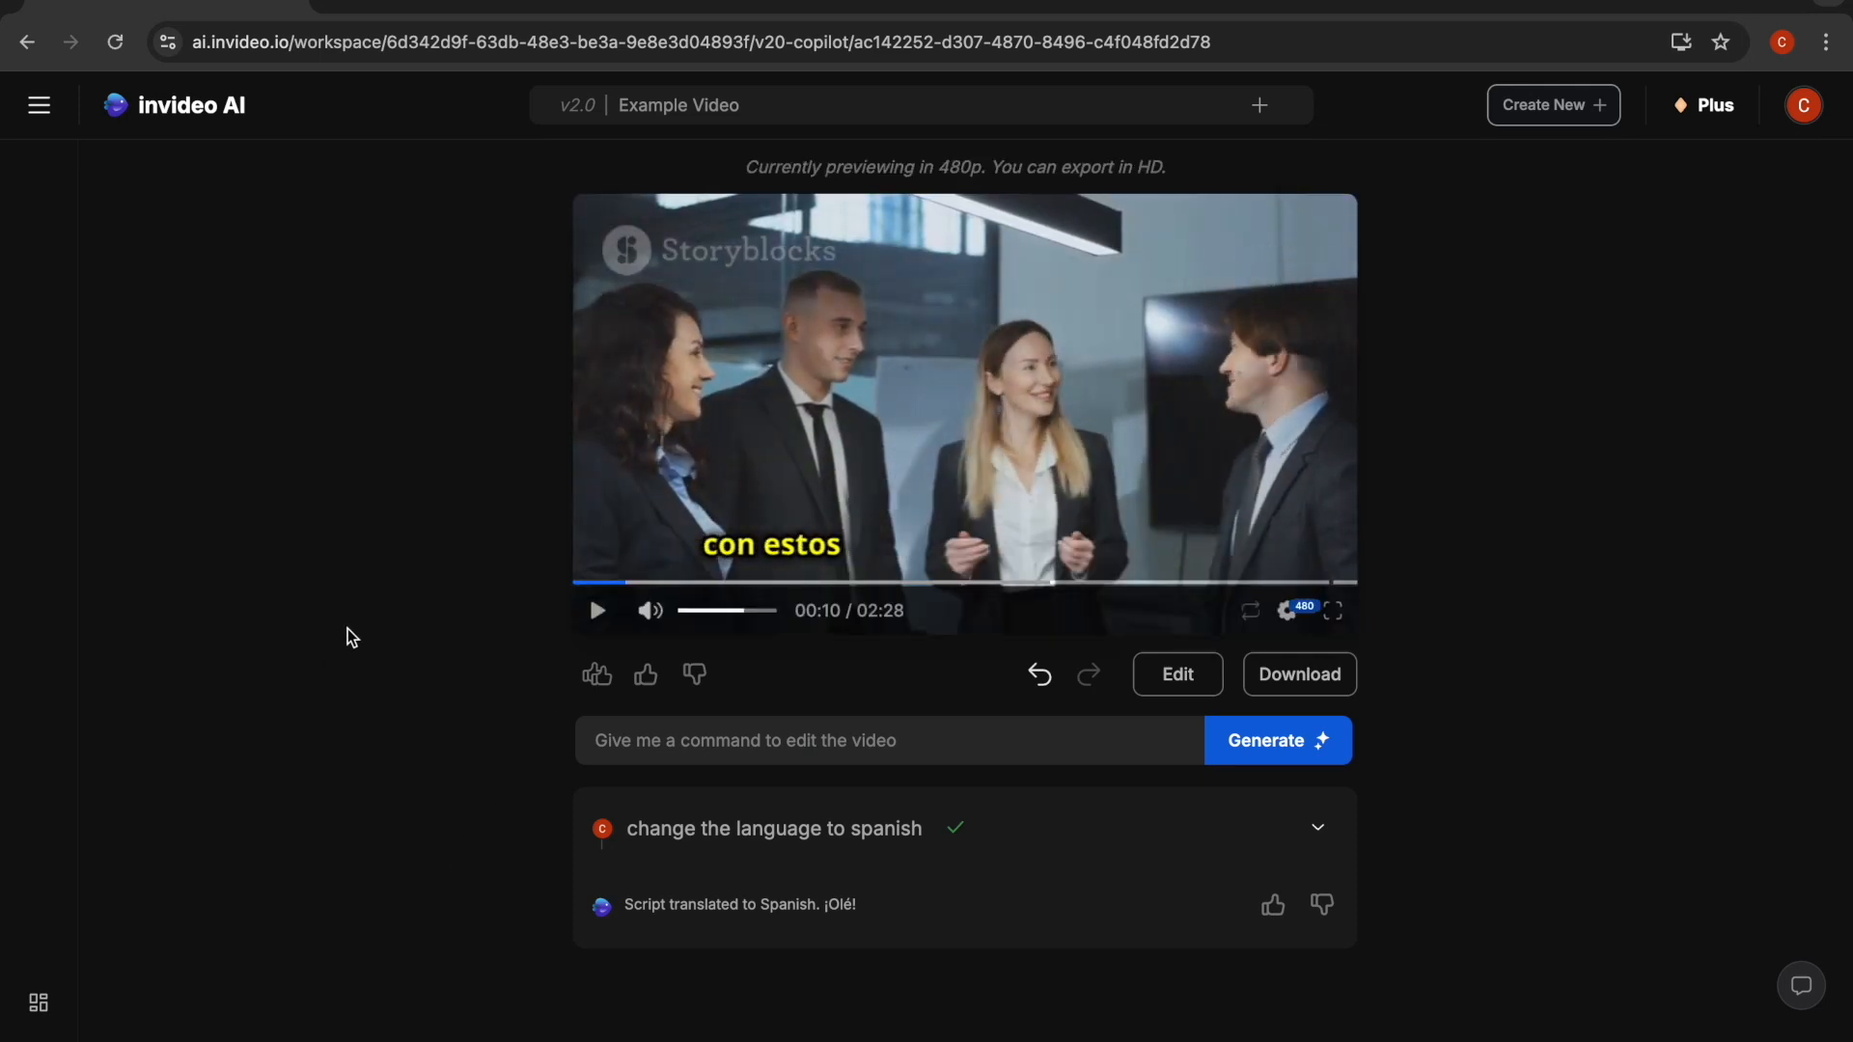
{"action": "mouse_move", "coordinate": [395, 792]}
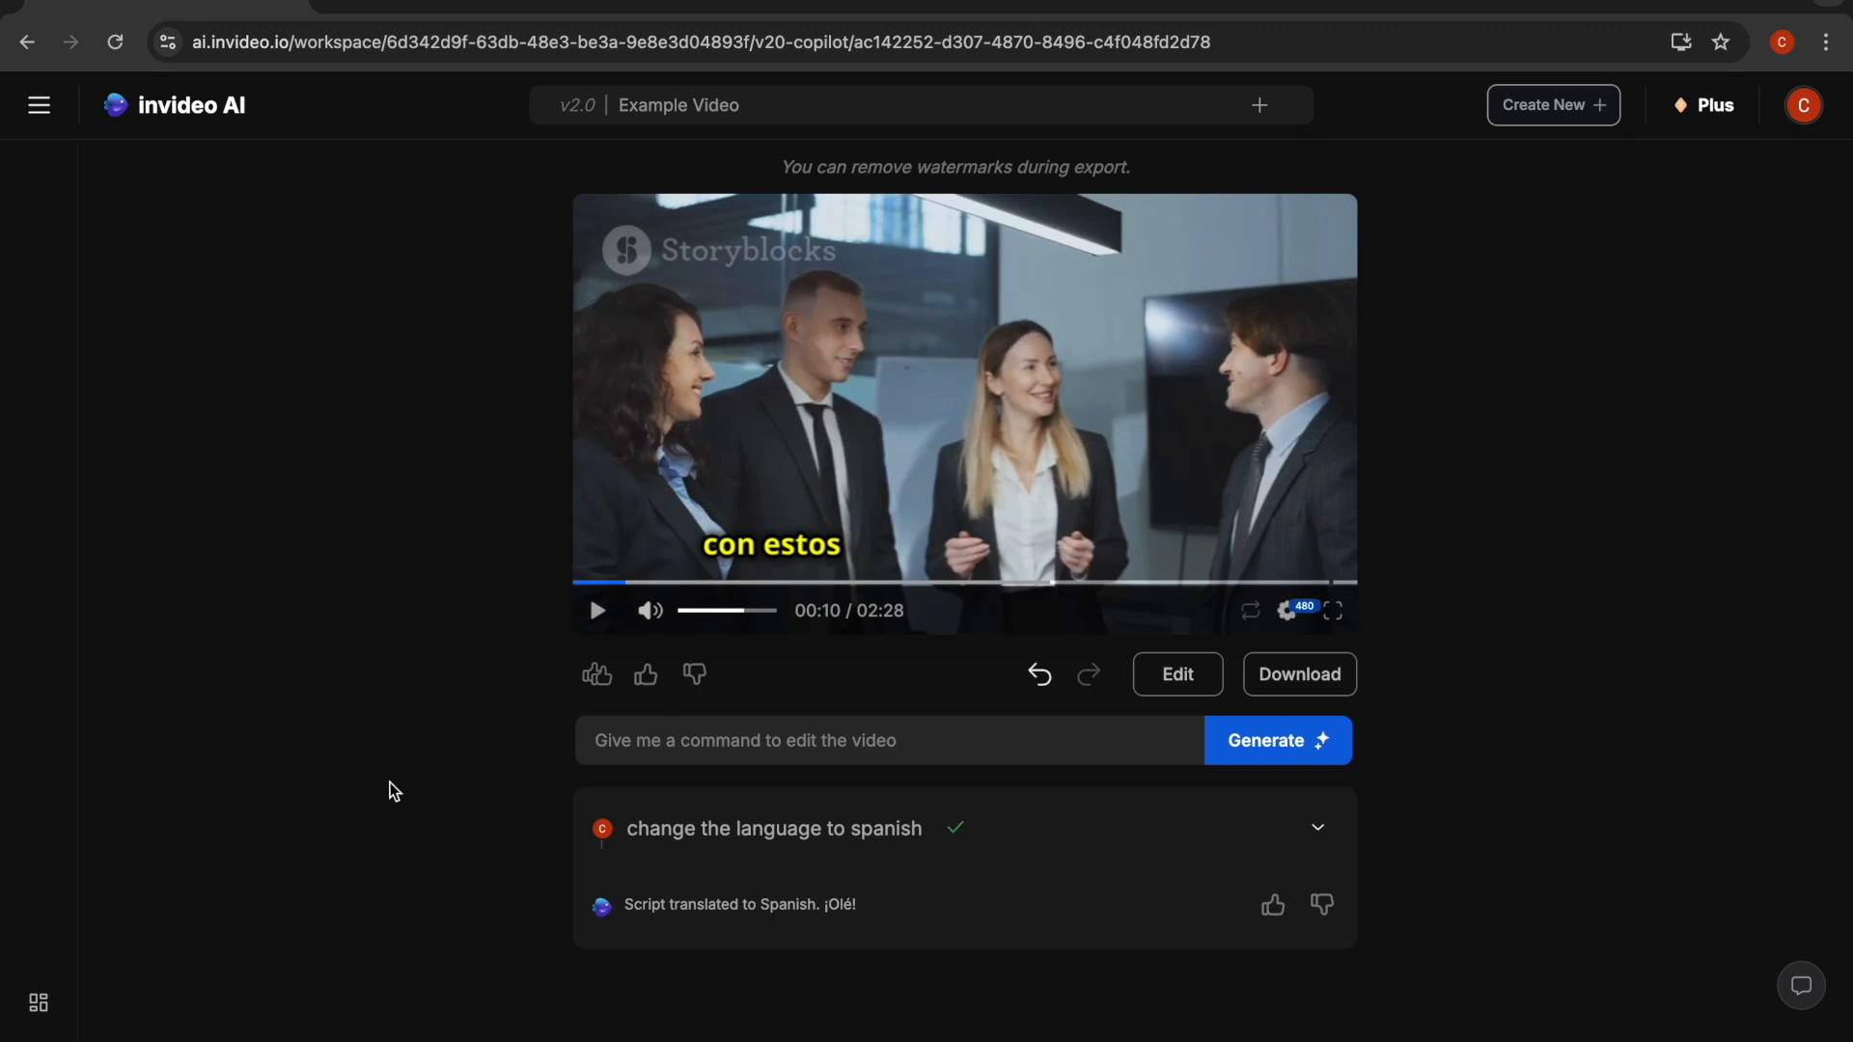
{"action": "mouse_move", "coordinate": [637, 894]}
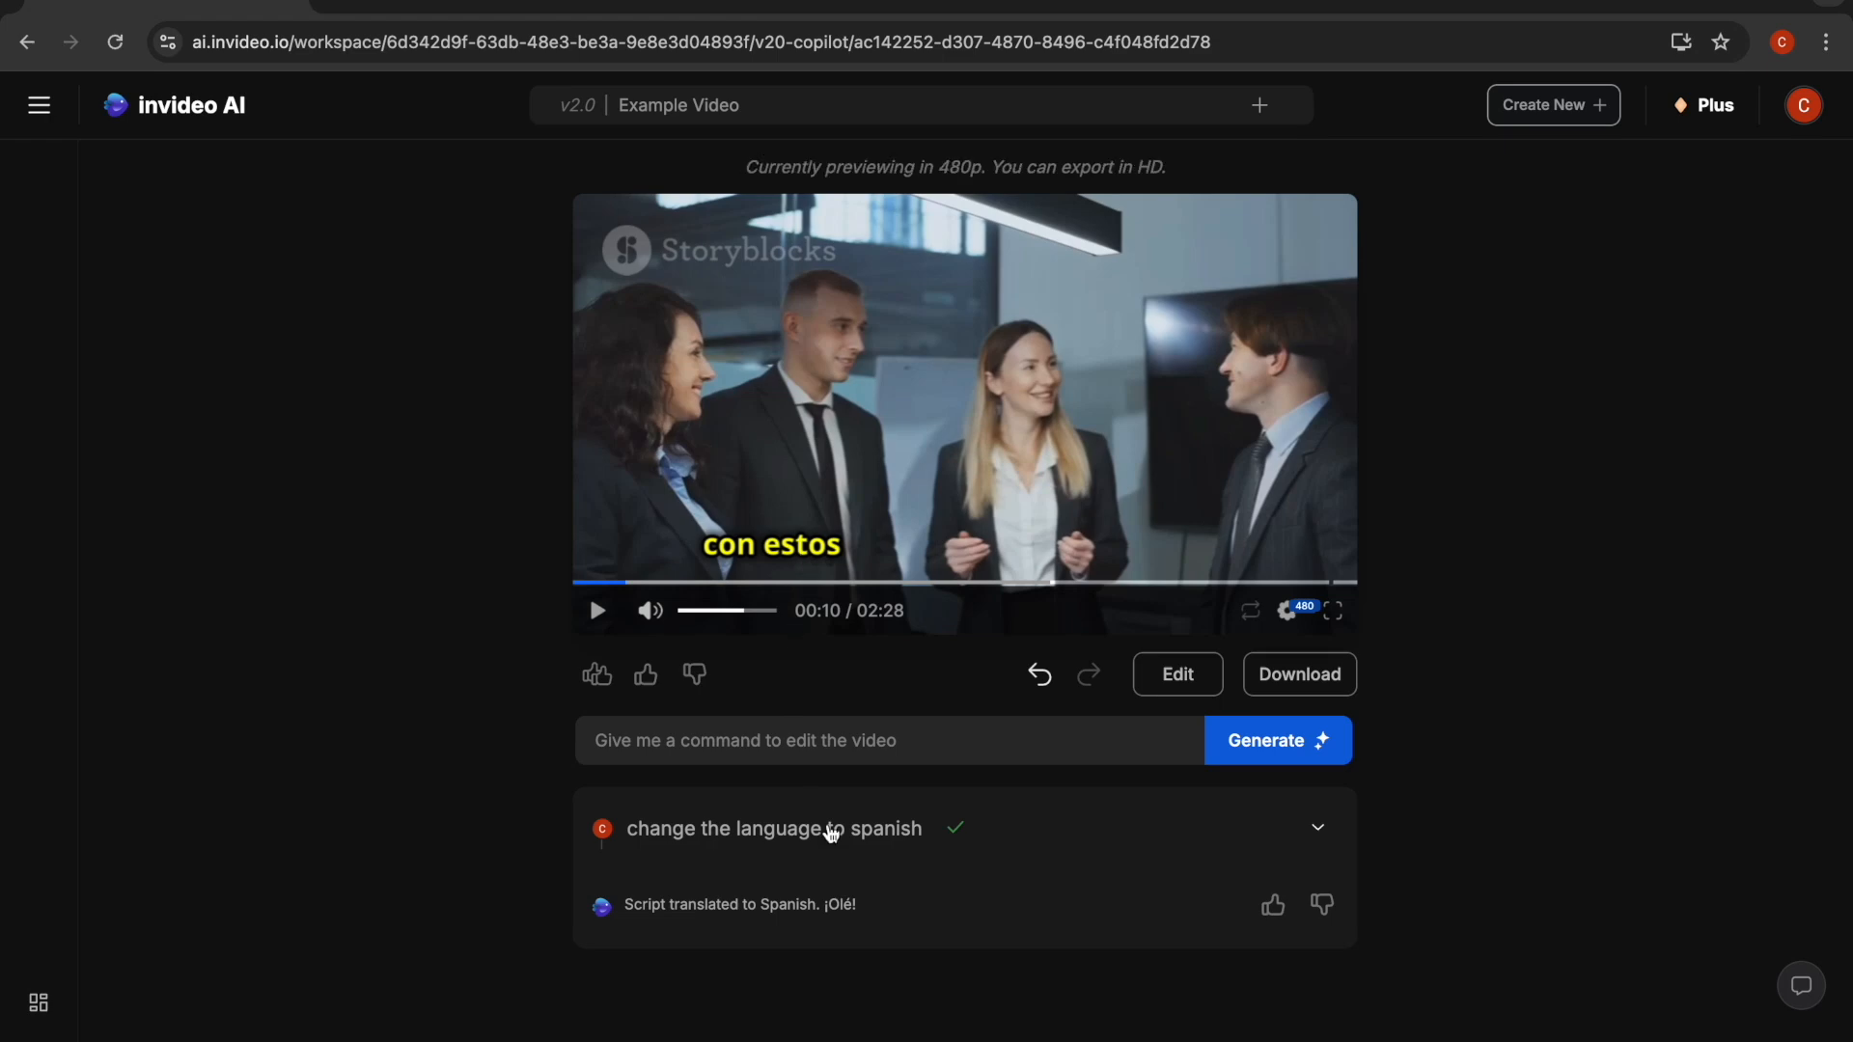
{"action": "mouse_move", "coordinate": [842, 886]}
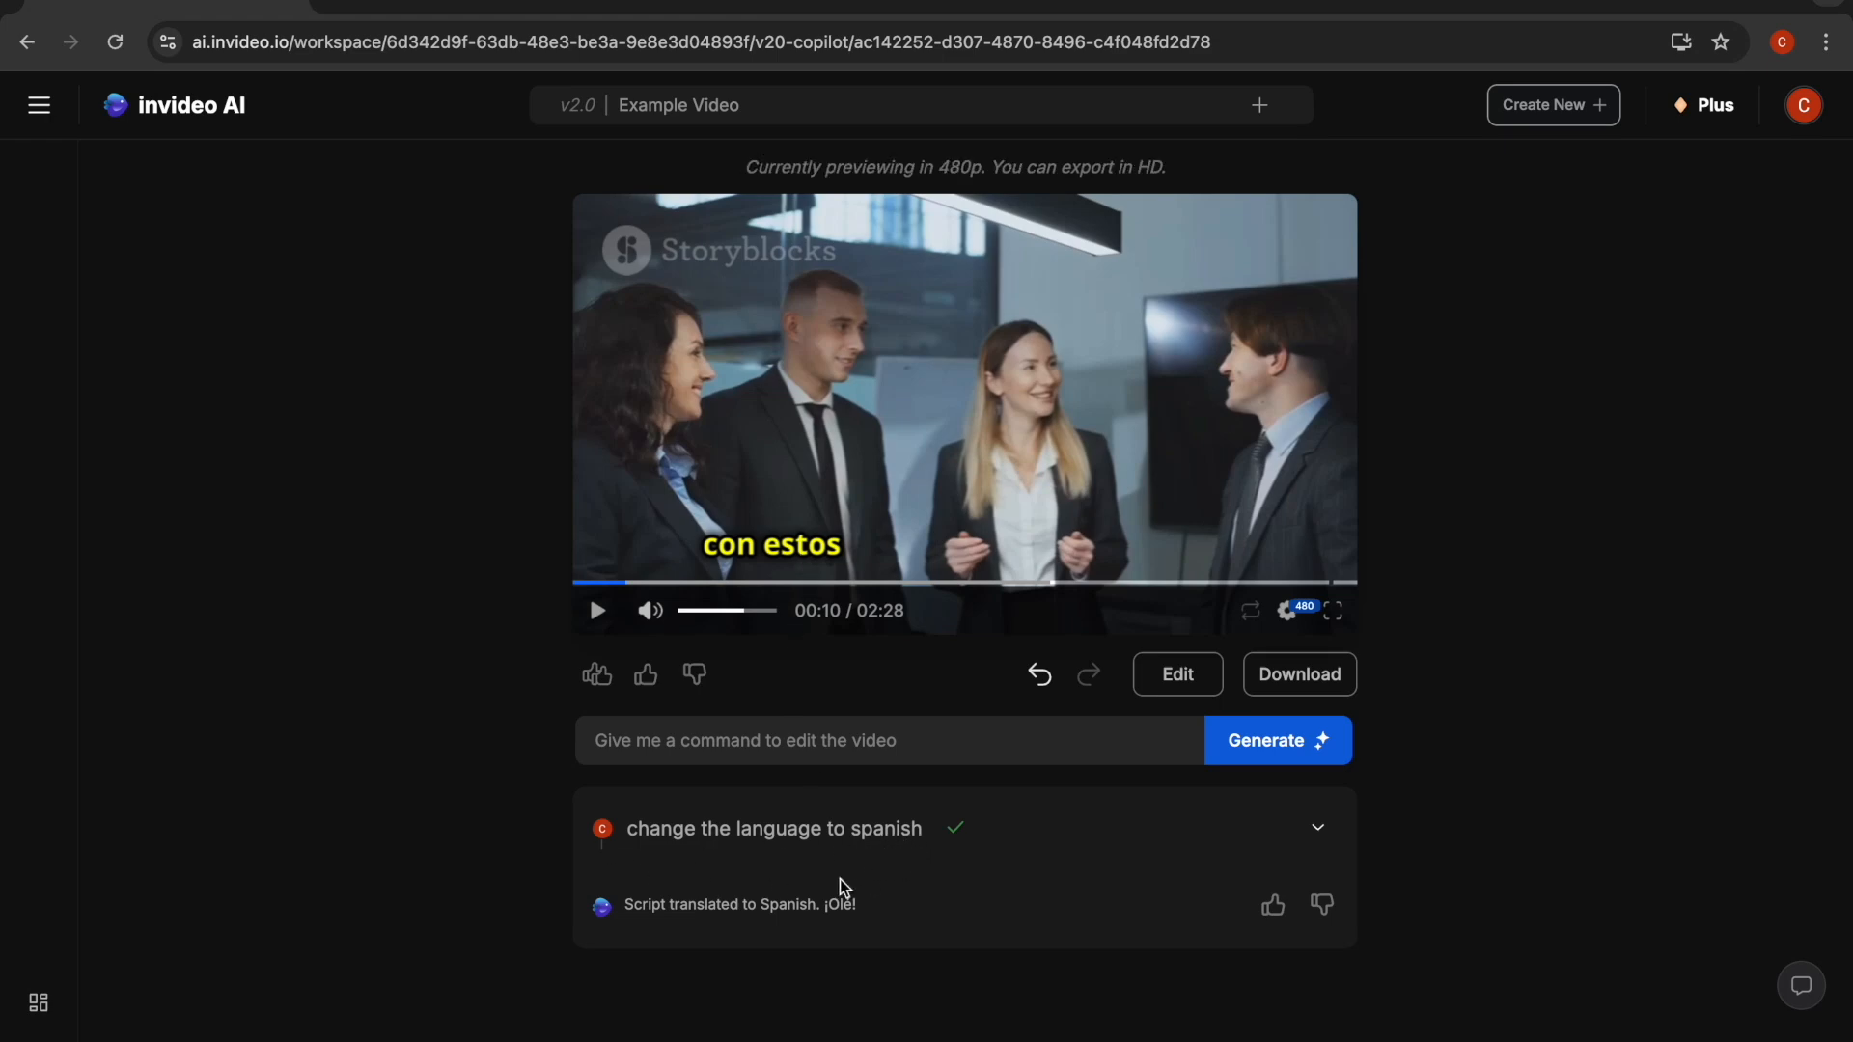